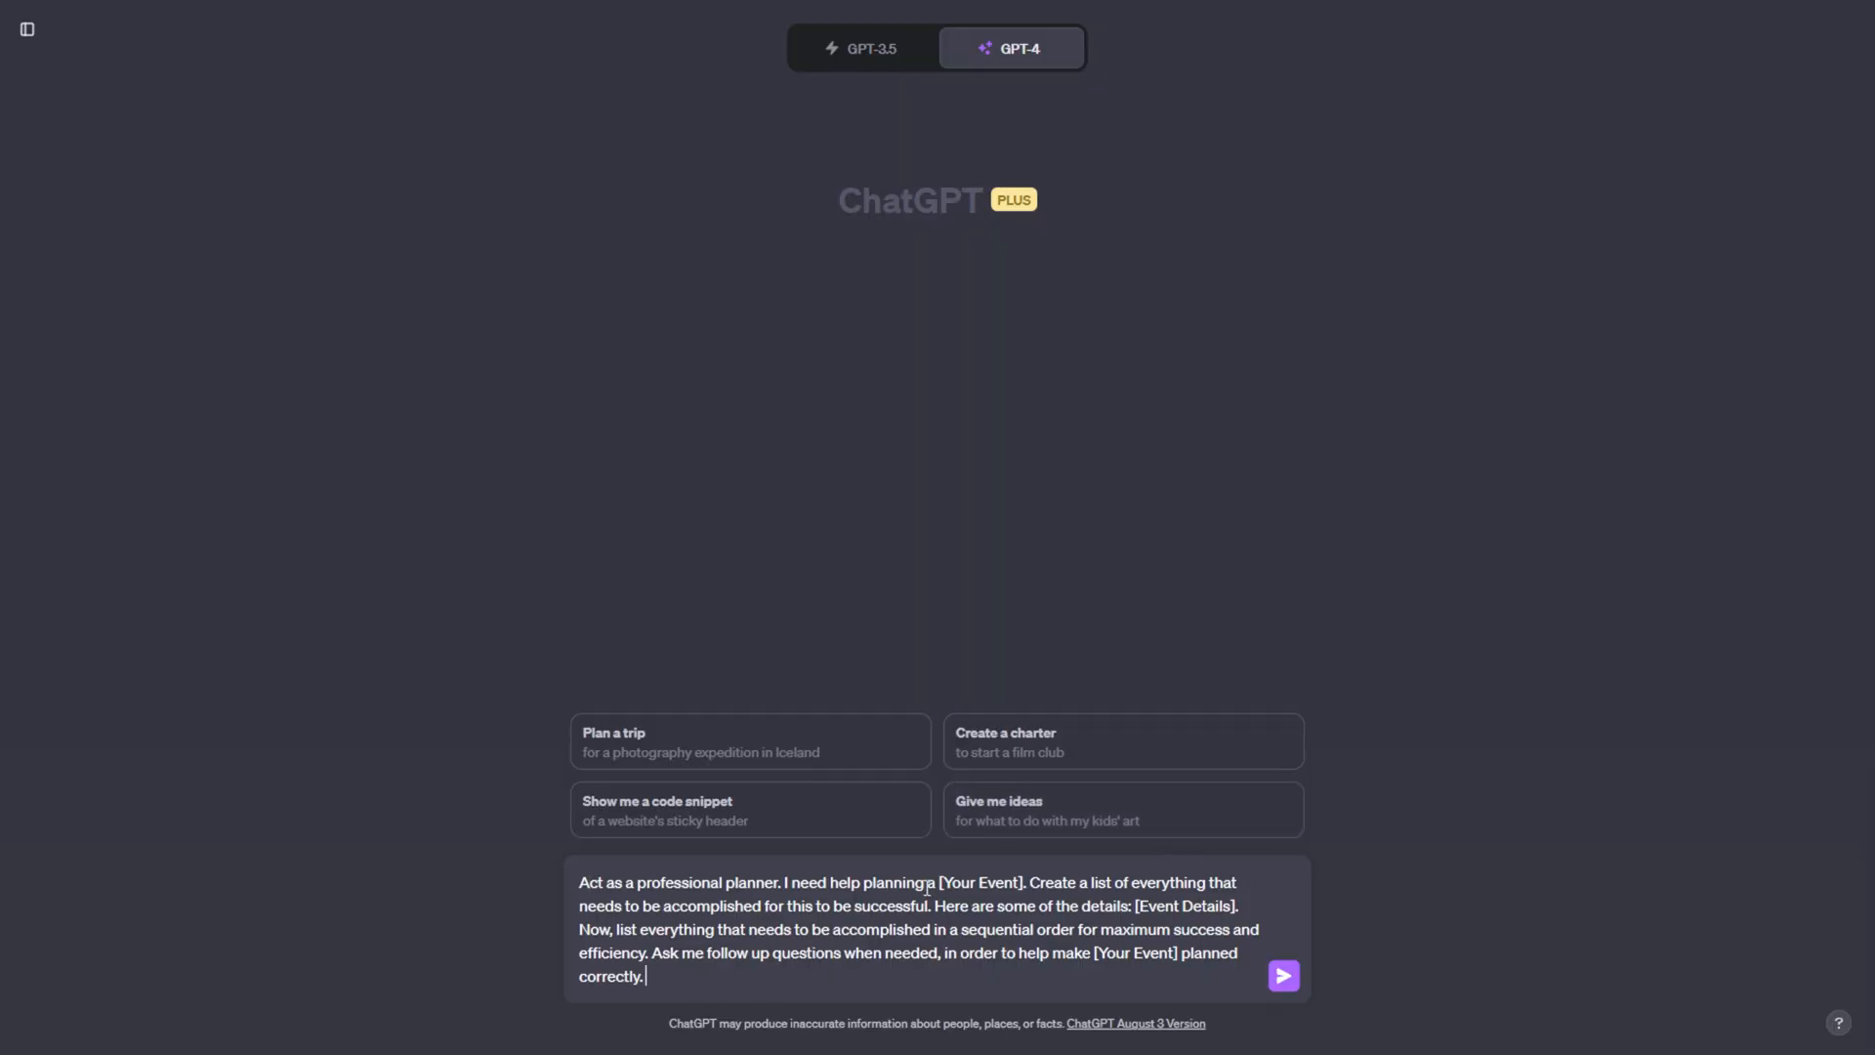
- Review the draft planner prompt and its GPT-4 mode before editing the placeholders
{"action": "left_click", "coordinate": [1010, 47]}
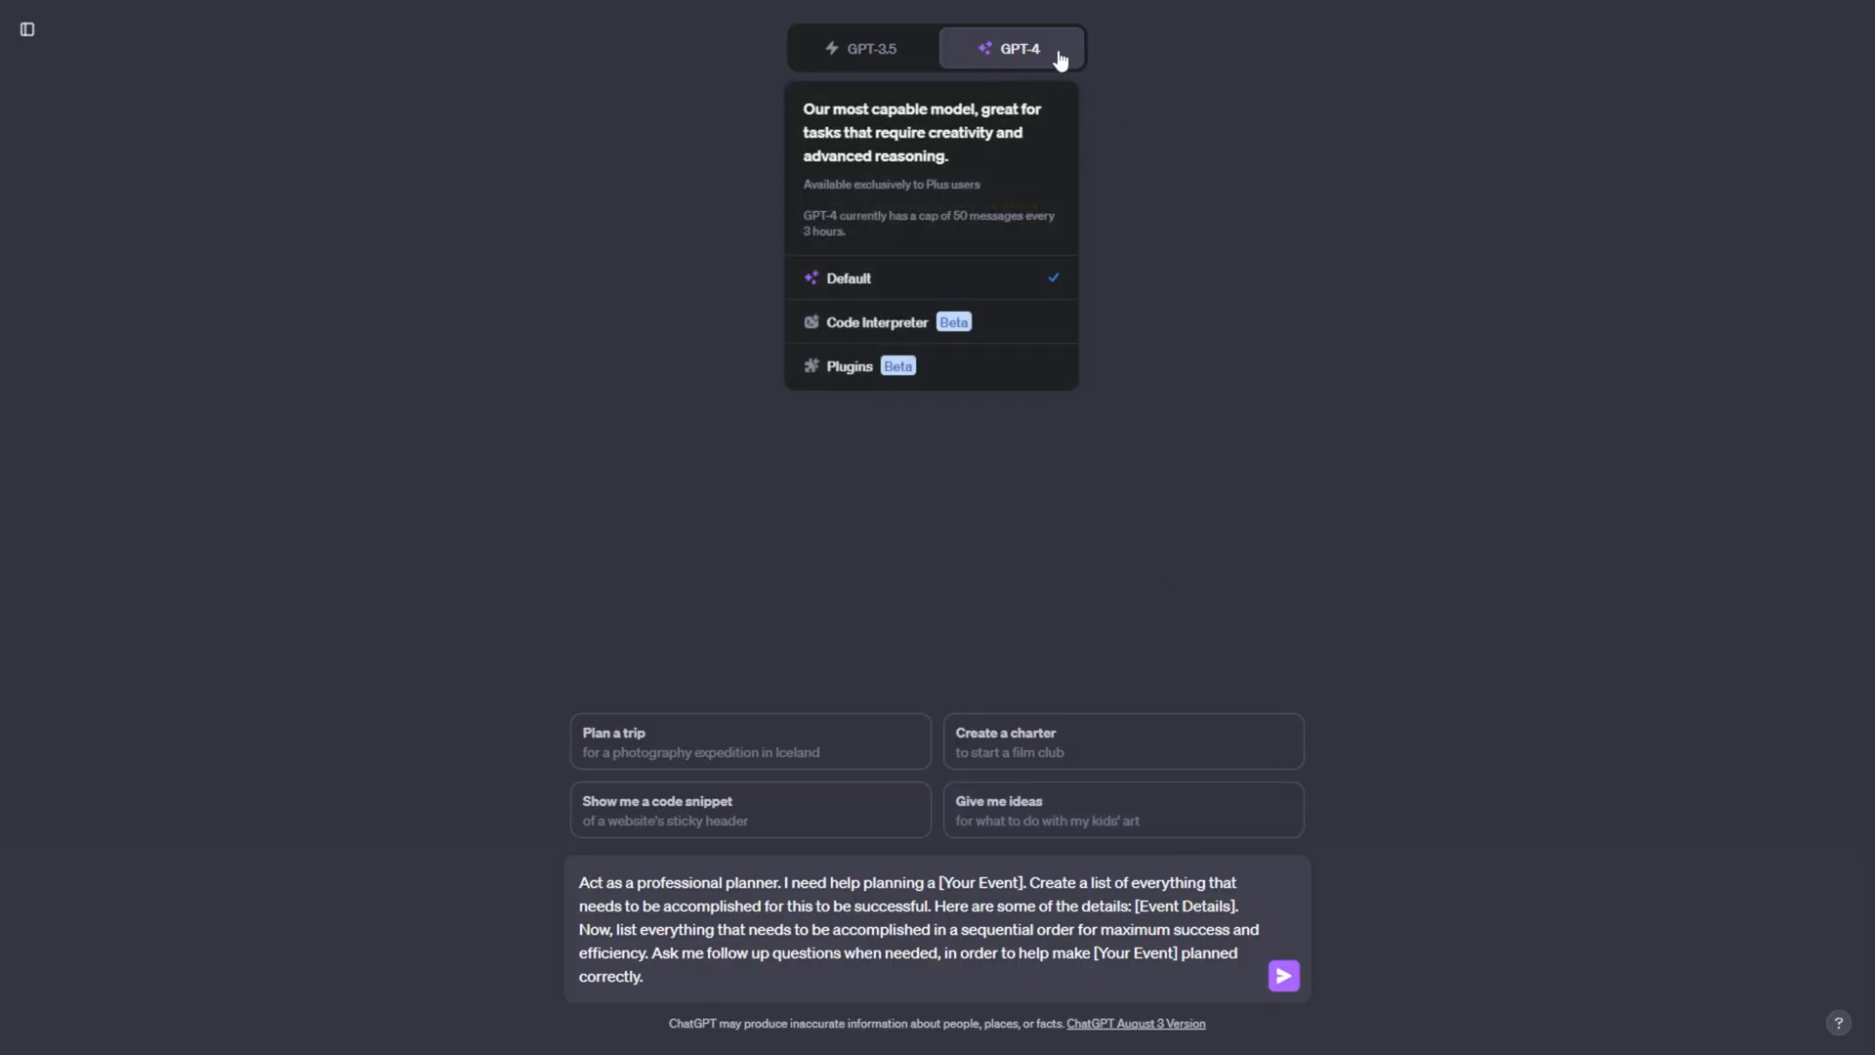
{"action": "left_click", "coordinate": [1010, 47]}
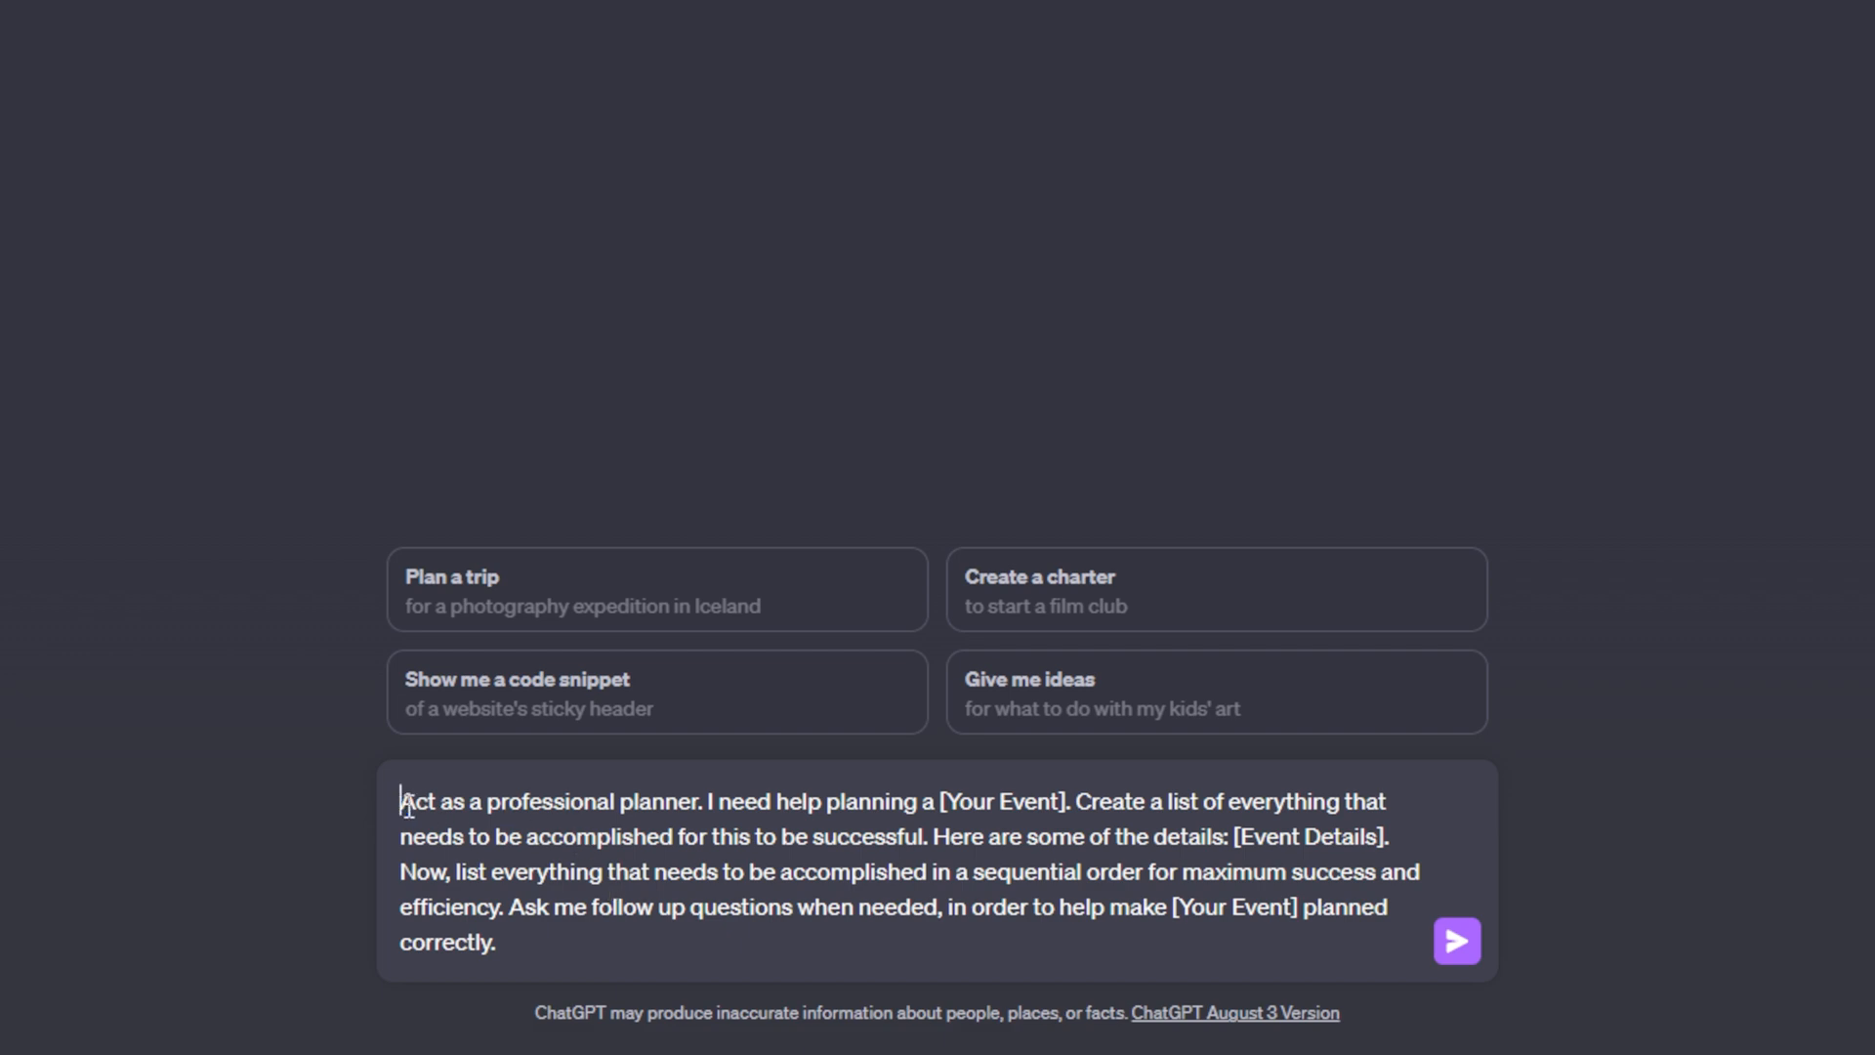
{"action": "left_click_drag", "start_coordinate": [403, 801], "coordinate": [703, 801]}
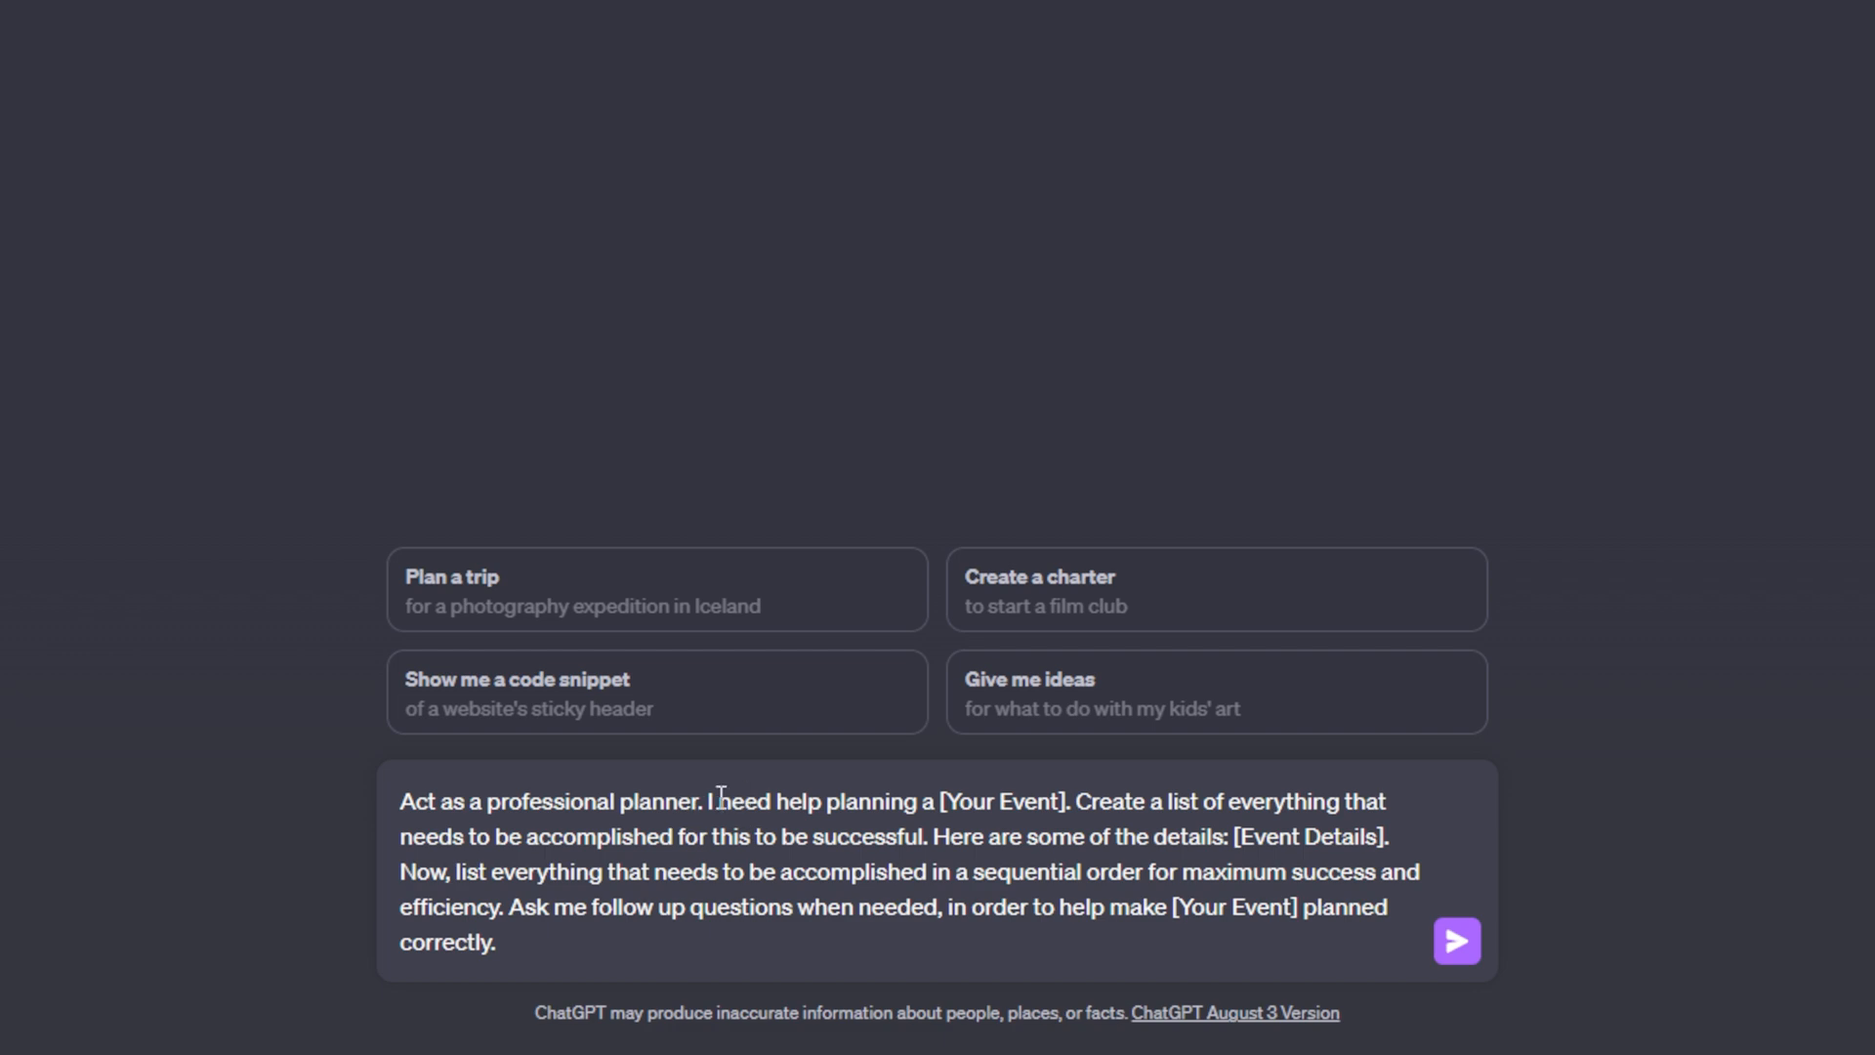
{"action": "double_click", "coordinate": [661, 801]}
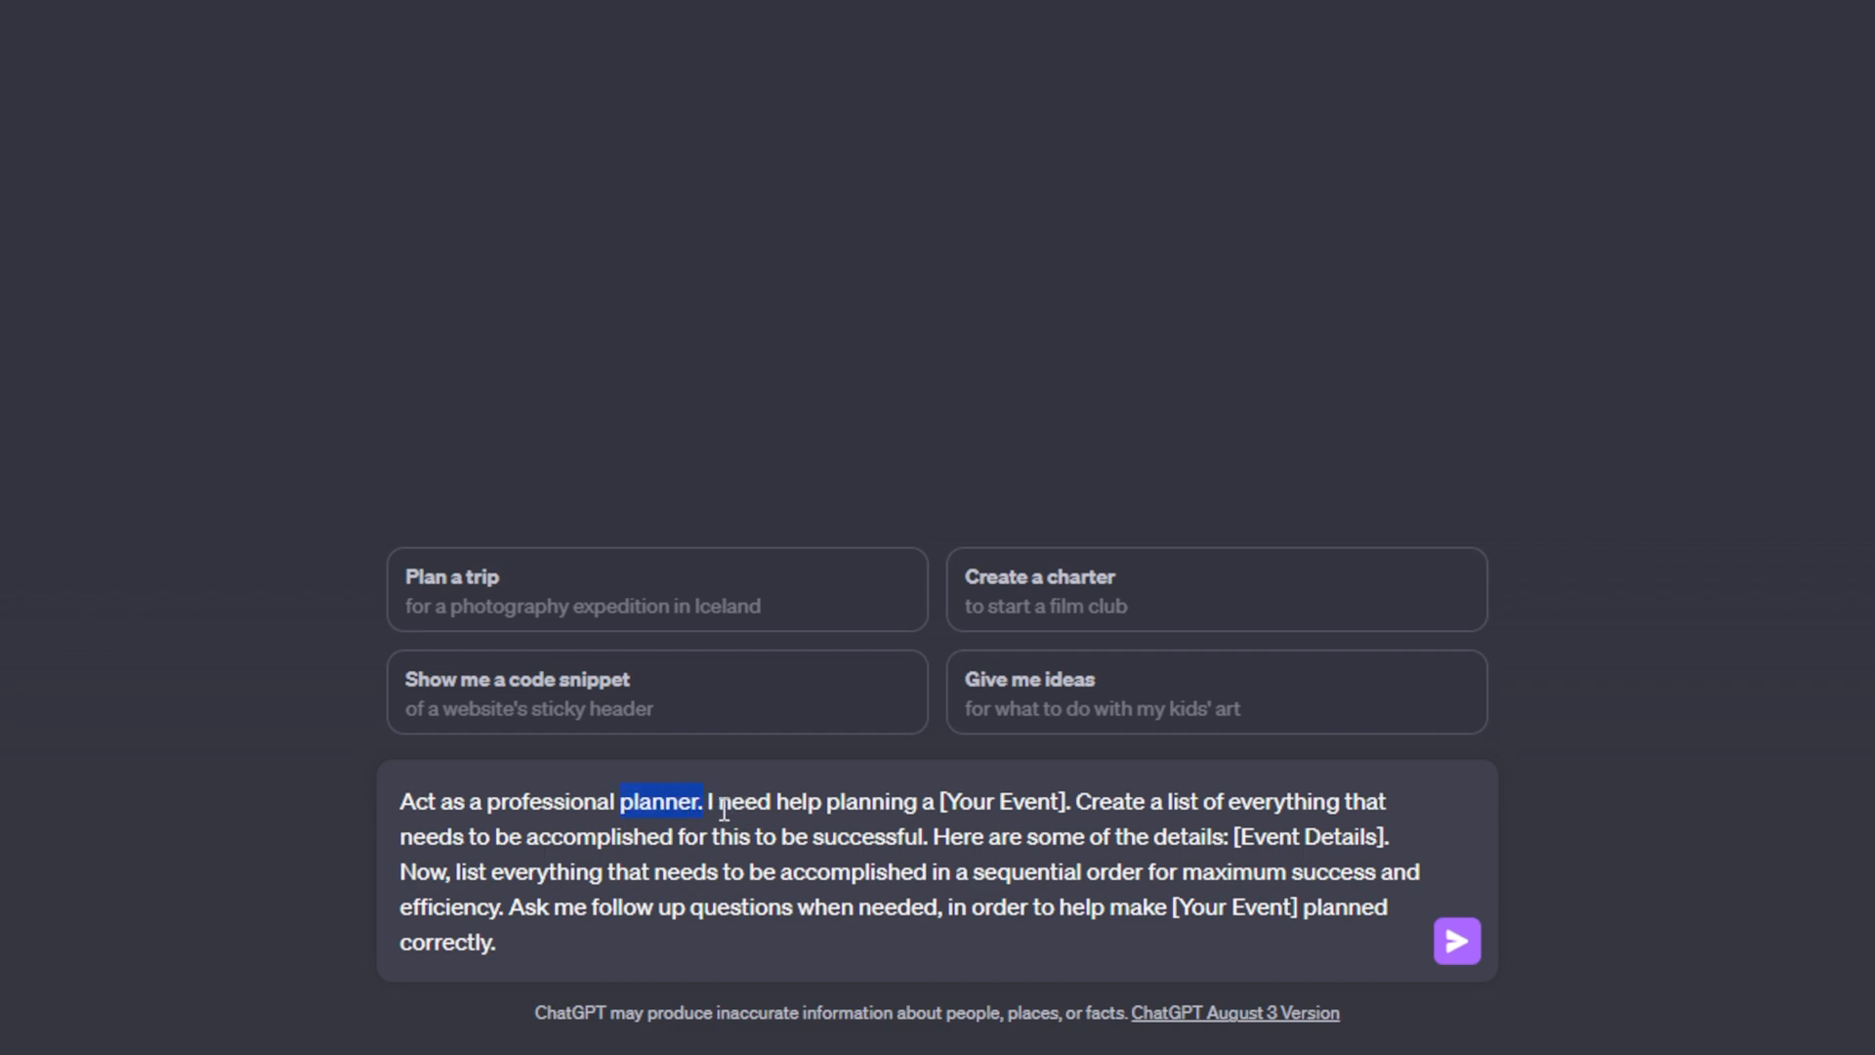
{"action": "left_click", "coordinate": [739, 801]}
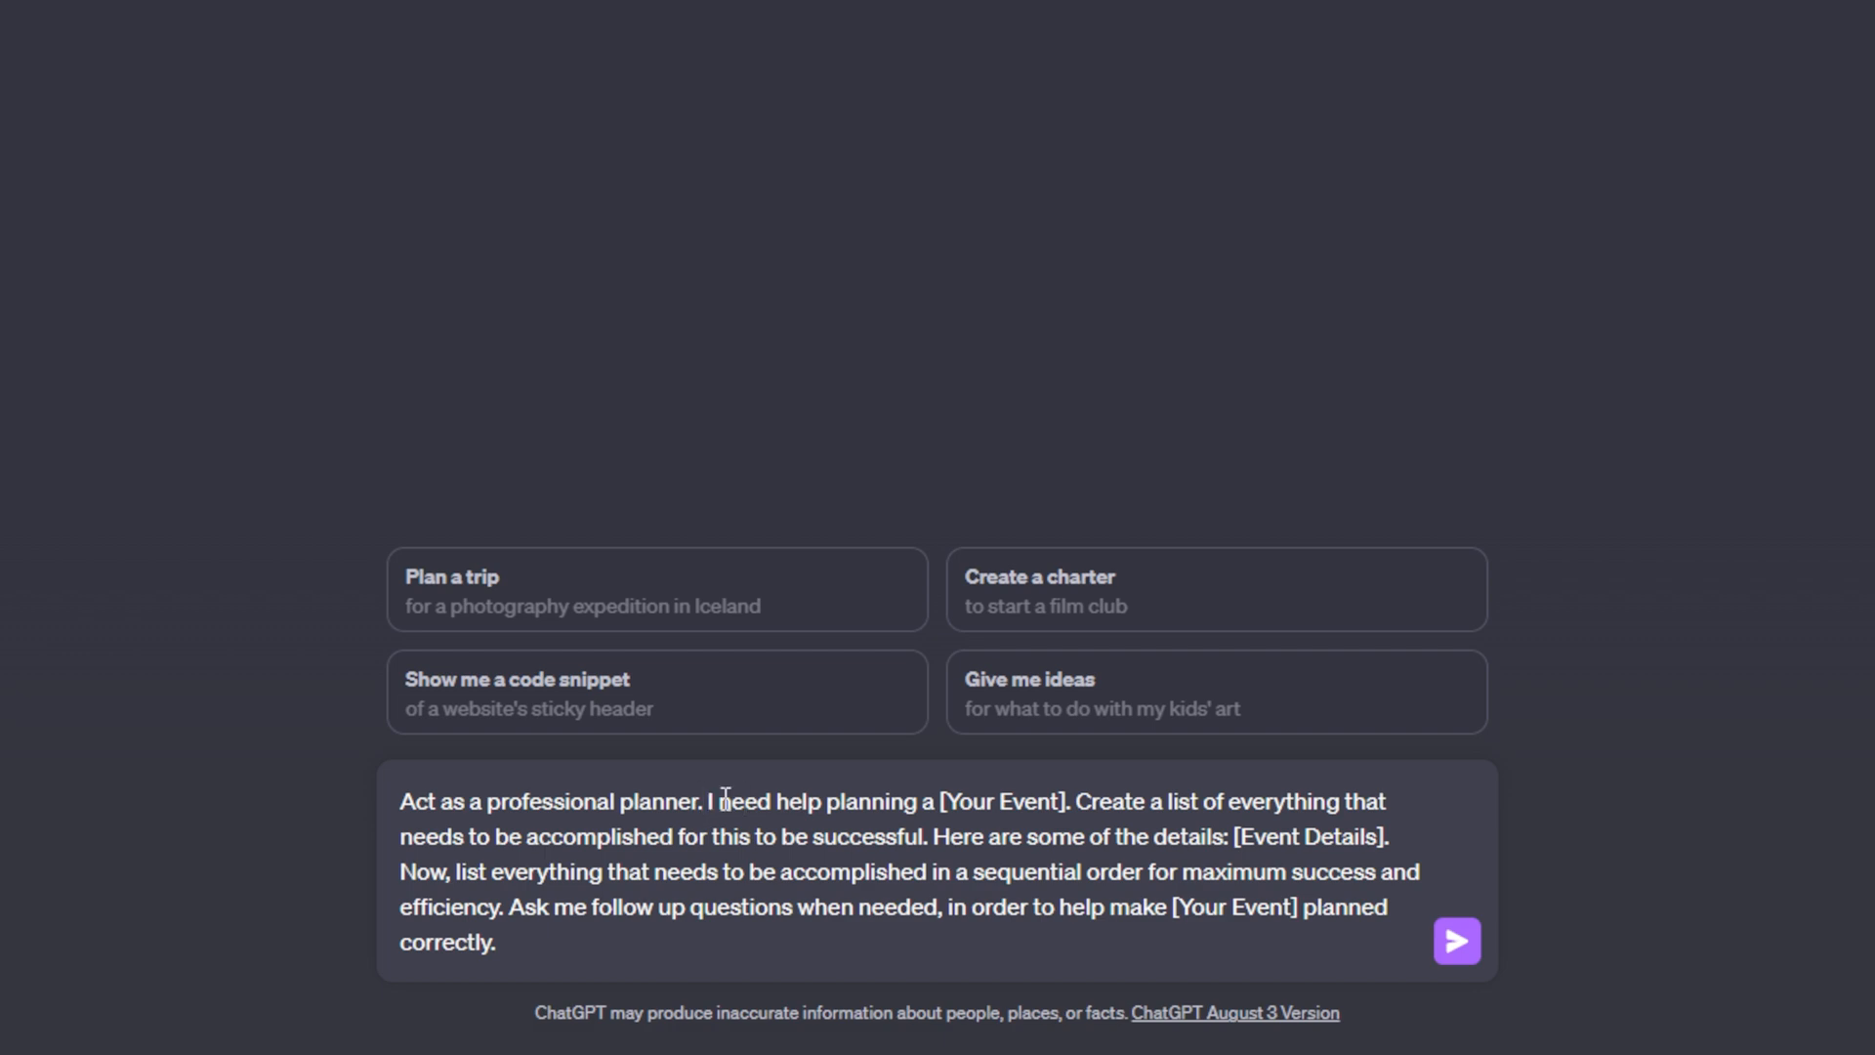
{"action": "double_click", "coordinate": [707, 801]}
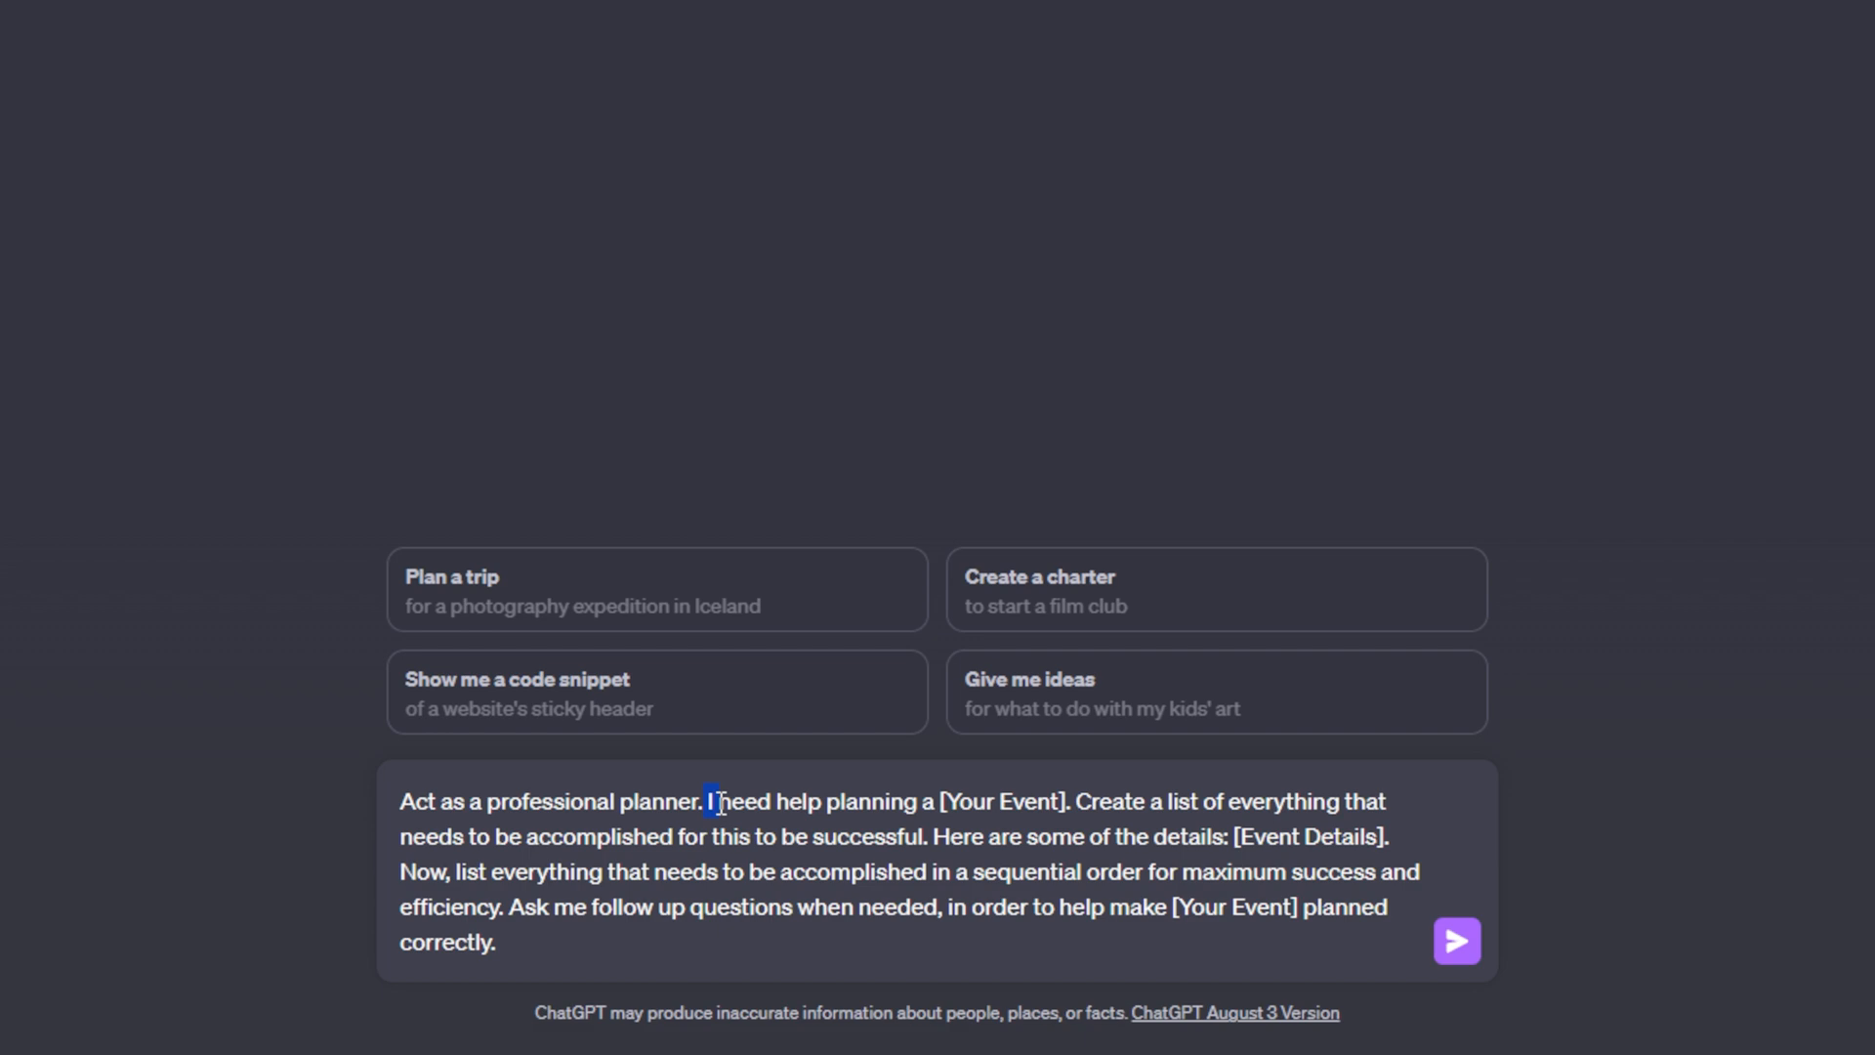
{"action": "left_click_drag", "start_coordinate": [709, 801], "coordinate": [936, 801]}
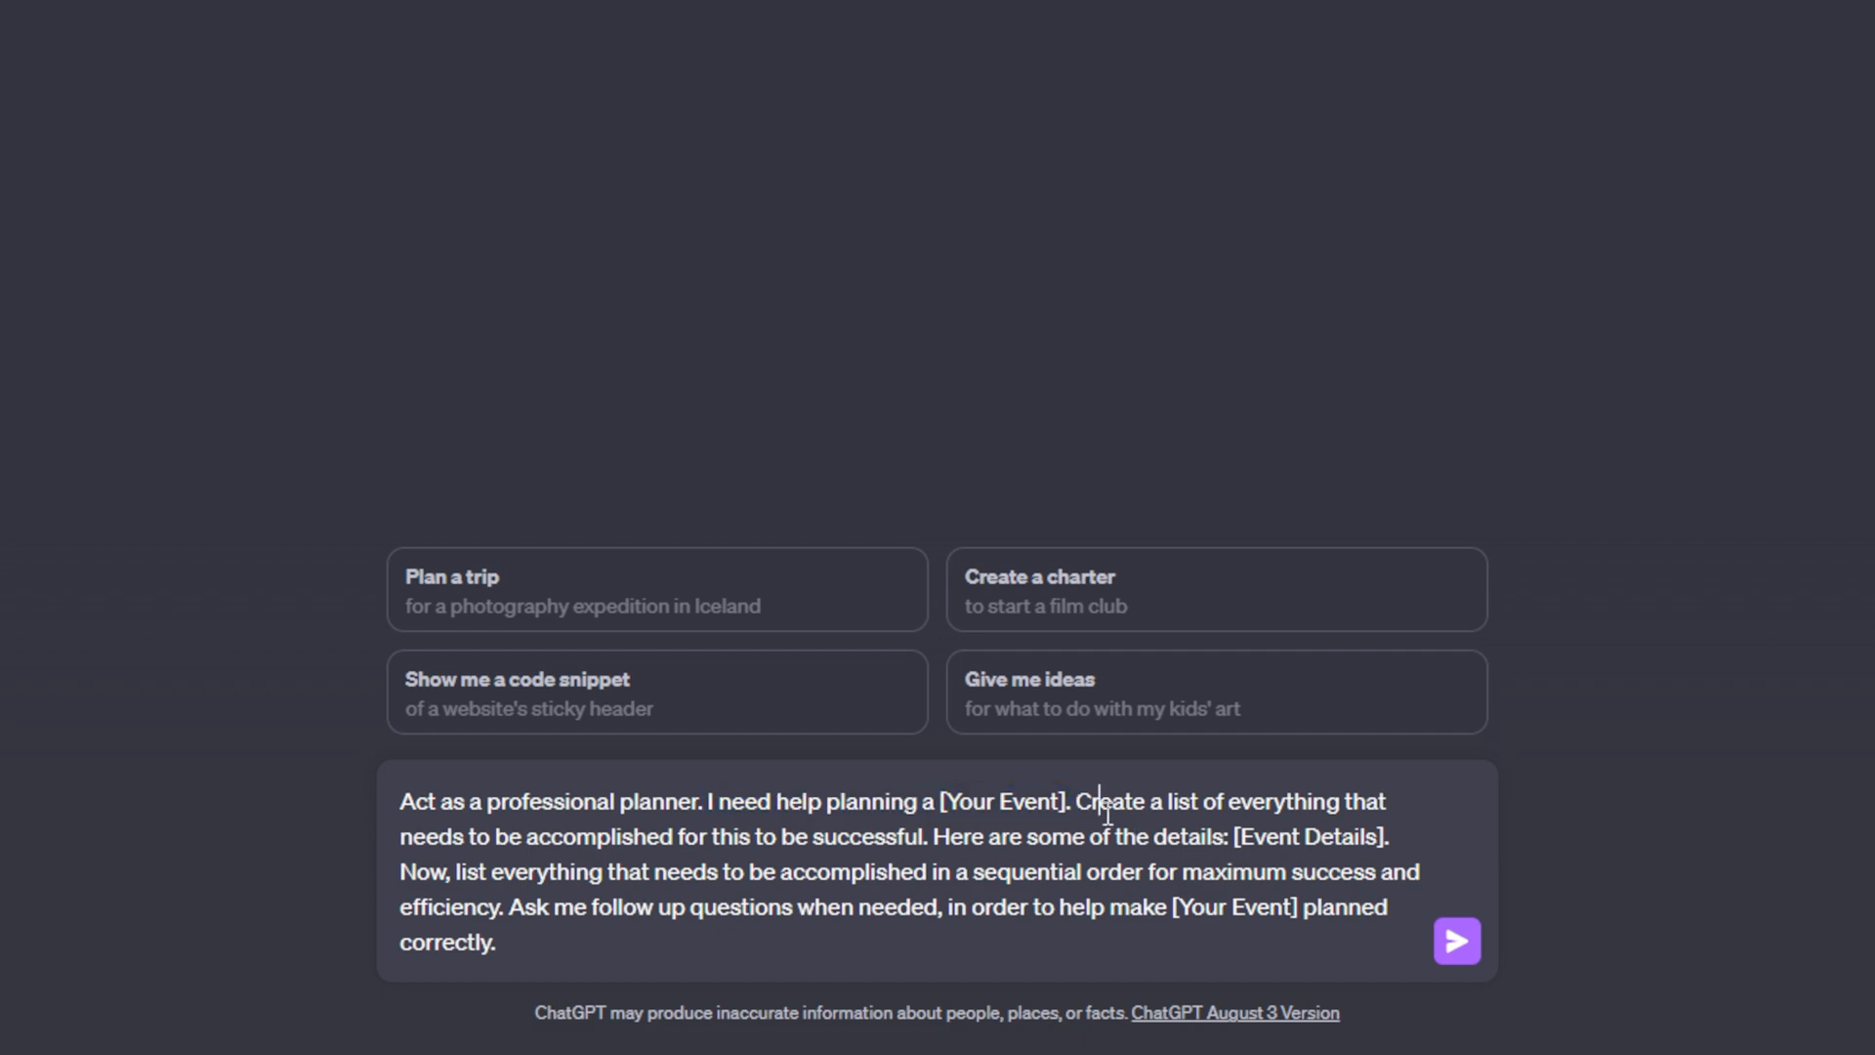
- Replace the first [Your Event] placeholder so the prompt asks about a corporate event
{"action": "double_click", "coordinate": [1001, 801]}
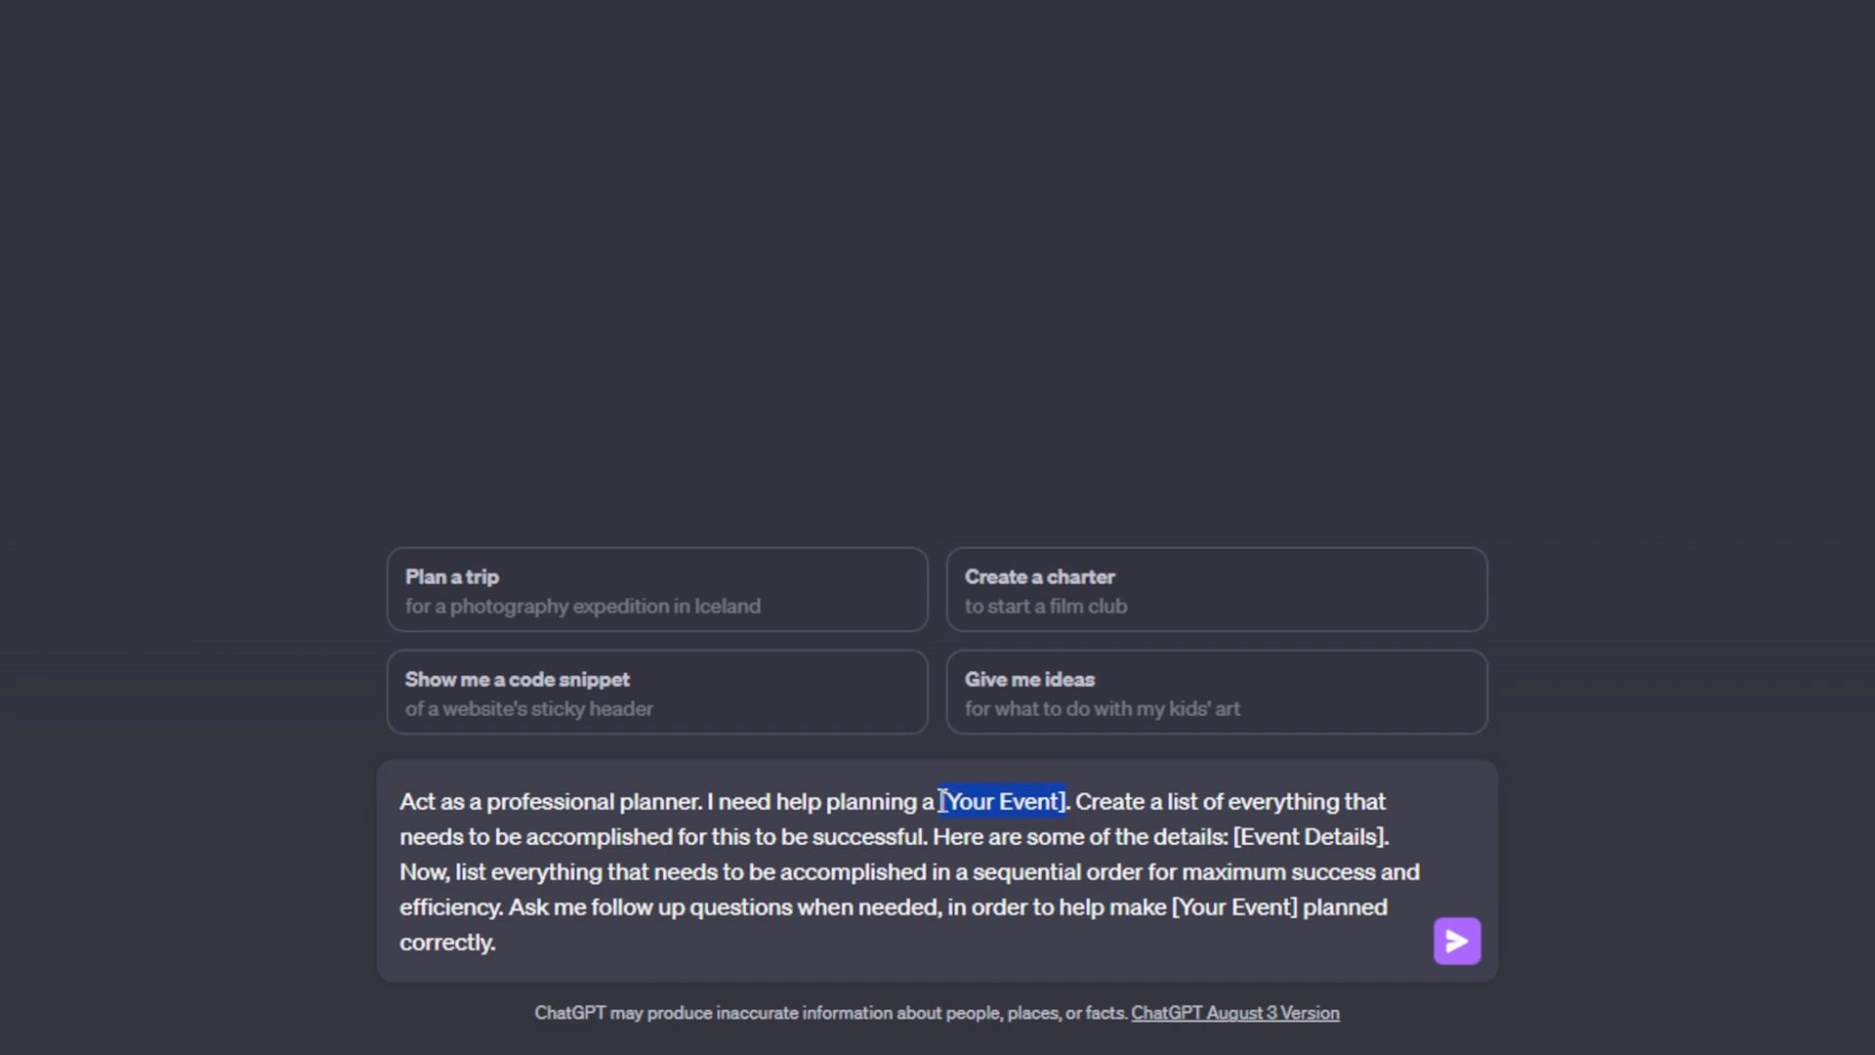
{"action": "type", "text": "corporate"}
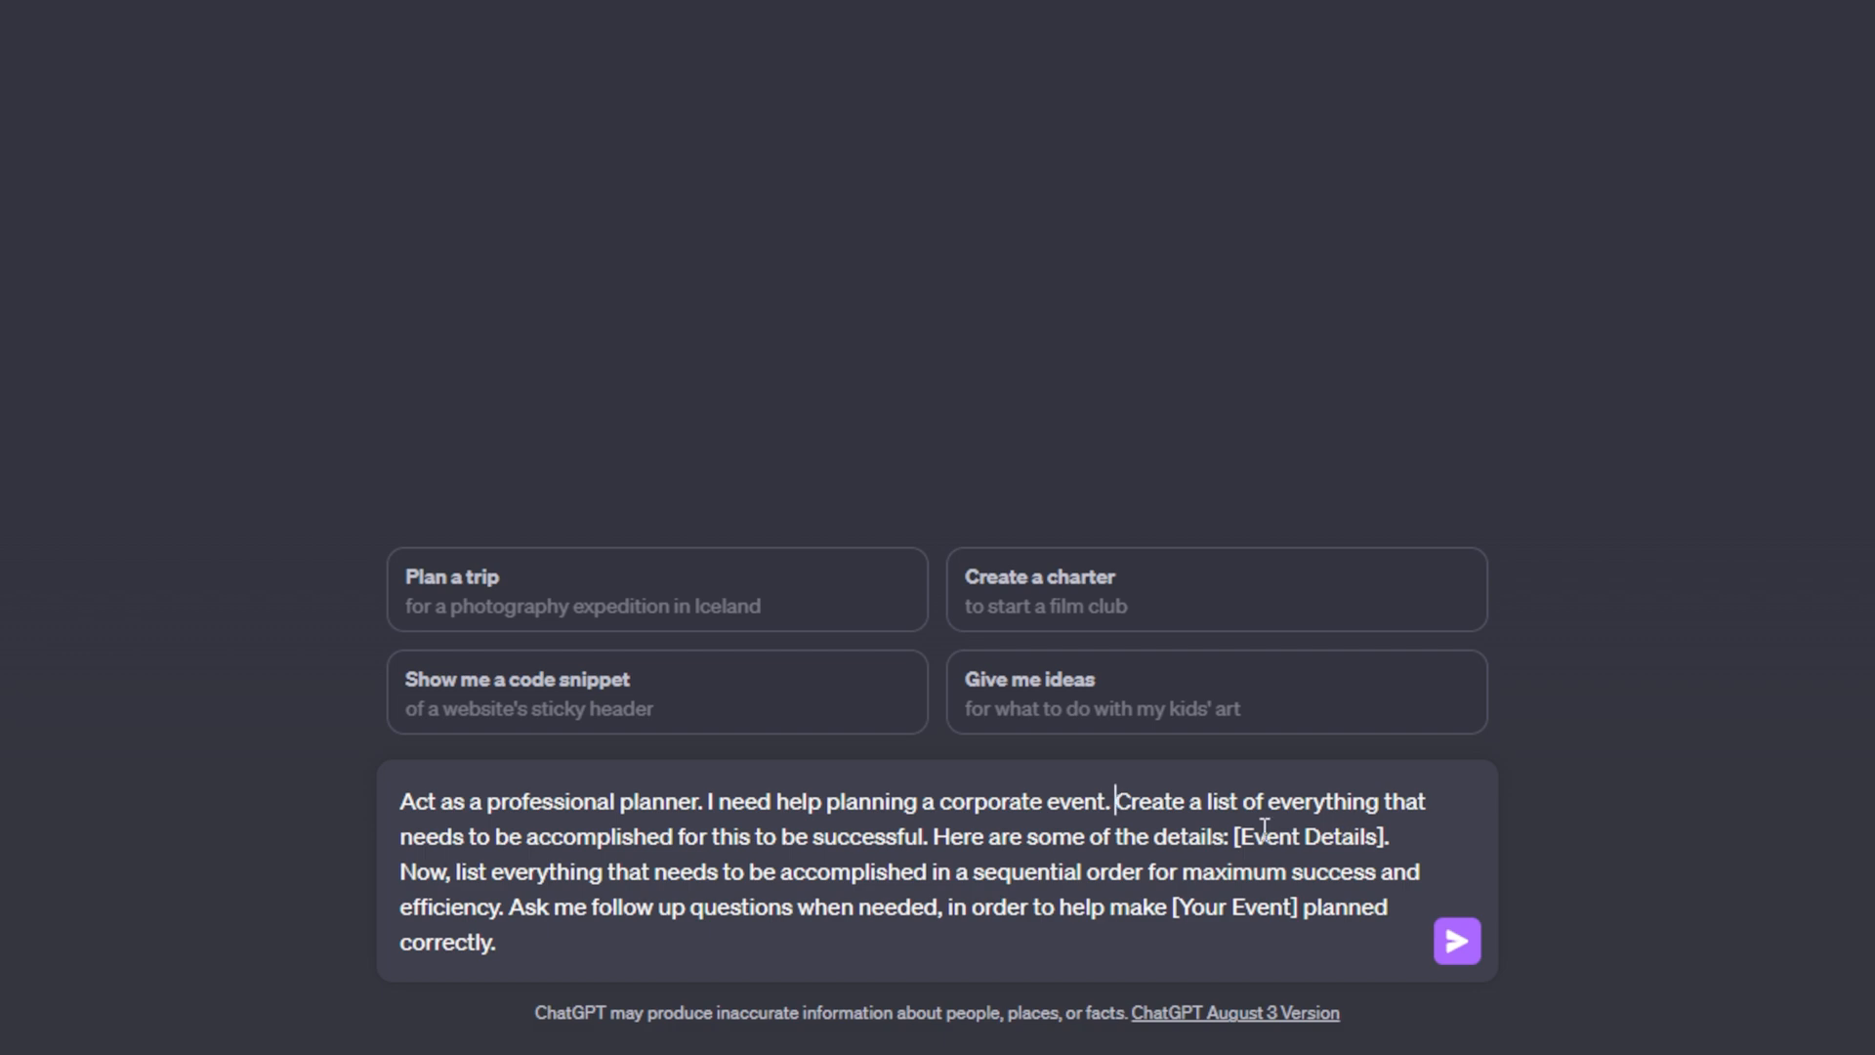
{"action": "left_click_drag", "start_coordinate": [1116, 801], "coordinate": [1420, 801]}
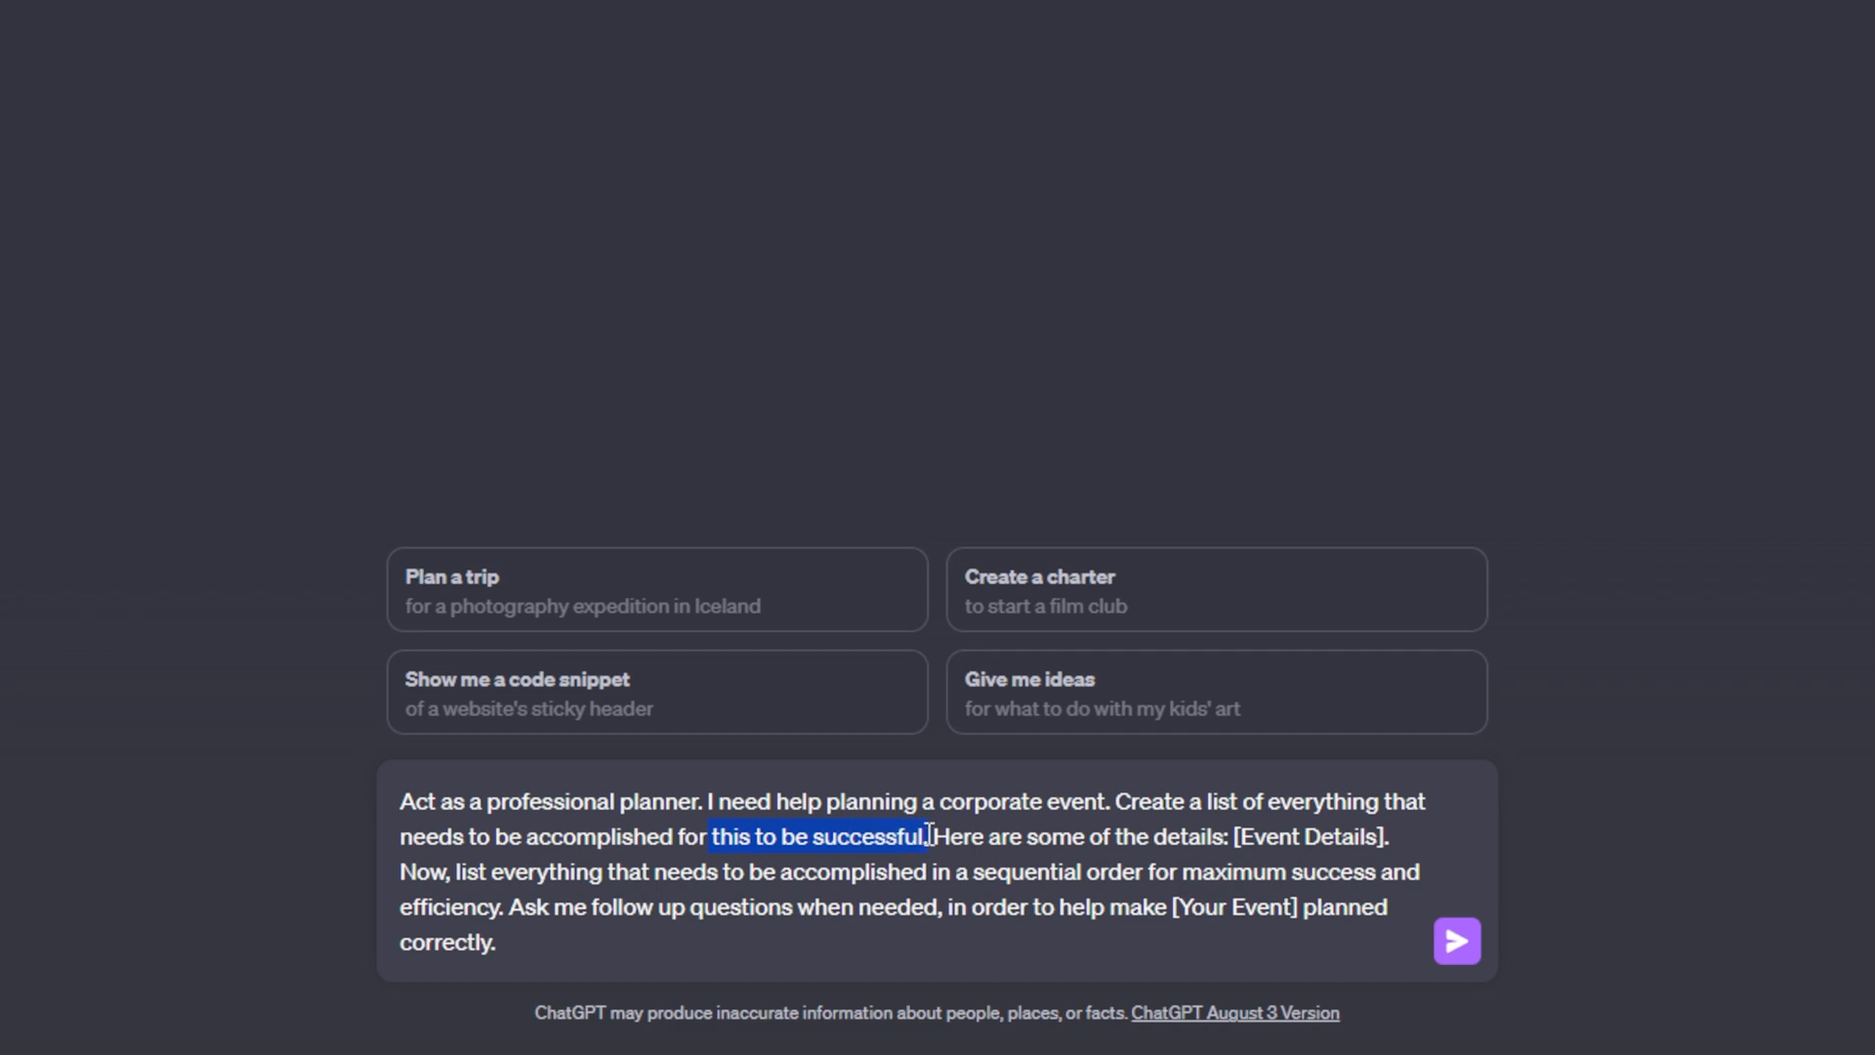
{"action": "left_click_drag", "start_coordinate": [926, 836], "coordinate": [1166, 836]}
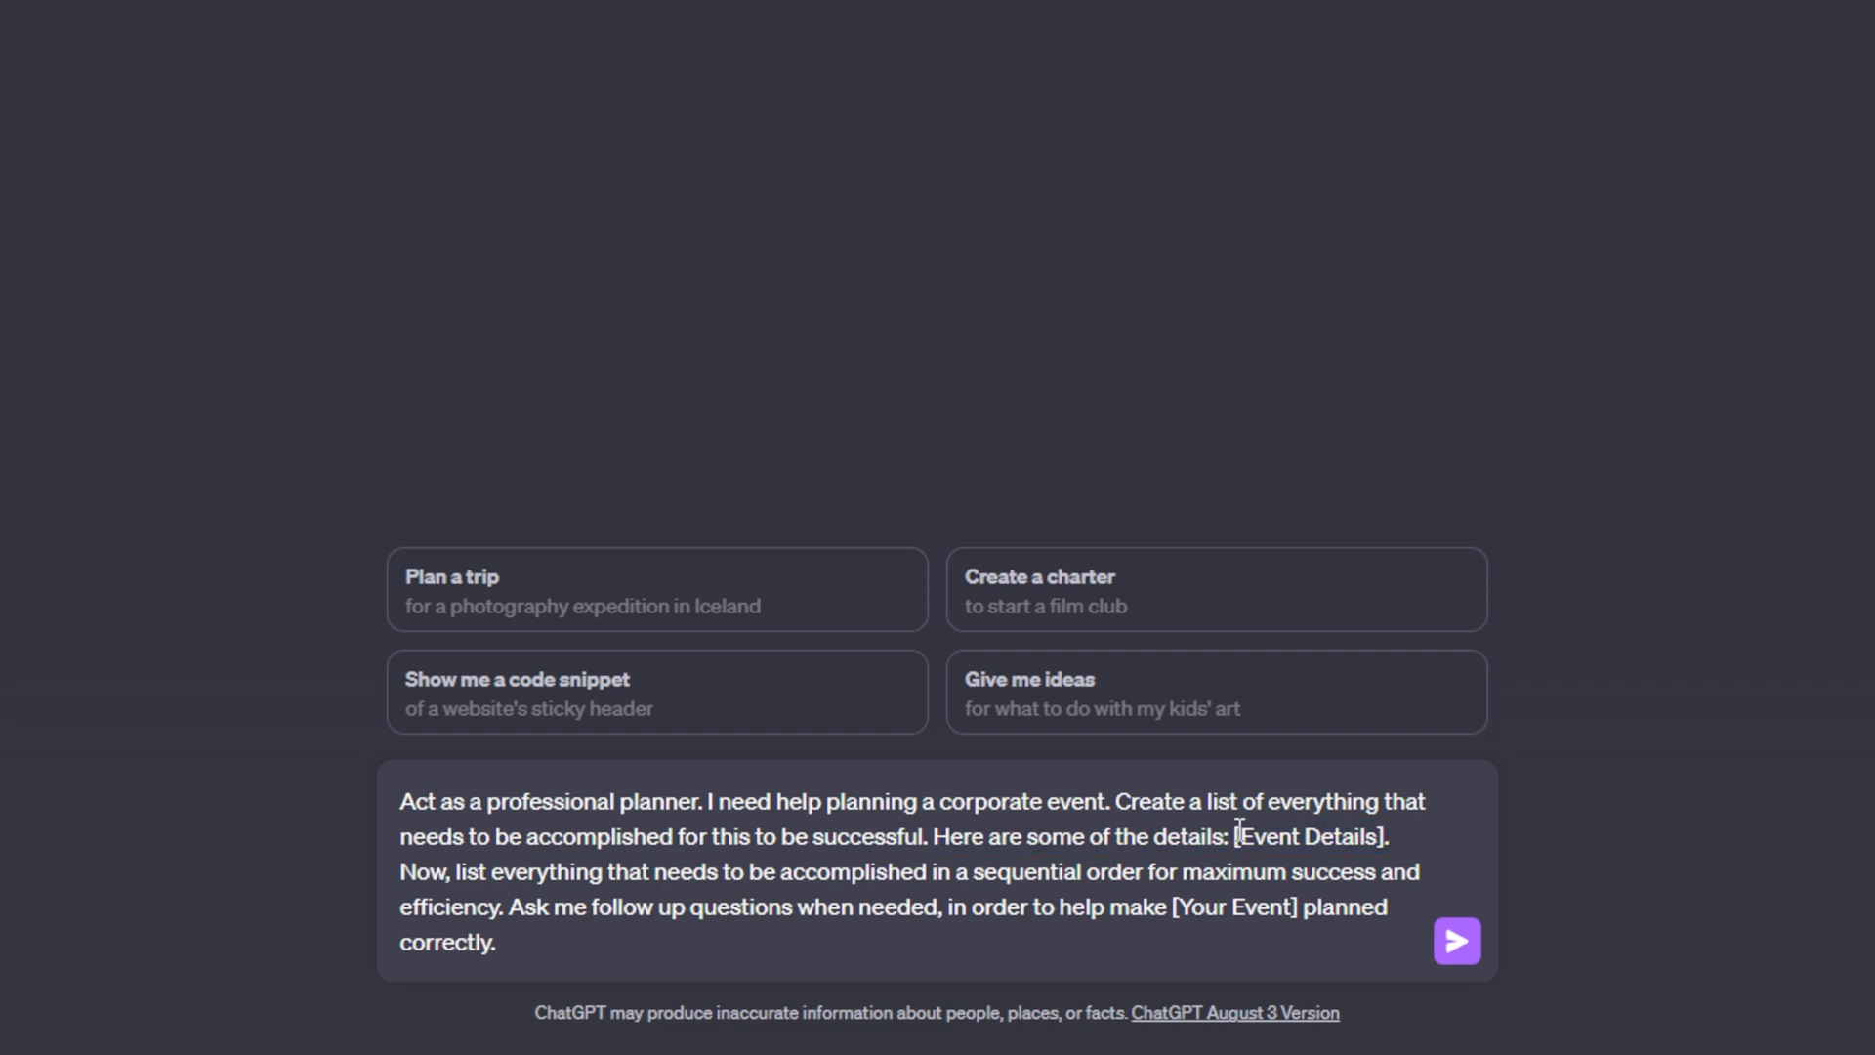
{"action": "mouse_move", "coordinate": [1251, 832]}
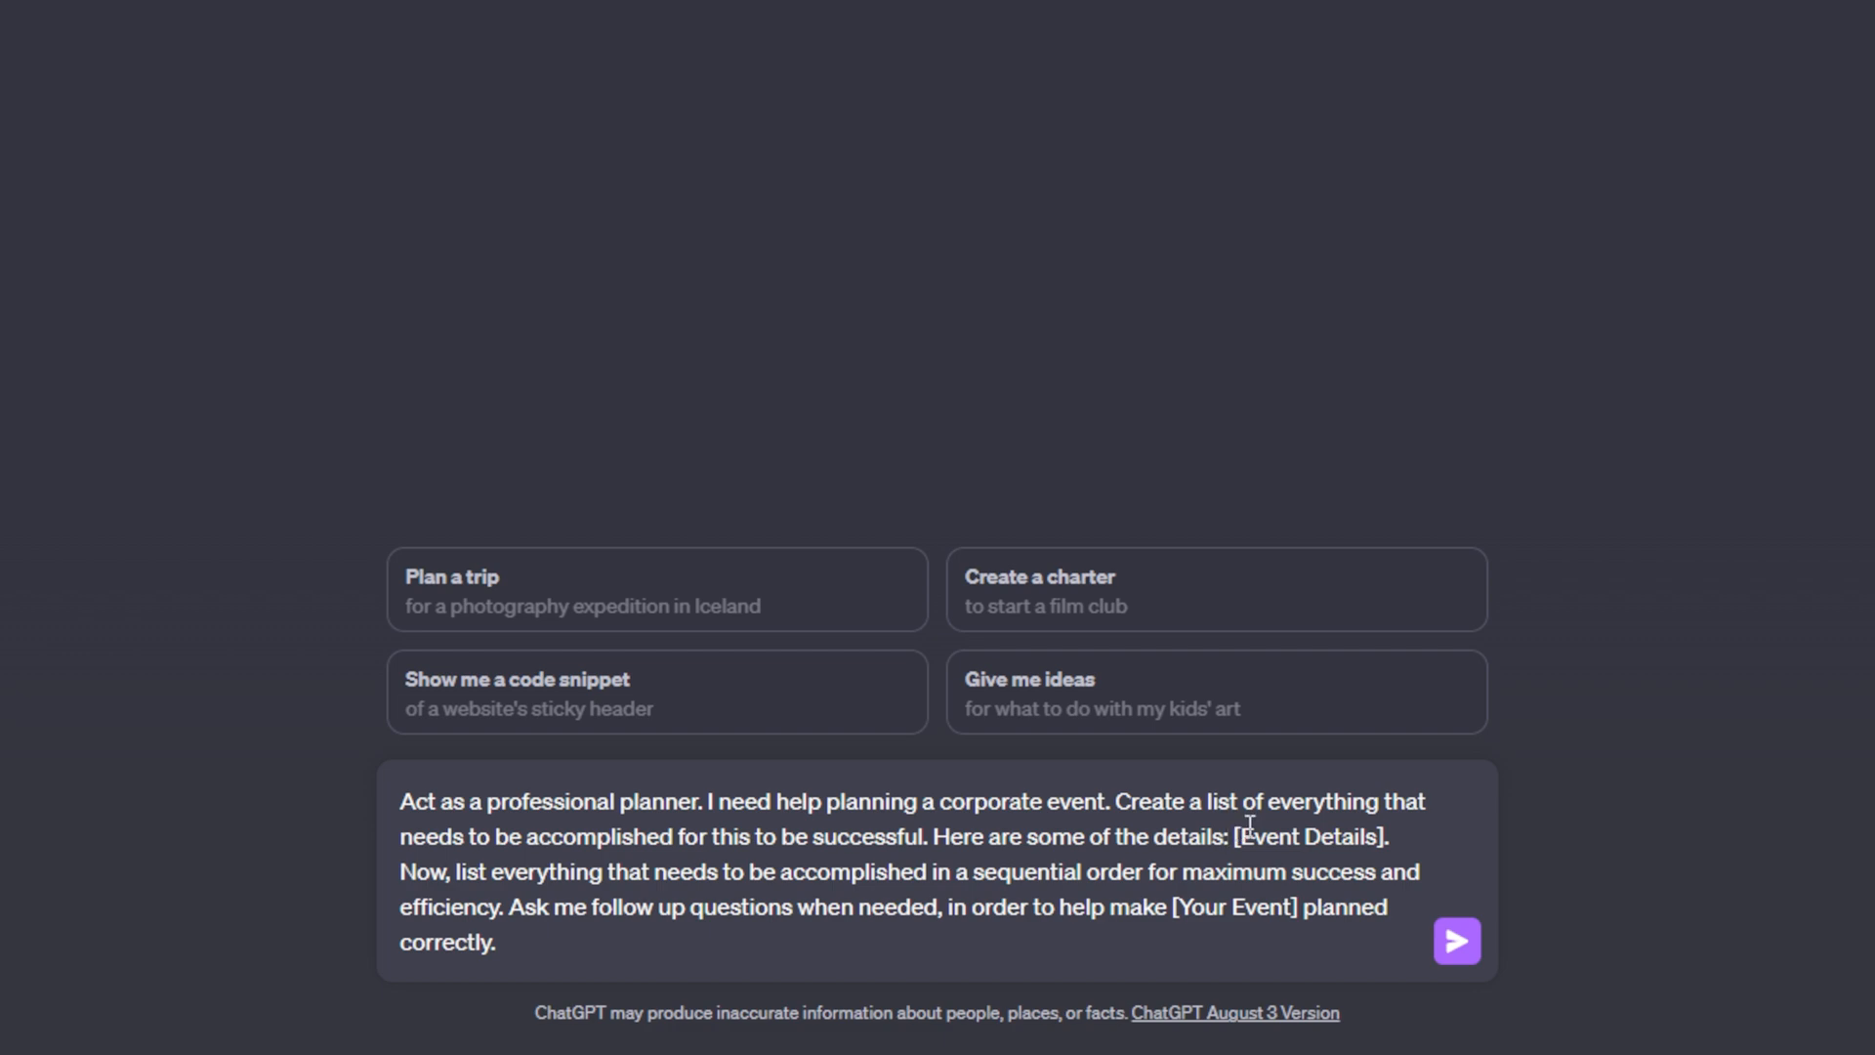
- Replace [Event Details] with the national sales meeting details: 3 days, 120 attendees, meals, keynotes, 5 guest speakers
{"action": "double_click", "coordinate": [1309, 838]}
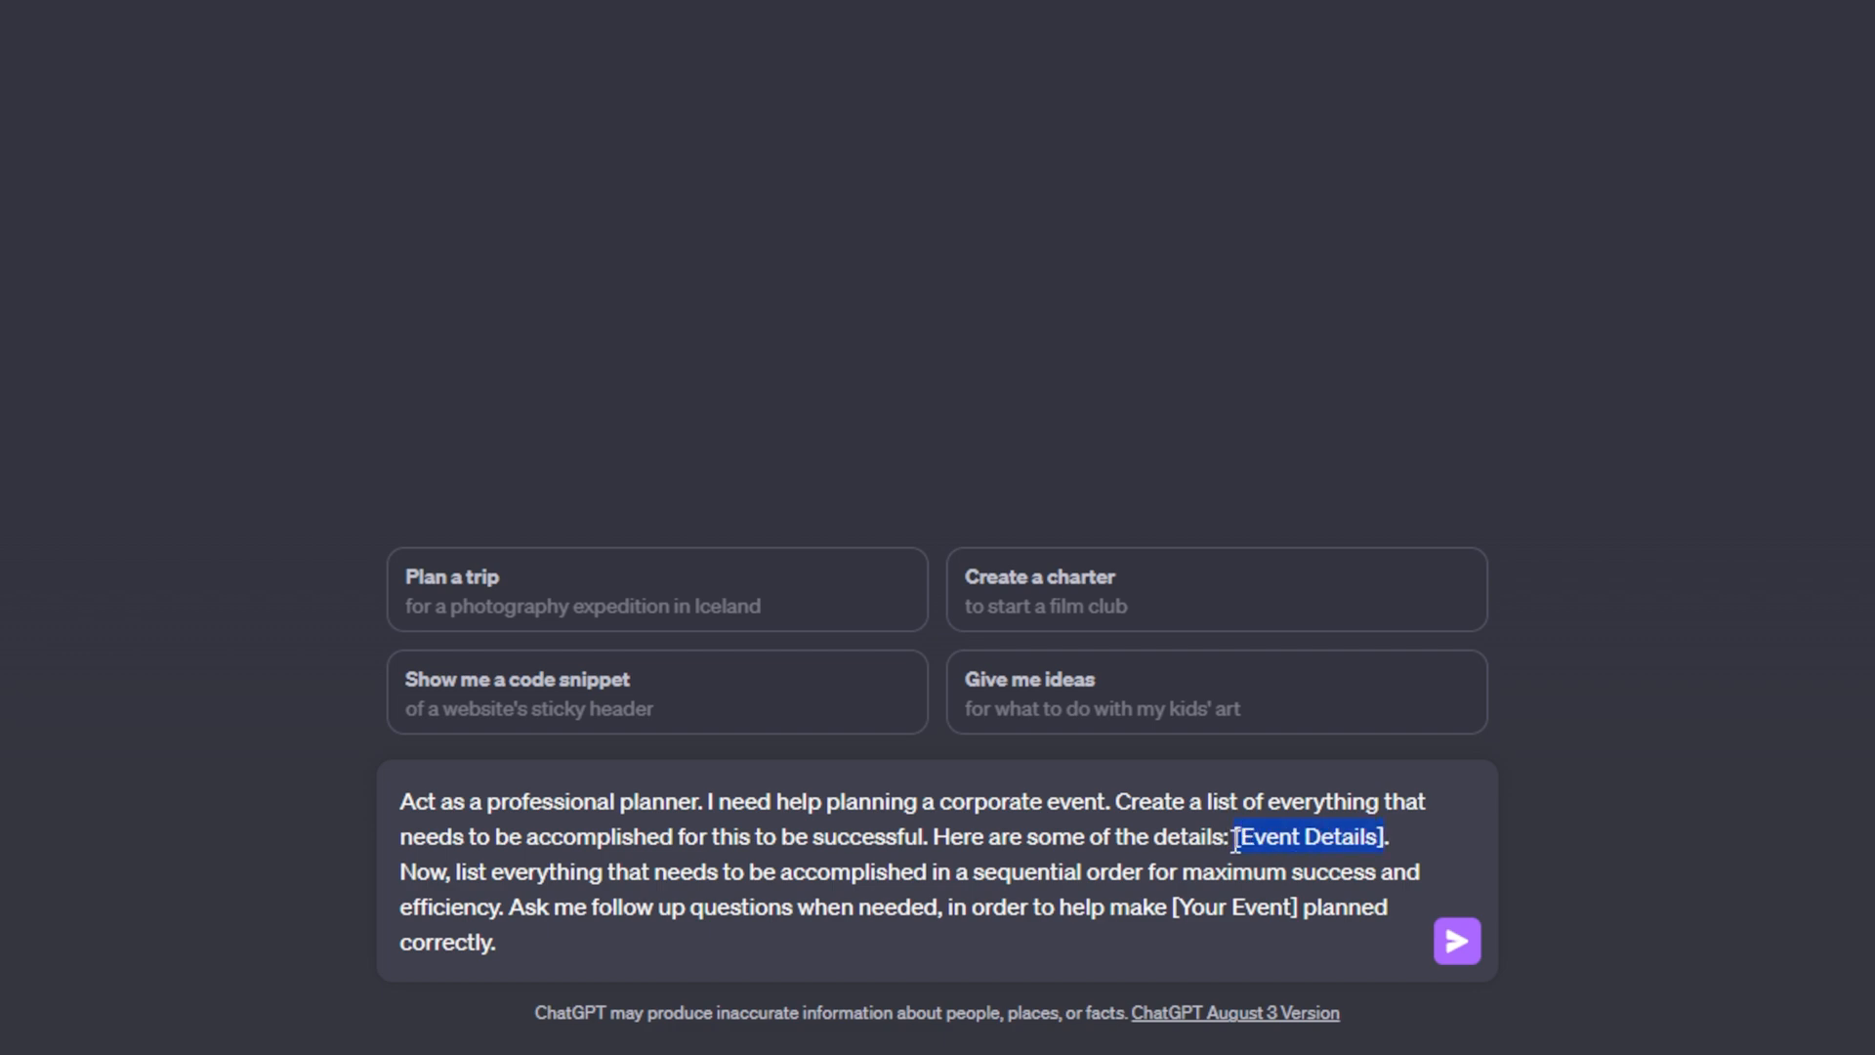
{"action": "key", "text": "Delete"}
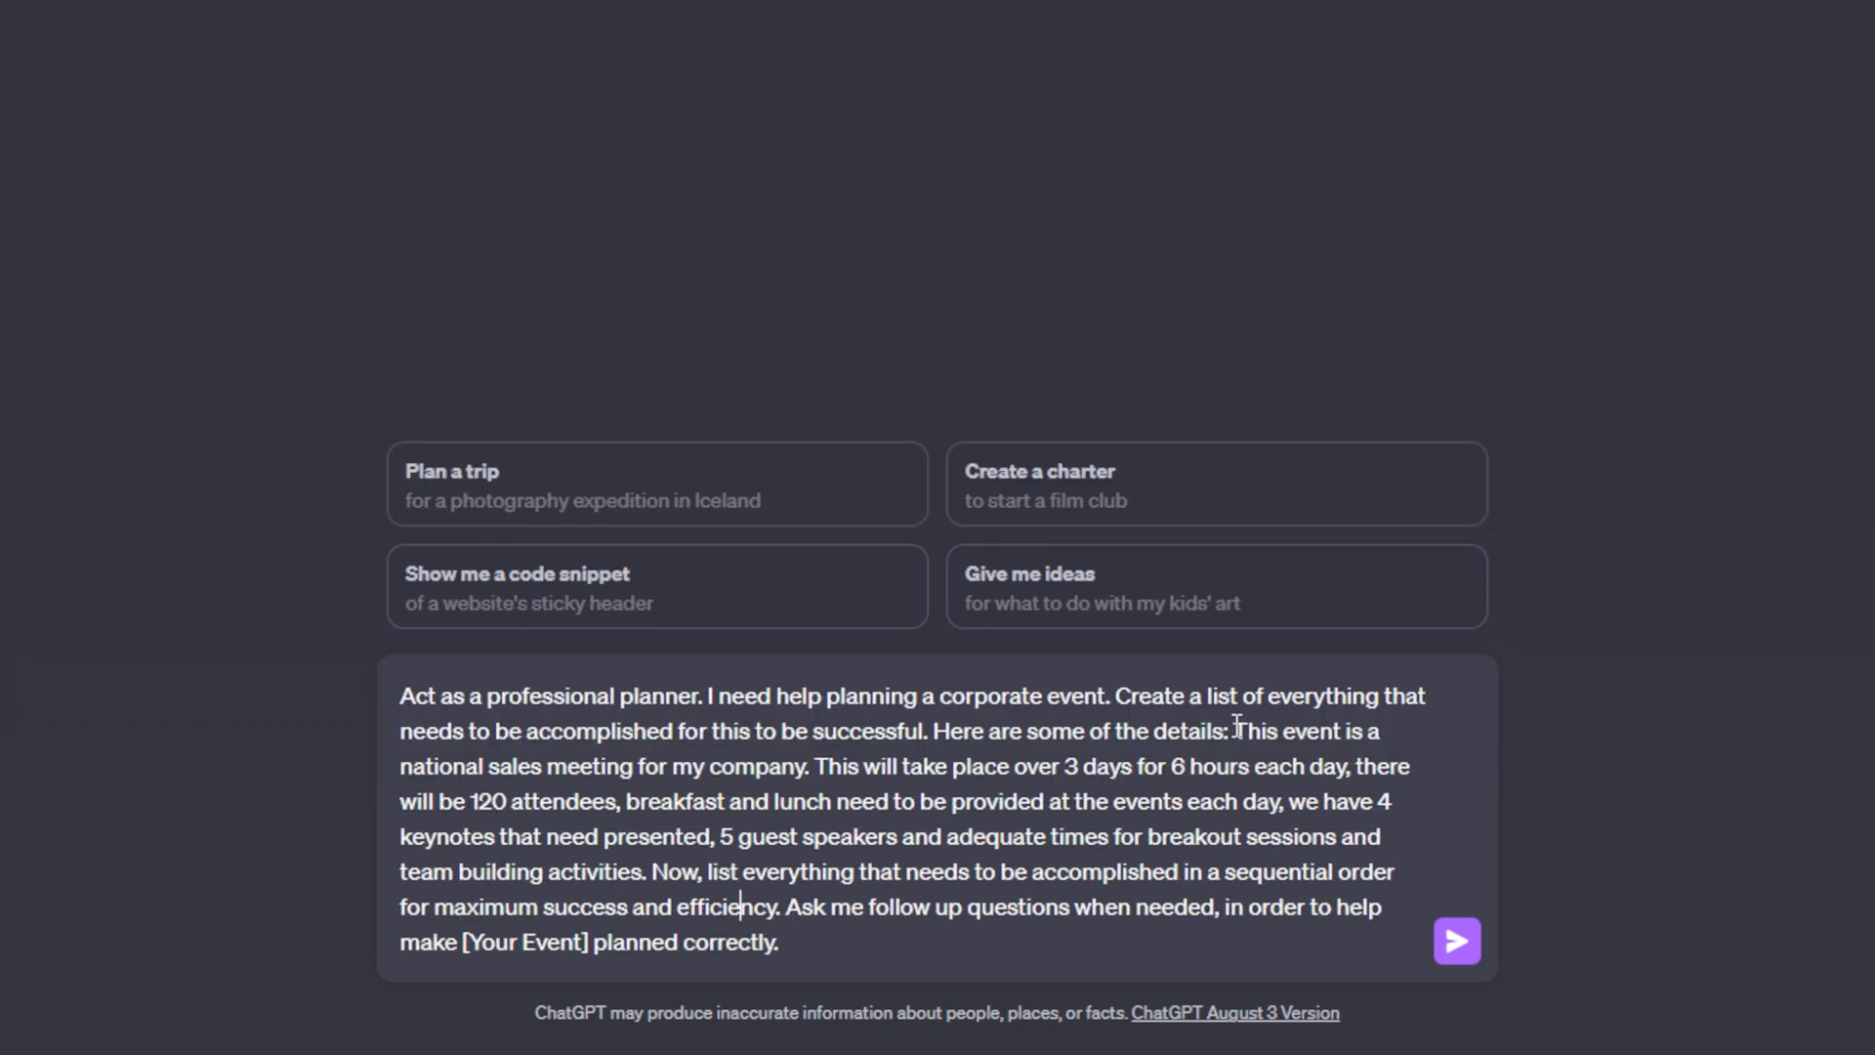
{"action": "left_click_drag", "start_coordinate": [1238, 731], "coordinate": [1381, 731]}
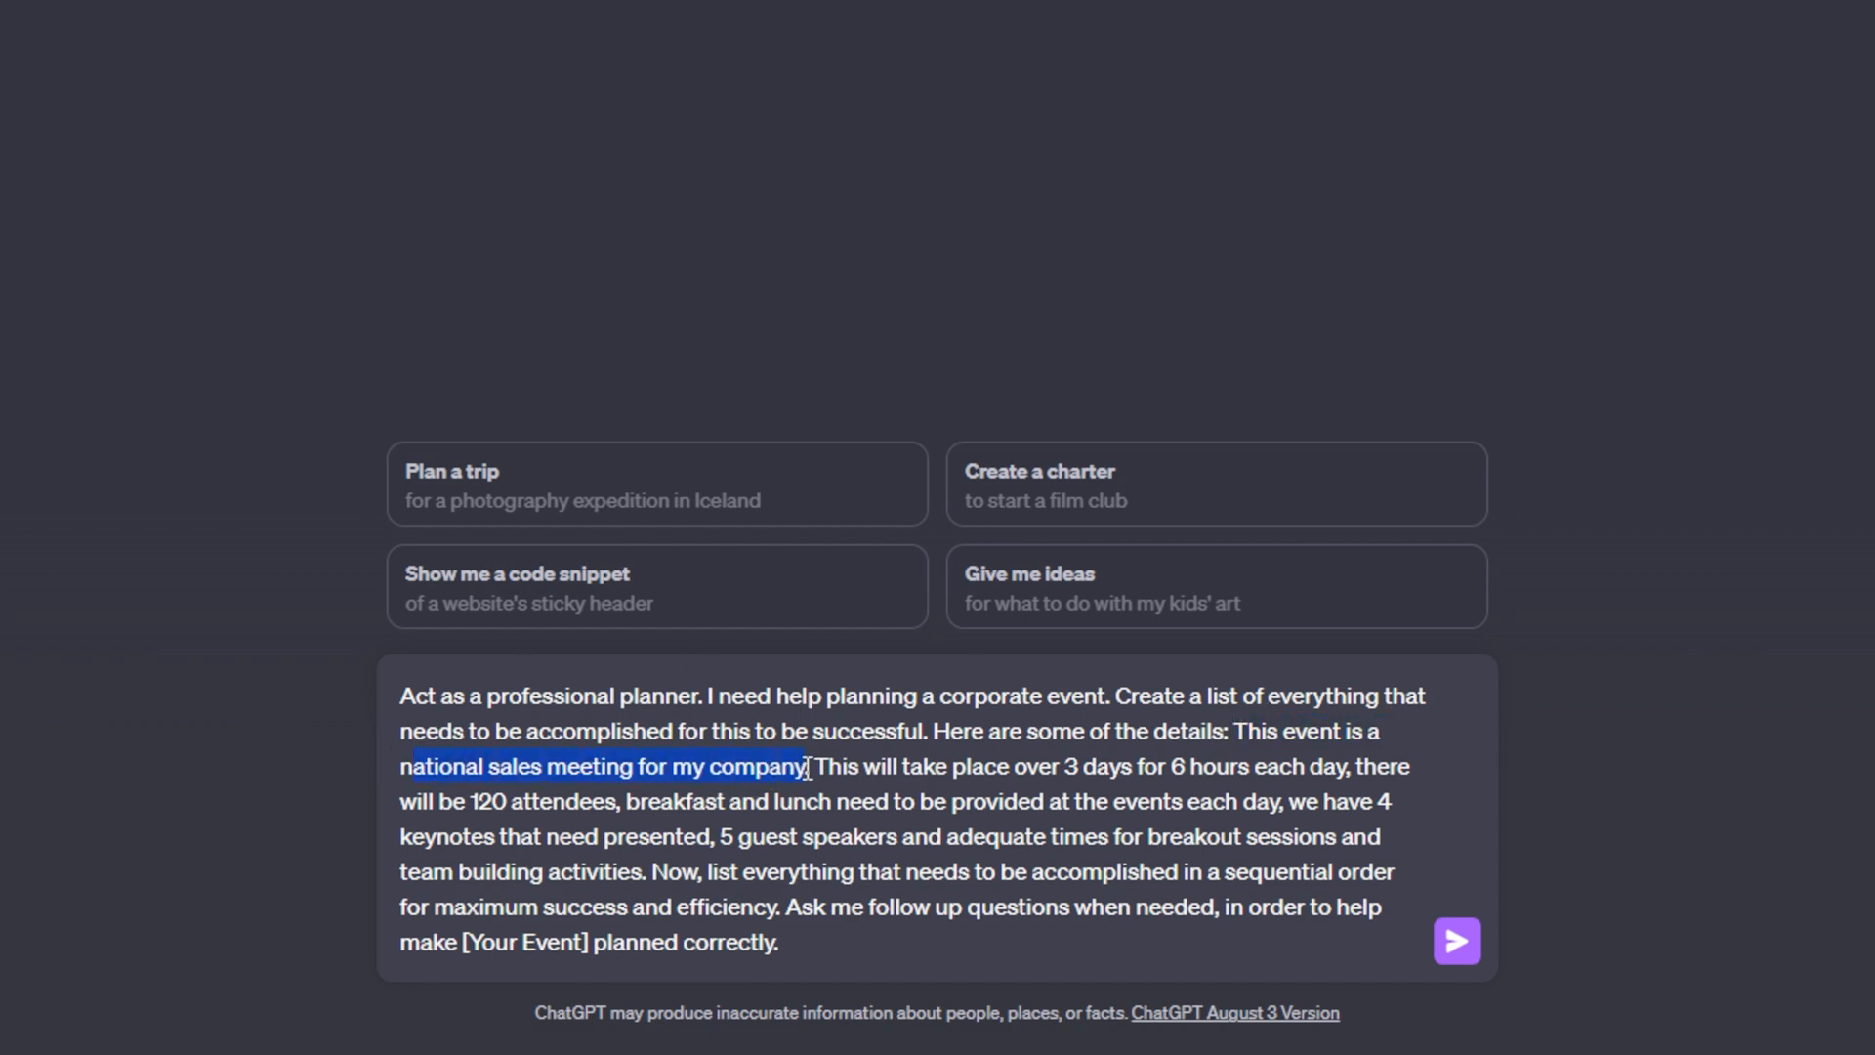
{"action": "left_click_drag", "start_coordinate": [816, 765], "coordinate": [1133, 766]}
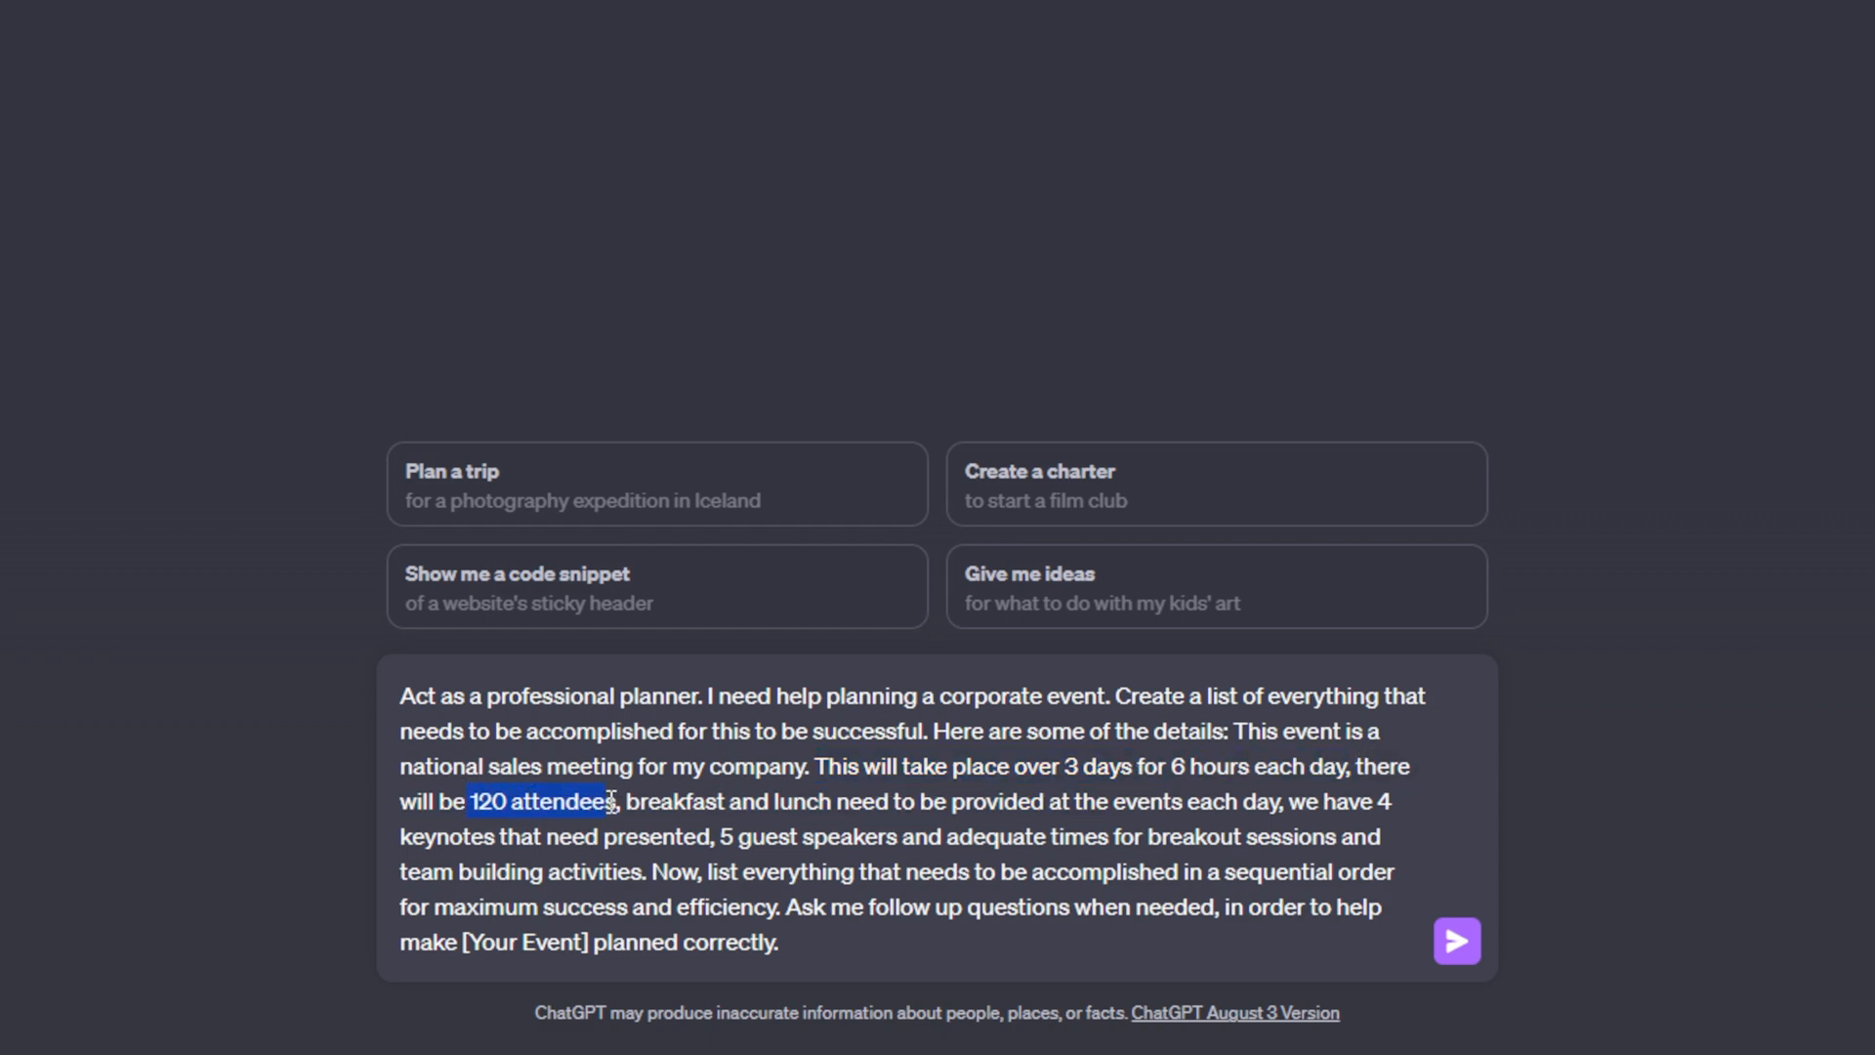
{"action": "left_click_drag", "start_coordinate": [626, 801], "coordinate": [855, 803]}
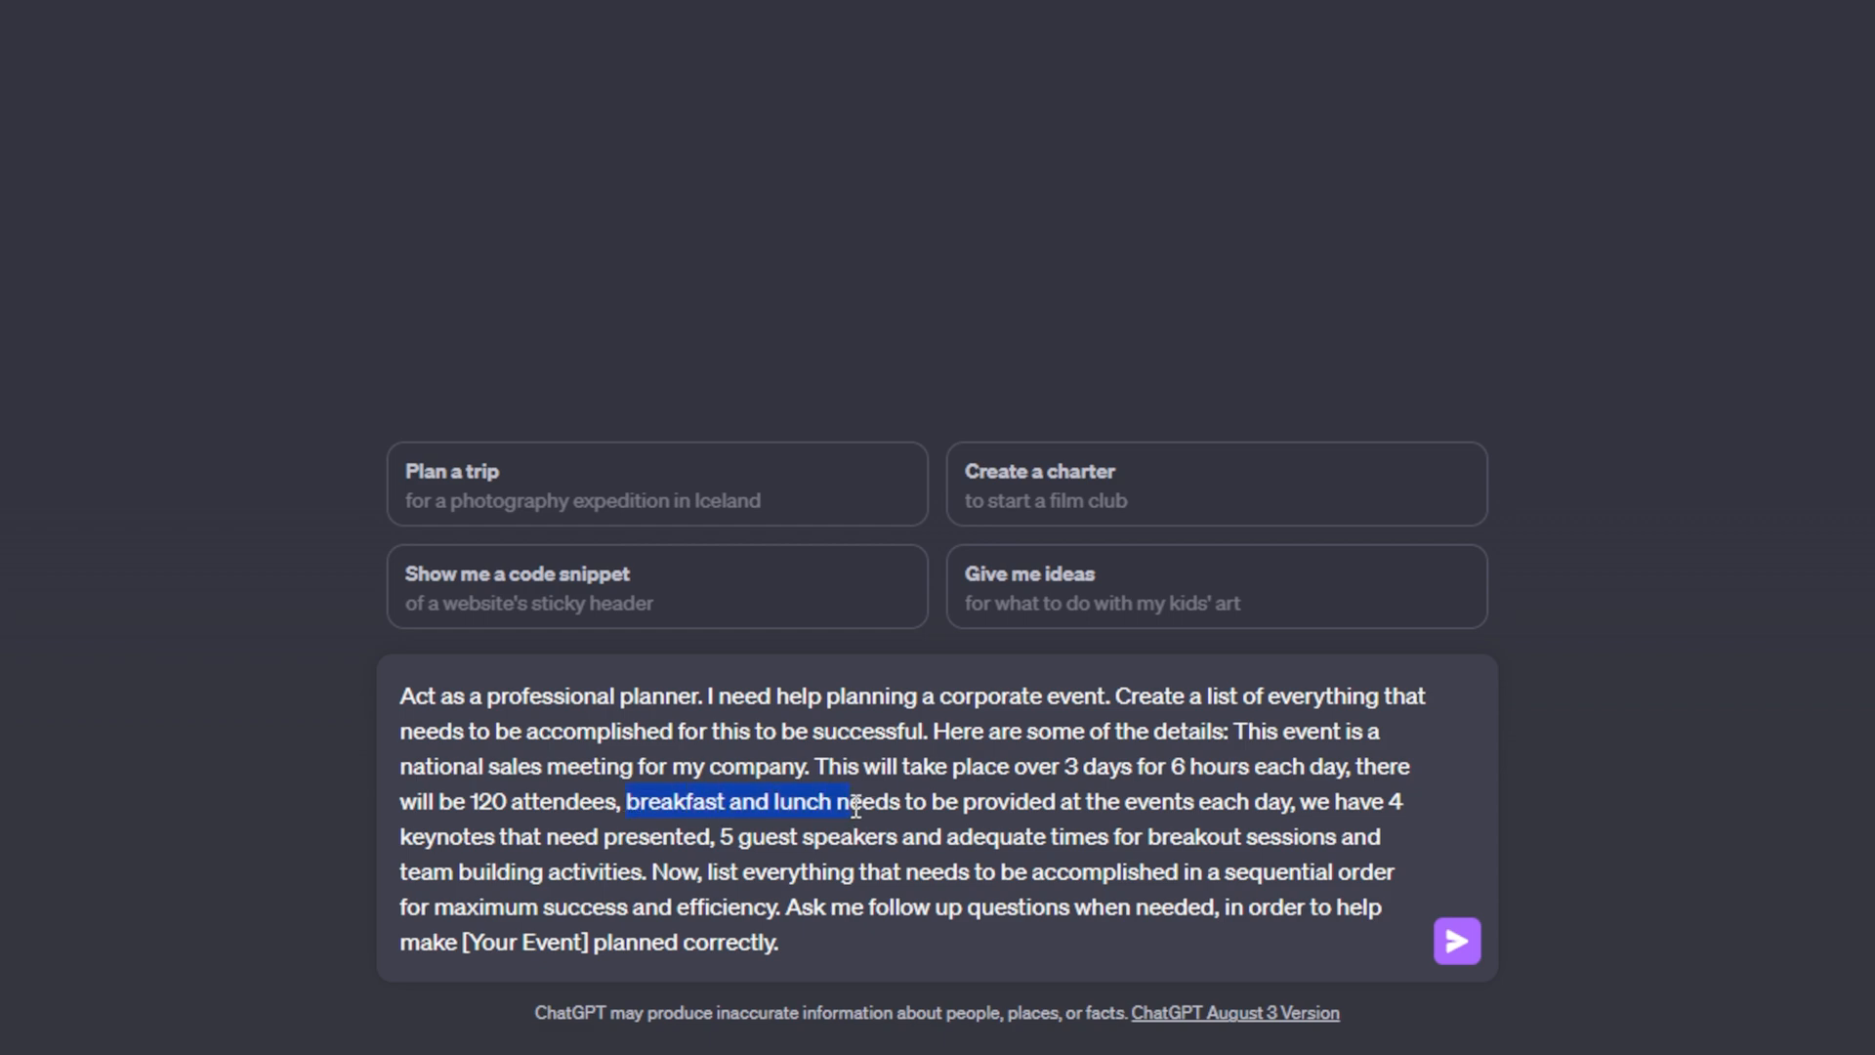
{"action": "left_click_drag", "start_coordinate": [856, 801], "coordinate": [1291, 801]}
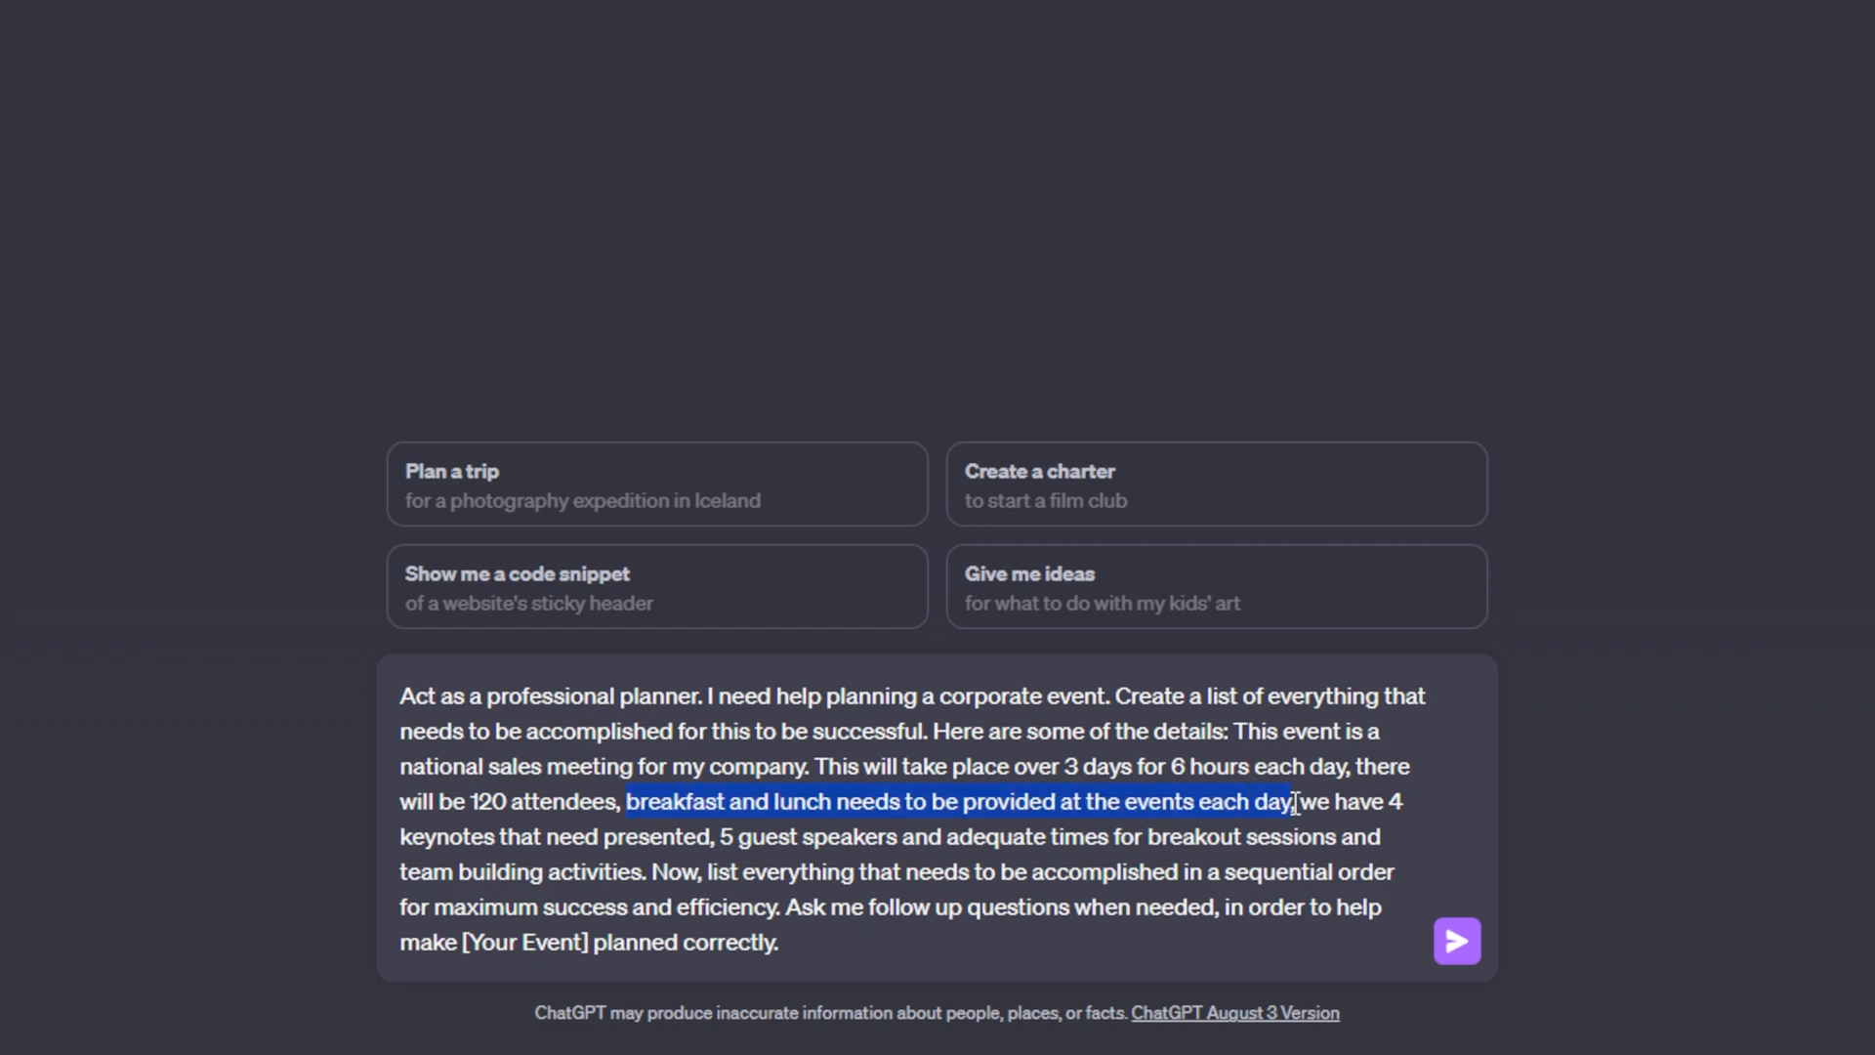
{"action": "double_click", "coordinate": [520, 836]}
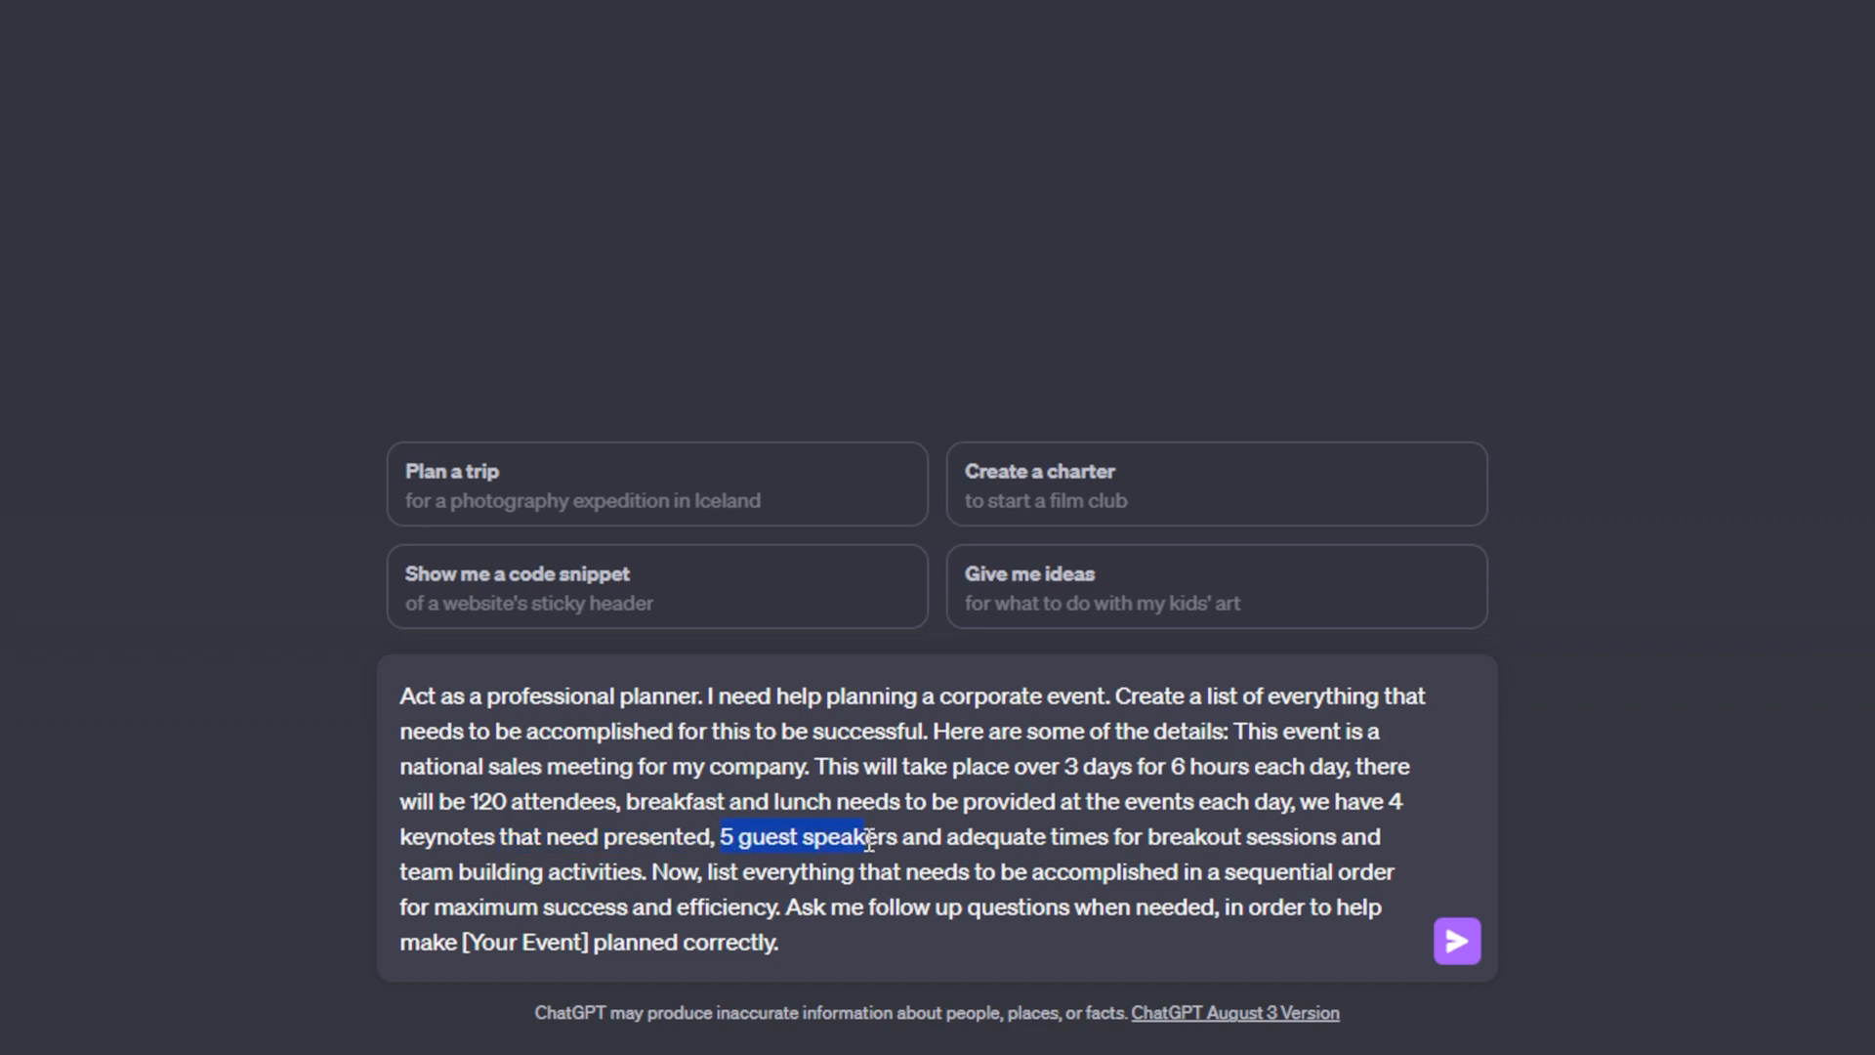
{"action": "left_click_drag", "start_coordinate": [867, 836], "coordinate": [1178, 836]}
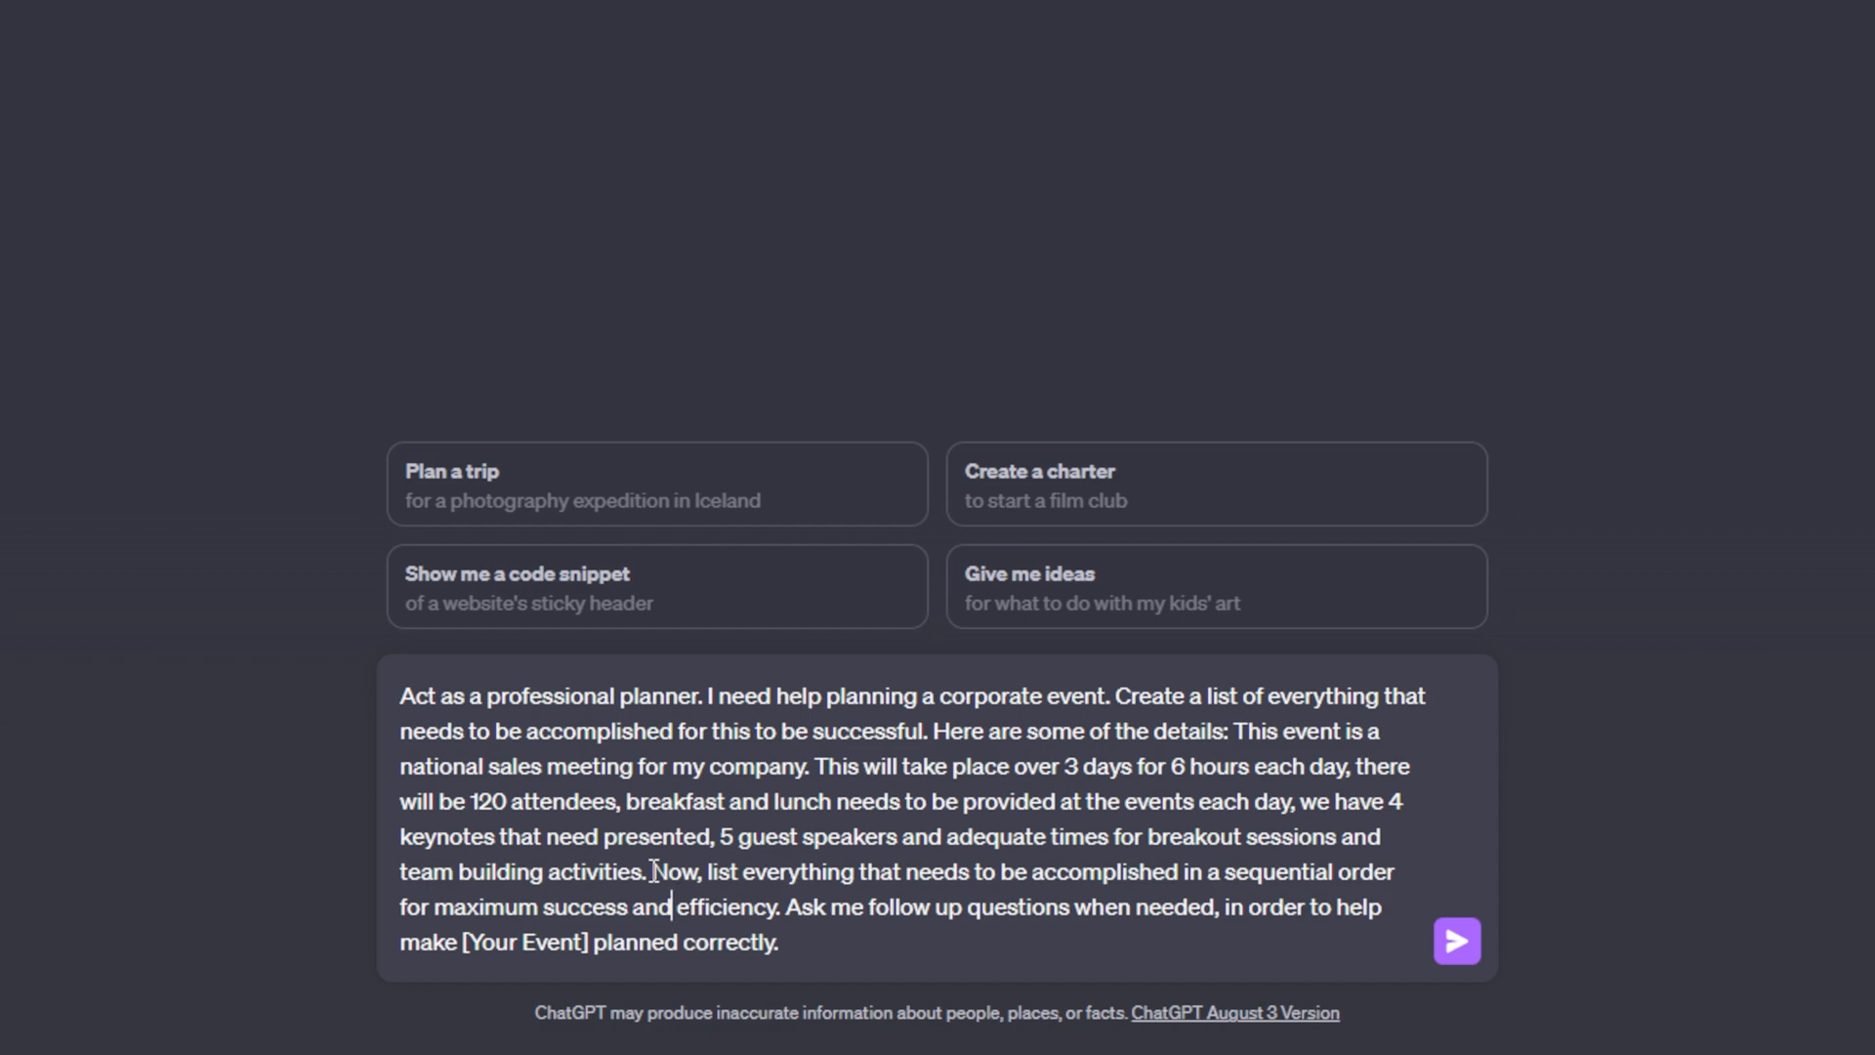
{"action": "left_click_drag", "start_coordinate": [707, 871], "coordinate": [991, 872]}
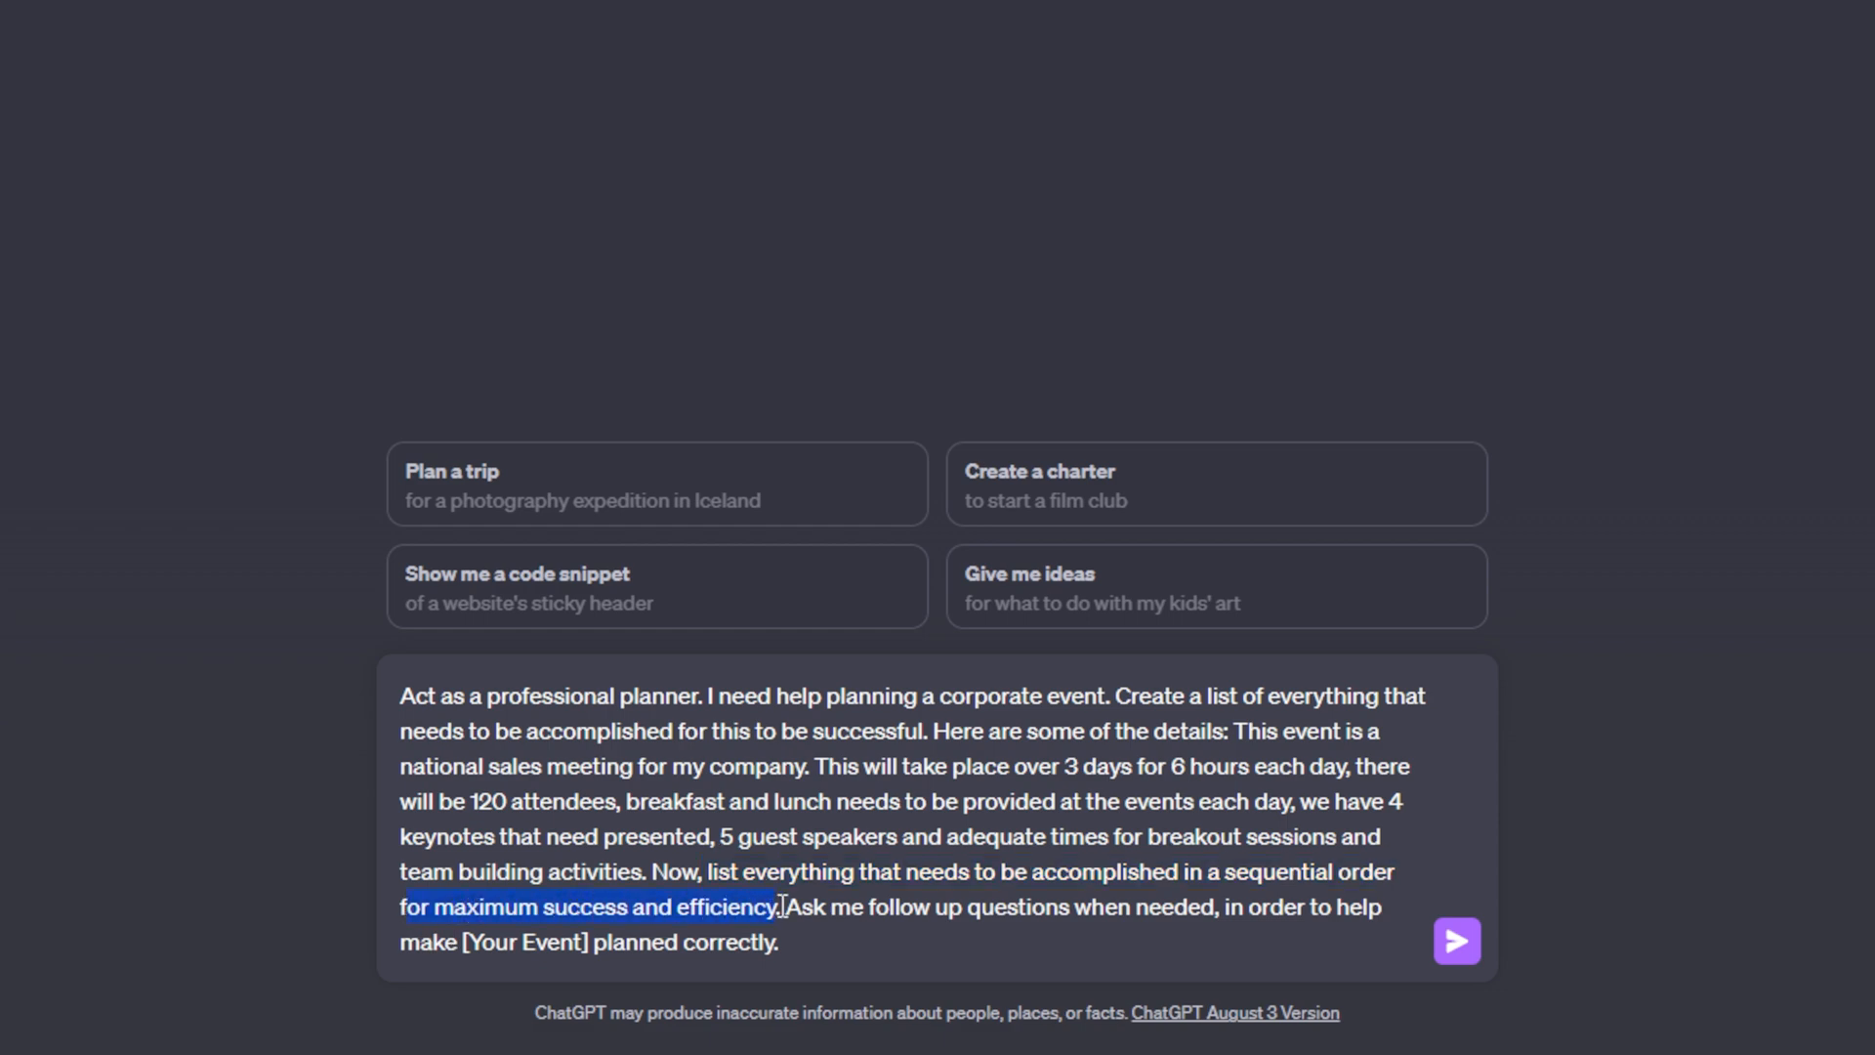
- Replace the last [Your Event] with 'this national sales meeting' and send the prompt
{"action": "left_click_drag", "start_coordinate": [785, 906], "coordinate": [1217, 907]}
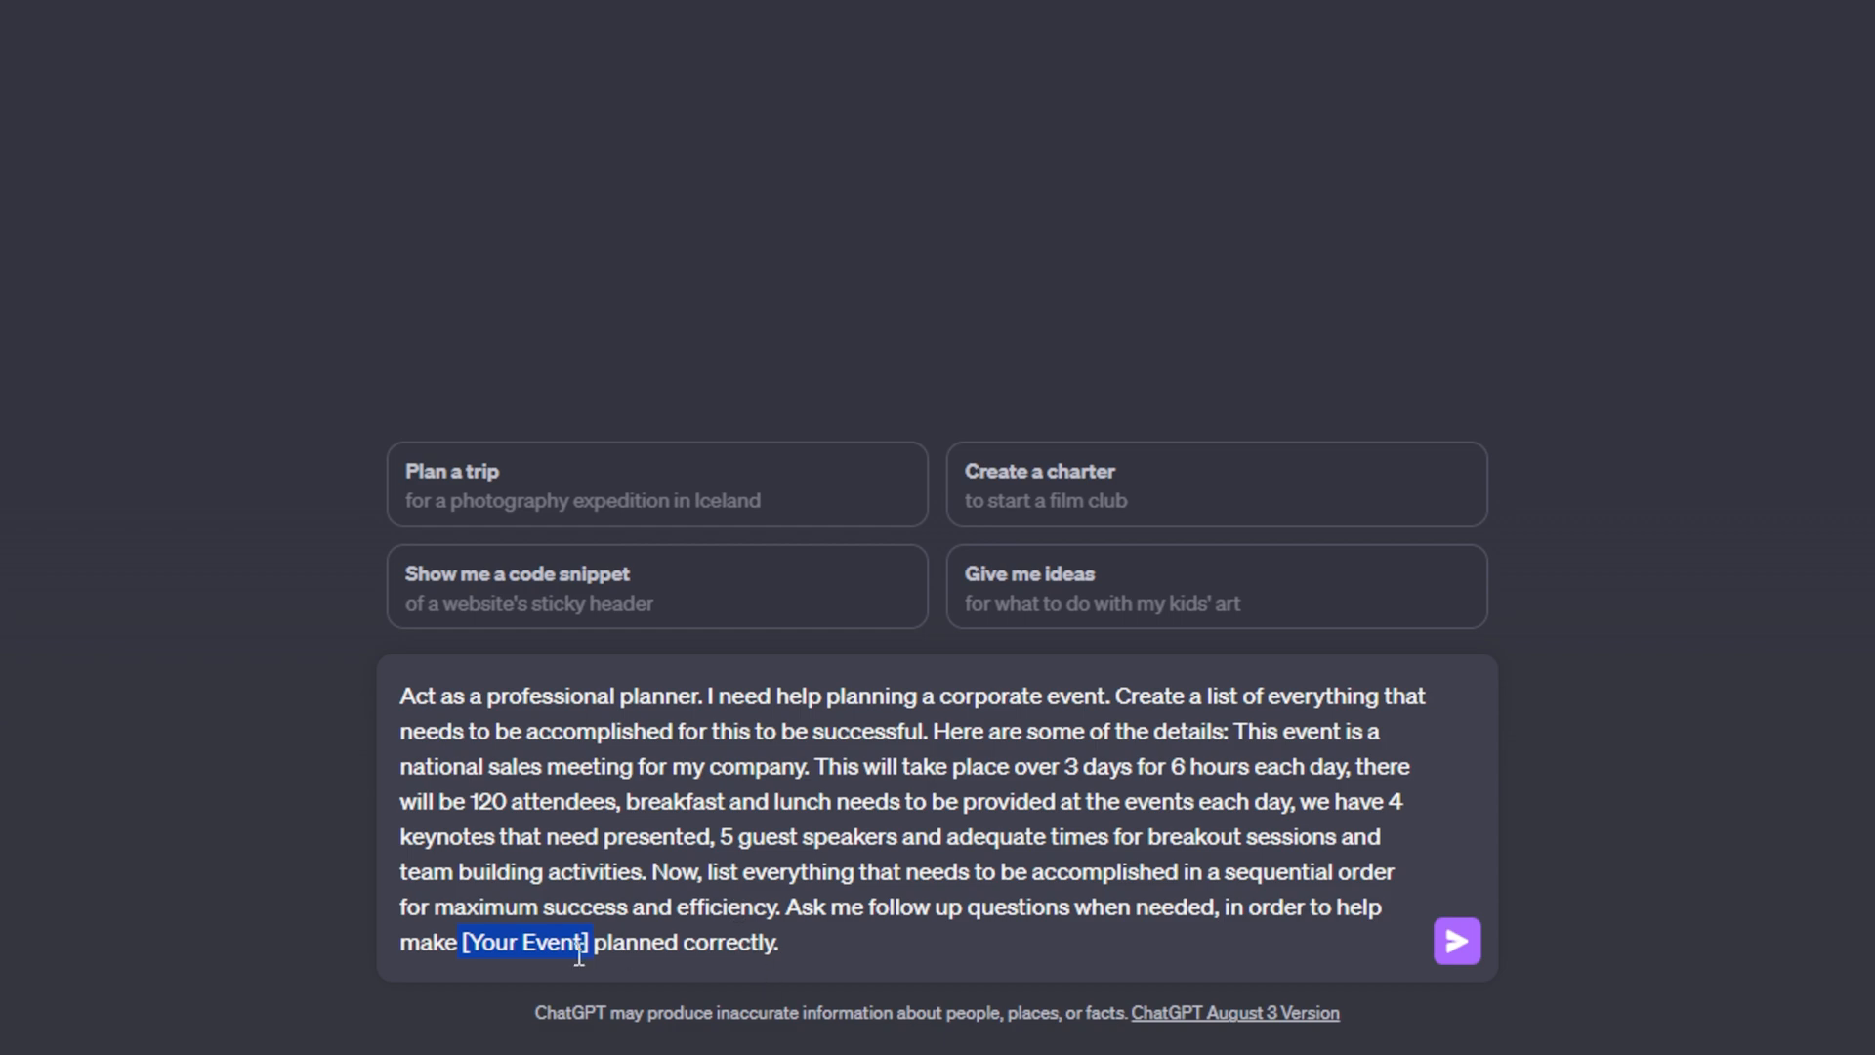
{"action": "key", "text": "Delete"}
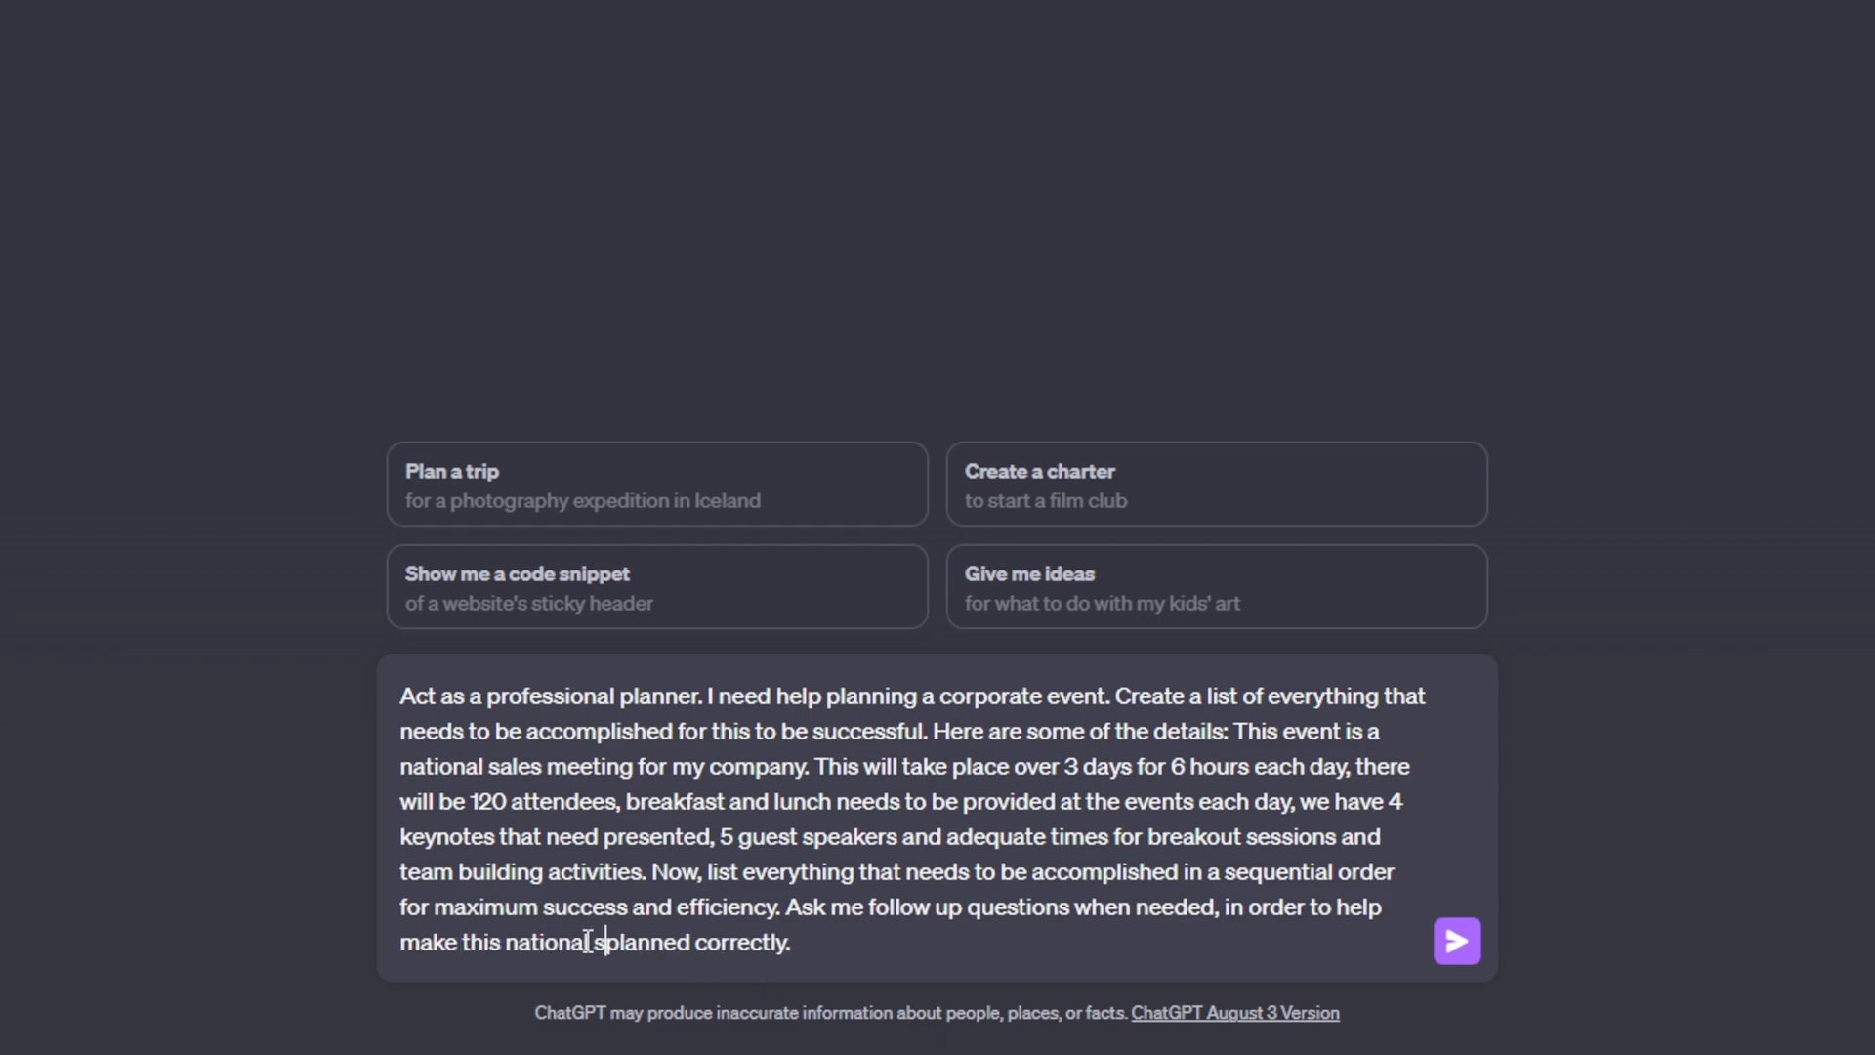
{"action": "type", "text": "sales meeting"}
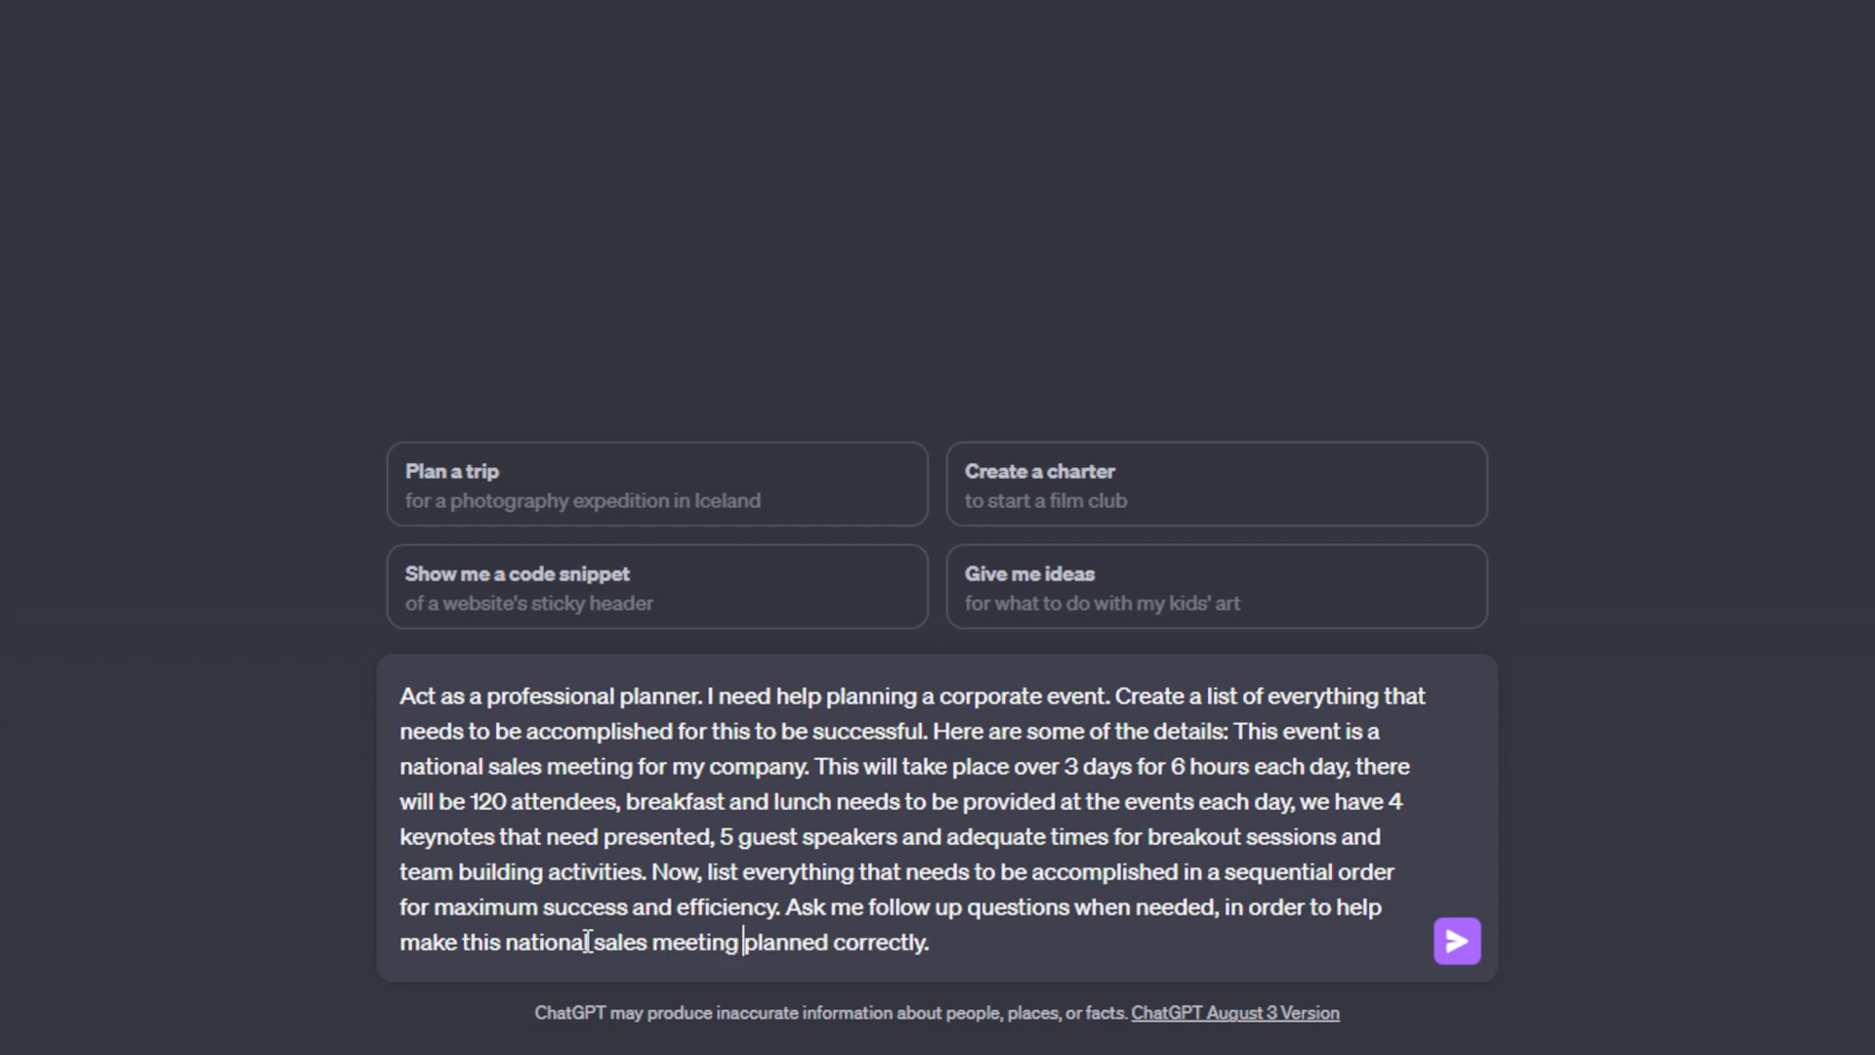
{"action": "left_click", "coordinate": [934, 942]}
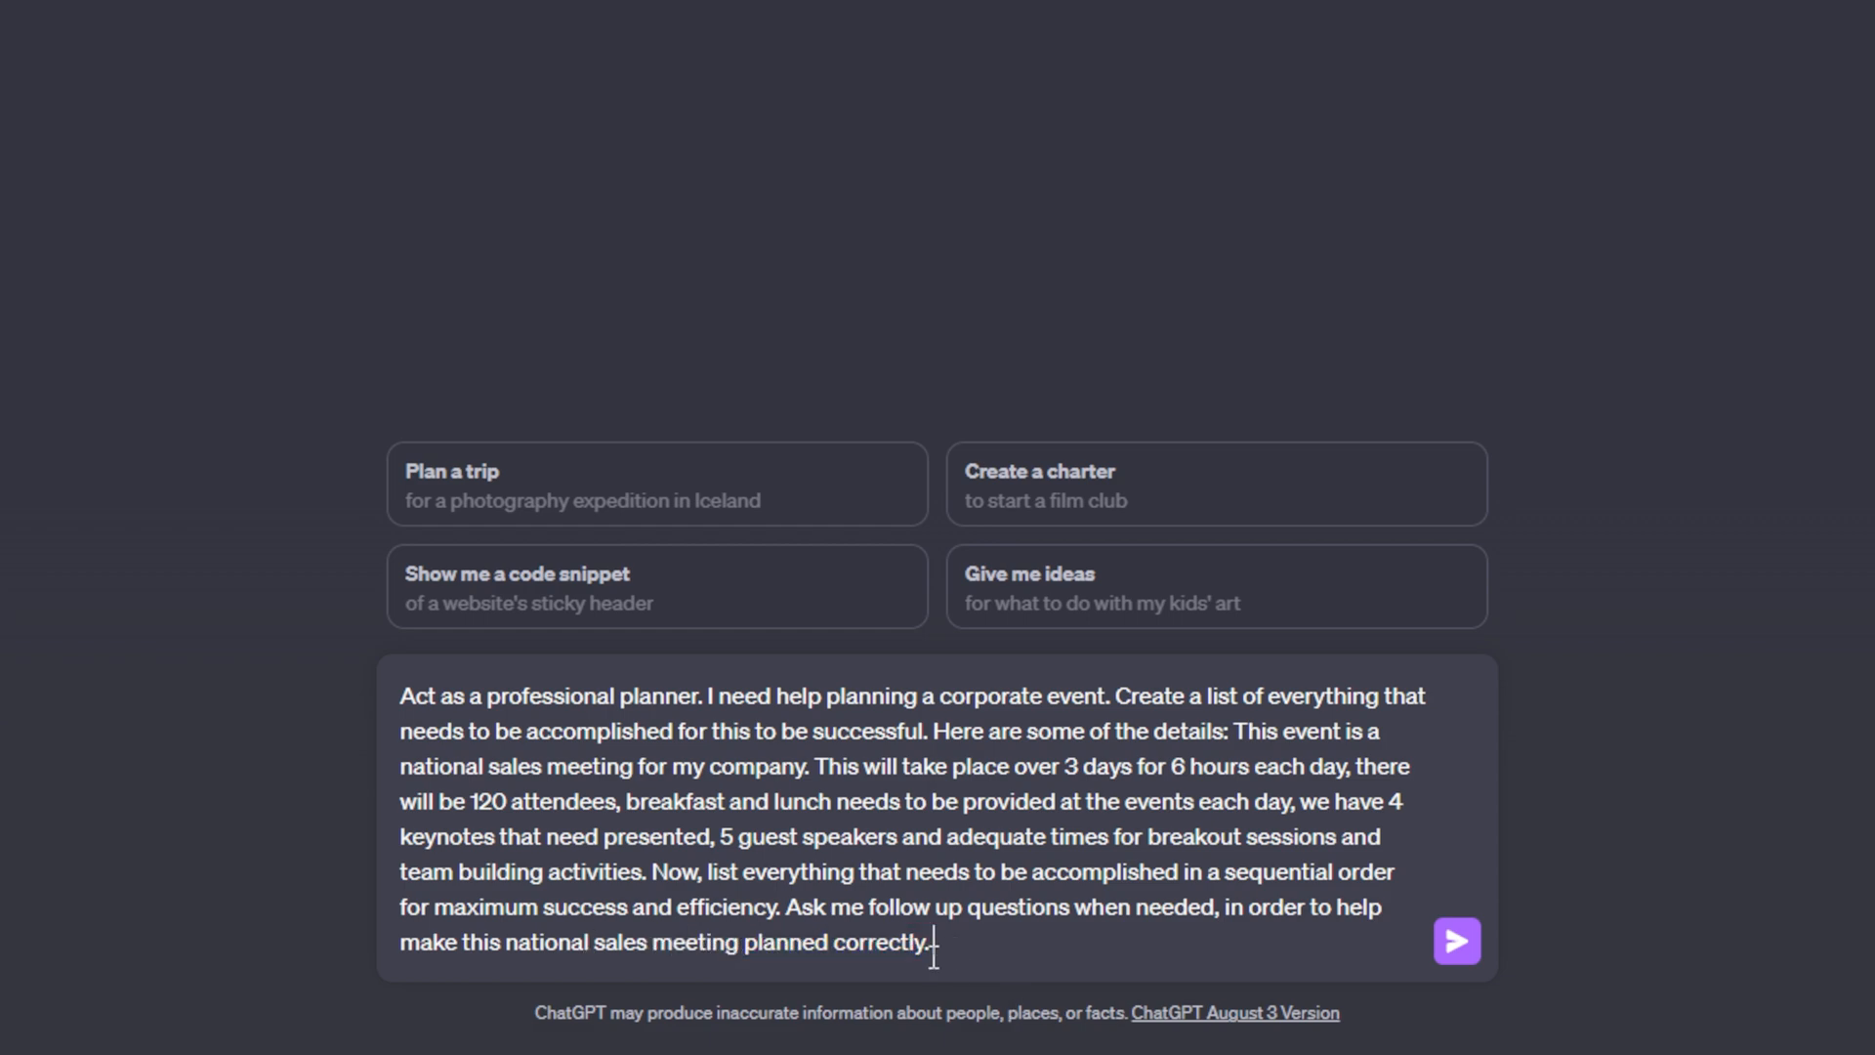
{"action": "mouse_move", "coordinate": [1019, 920]}
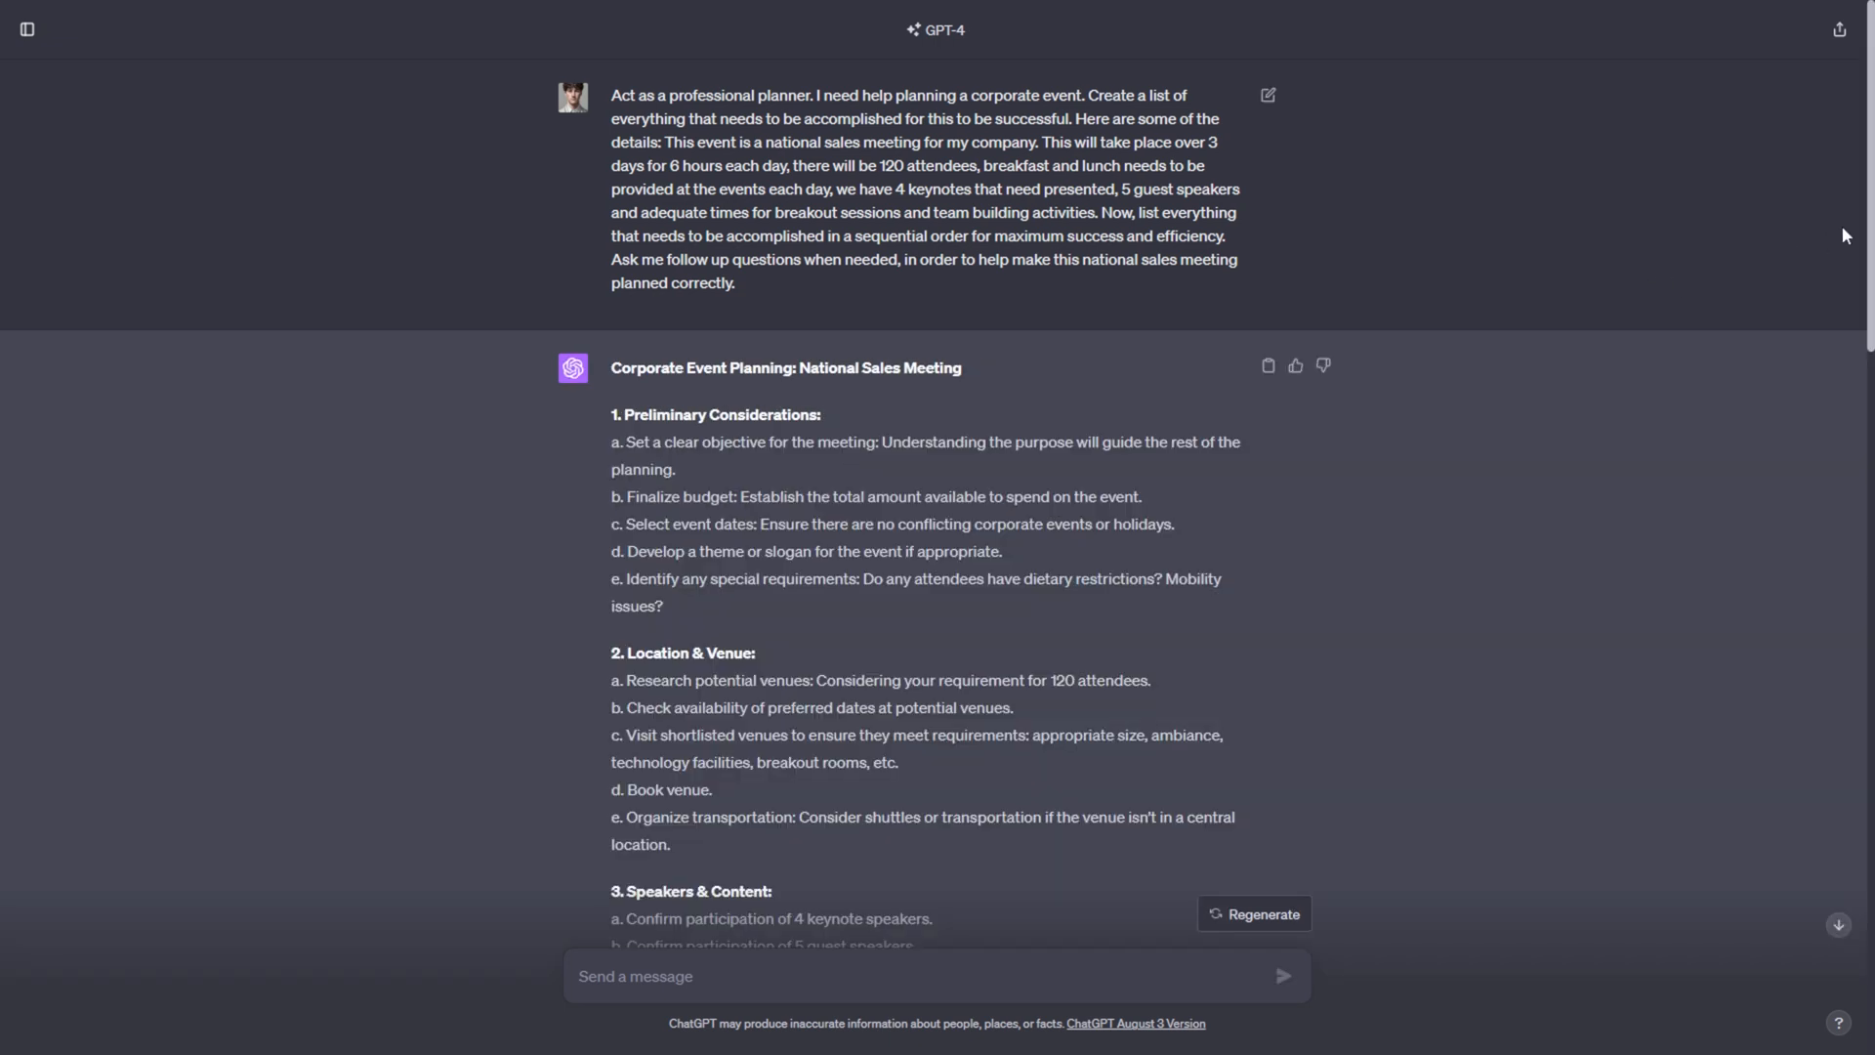
- Read ChatGPT's numbered corporate event planning checklist on preliminaries, venue, speakers and food
{"action": "scroll", "scroll_direction": "down", "scroll_amount": 3}
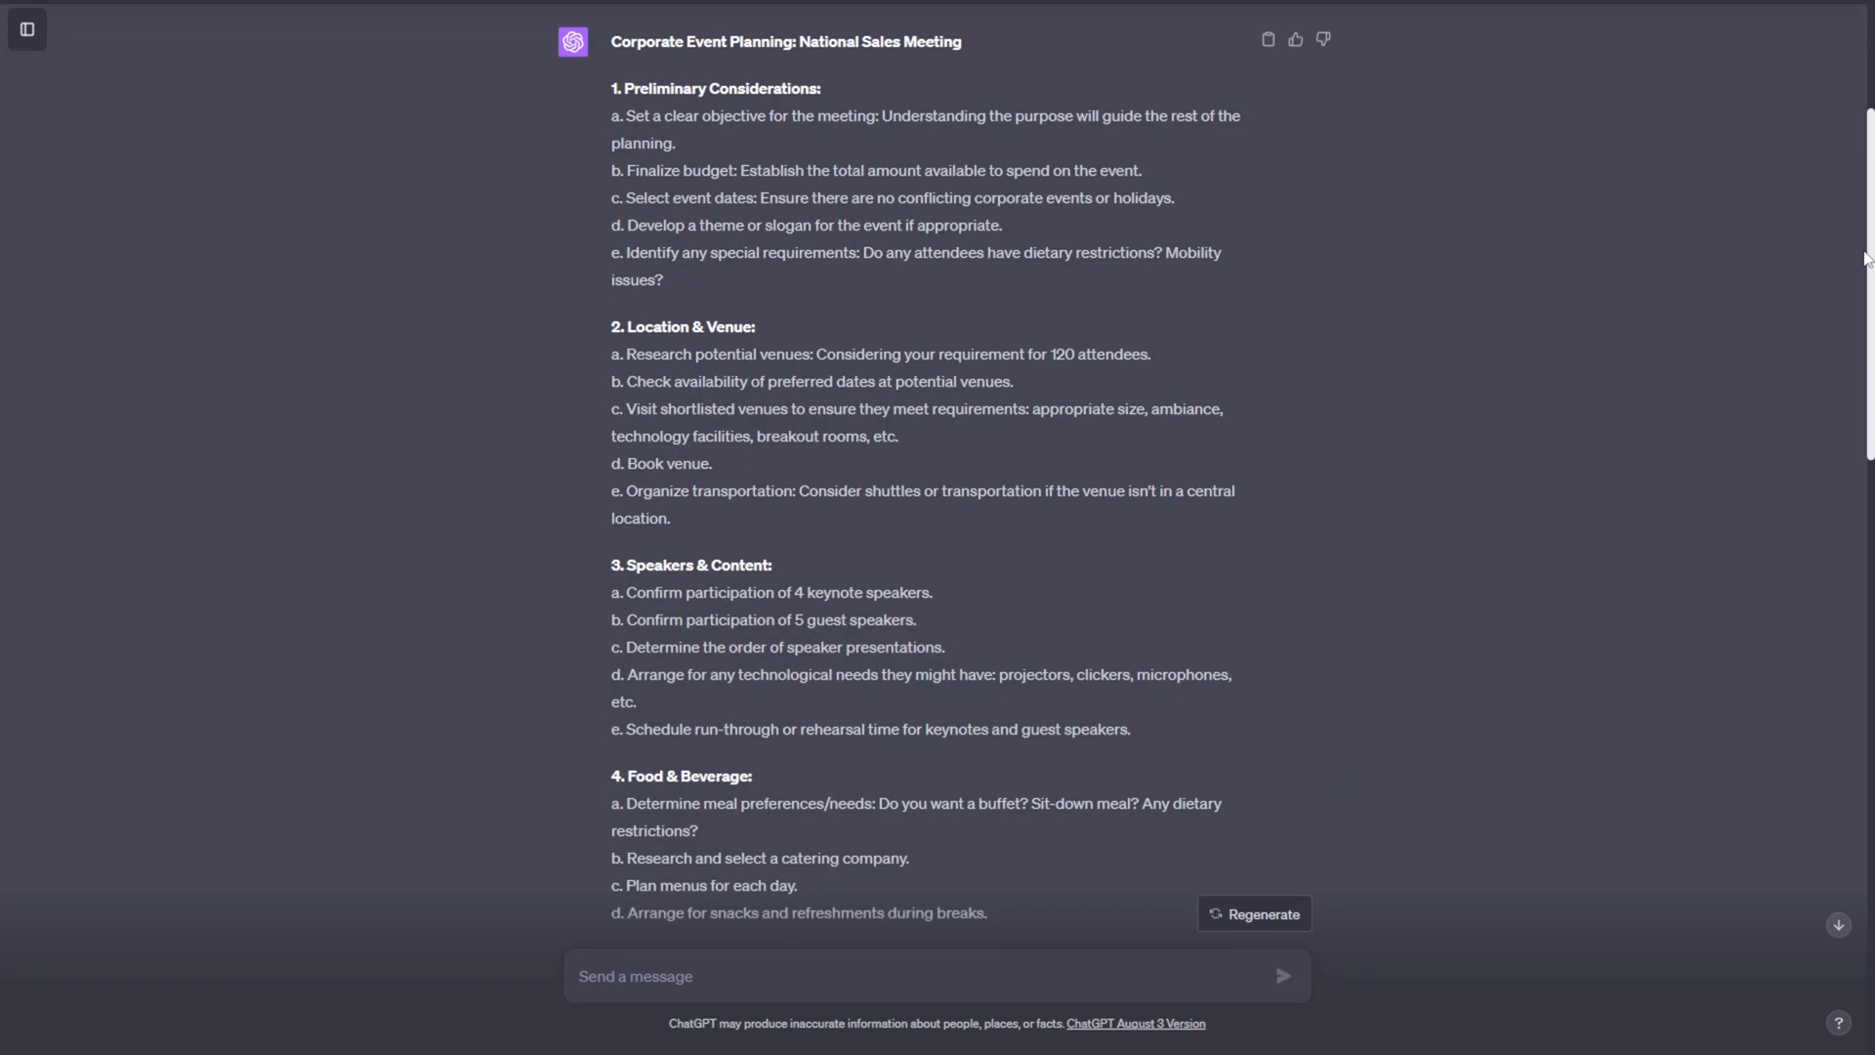
{"action": "scroll", "scroll_direction": "down", "scroll_amount": 3}
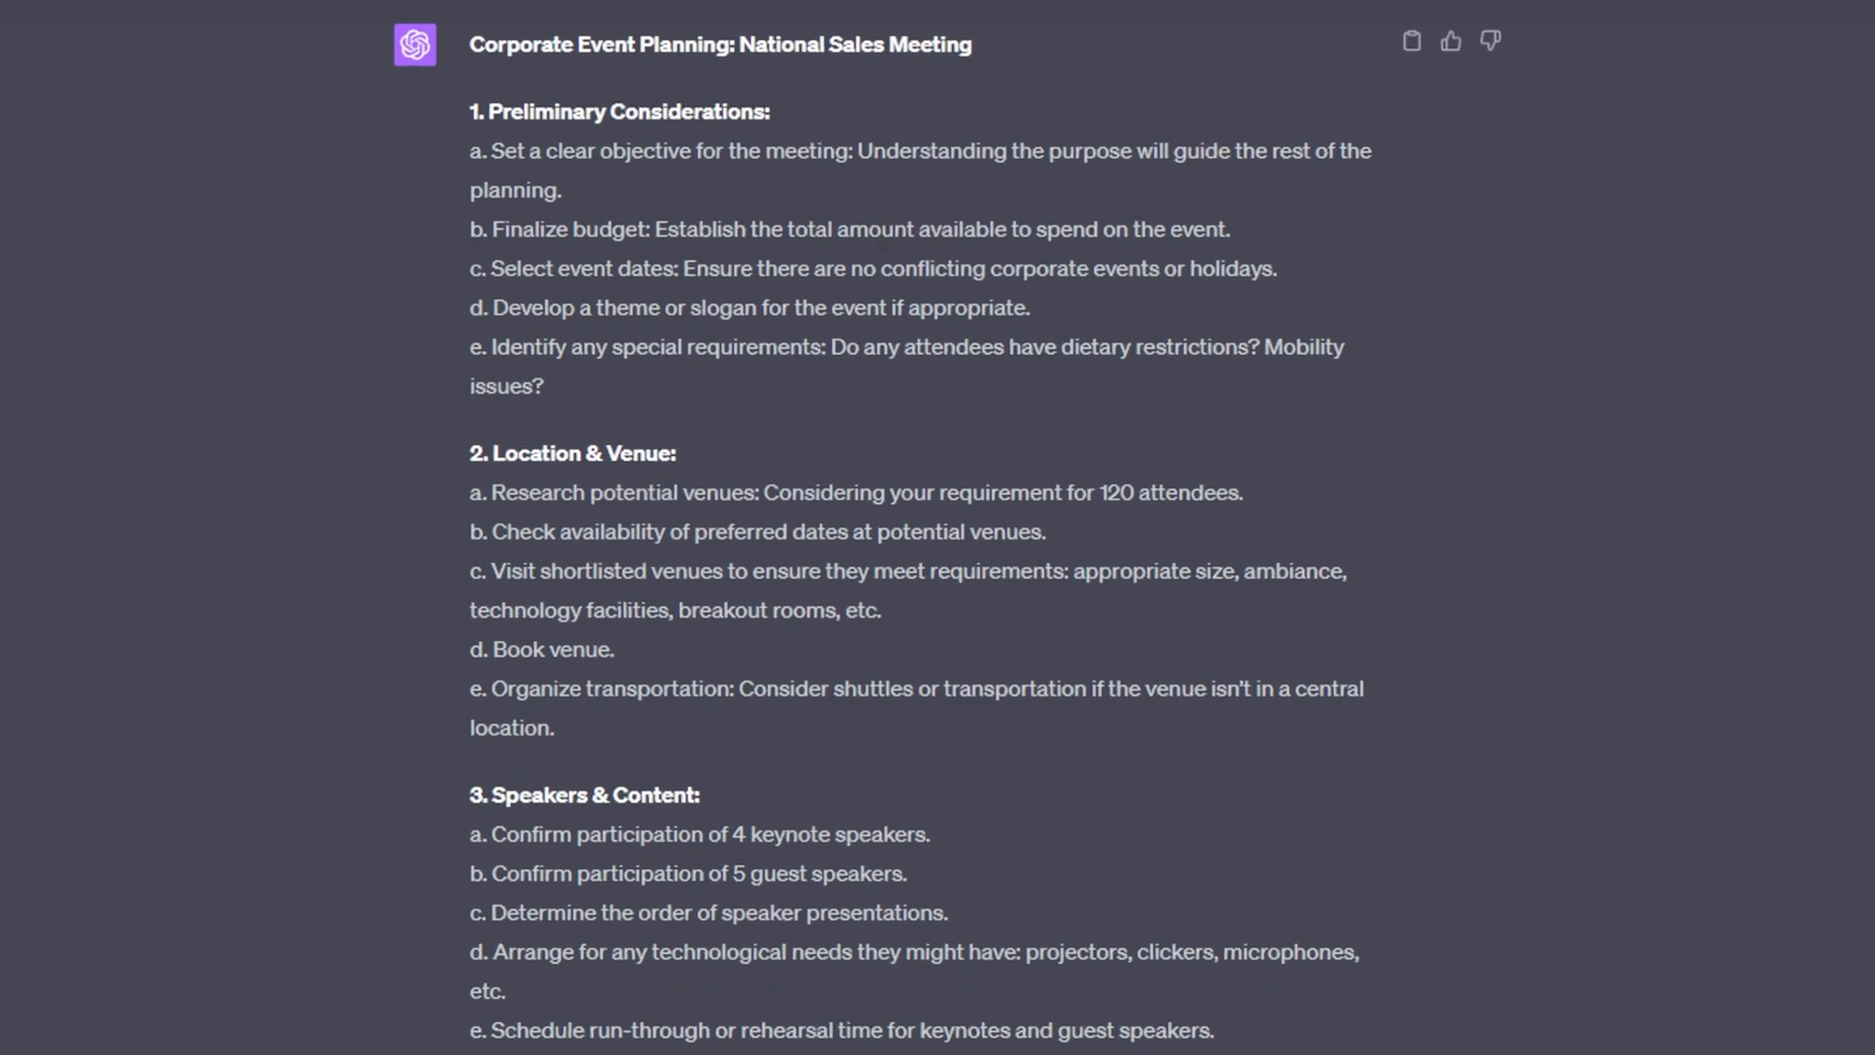
{"action": "scroll", "scroll_direction": "down", "scroll_amount": 3}
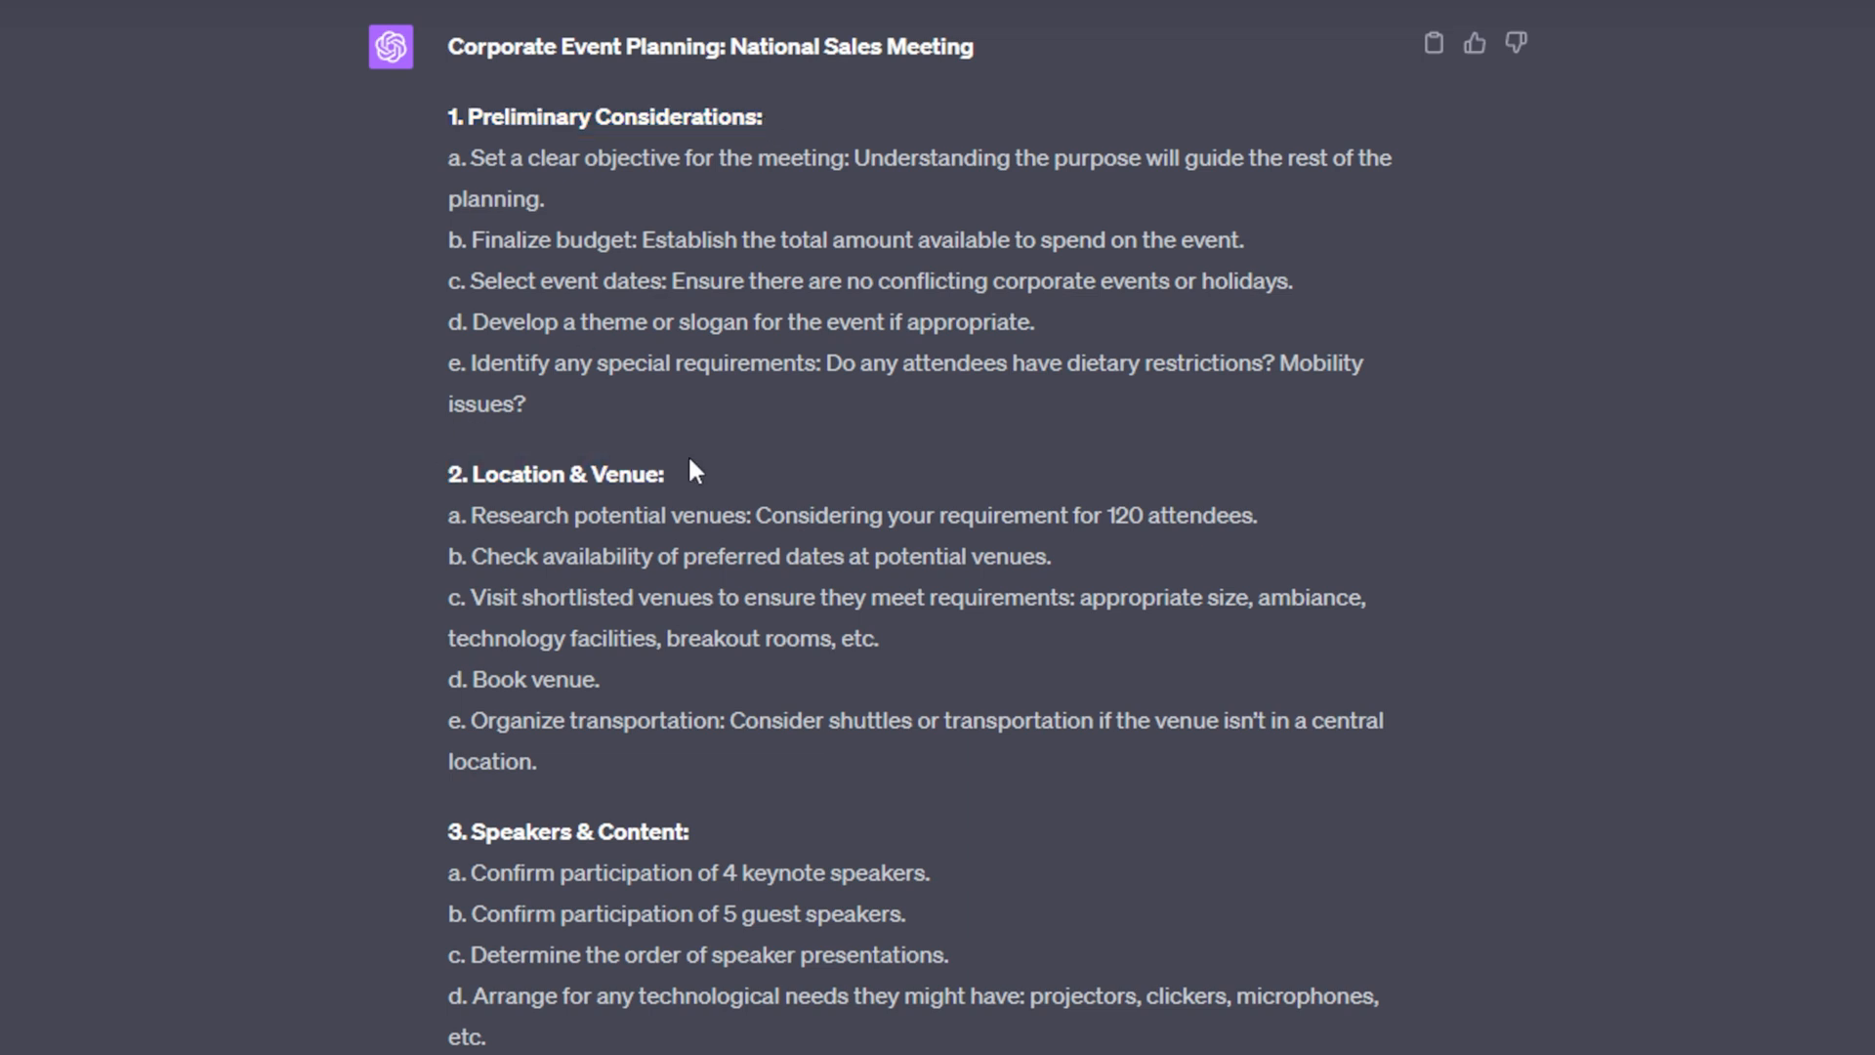
{"action": "double_click", "coordinate": [603, 115]}
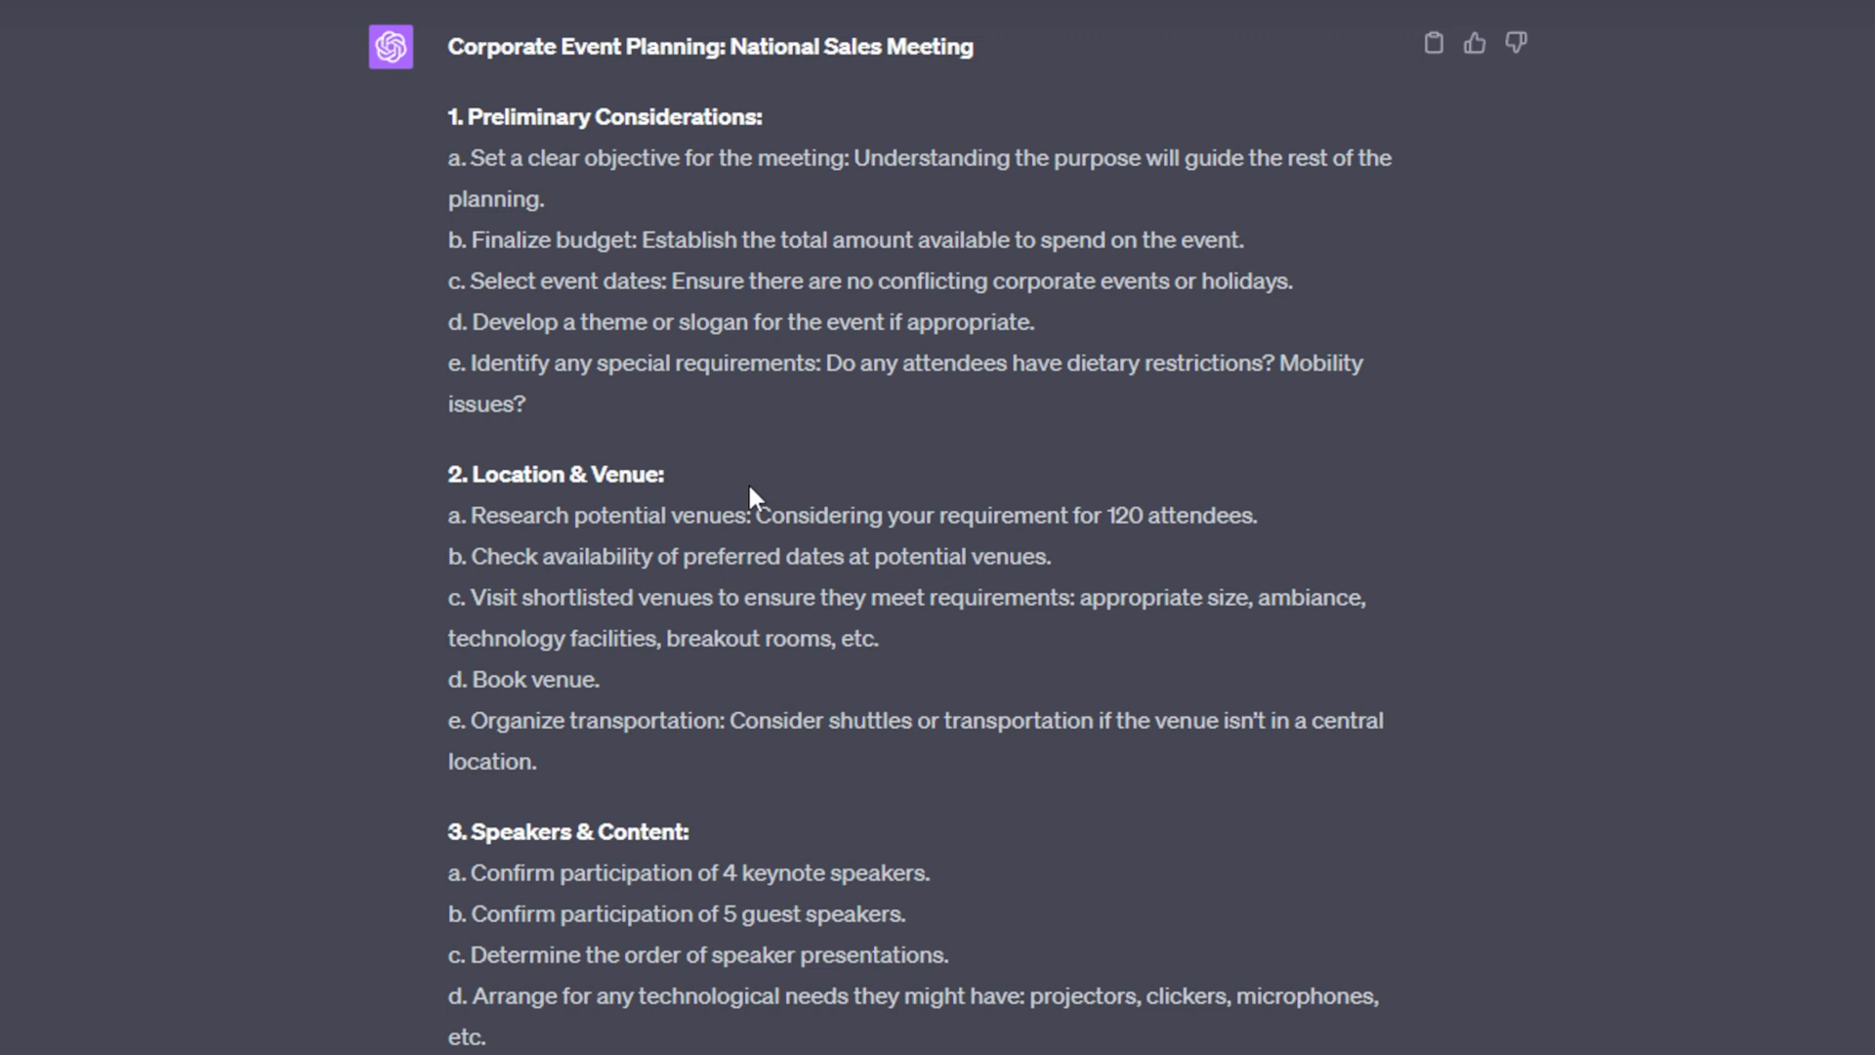
{"action": "mouse_move", "coordinate": [760, 480]}
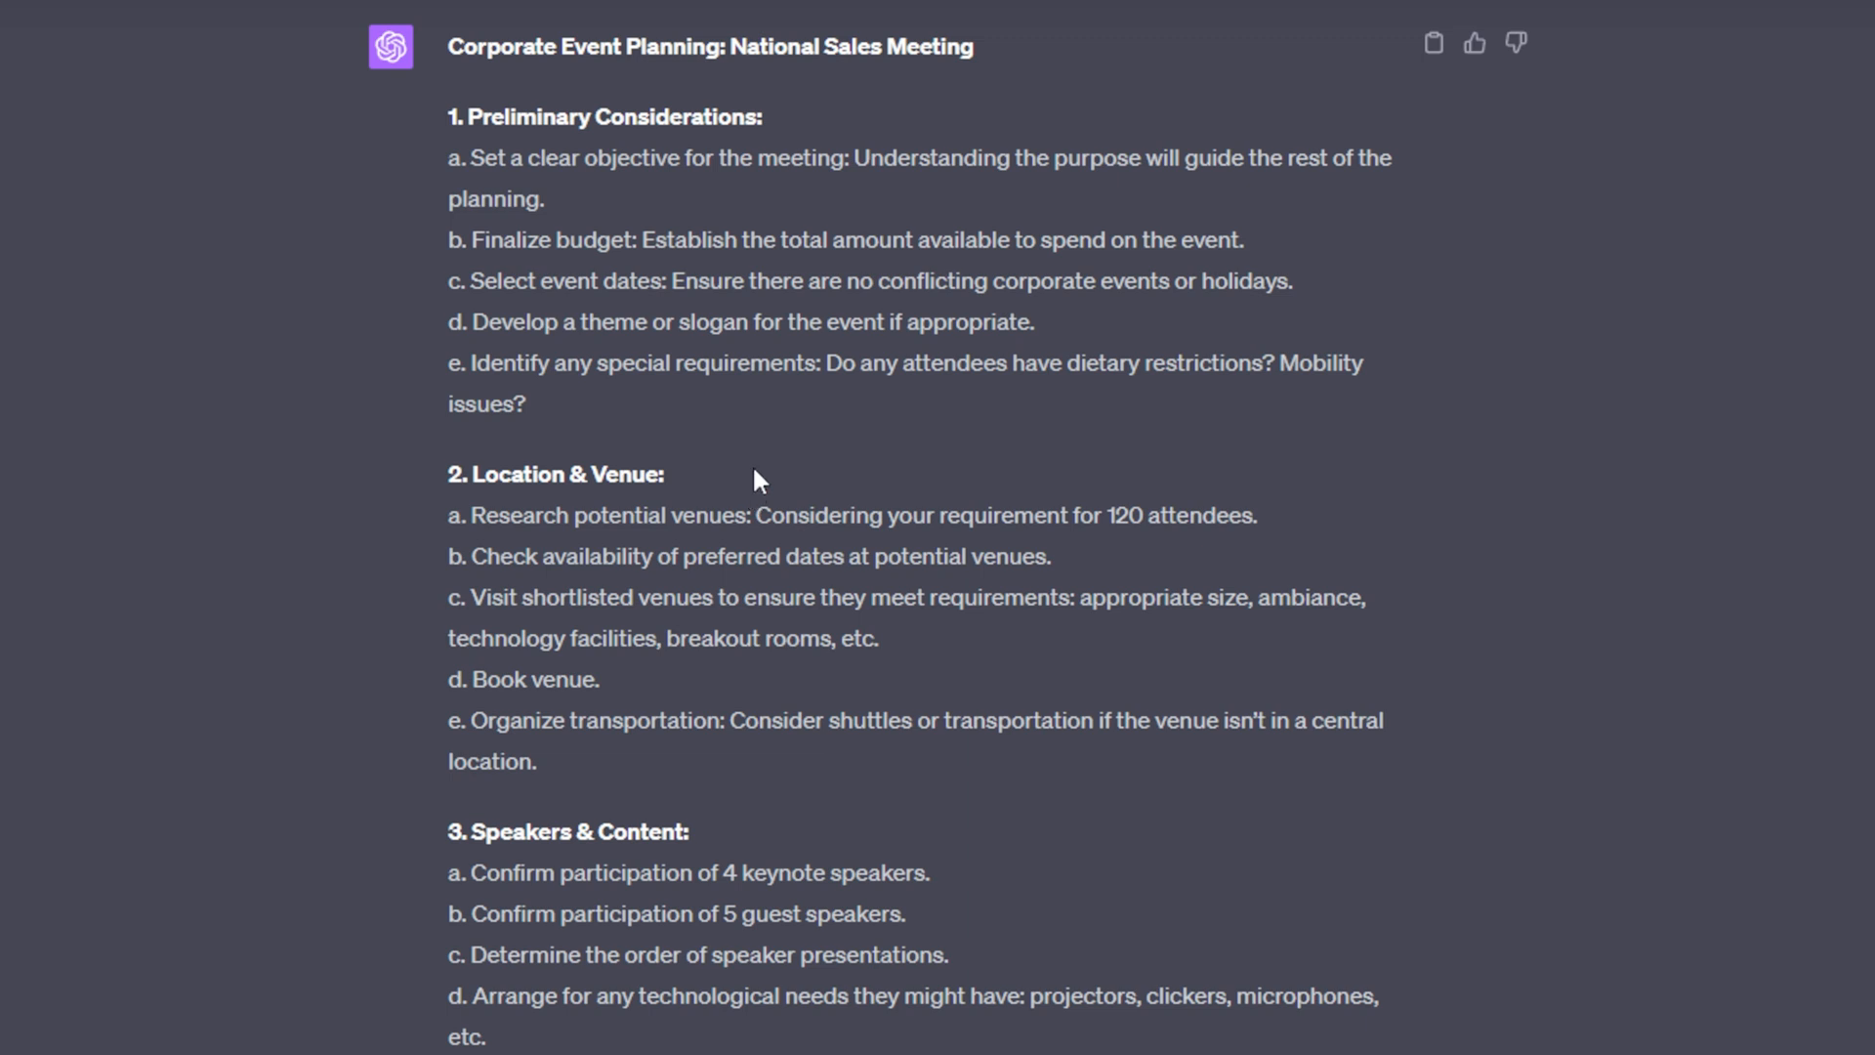
{"action": "mouse_move", "coordinate": [803, 723]}
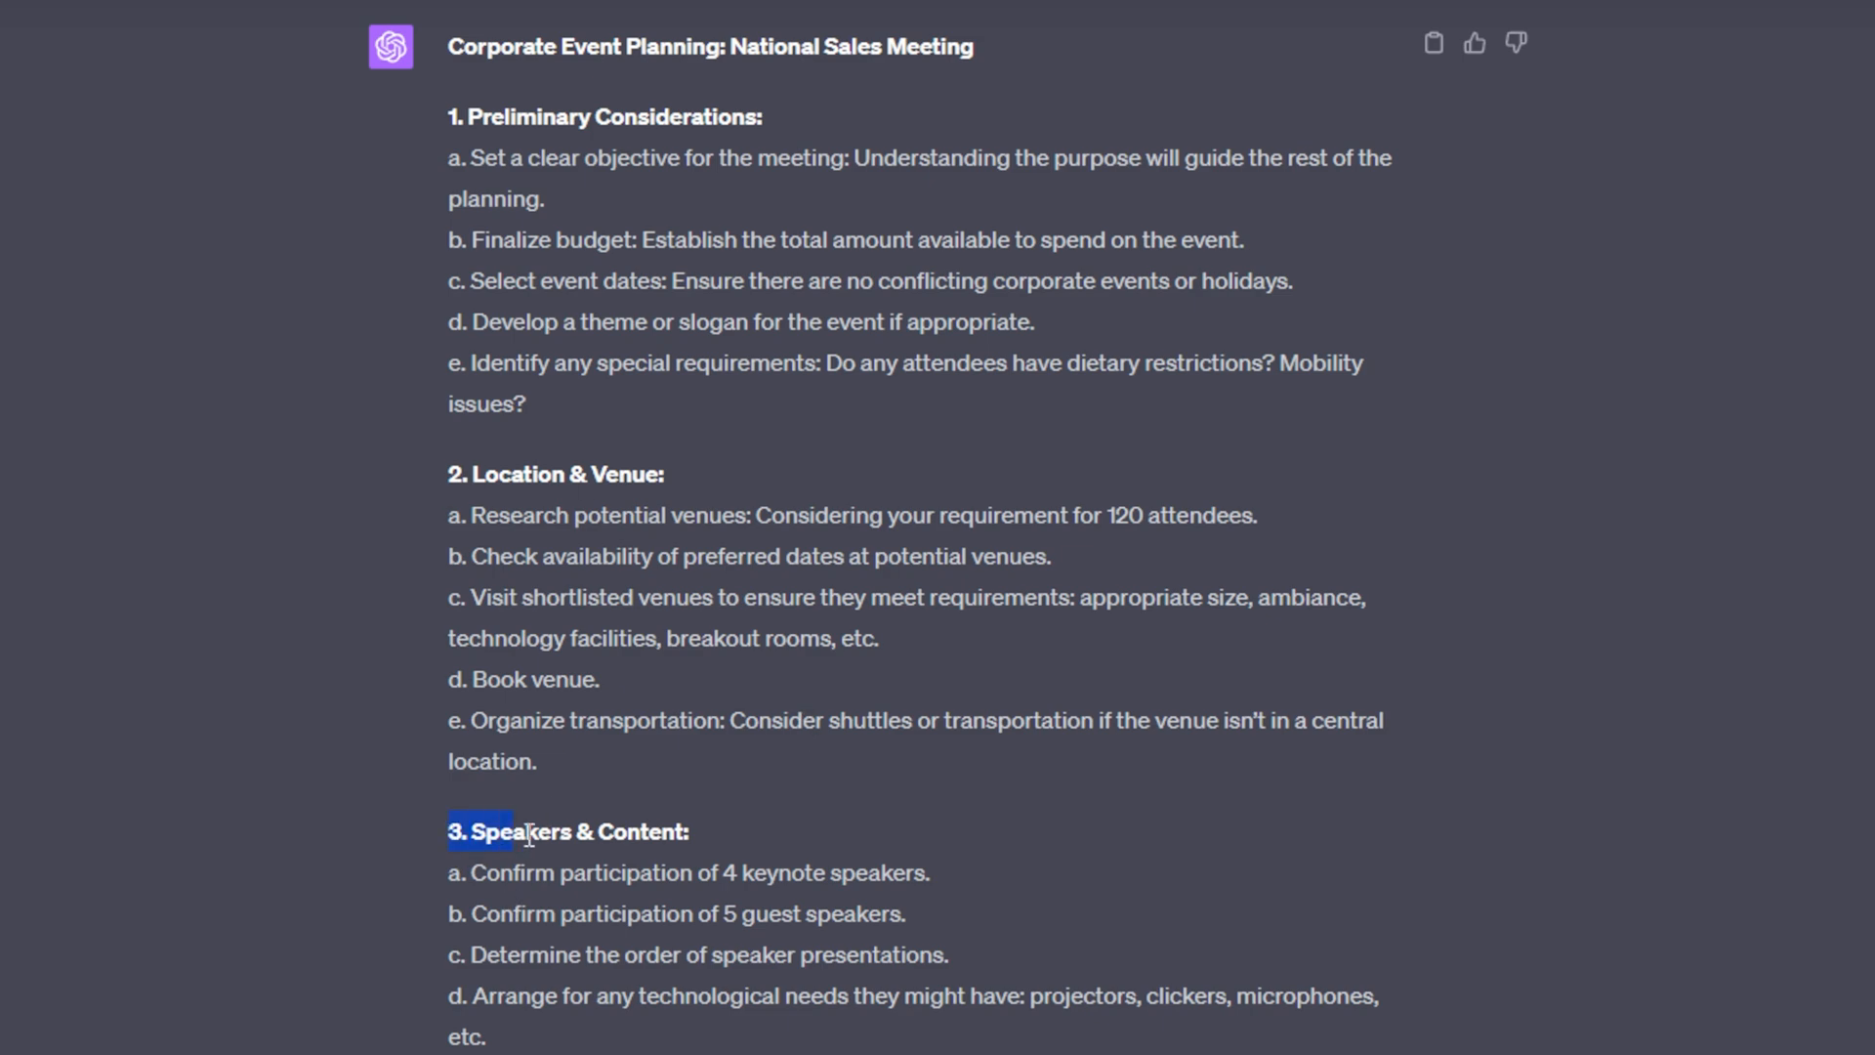
- Read the execution and post-event steps down to the Questions for You section
{"action": "scroll", "scroll_direction": "down", "scroll_amount": 3}
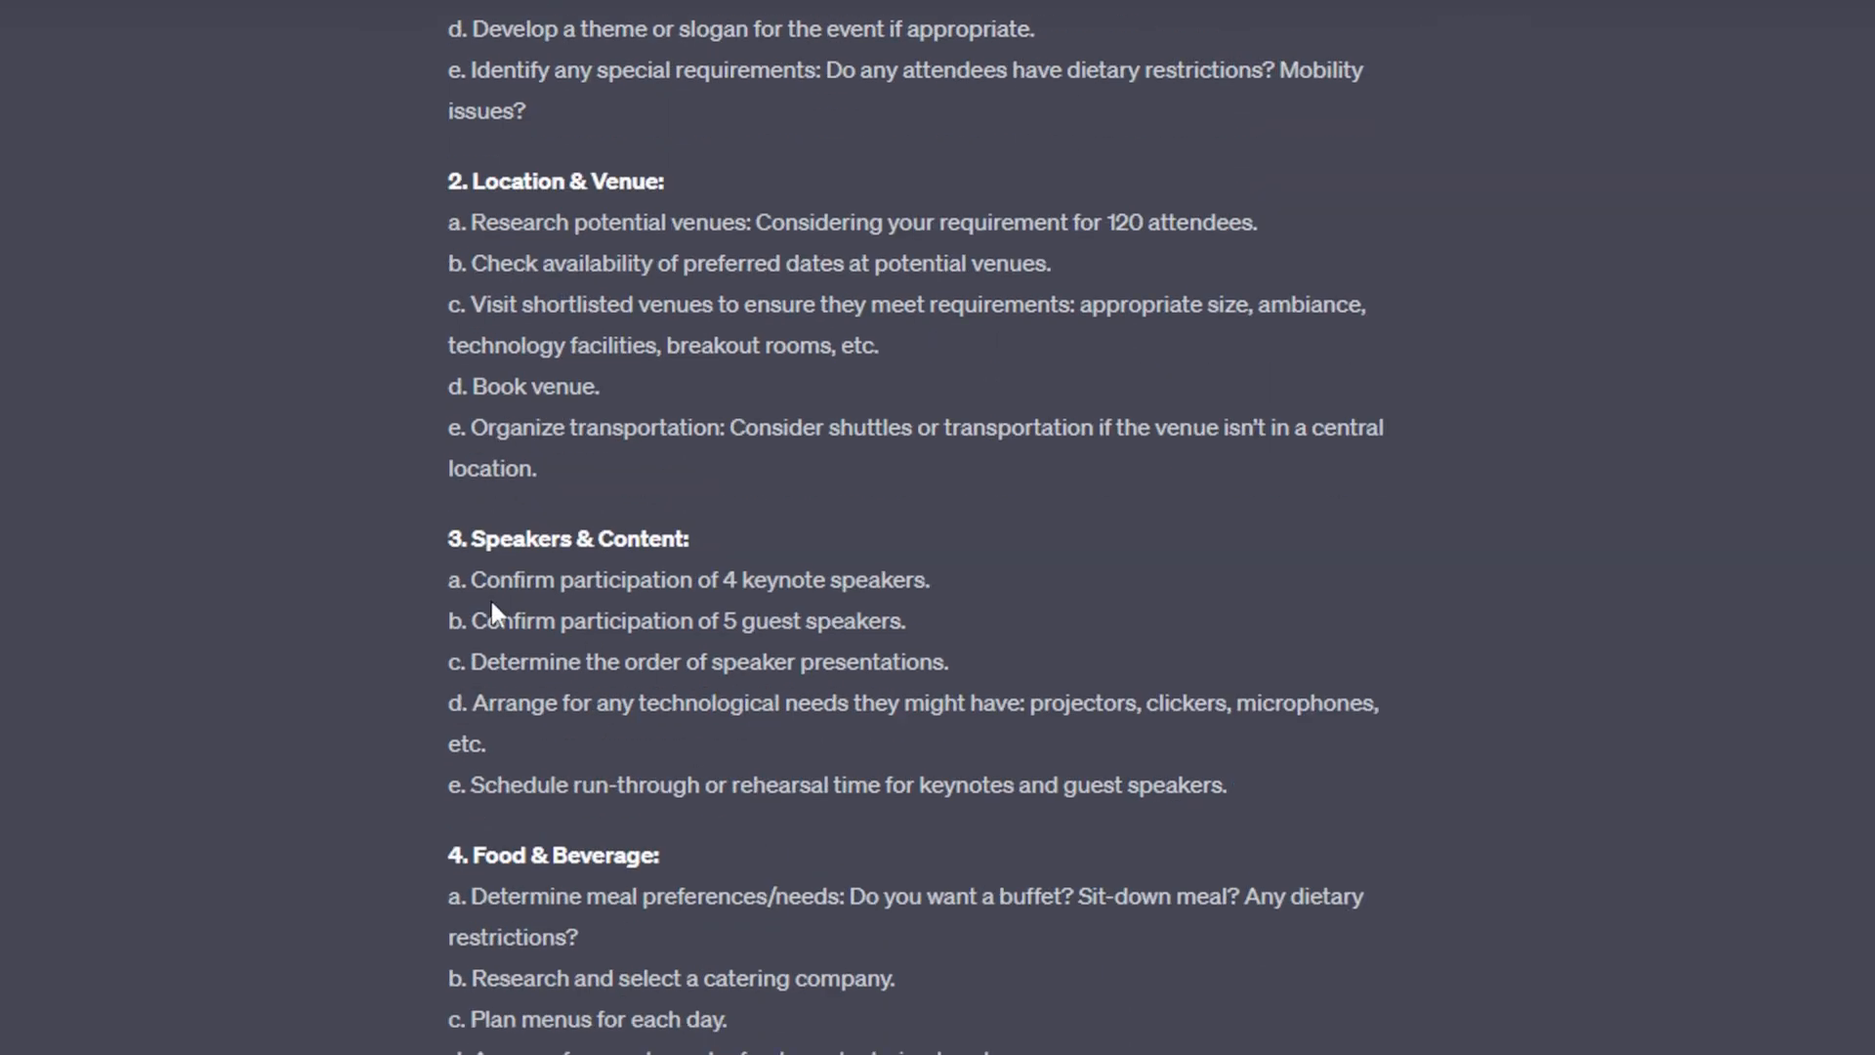
{"action": "left_click_drag", "start_coordinate": [469, 578], "coordinate": [950, 662]}
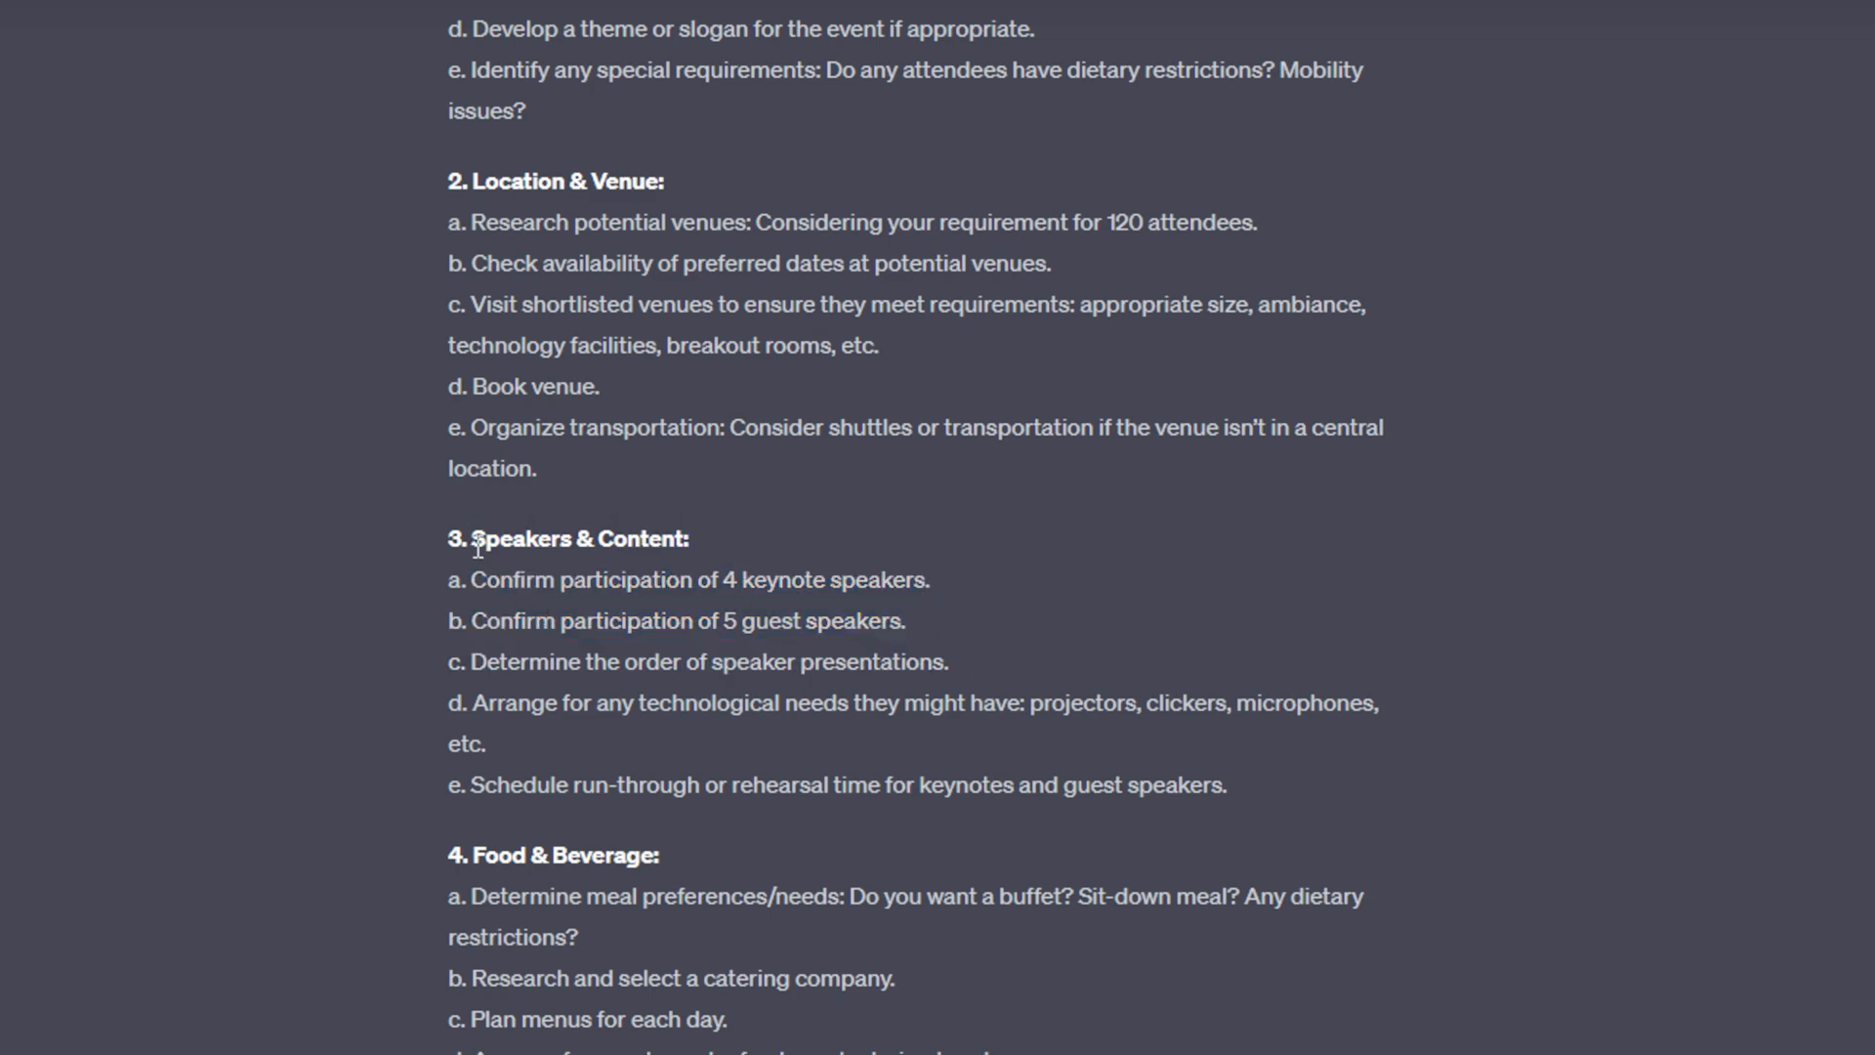
{"action": "left_click_drag", "start_coordinate": [471, 580], "coordinate": [612, 580]}
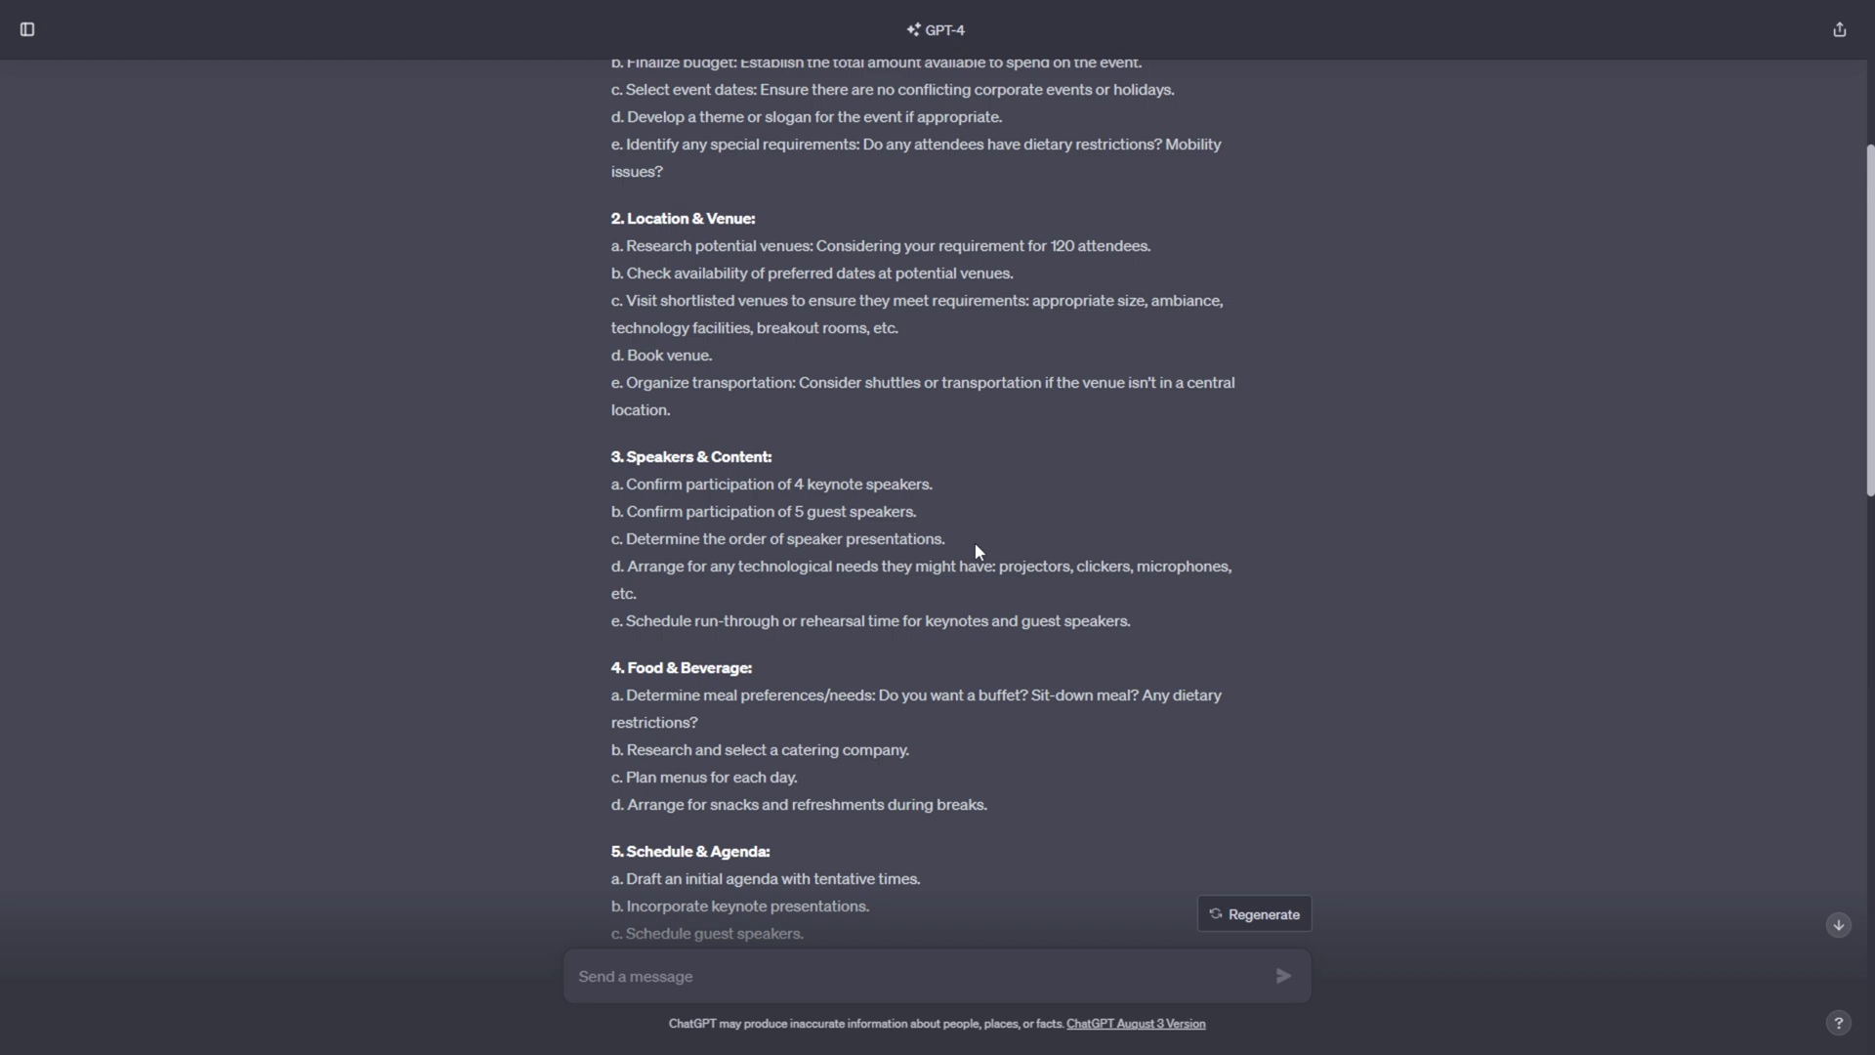
{"action": "scroll", "scroll_direction": "down", "scroll_amount": 3}
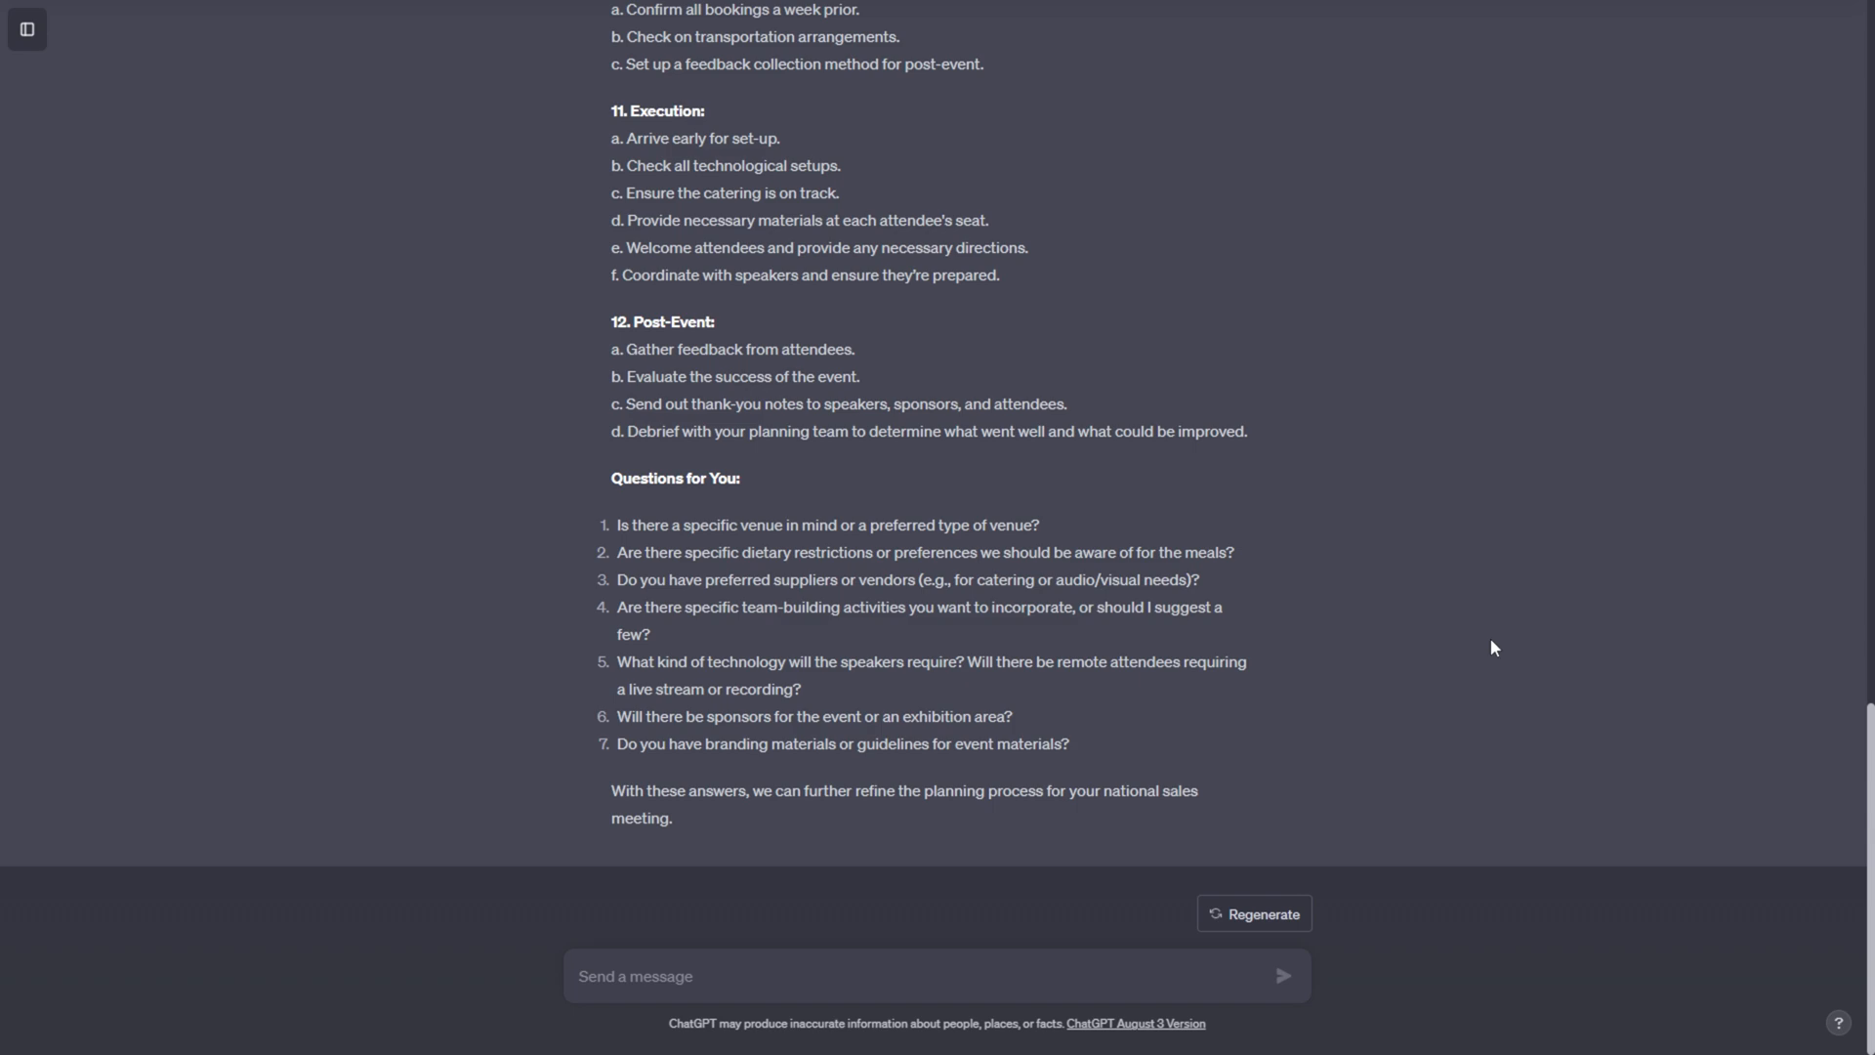
{"action": "mouse_move", "coordinate": [1313, 670]}
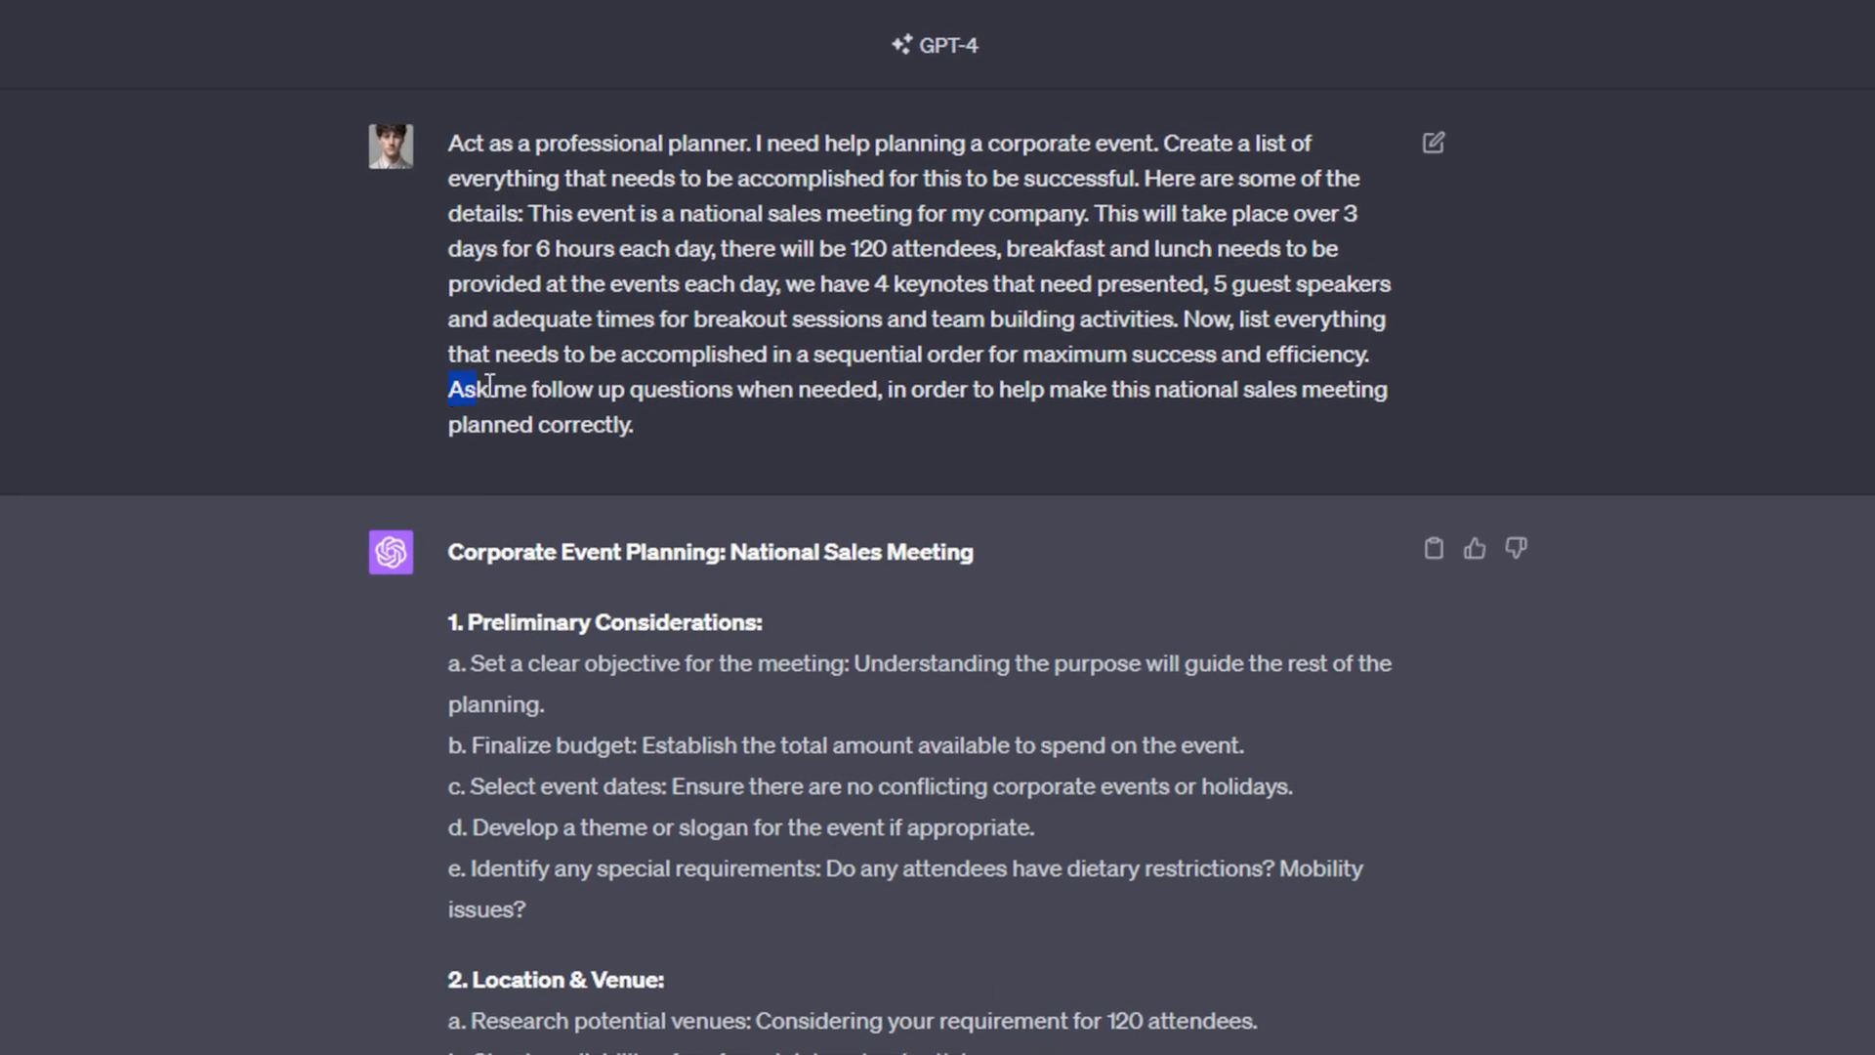
{"action": "left_click_drag", "start_coordinate": [455, 389], "coordinate": [885, 389]}
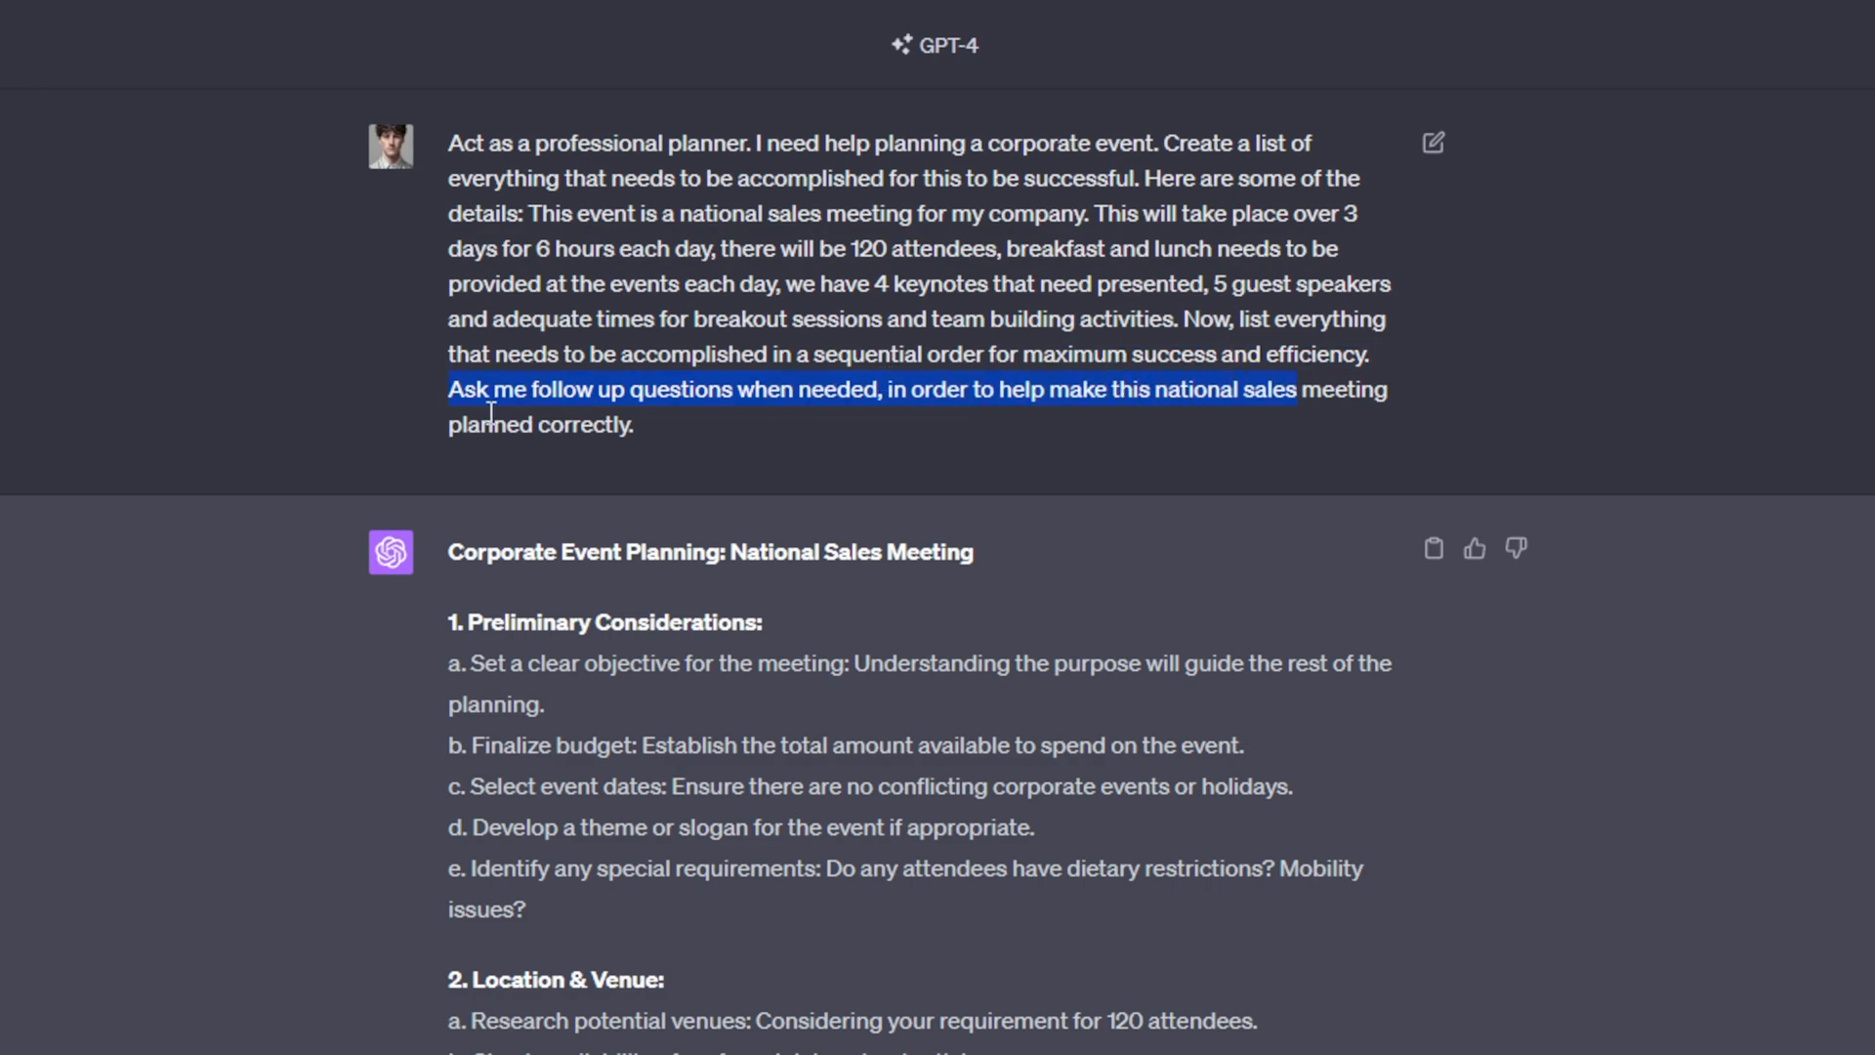
{"action": "scroll", "scroll_direction": "down", "scroll_amount": 3}
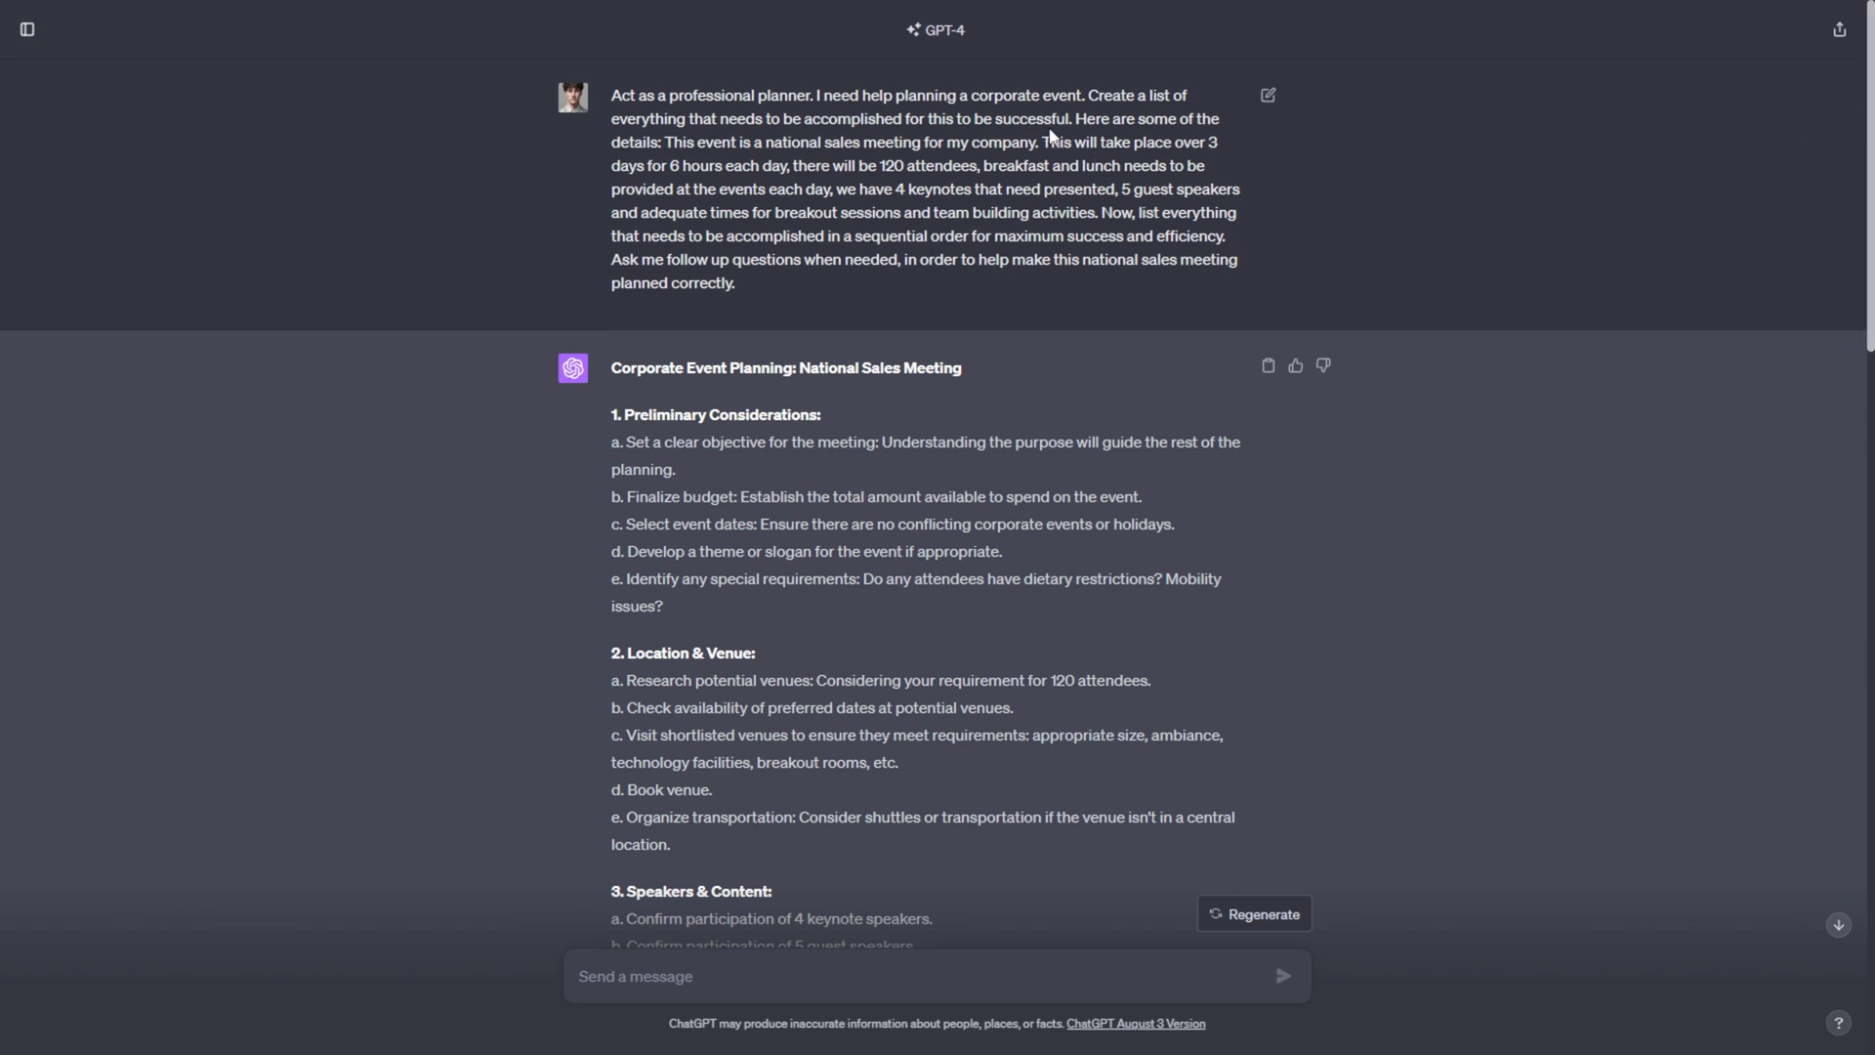
{"action": "left_click_drag", "start_coordinate": [1075, 119], "coordinate": [1122, 189]}
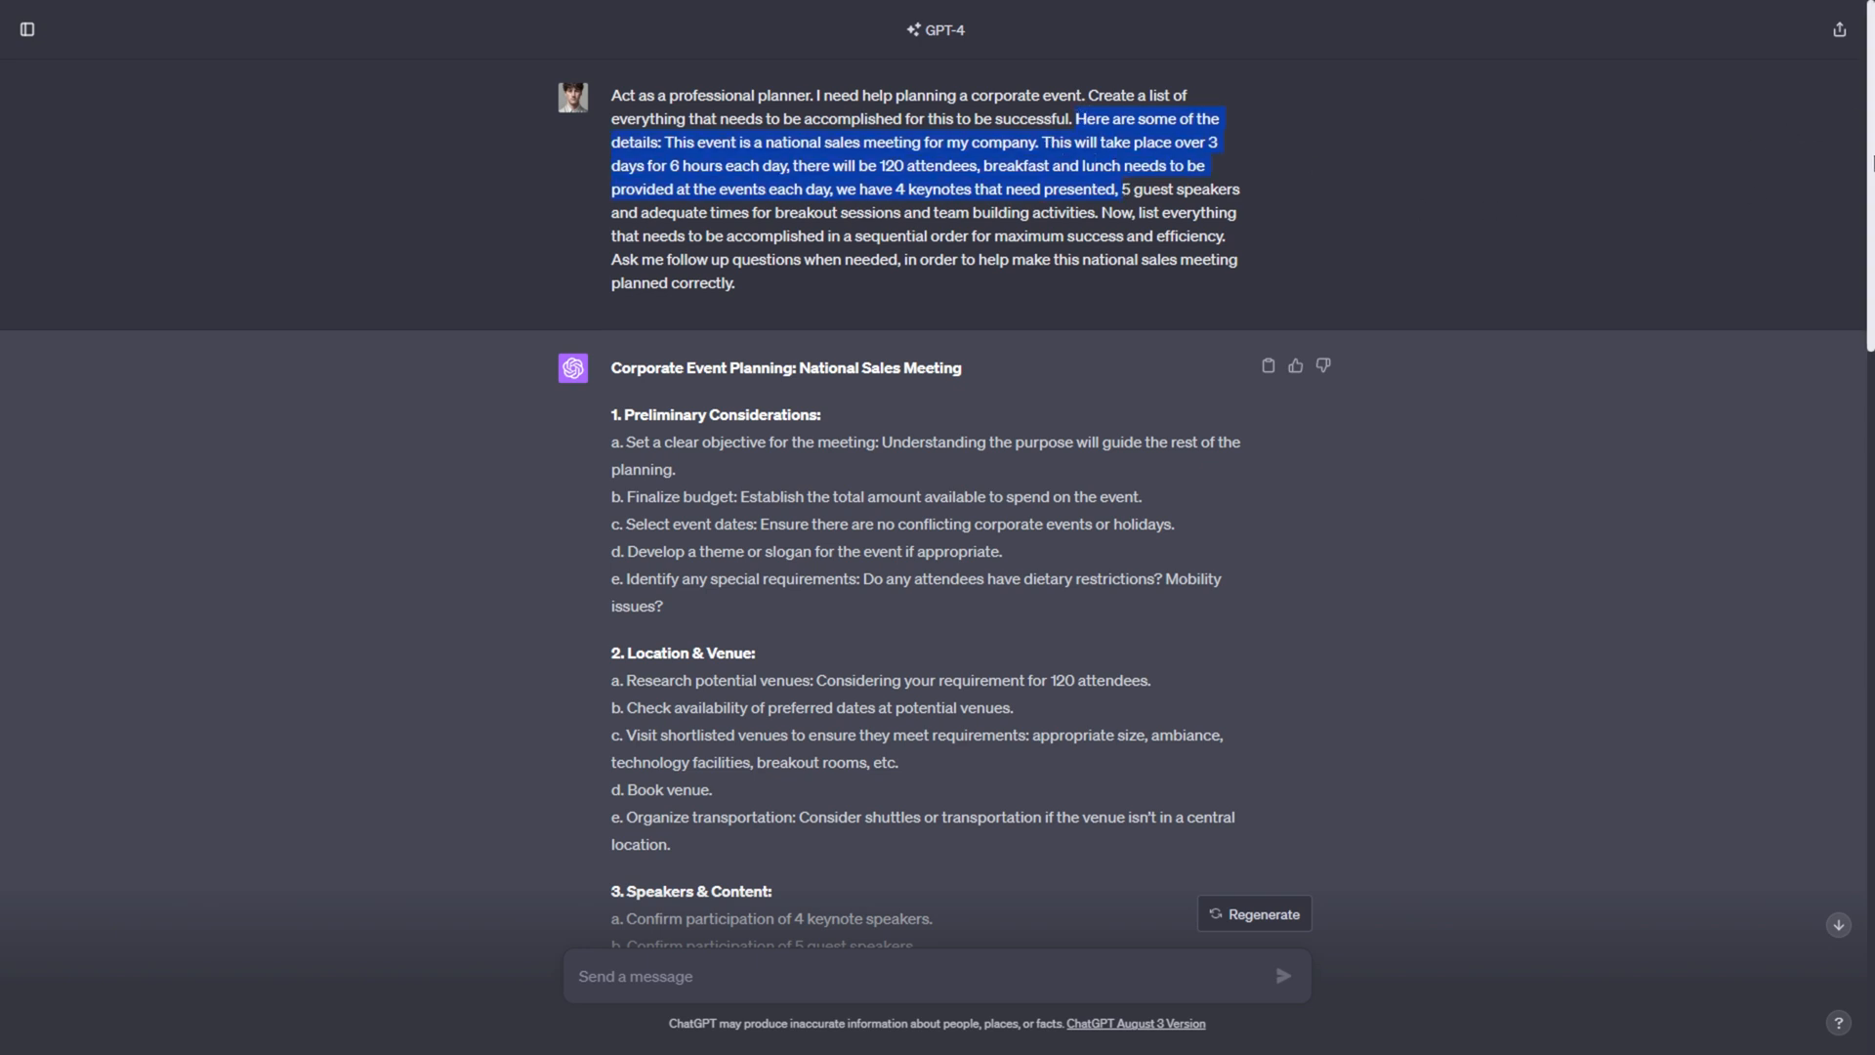
{"action": "scroll", "scroll_direction": "down", "scroll_amount": 3}
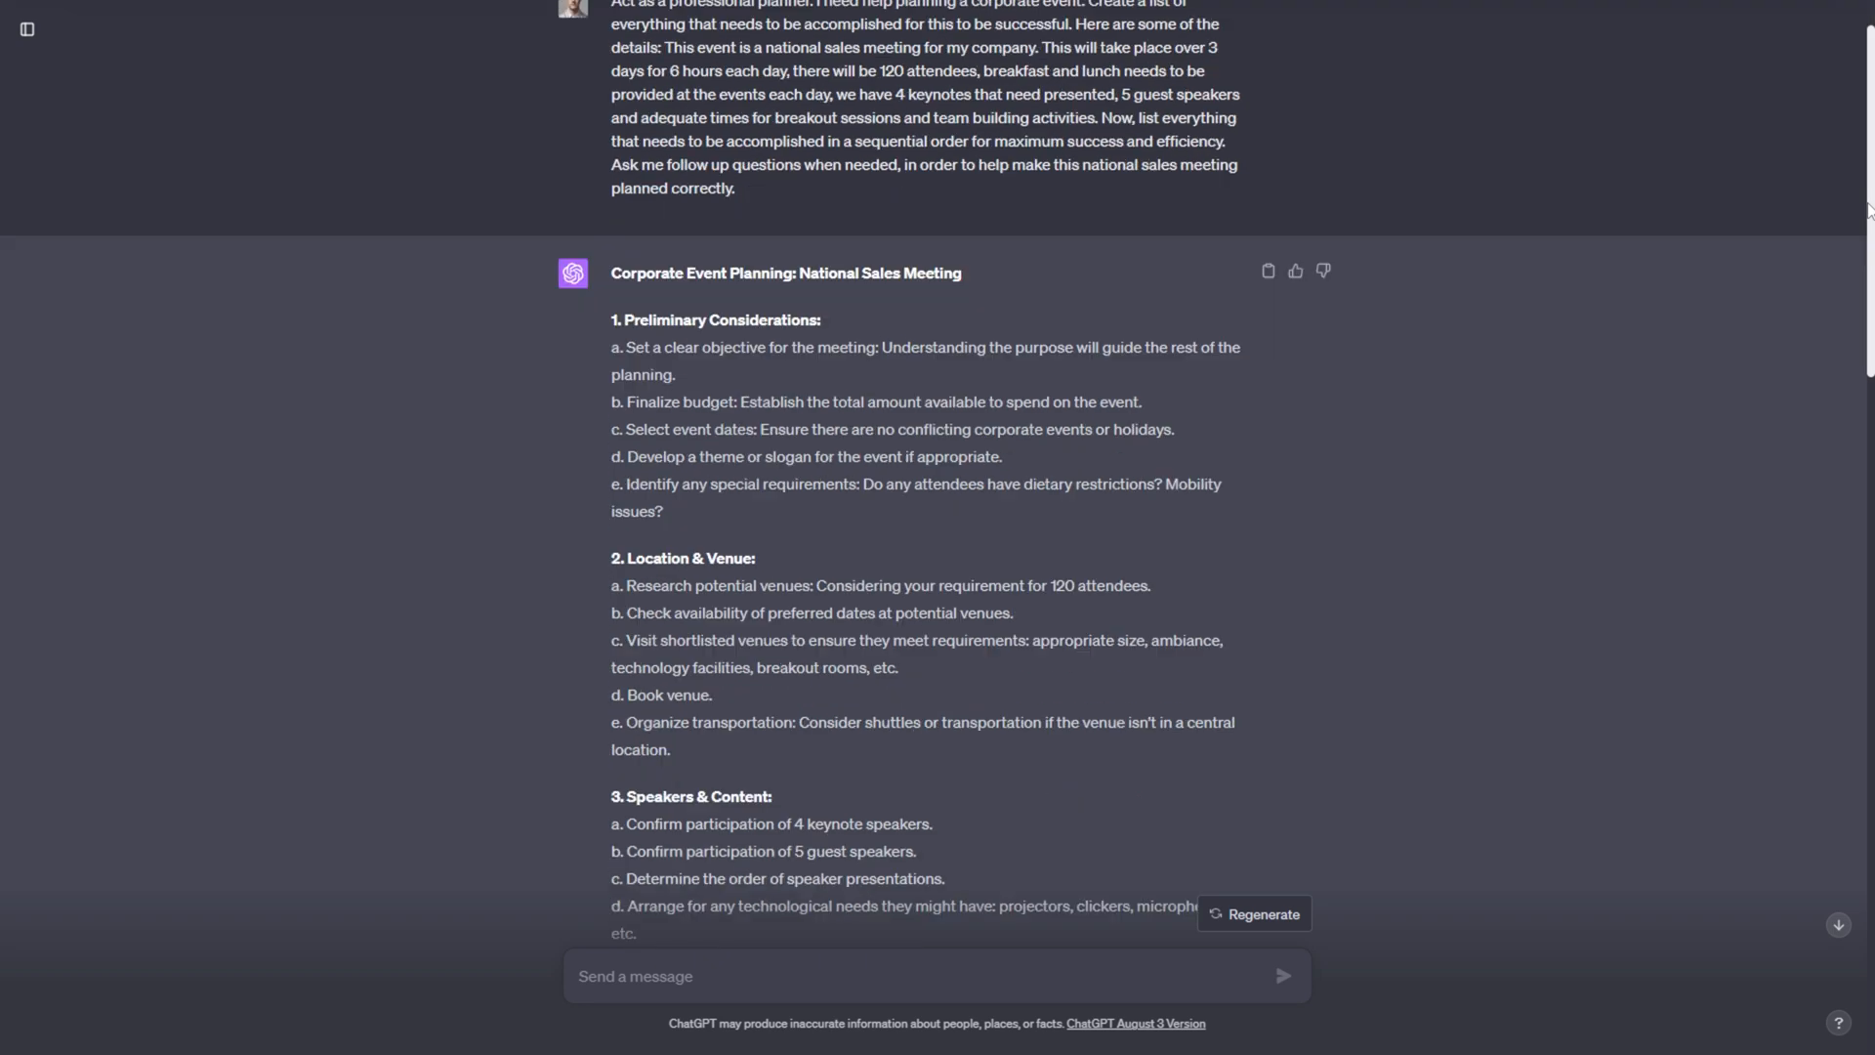
{"action": "scroll", "scroll_direction": "down", "scroll_amount": 3}
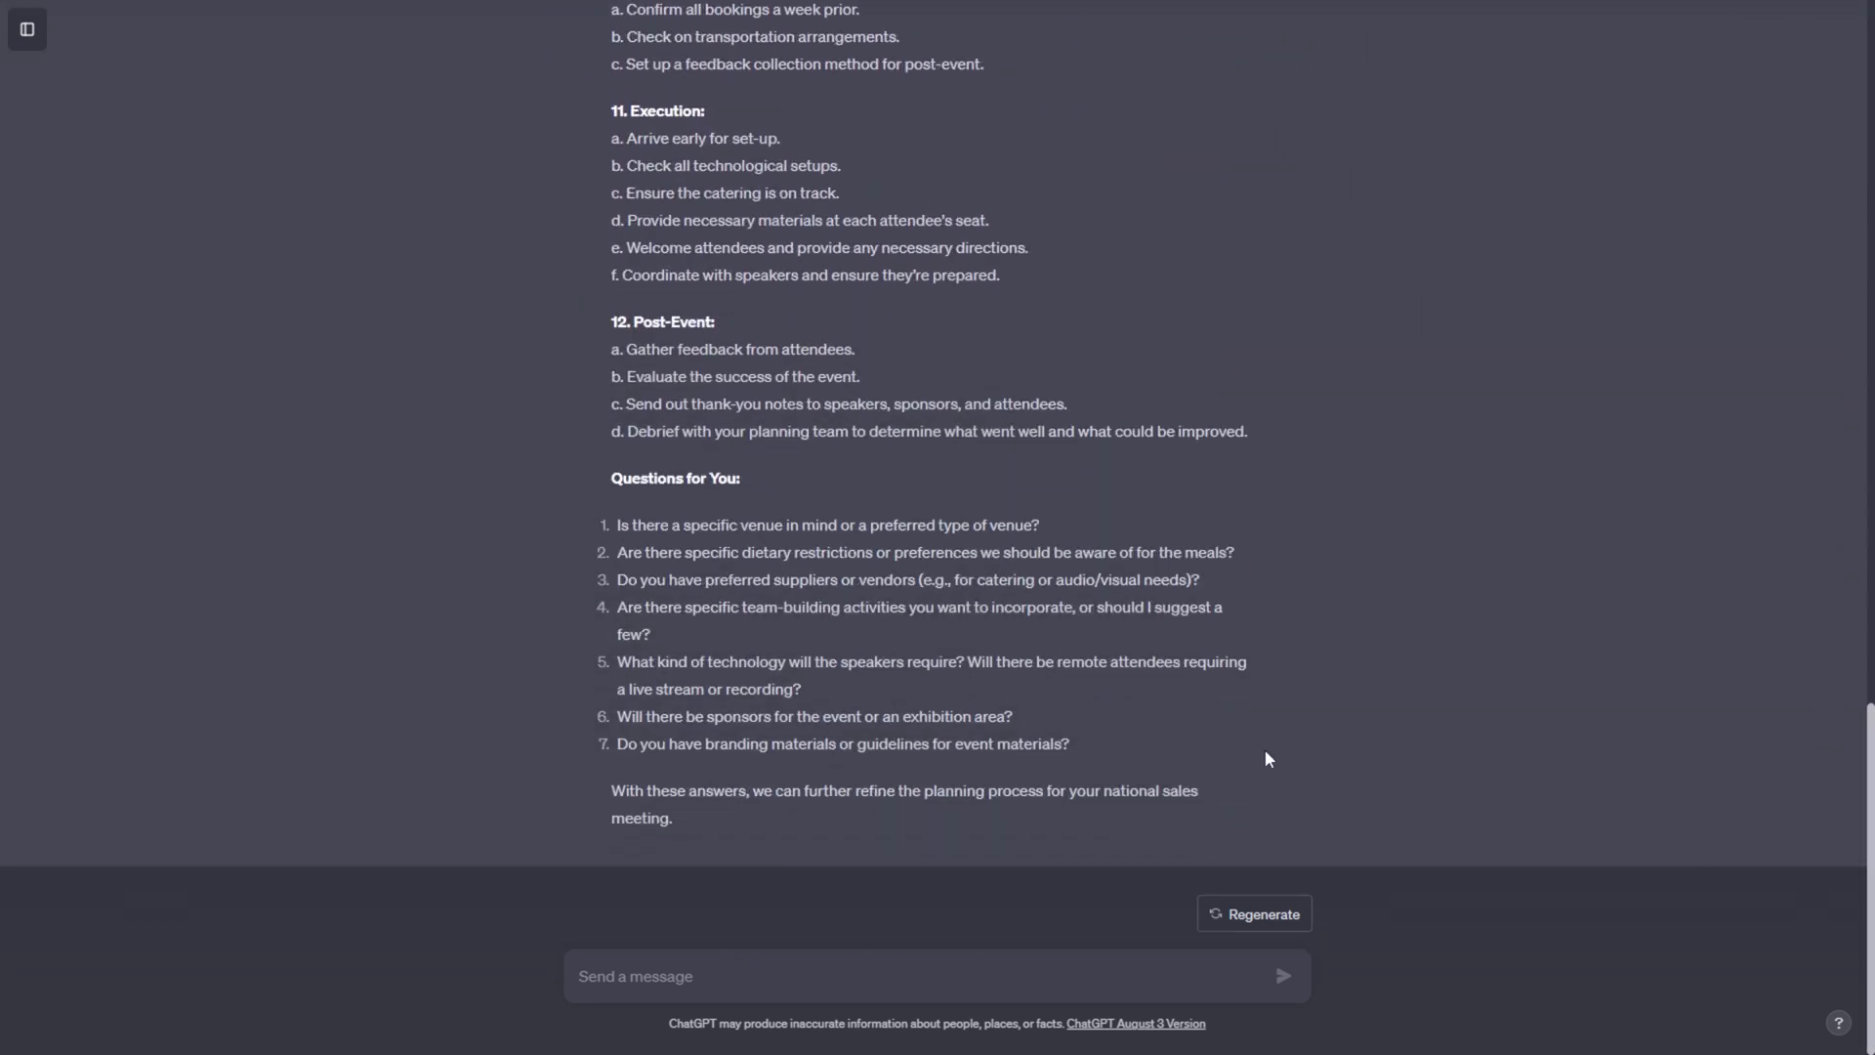
{"action": "mouse_move", "coordinate": [668, 734]}
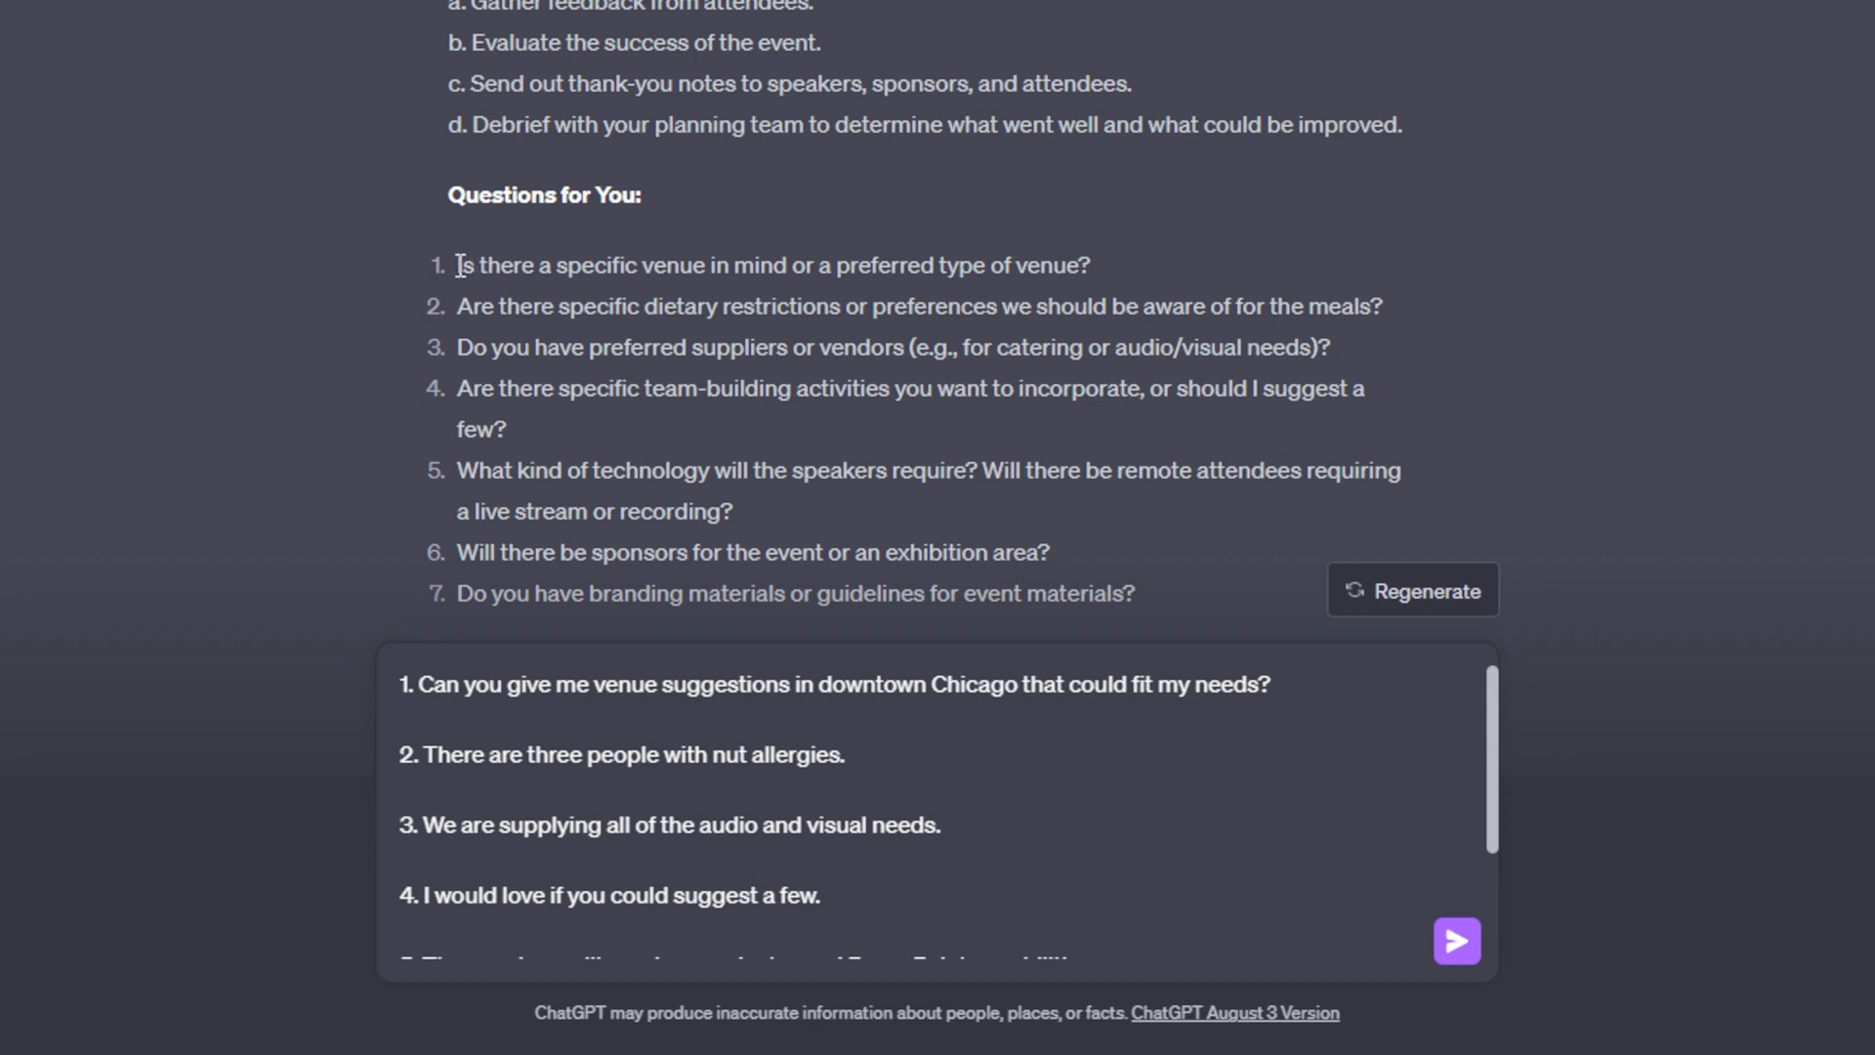
- Review the seven follow-up questions and draft numbered answers from a downtown Chicago venue to no branding materials
{"action": "left_click_drag", "start_coordinate": [457, 263], "coordinate": [623, 264]}
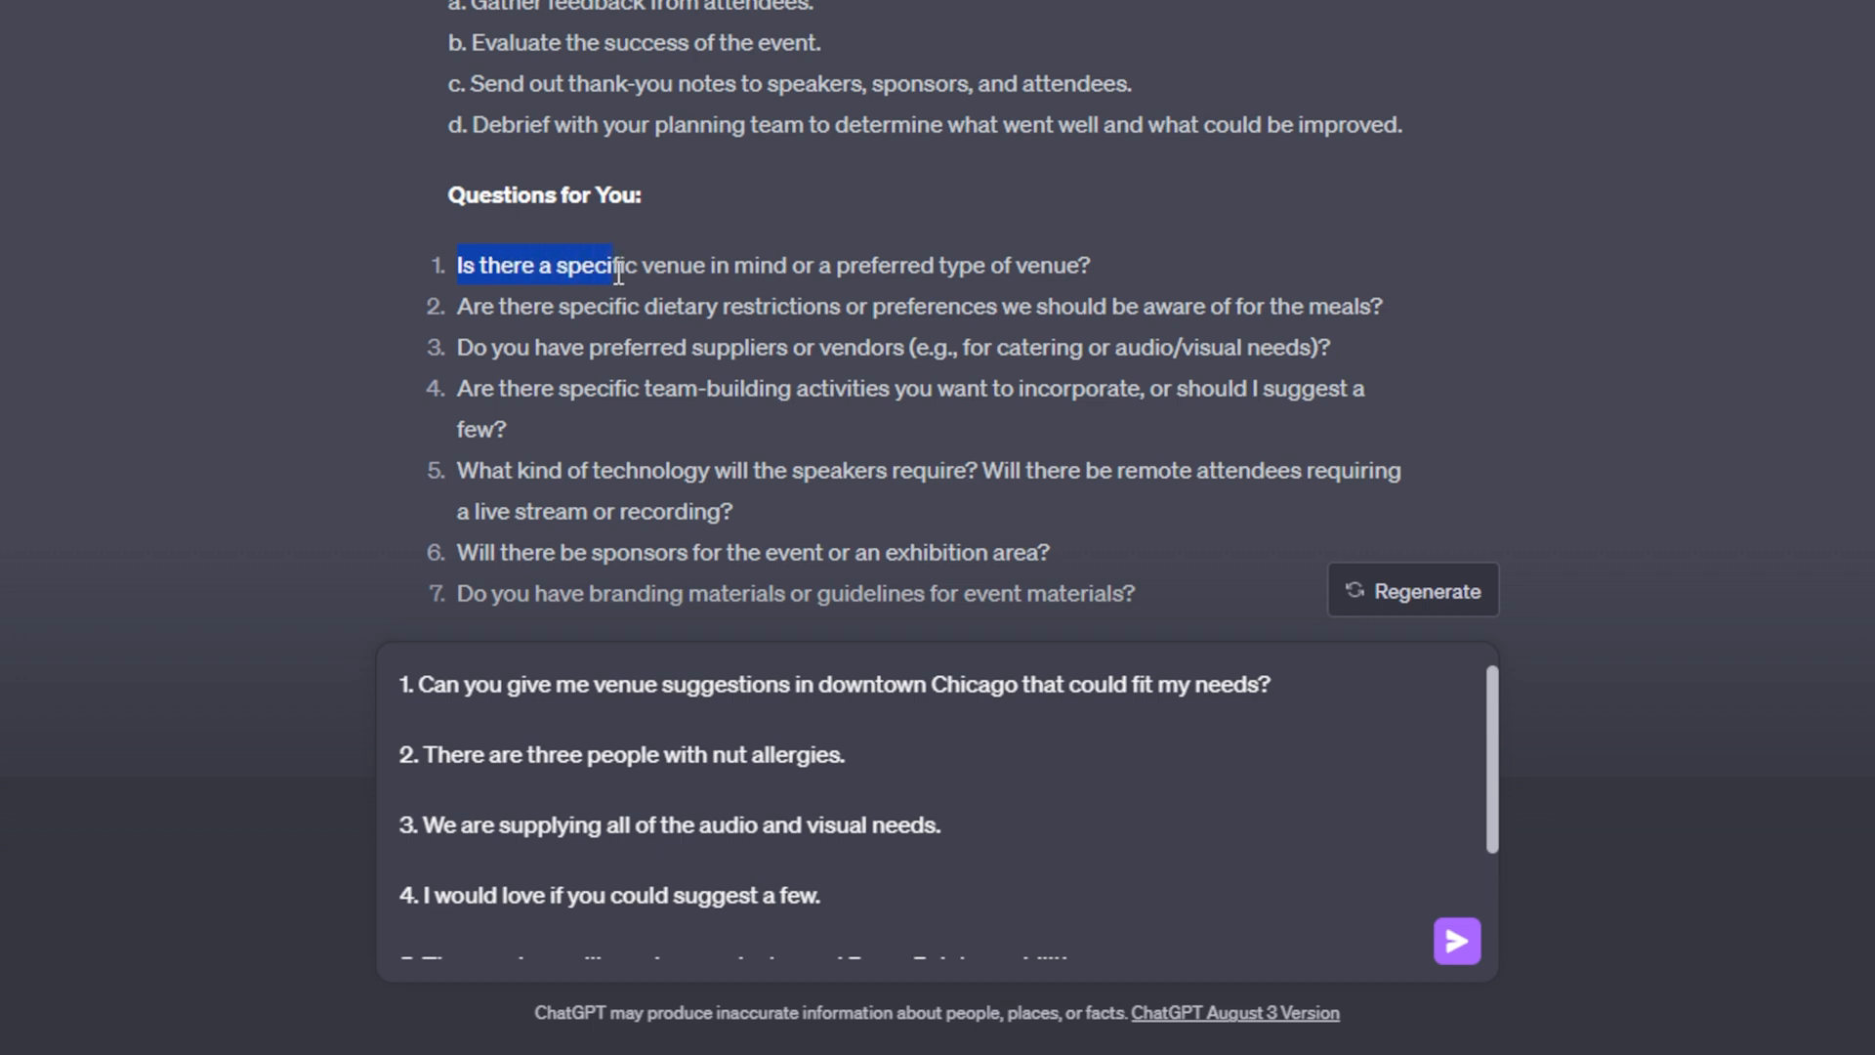
{"action": "left_click_drag", "start_coordinate": [610, 264], "coordinate": [969, 264]}
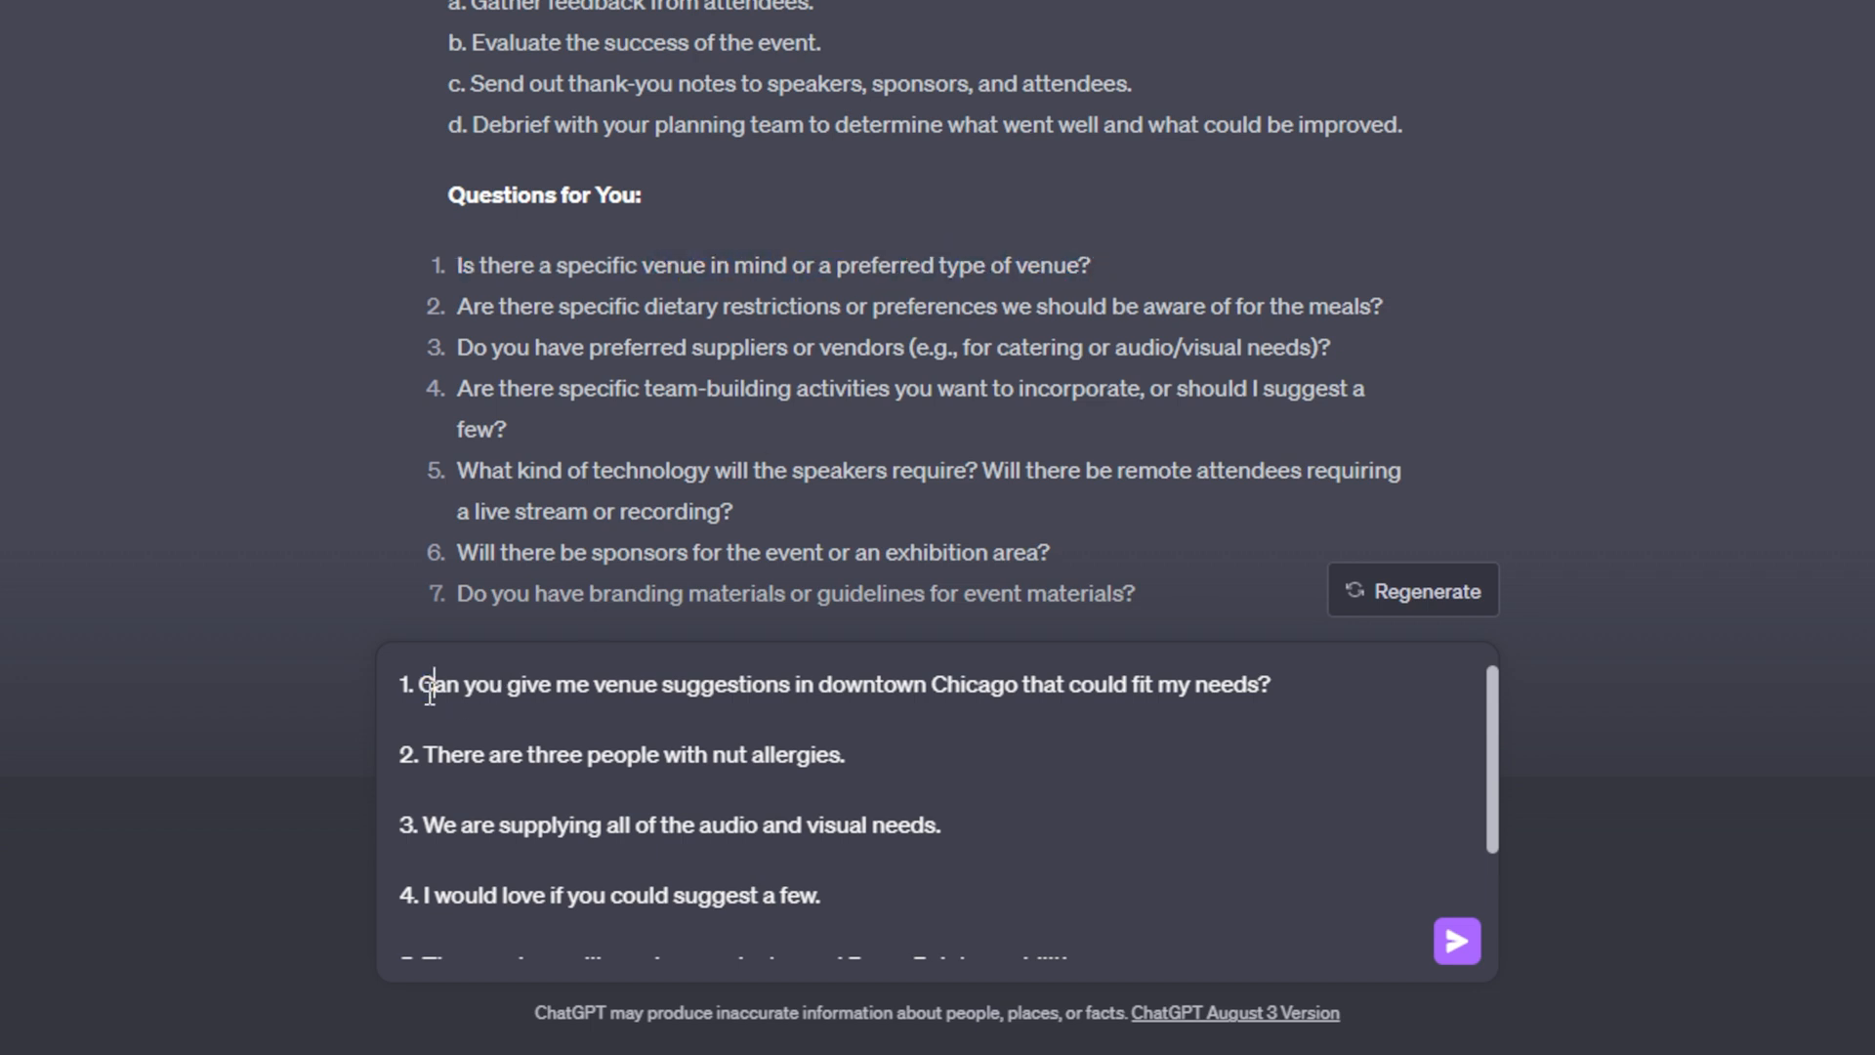
{"action": "left_click_drag", "start_coordinate": [416, 684], "coordinate": [891, 683]}
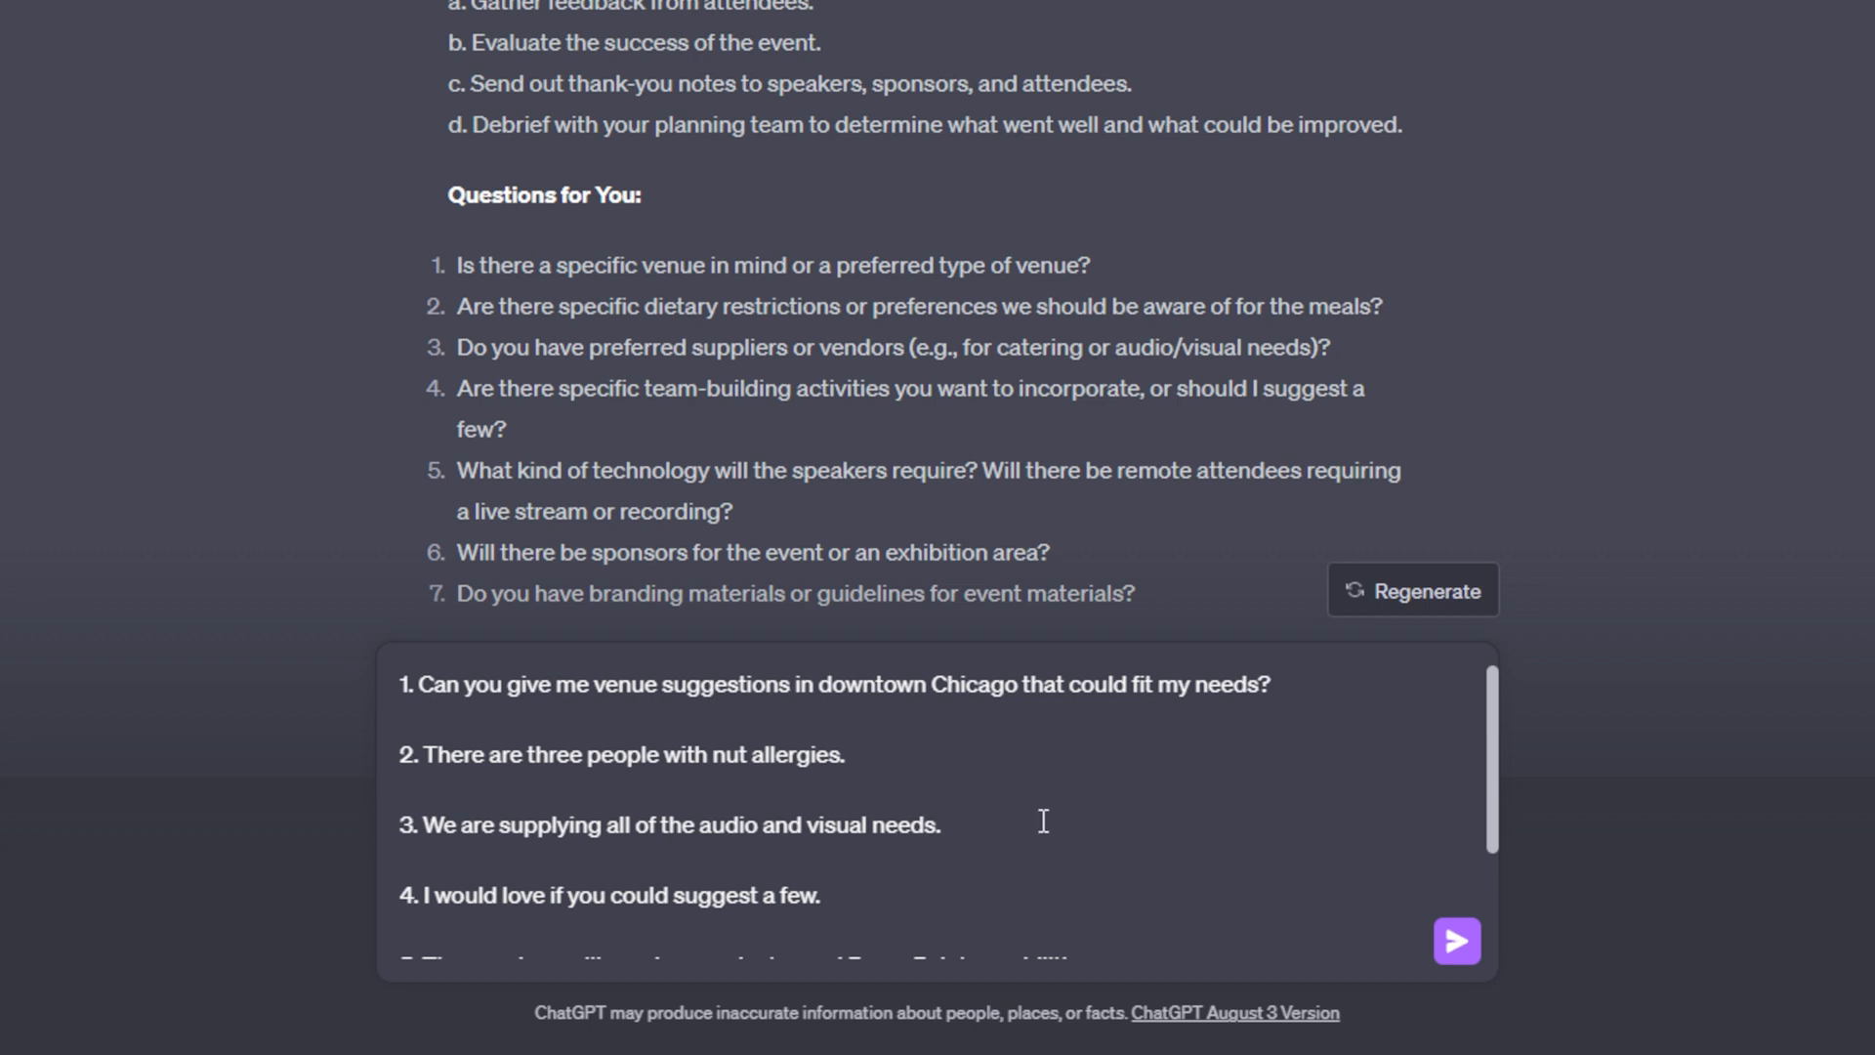
{"action": "scroll", "scroll_direction": "down", "scroll_amount": 3}
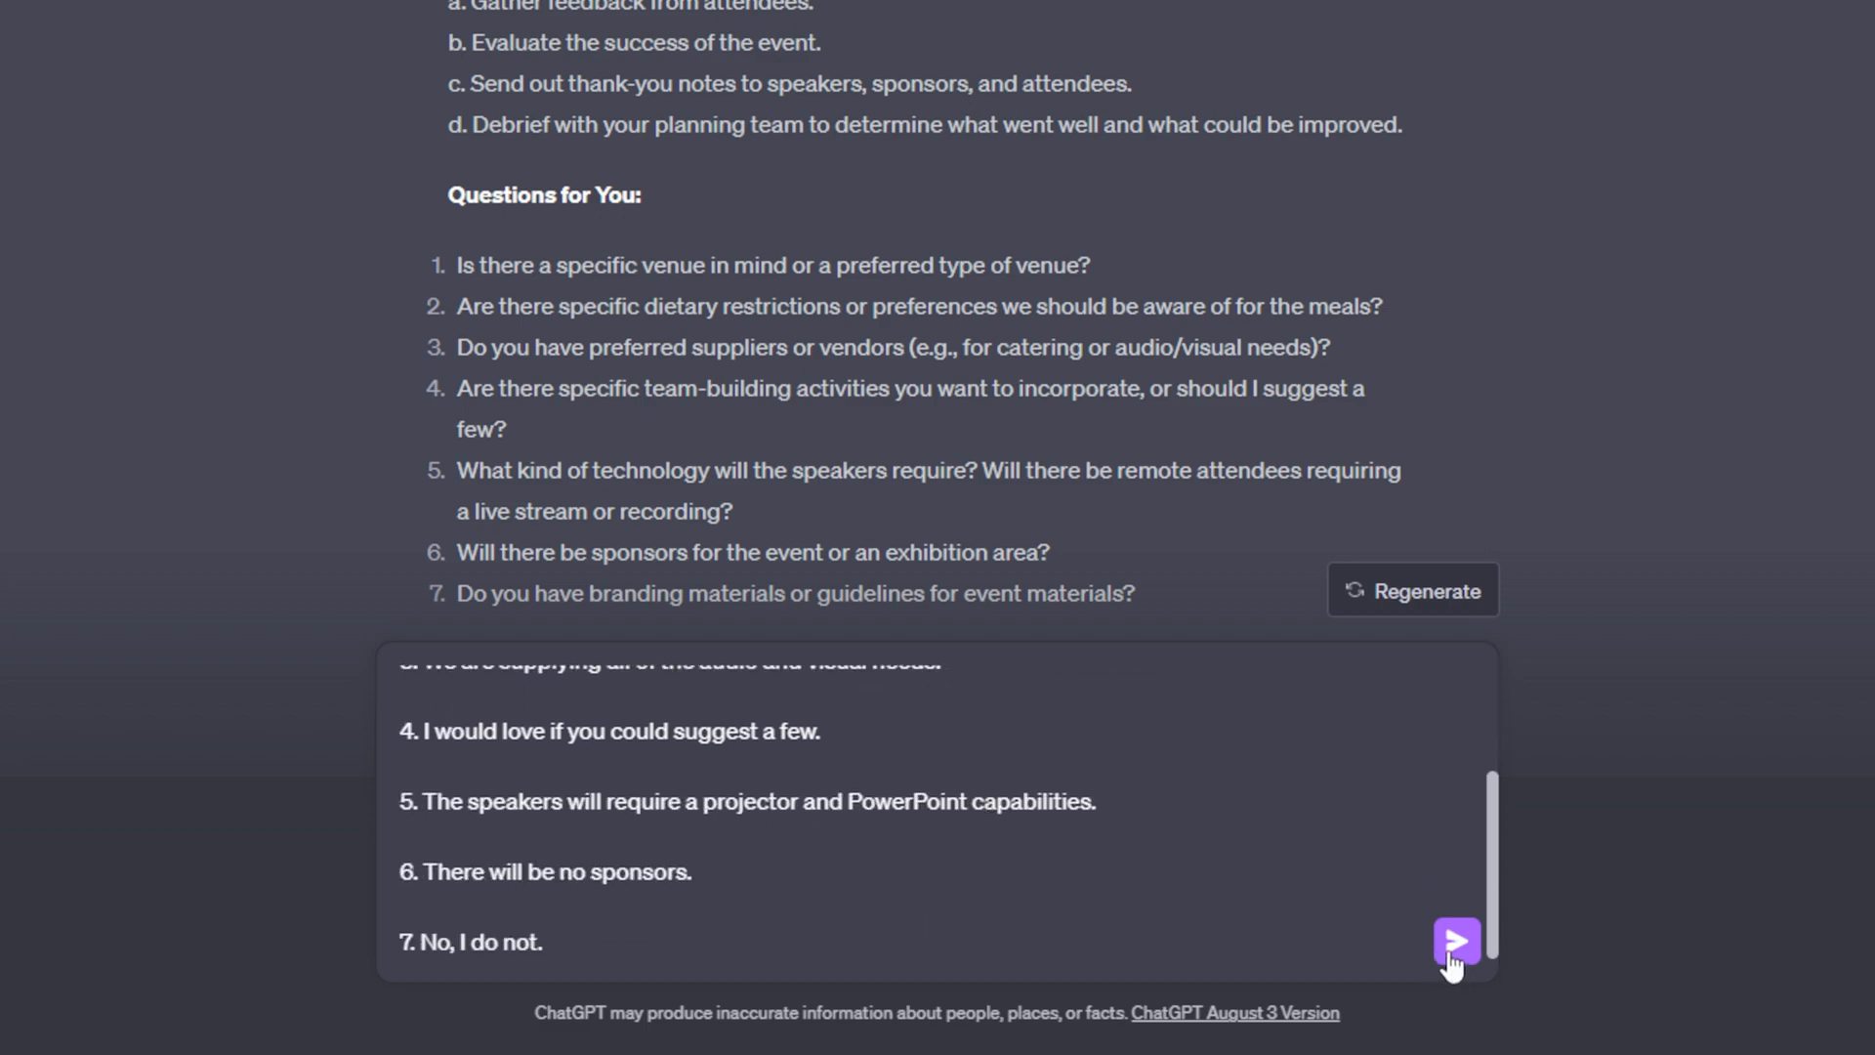
- Send the seven answers and read the refined plan with downtown Chicago venues and team-building ideas
{"action": "left_click", "coordinate": [1454, 939]}
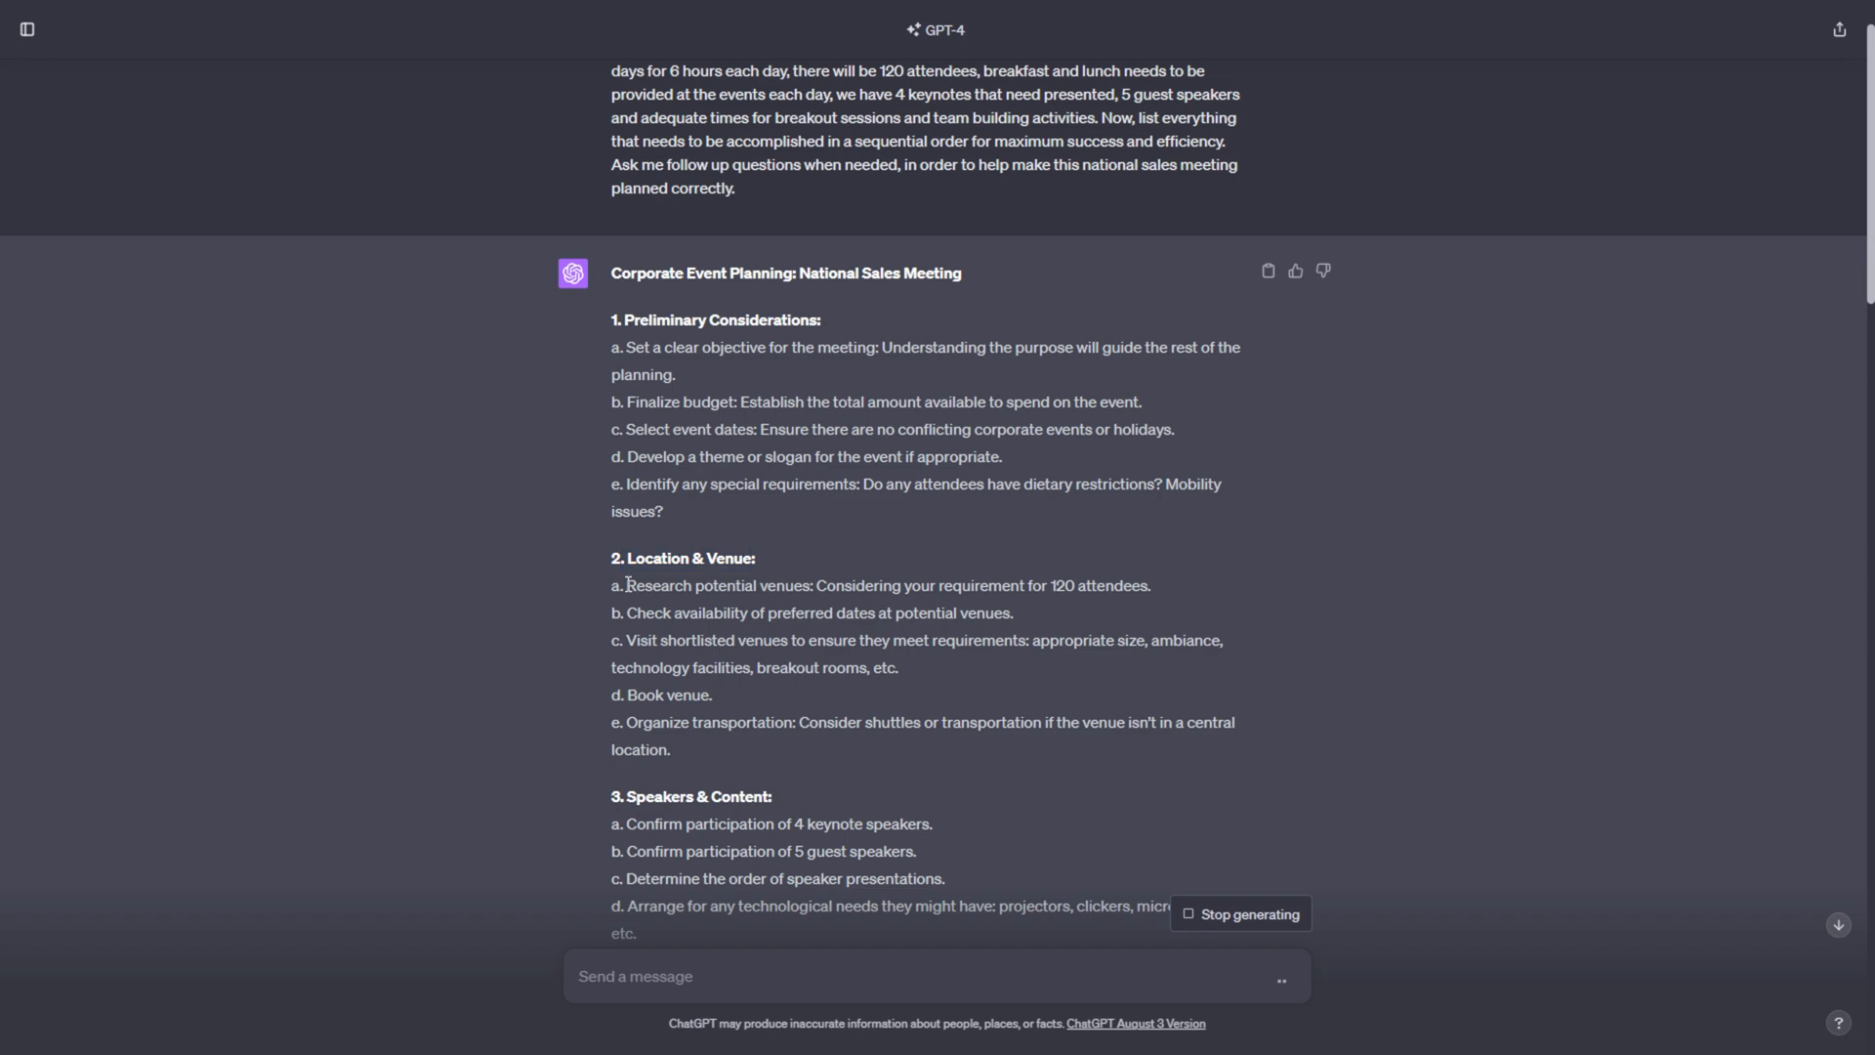
{"action": "scroll", "scroll_direction": "down", "scroll_amount": 3}
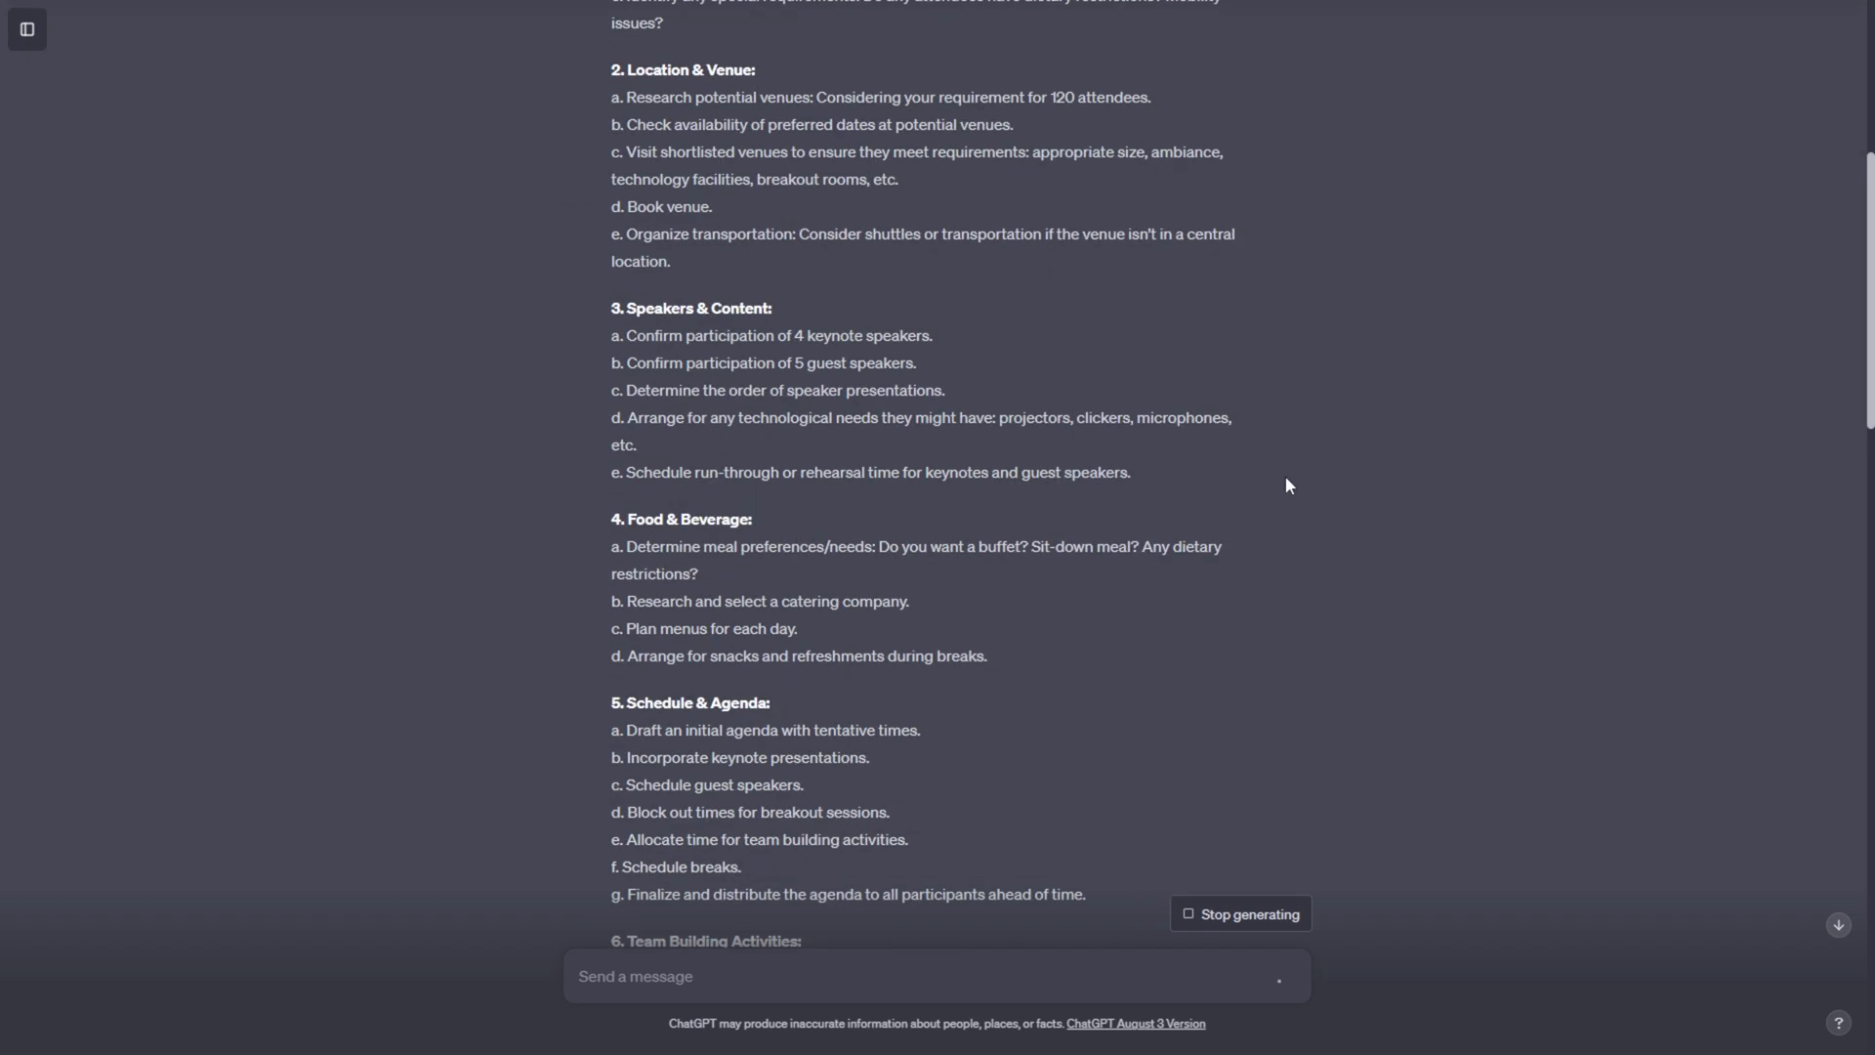
{"action": "scroll", "scroll_direction": "down", "scroll_amount": 3}
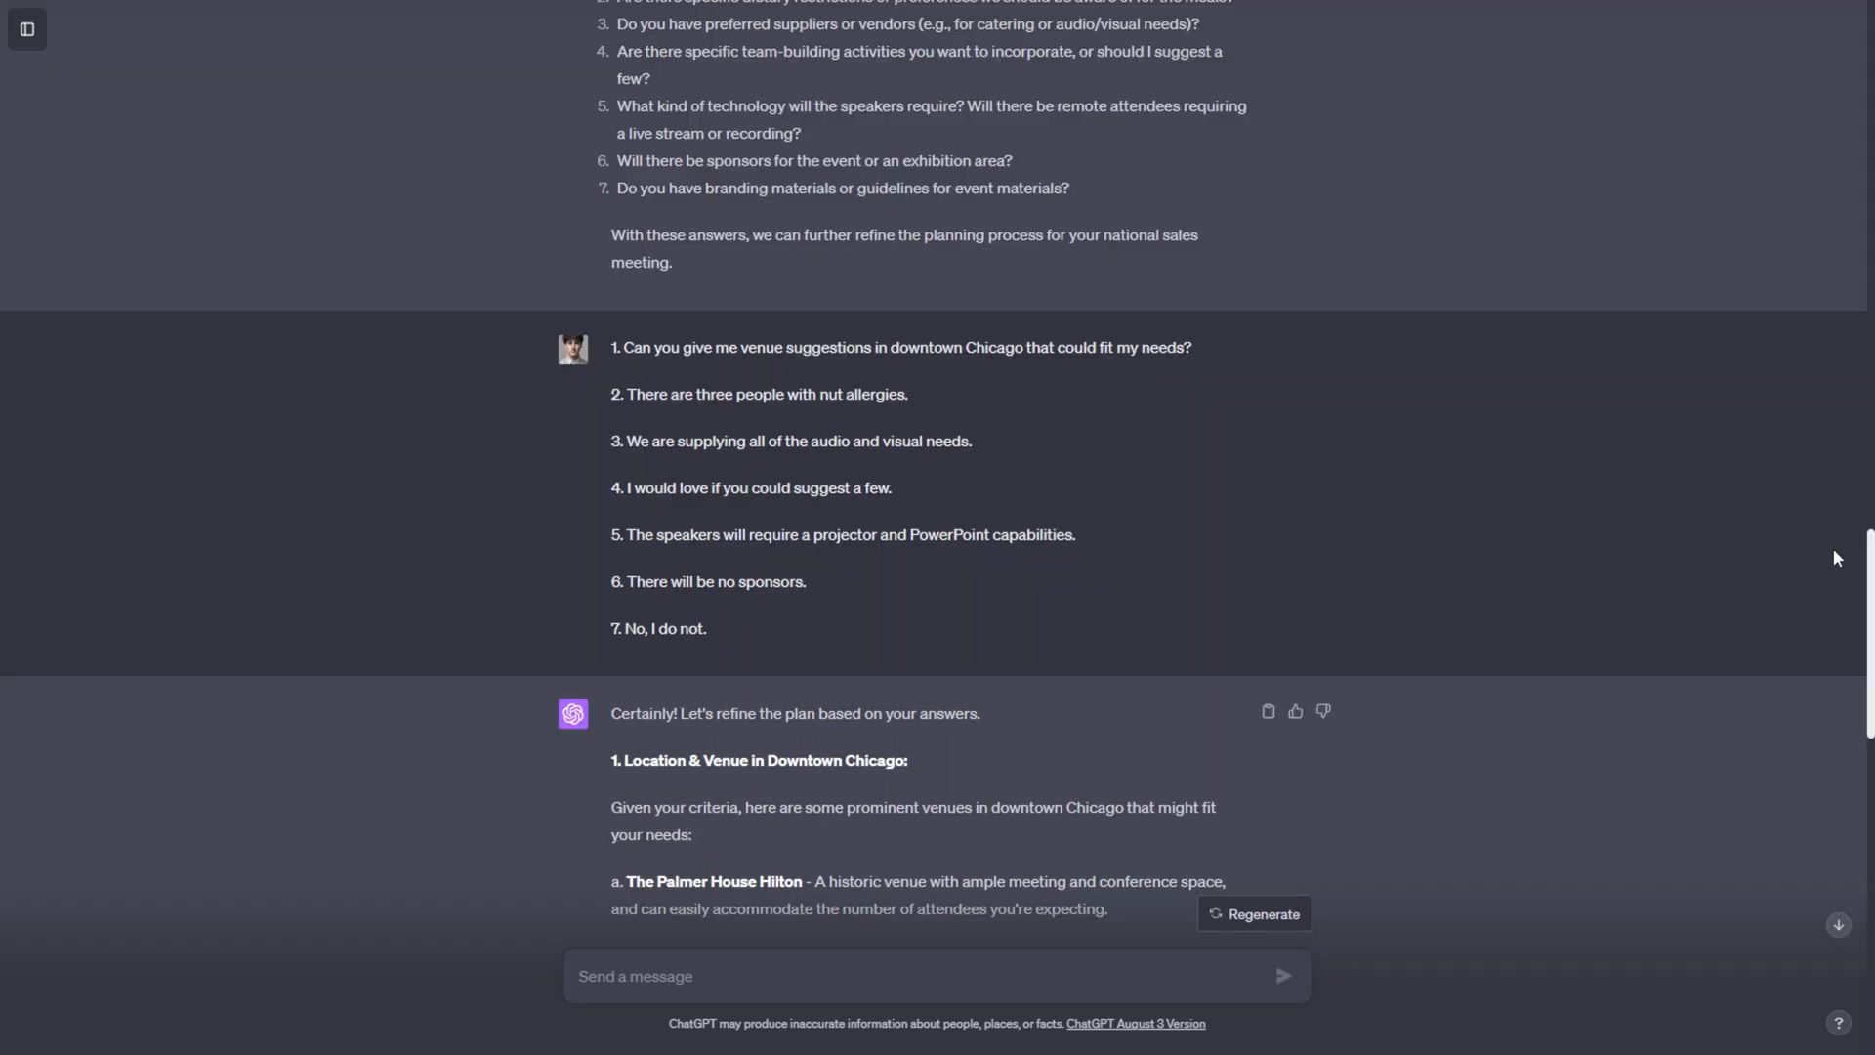
{"action": "scroll", "scroll_direction": "down", "scroll_amount": 3}
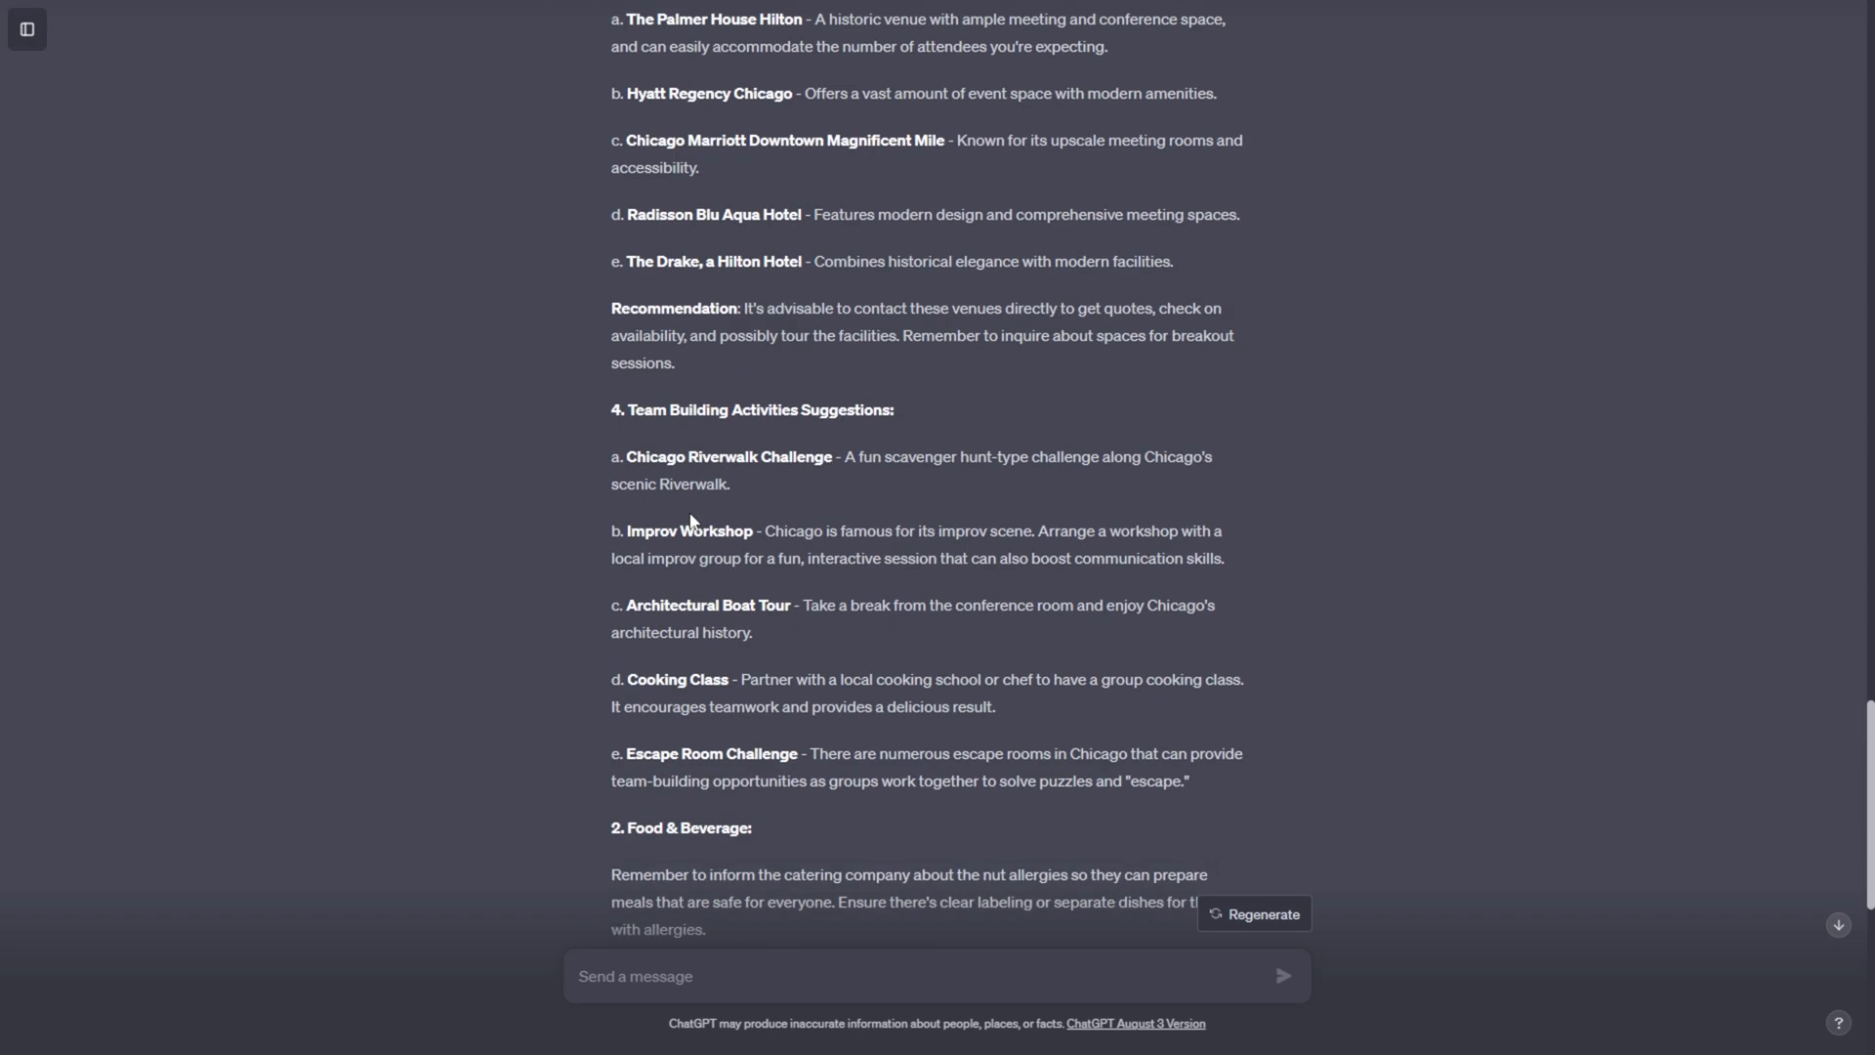
{"action": "scroll", "scroll_direction": "down", "scroll_amount": 3}
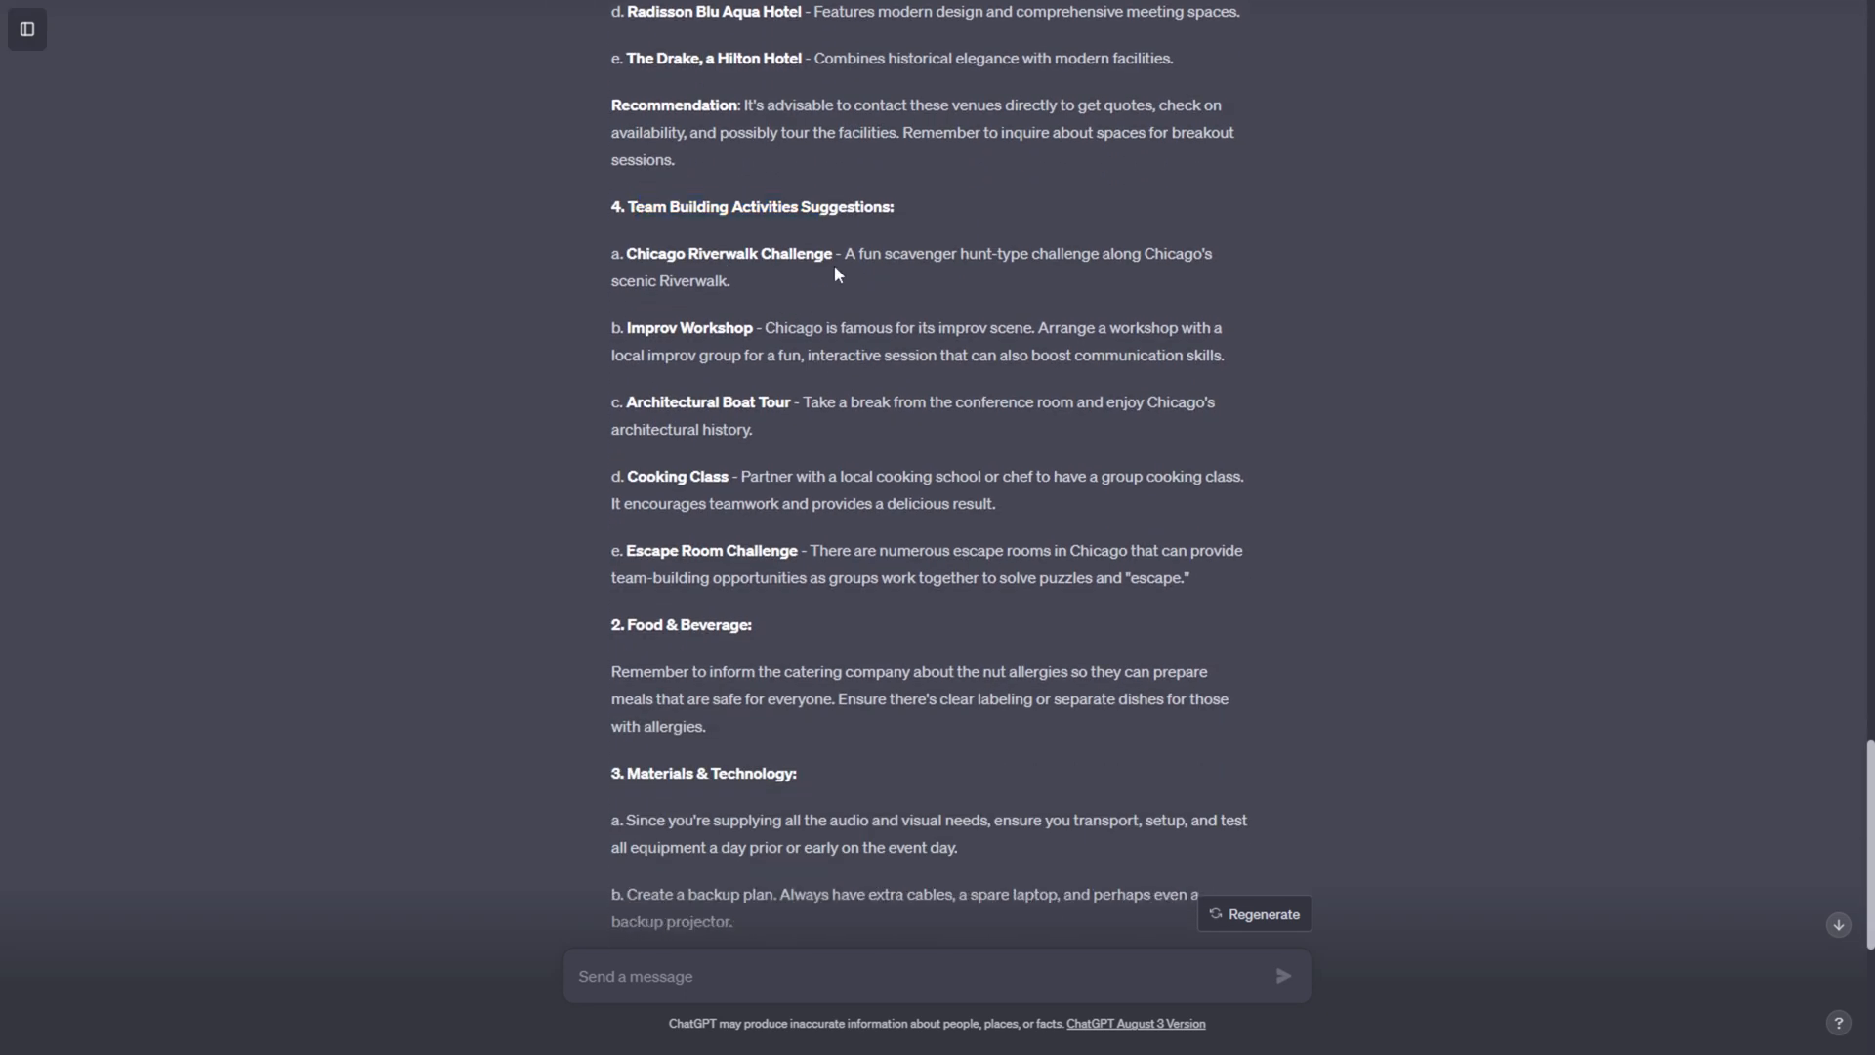
{"action": "mouse_move", "coordinate": [846, 633]}
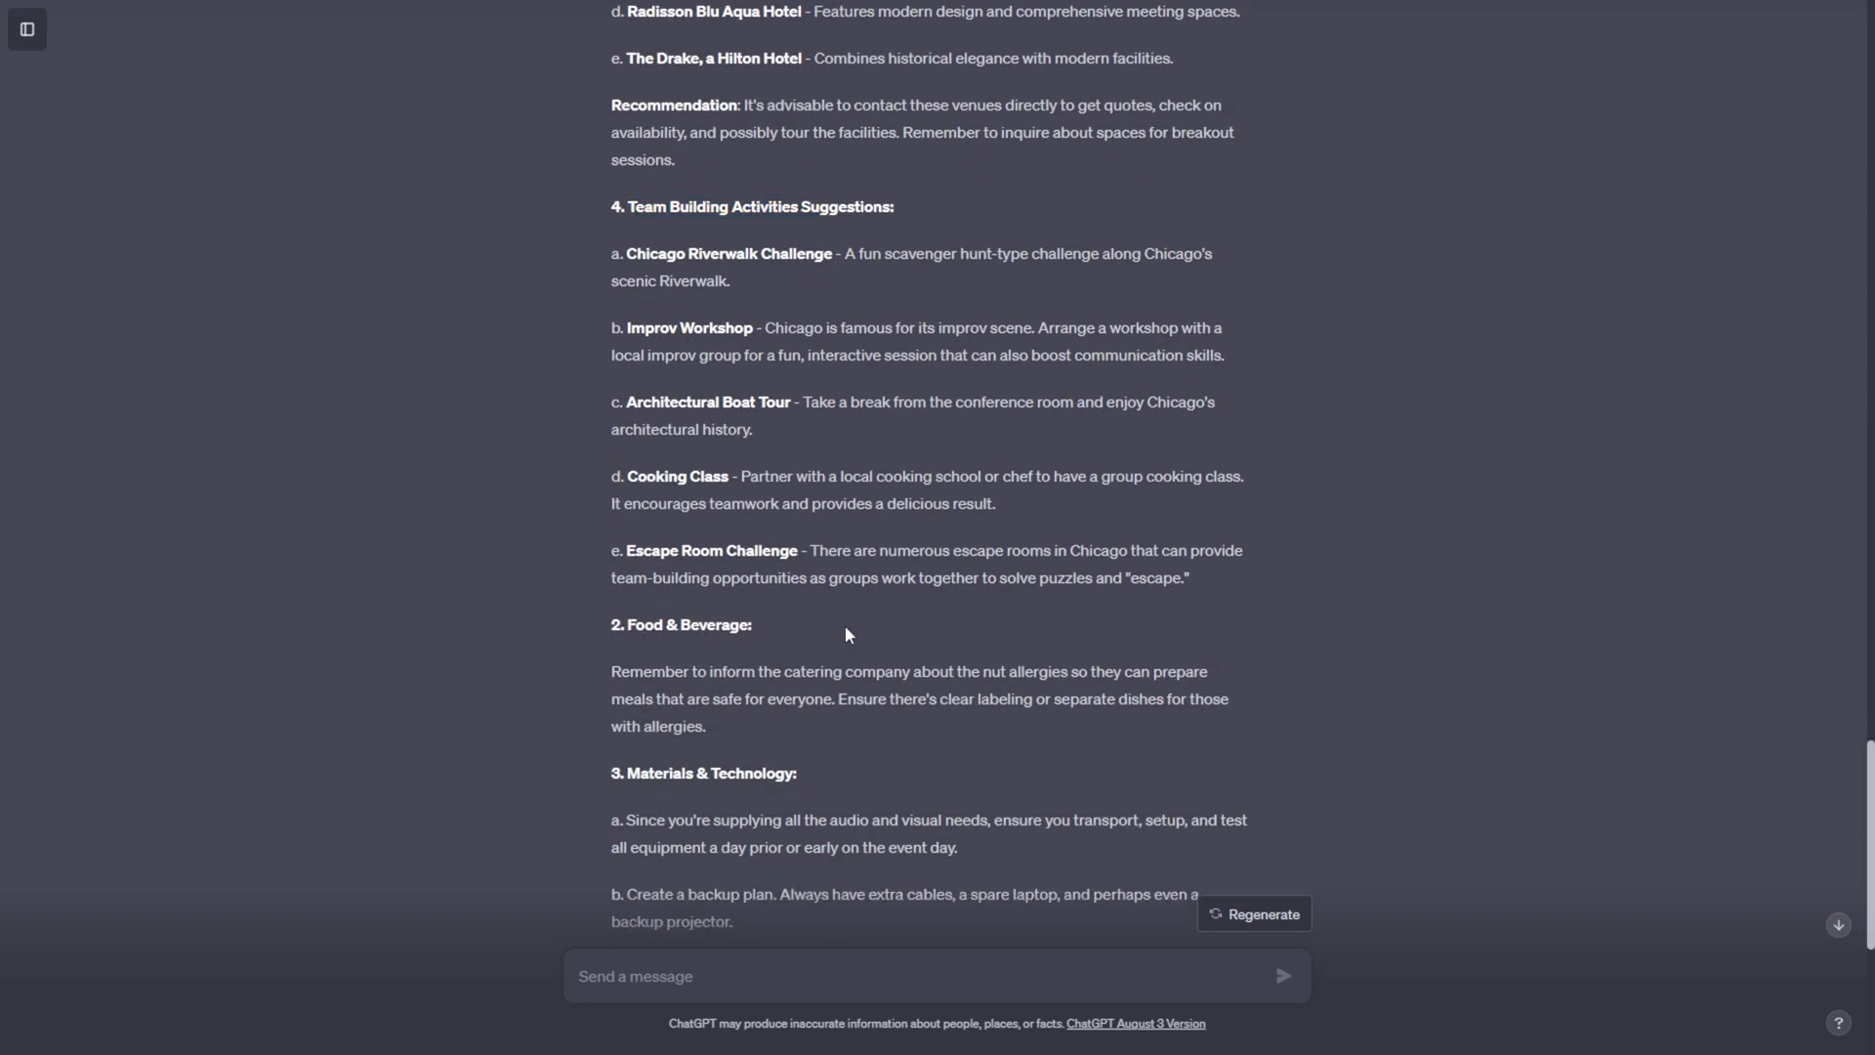
- Draft a follow-up requesting short actionable steps and a 3-day time-slotted schedule
{"action": "scroll", "scroll_direction": "down", "scroll_amount": 3}
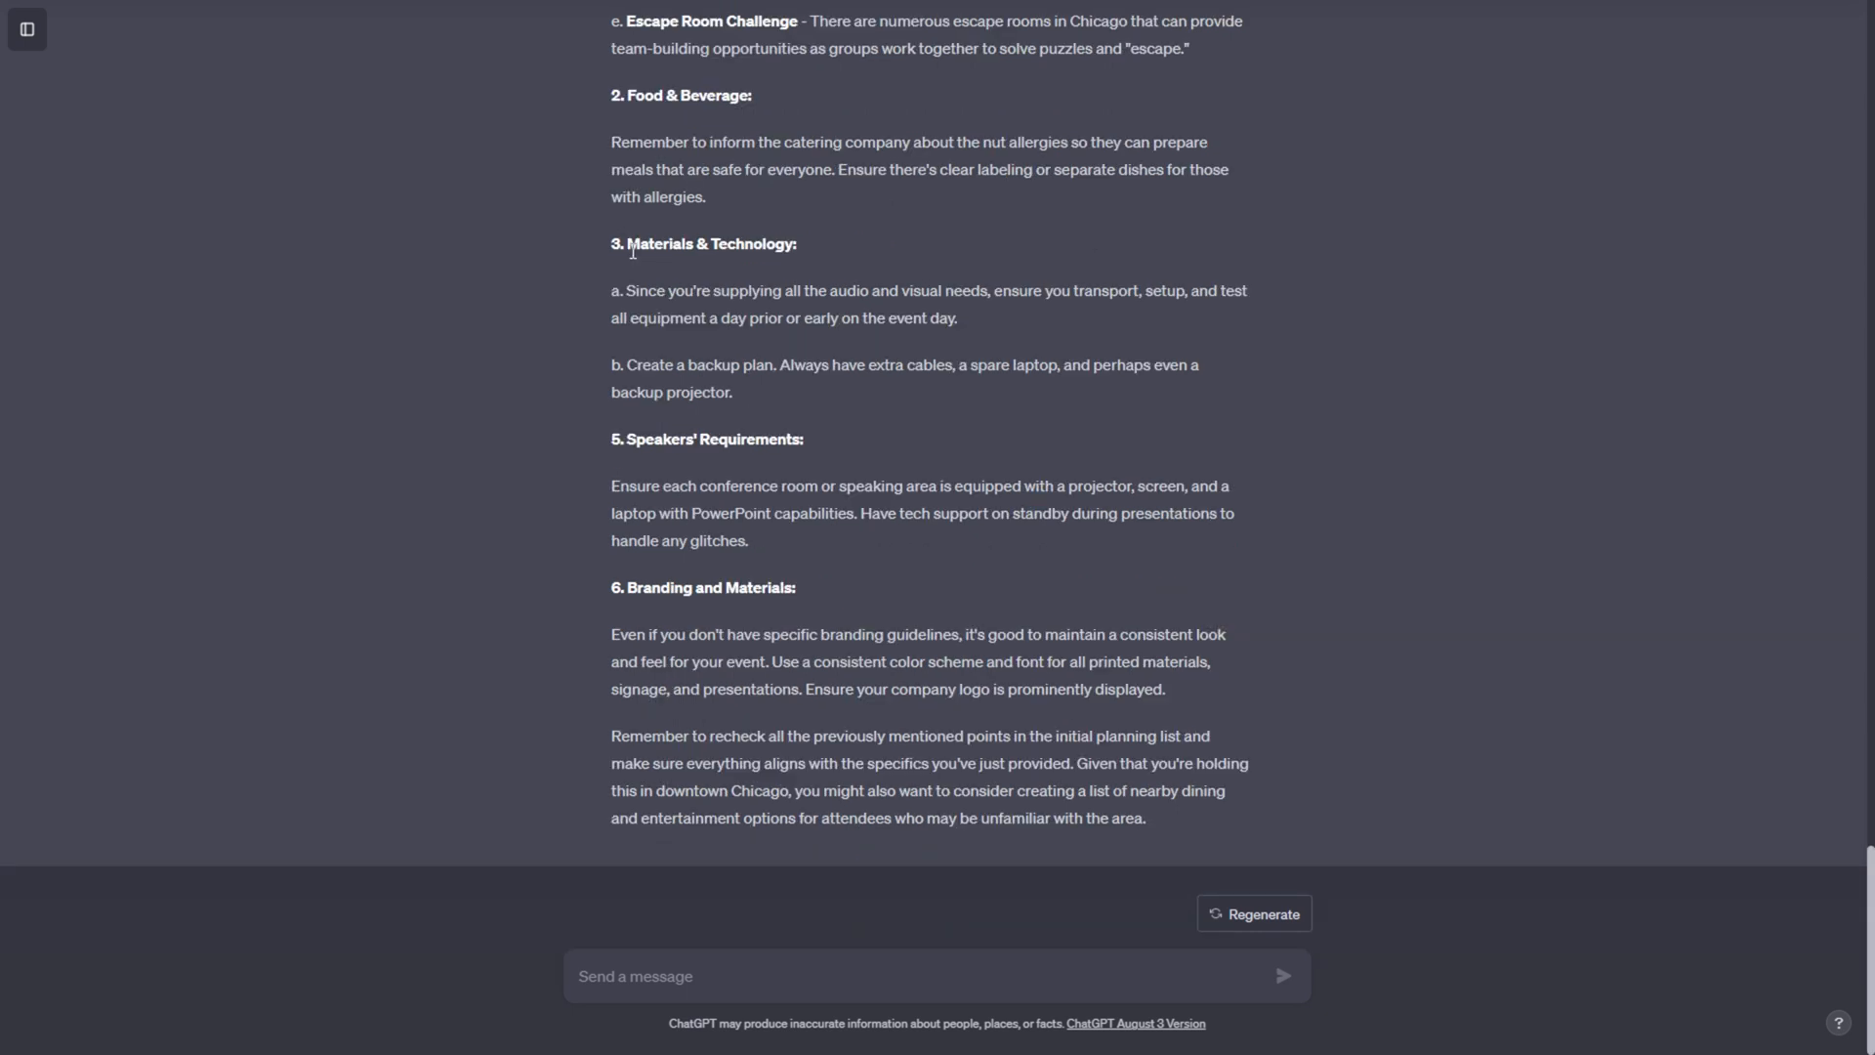
{"action": "double_click", "coordinate": [694, 244]}
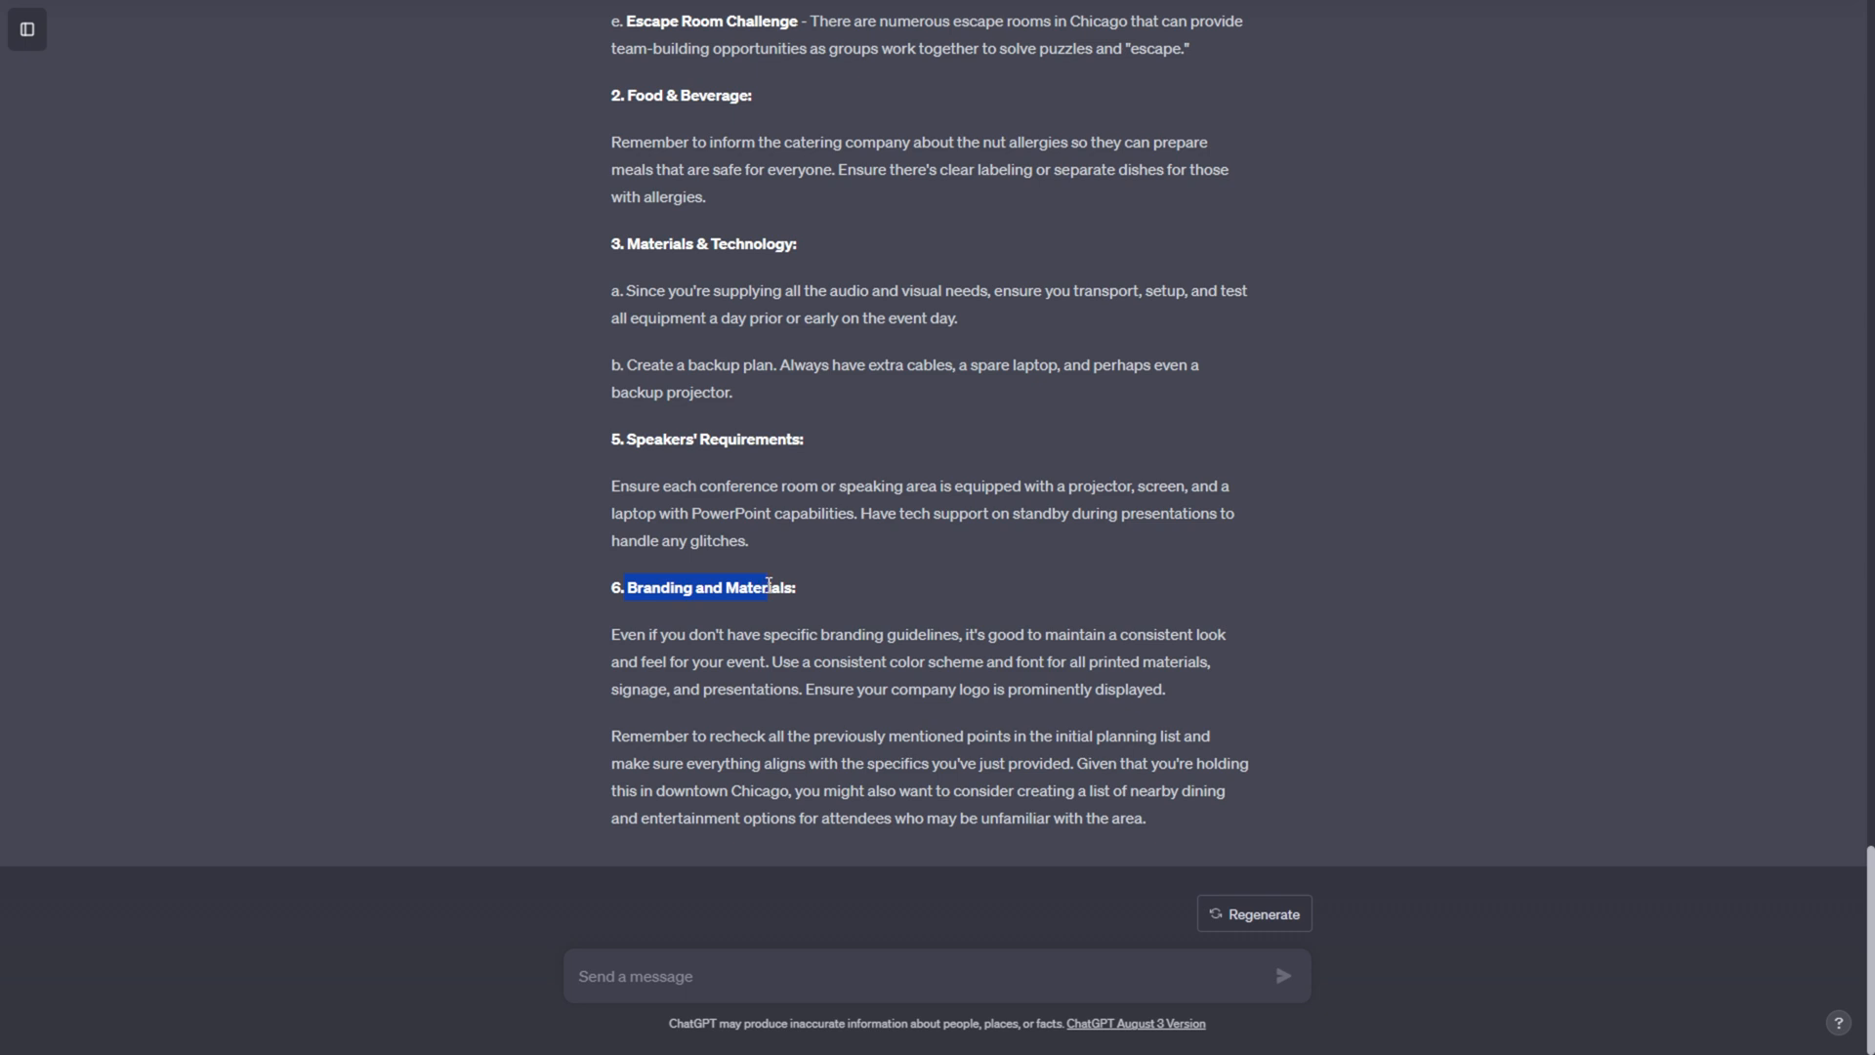
{"action": "left_click", "coordinate": [1037, 664]}
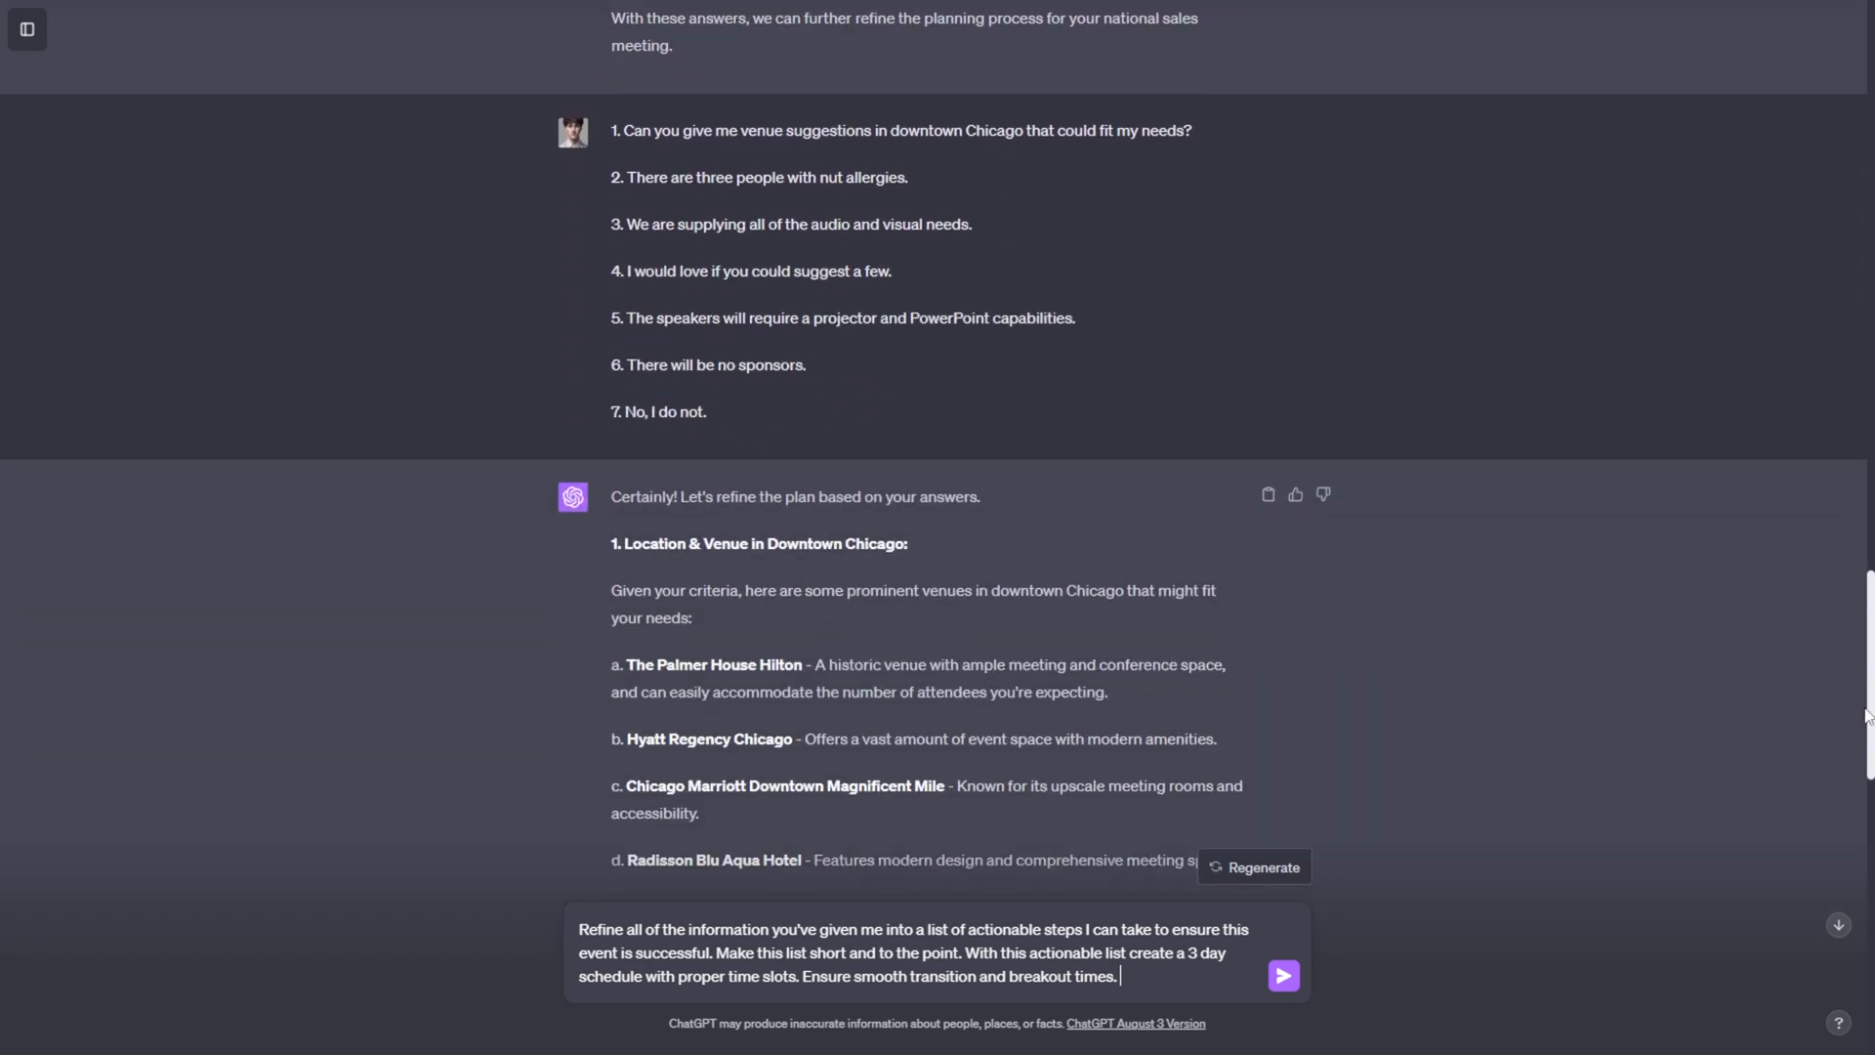
- Append 'Make this a professional planning guide.' to the request and send it
{"action": "scroll", "scroll_direction": "down", "scroll_amount": 3}
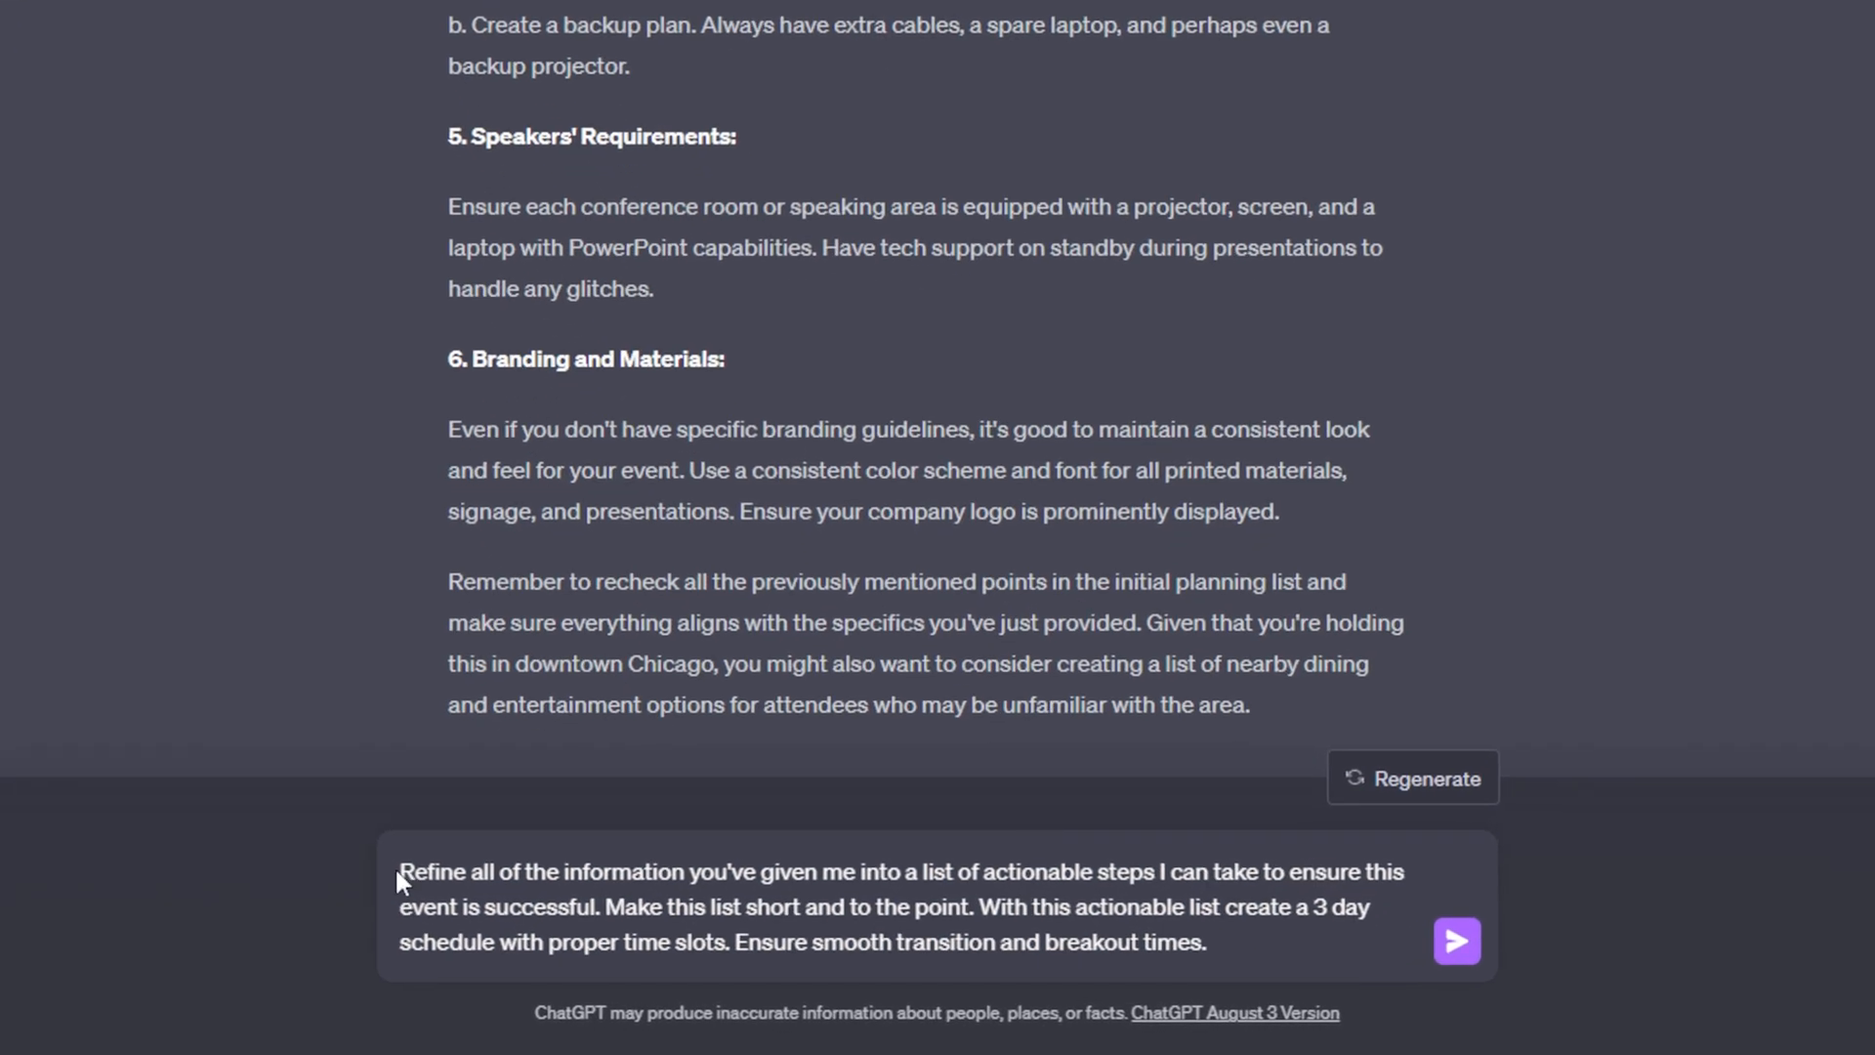
{"action": "left_click_drag", "start_coordinate": [400, 872], "coordinate": [946, 872]}
{"action": "type", "text": " Make this a professional"}
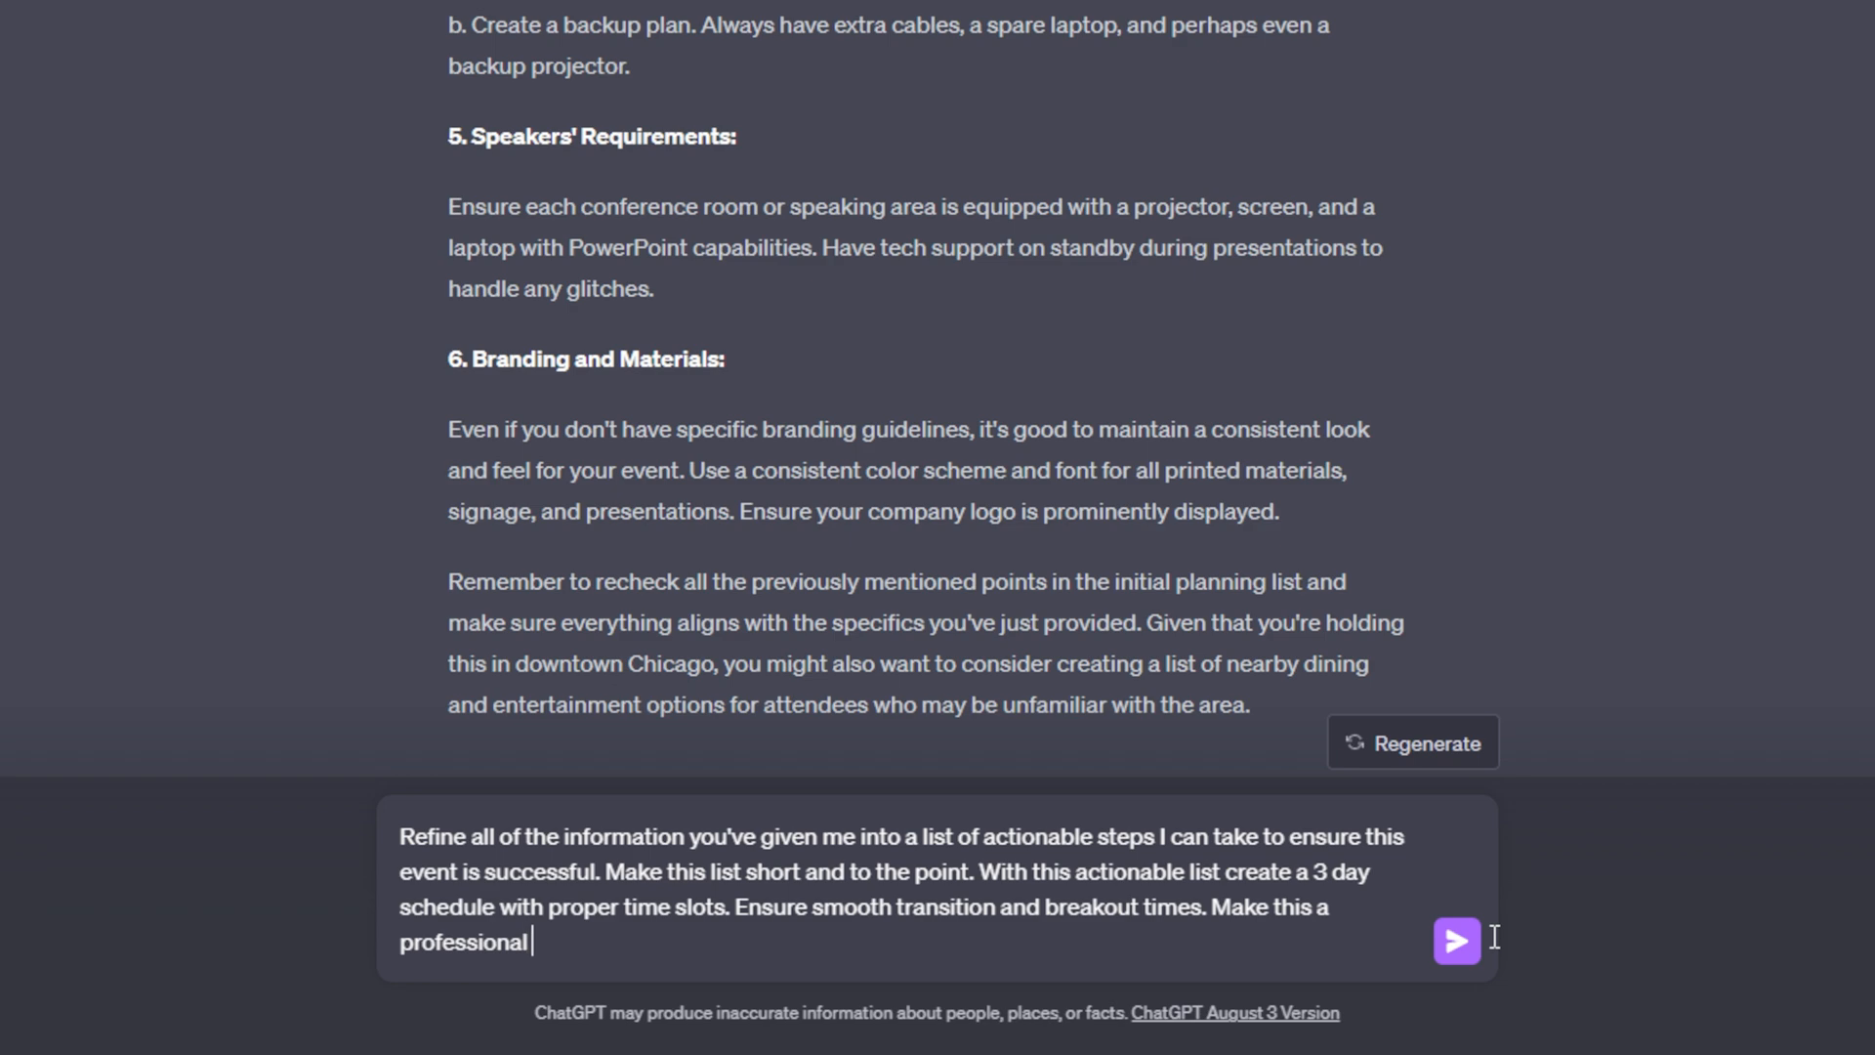
{"action": "type", "text": "planning gu"}
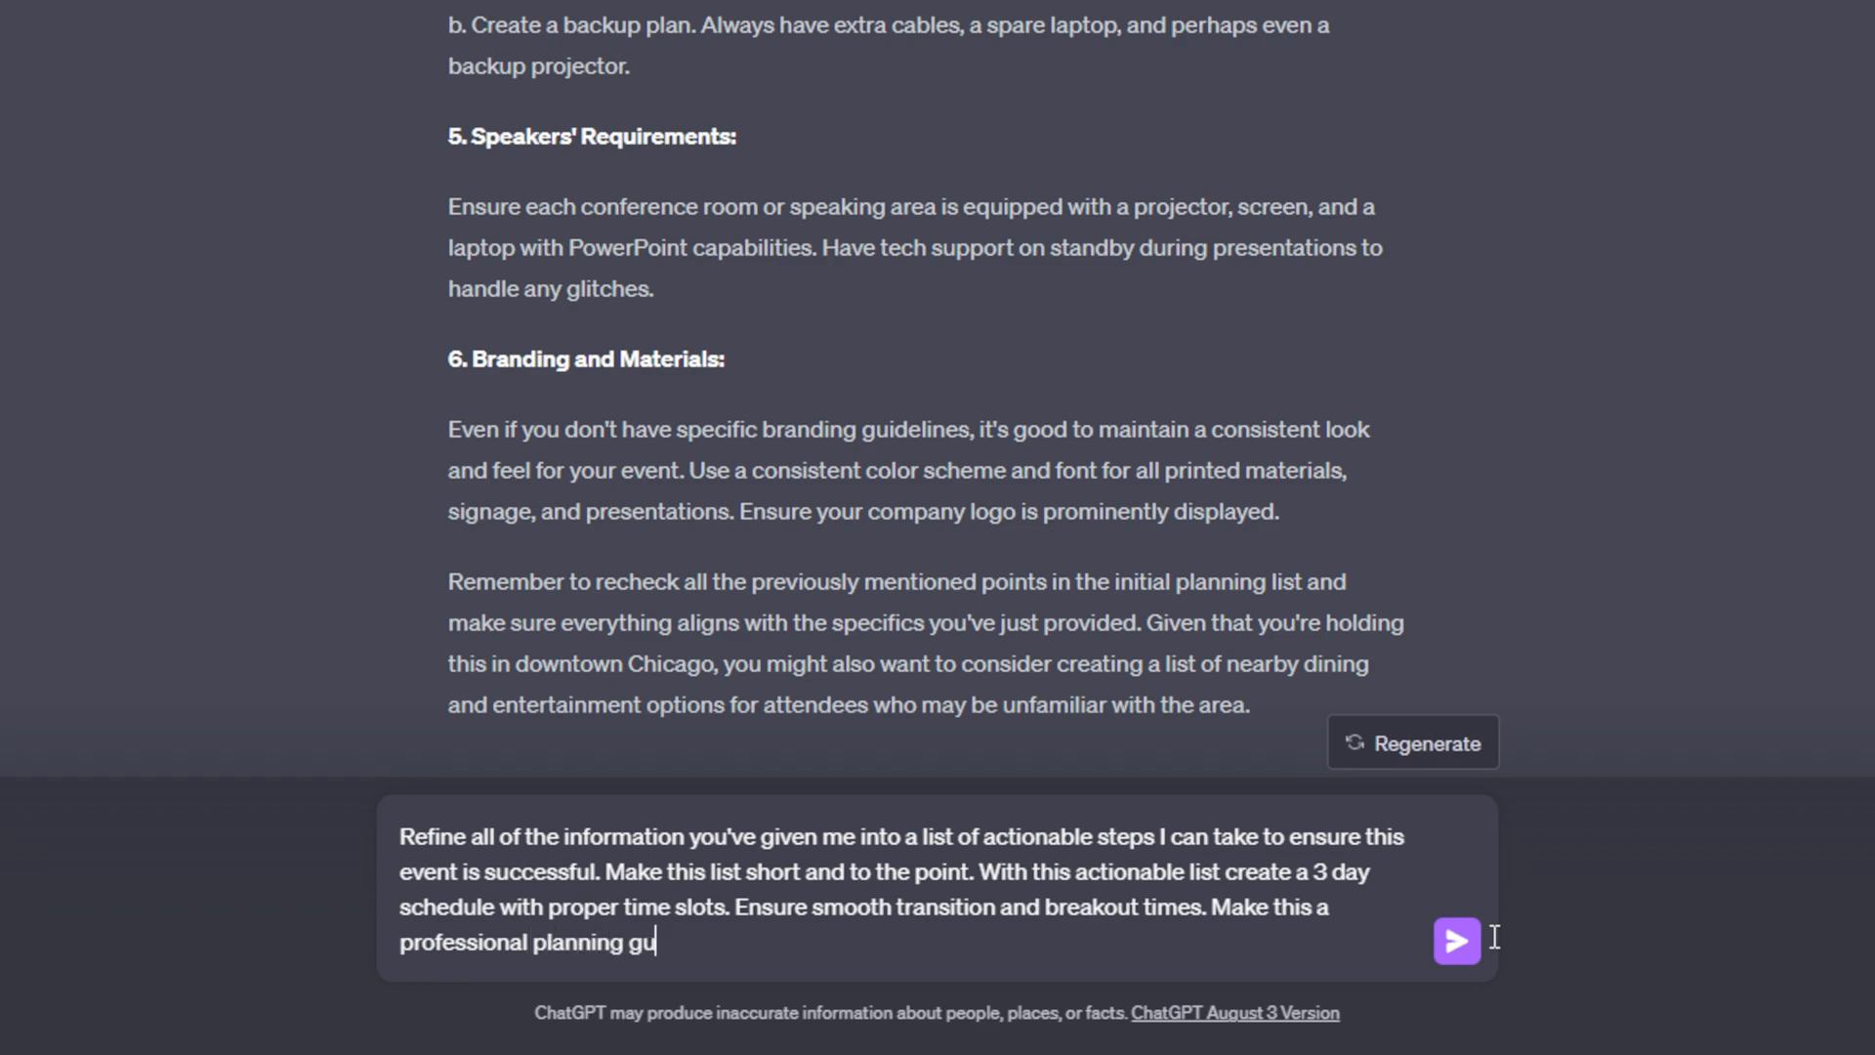
{"action": "type", "text": "ide."}
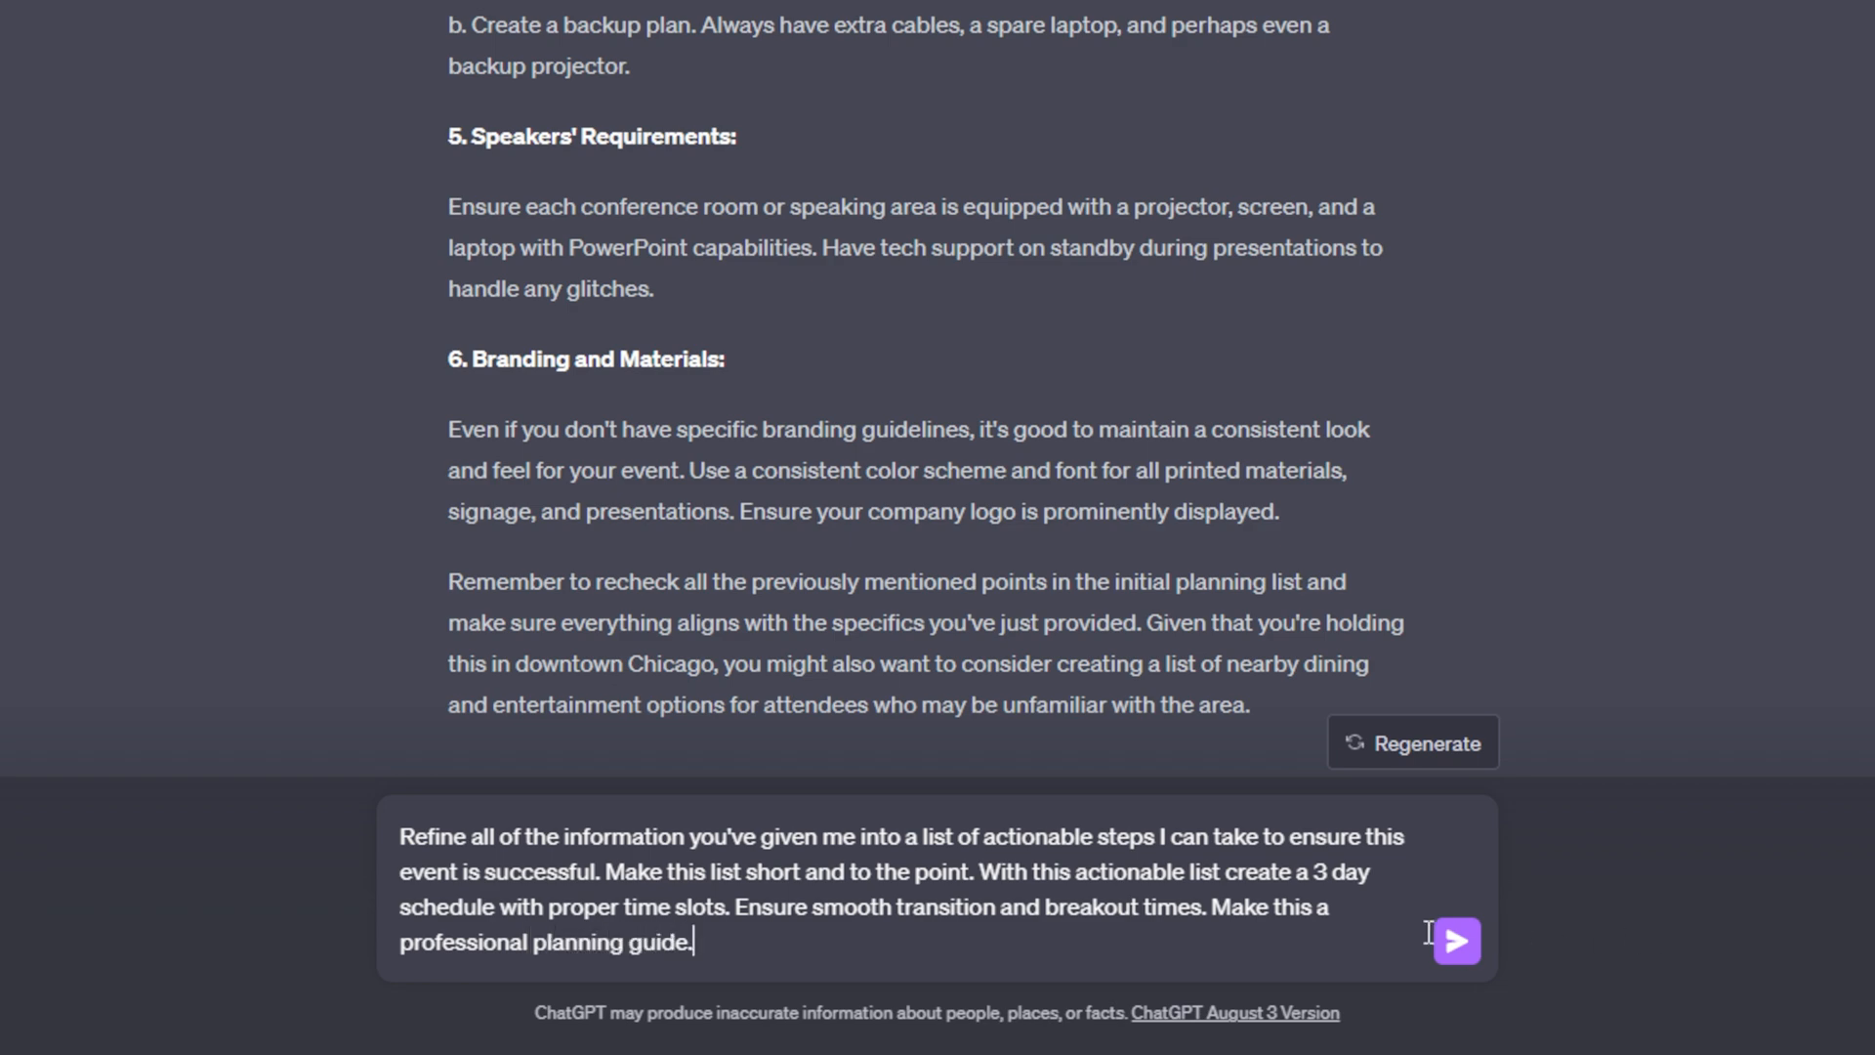
{"action": "mouse_move", "coordinate": [1458, 941]}
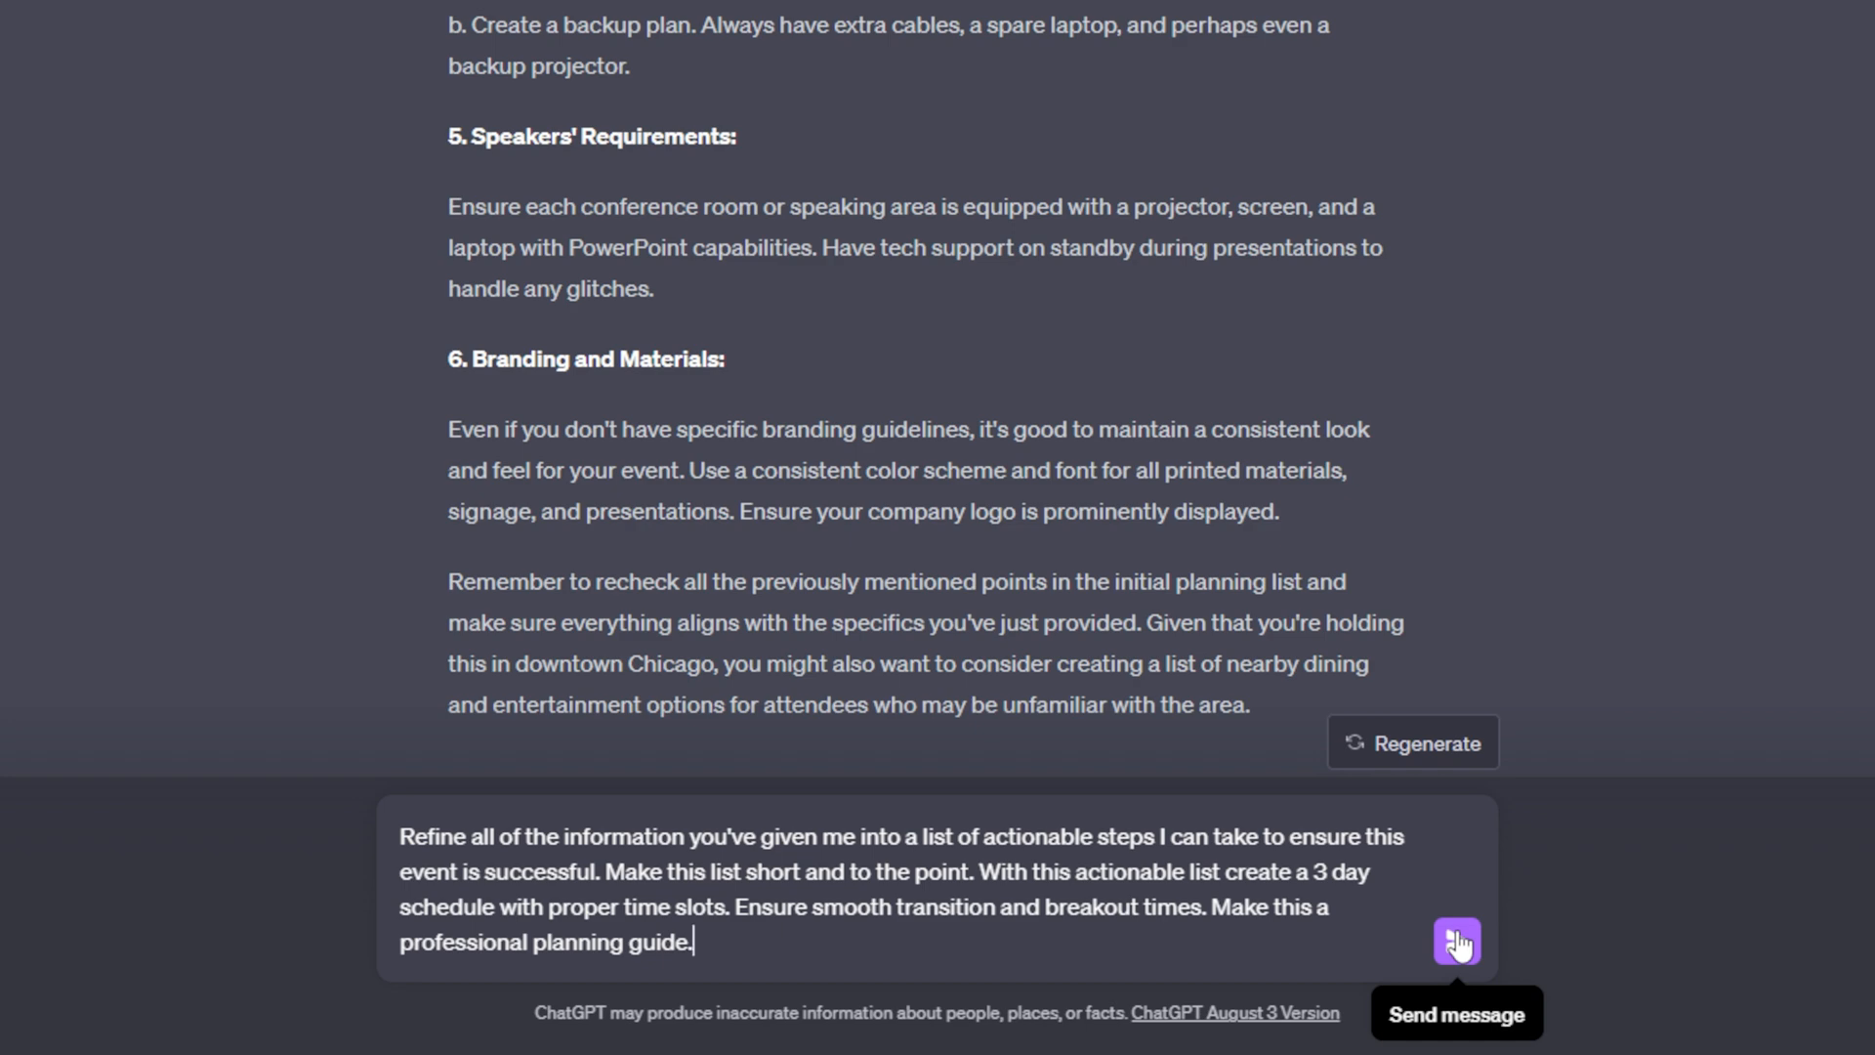
{"action": "left_click", "coordinate": [1456, 942]}
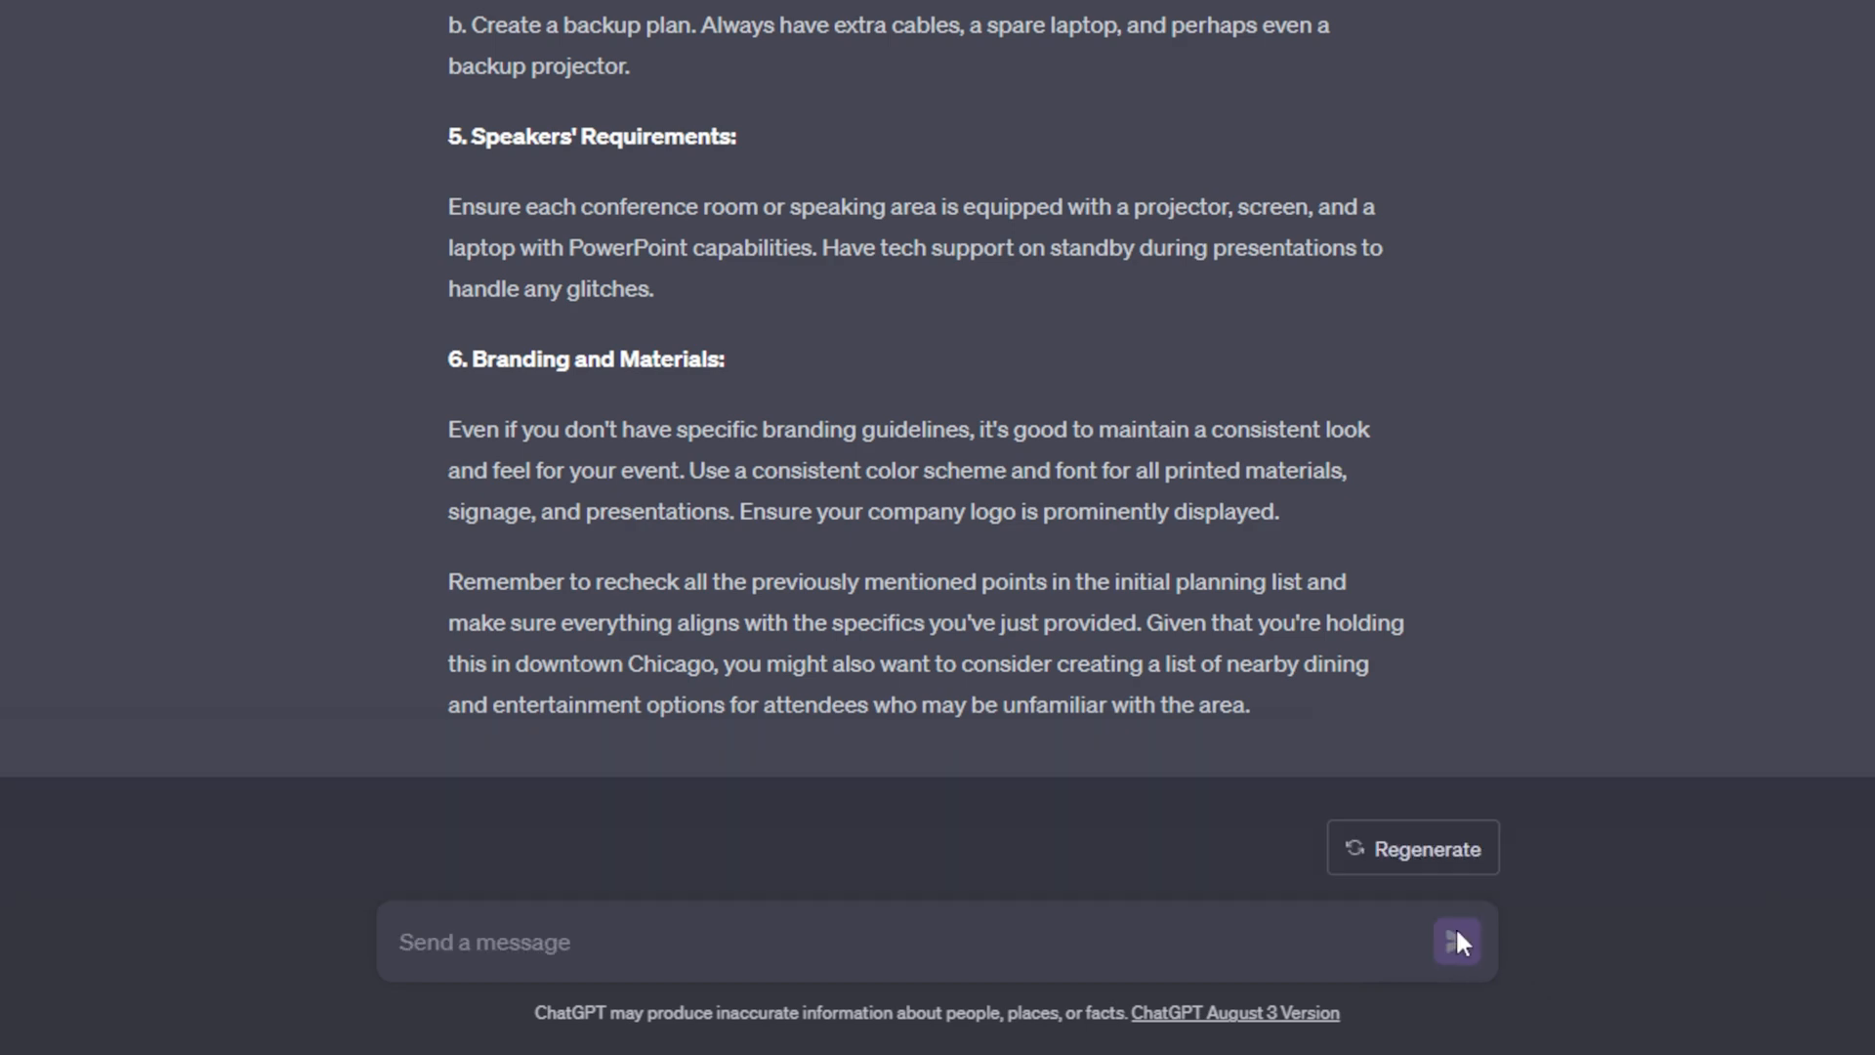
- Read the Actionable Steps guide down to the 3-Day Schedule for the National Sales Meeting
{"action": "left_click", "coordinate": [1456, 941]}
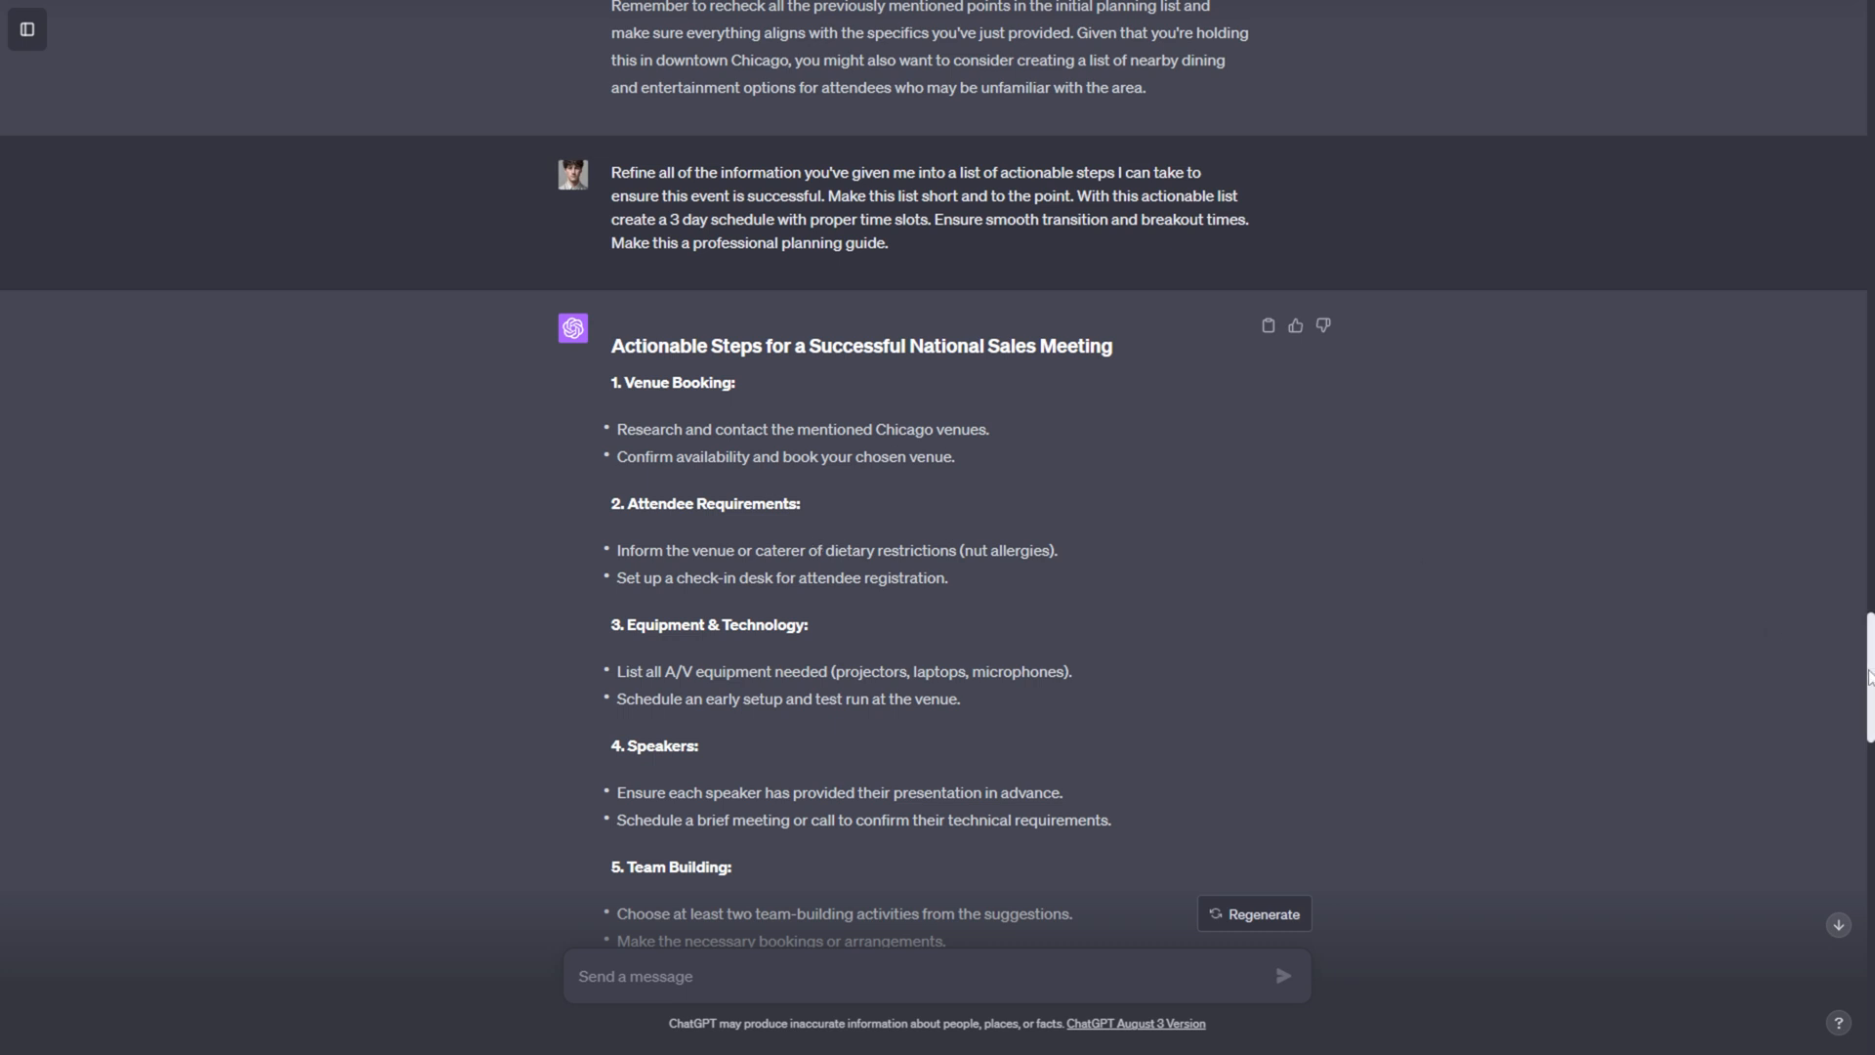
{"action": "scroll", "scroll_direction": "down", "scroll_amount": 3}
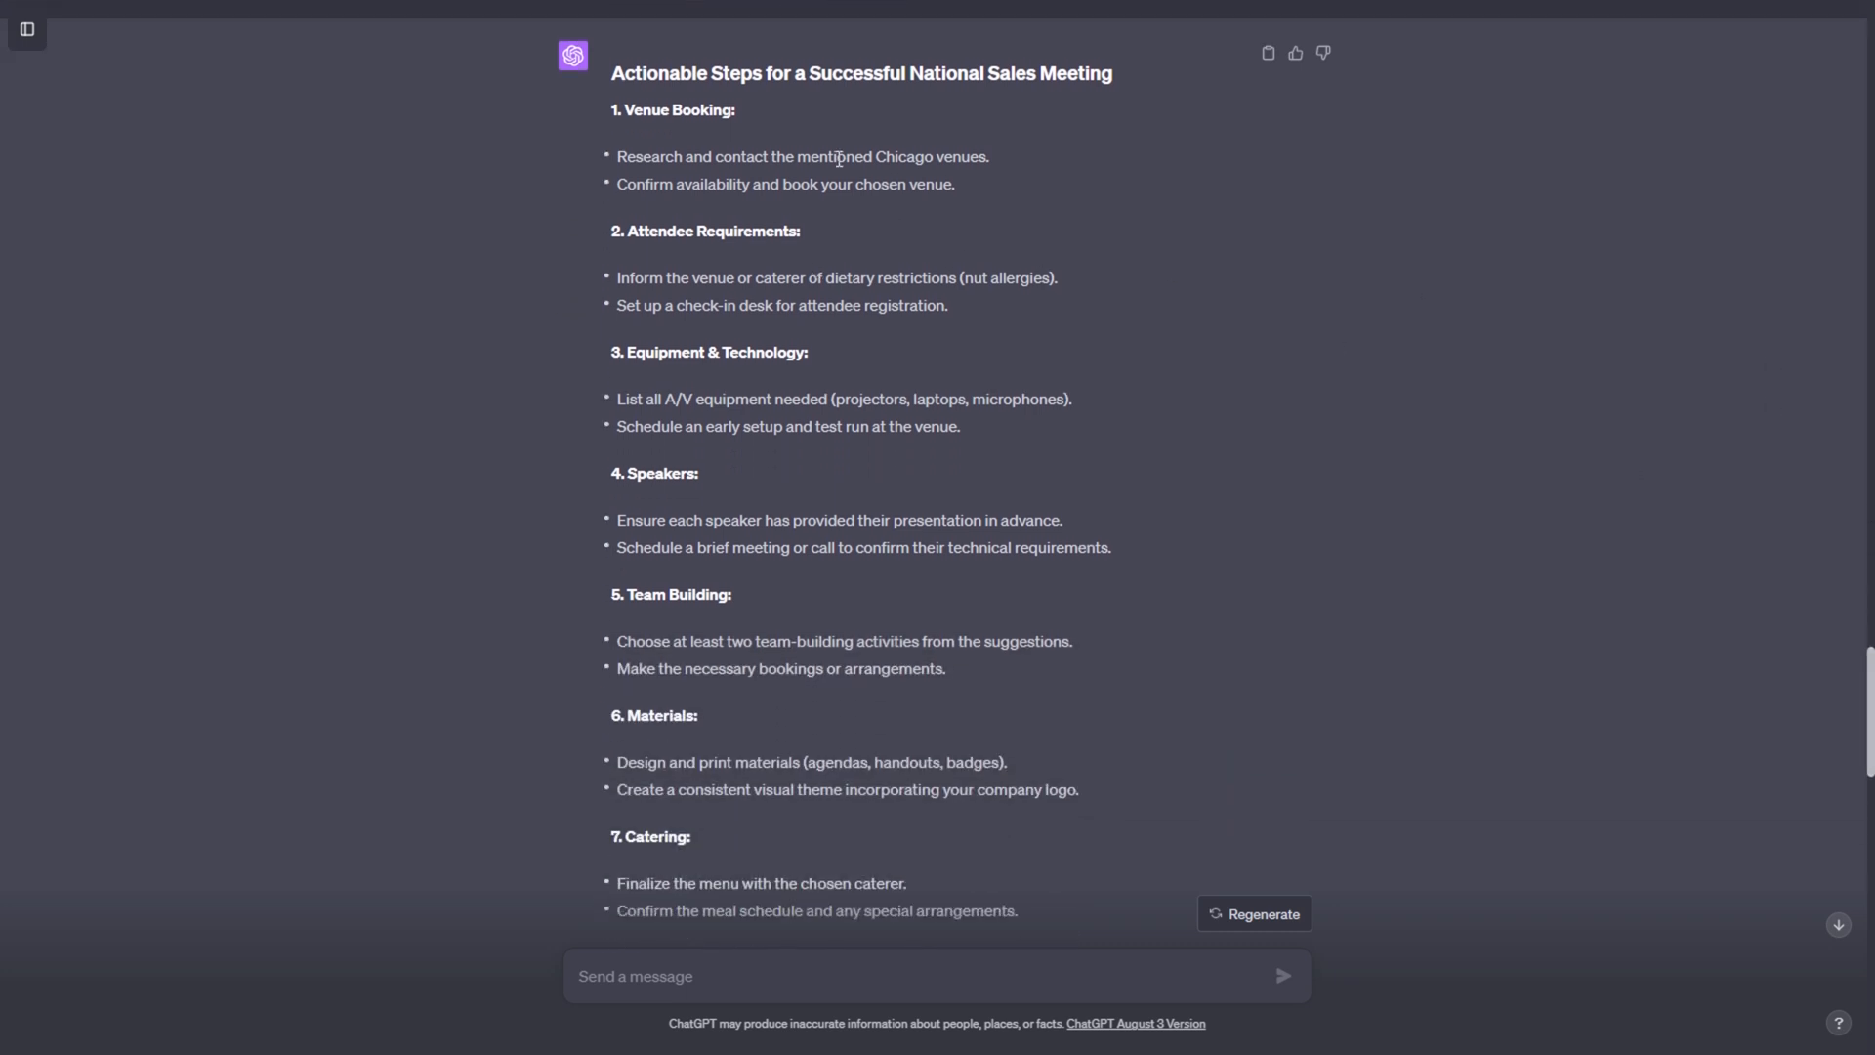
{"action": "mouse_move", "coordinate": [744, 211]}
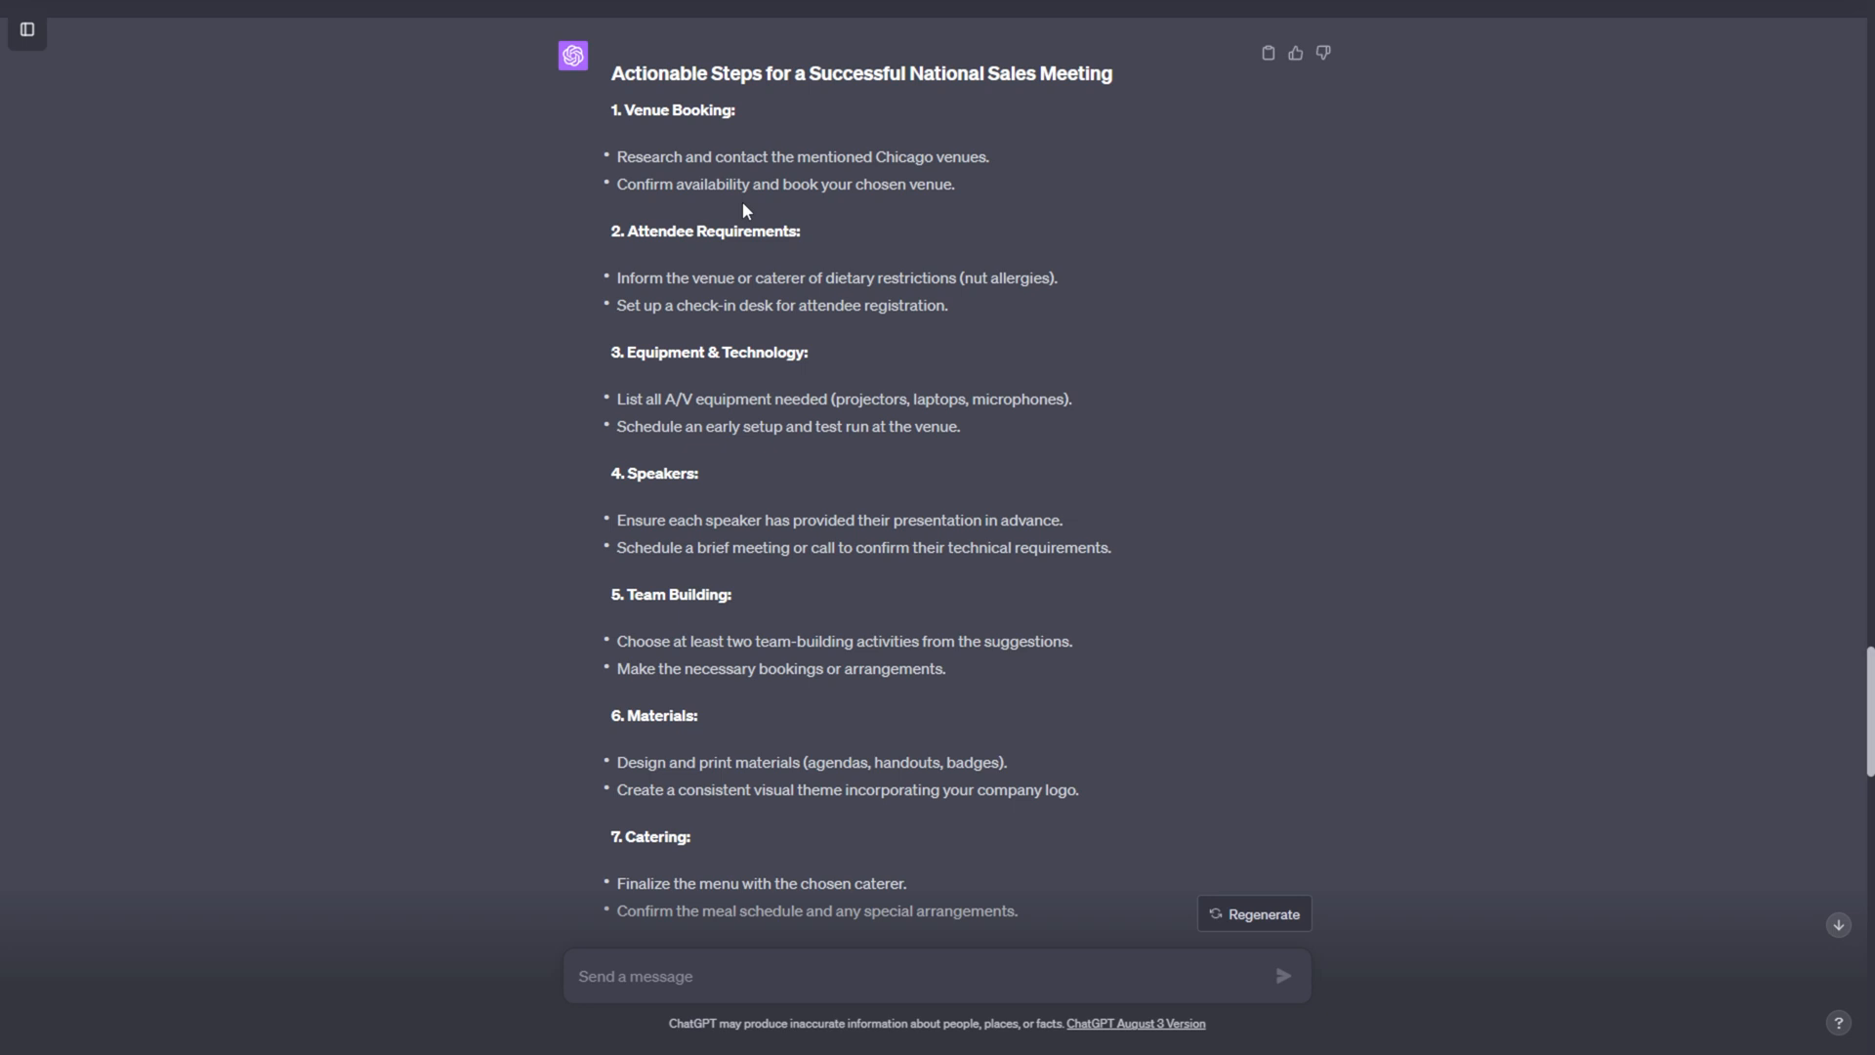
{"action": "scroll", "scroll_direction": "down", "scroll_amount": 3}
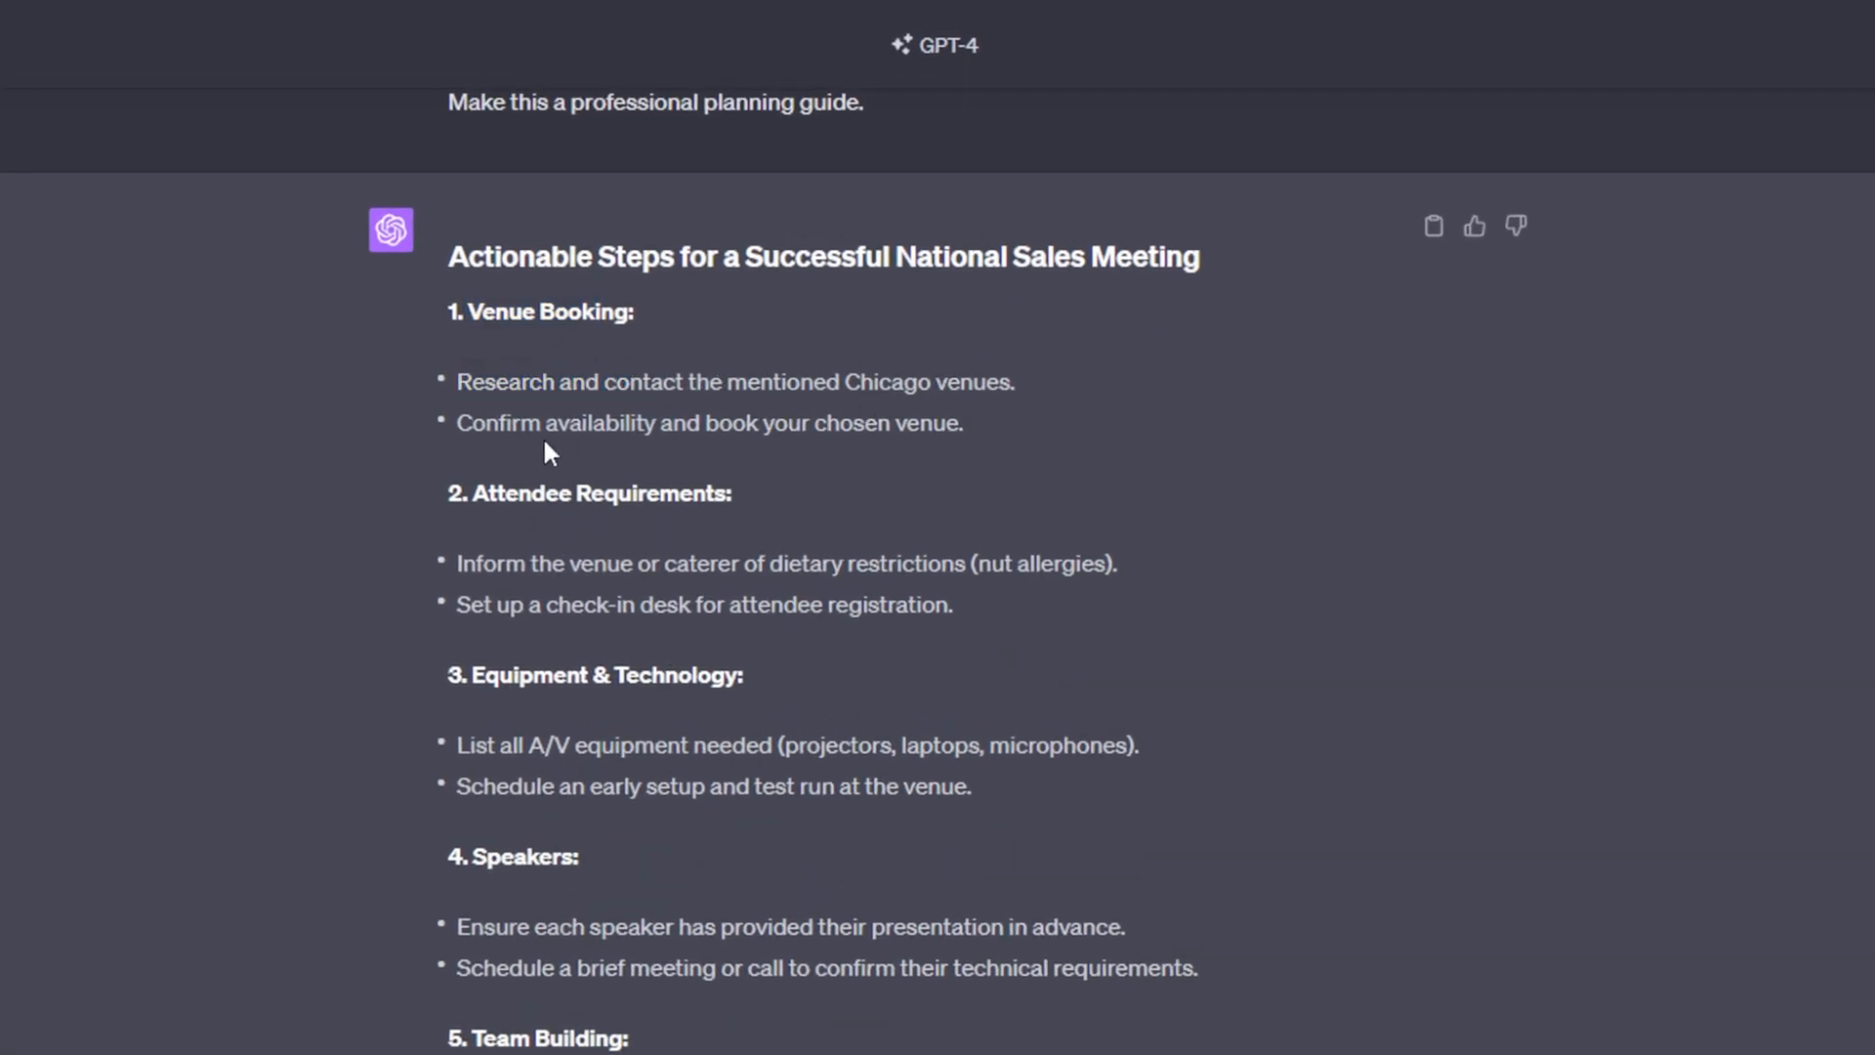
{"action": "mouse_move", "coordinate": [879, 377]}
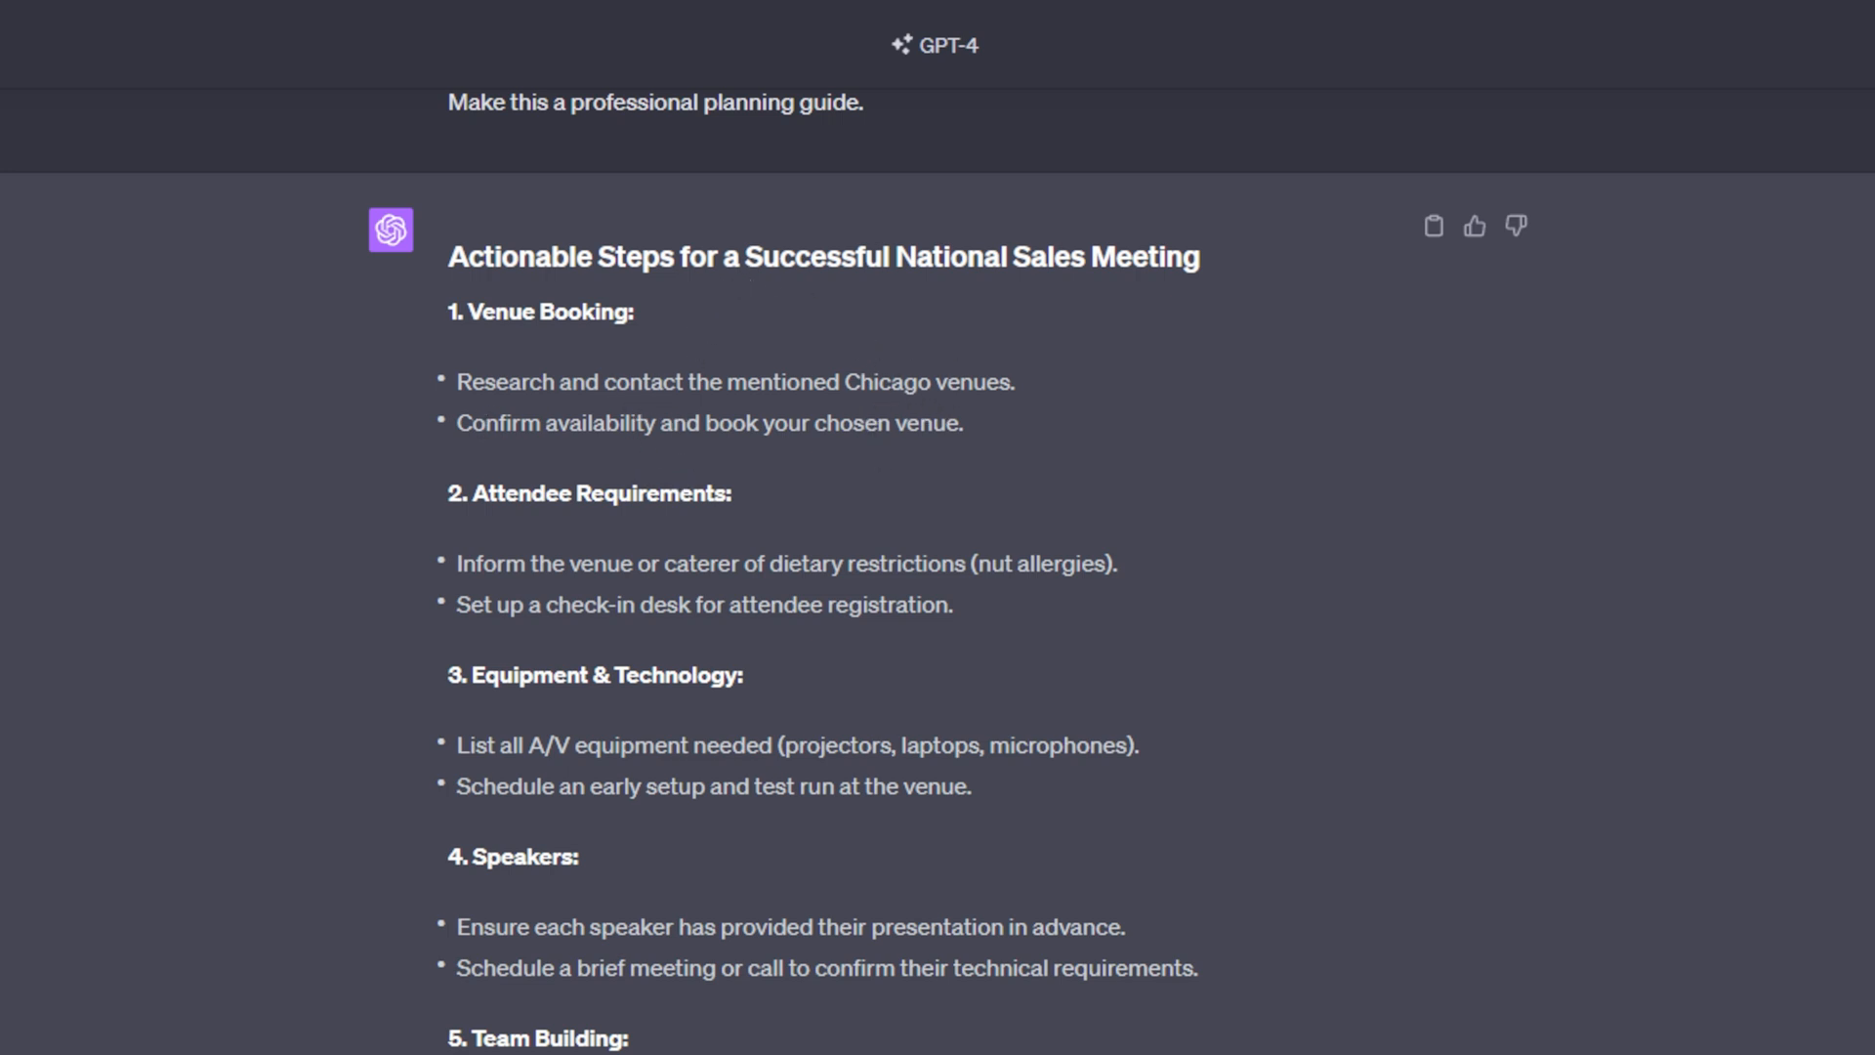
{"action": "scroll", "scroll_direction": "down", "scroll_amount": 3}
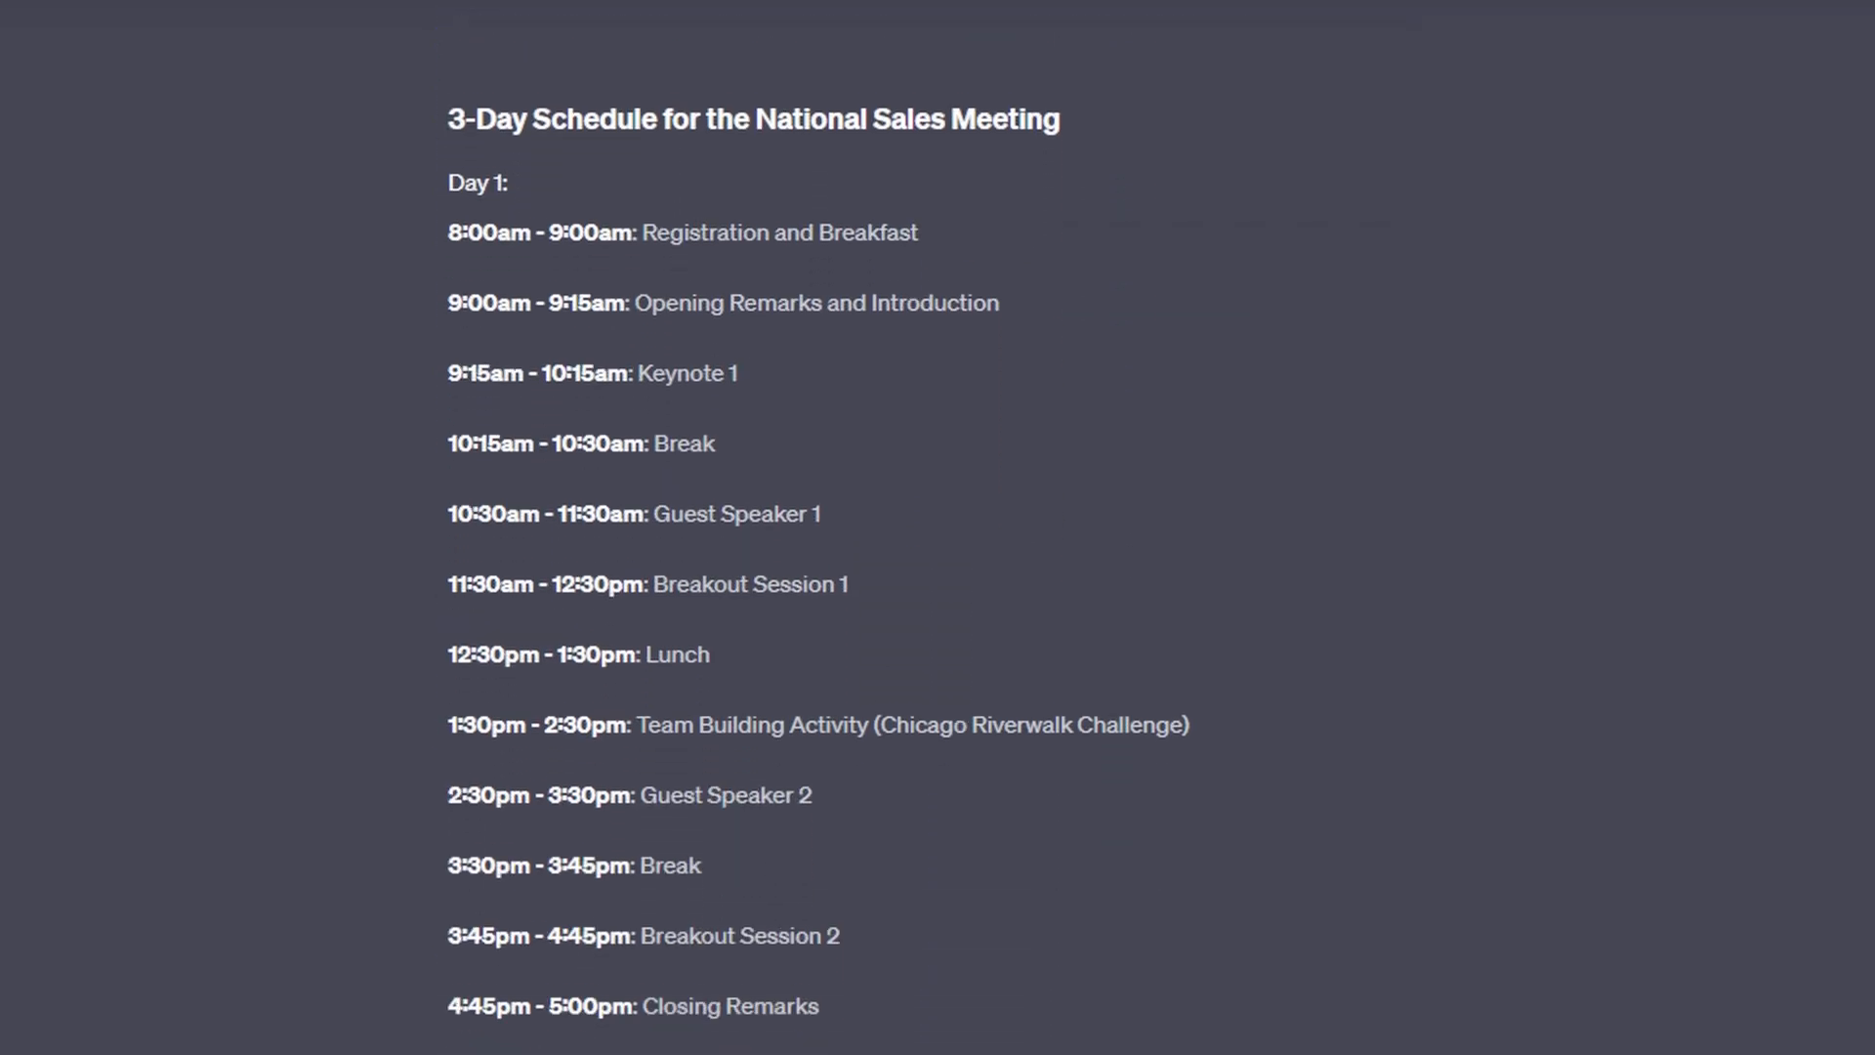
{"action": "scroll", "scroll_direction": "down", "scroll_amount": 3}
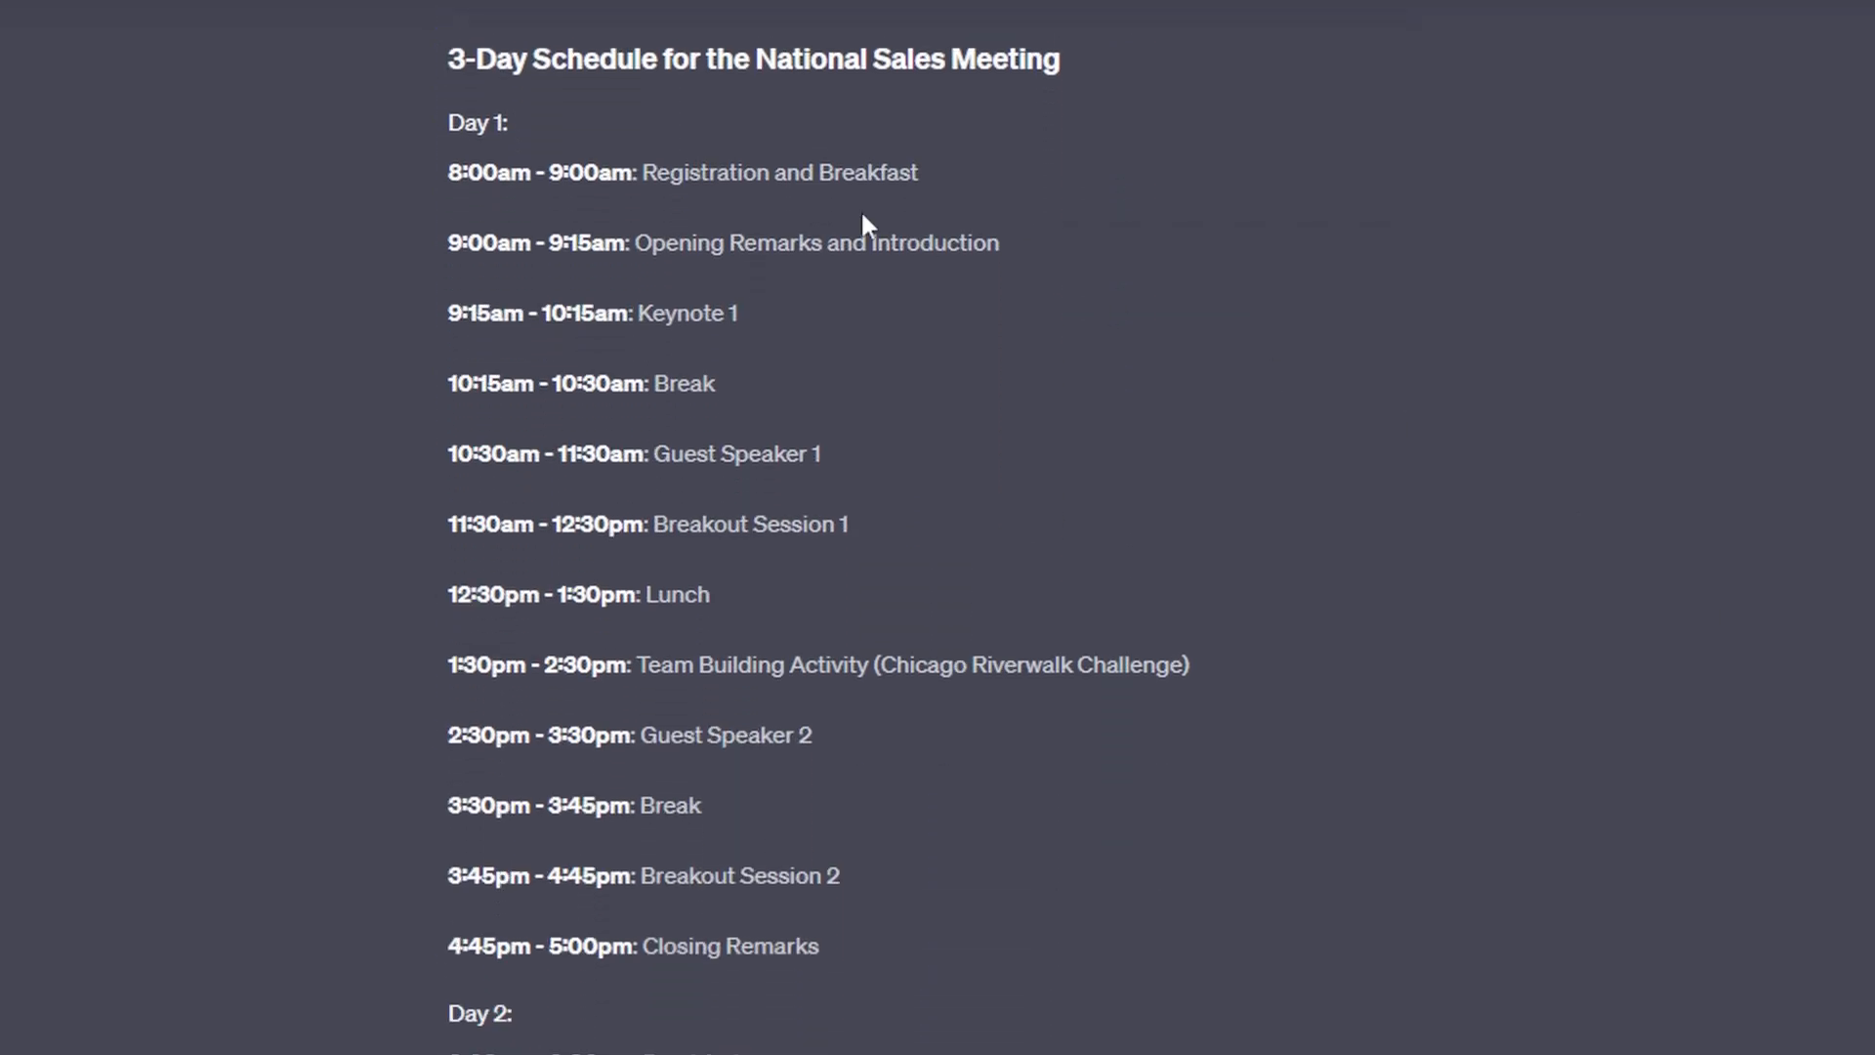
- Review the Day 1 schedule lines from registration to closing remarks
{"action": "double_click", "coordinate": [473, 172]}
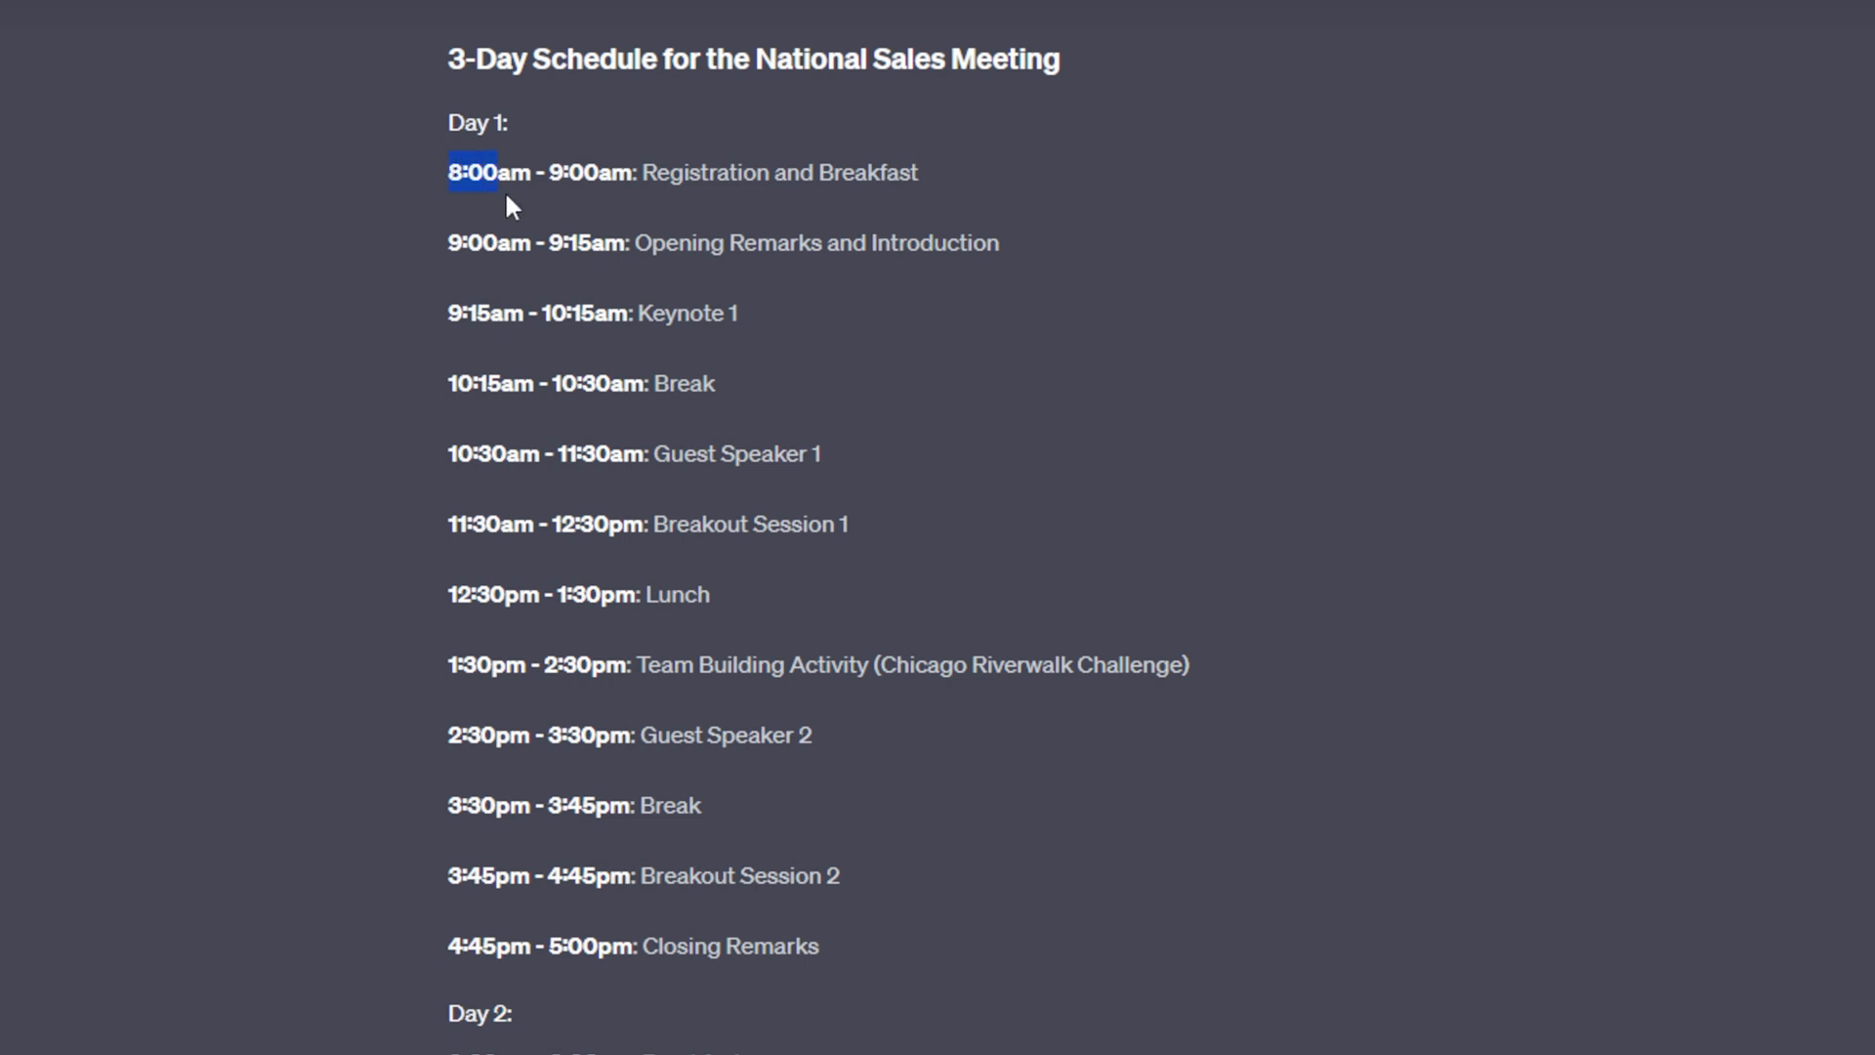
{"action": "left_click_drag", "start_coordinate": [455, 172], "coordinate": [821, 945]}
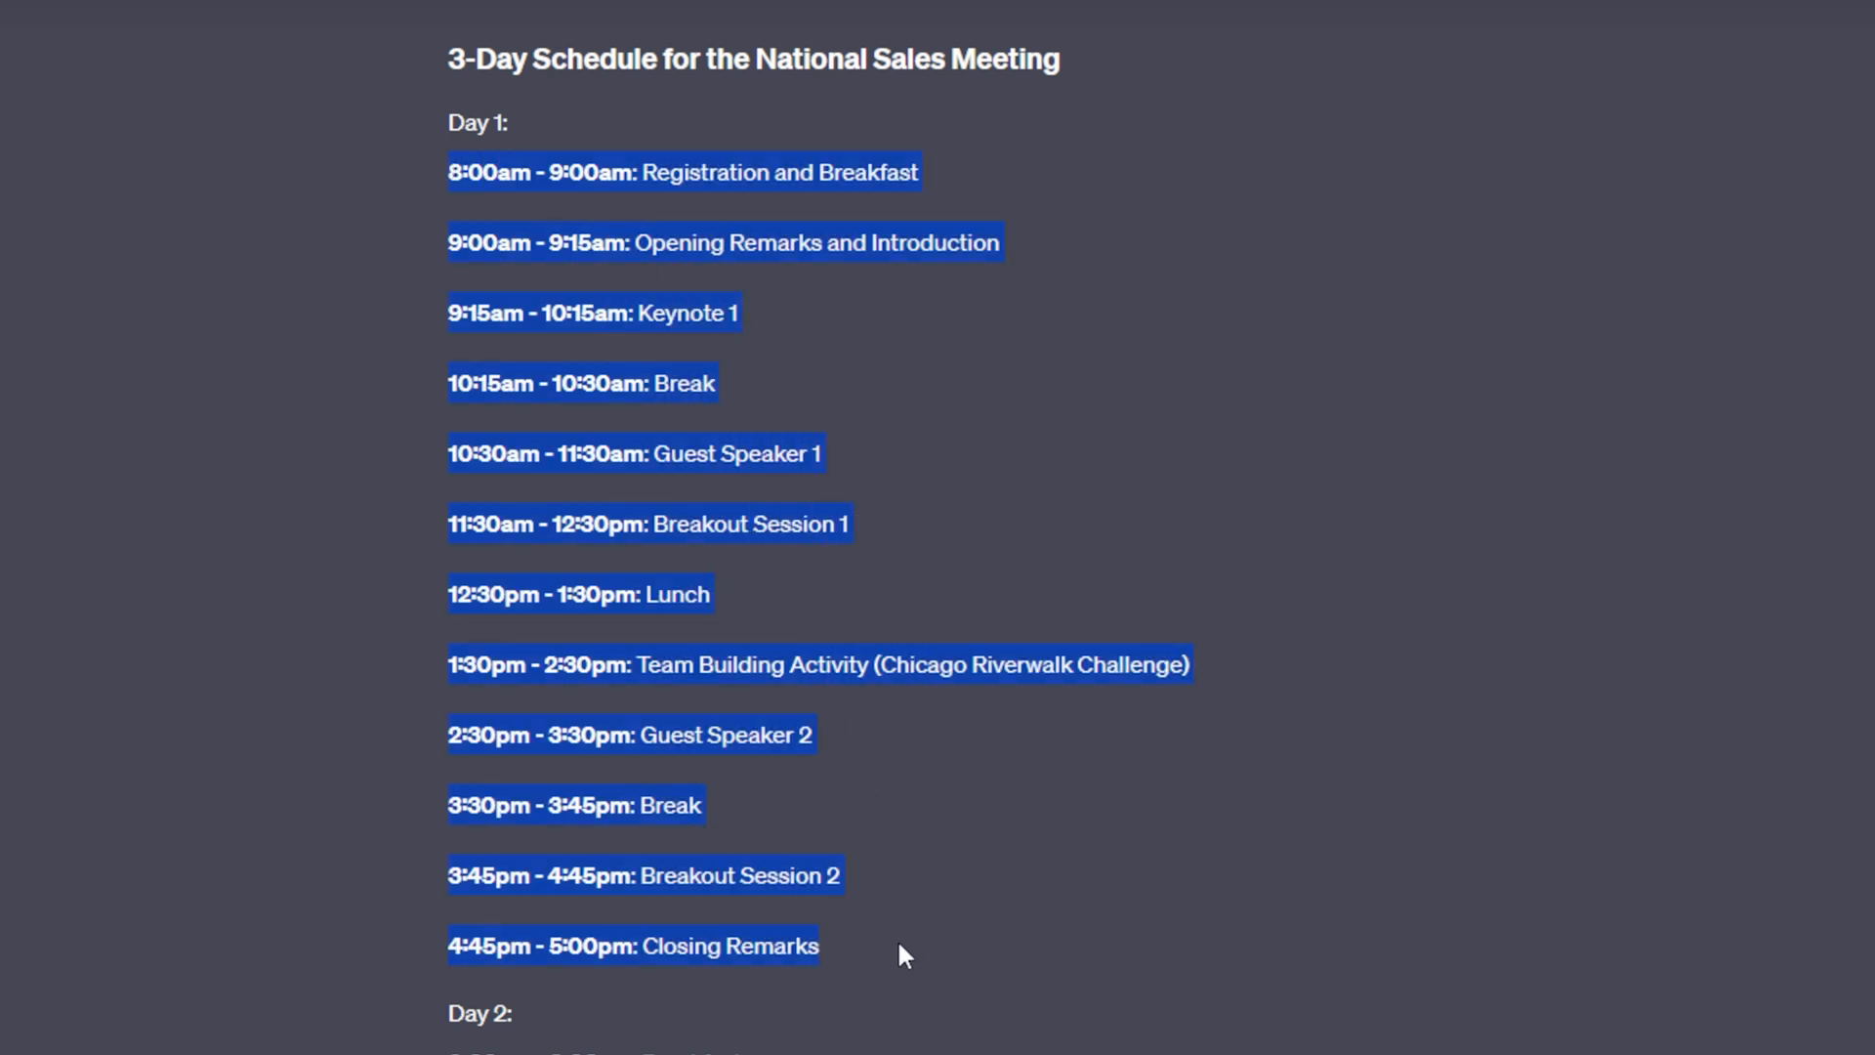
{"action": "left_click", "coordinate": [901, 947]}
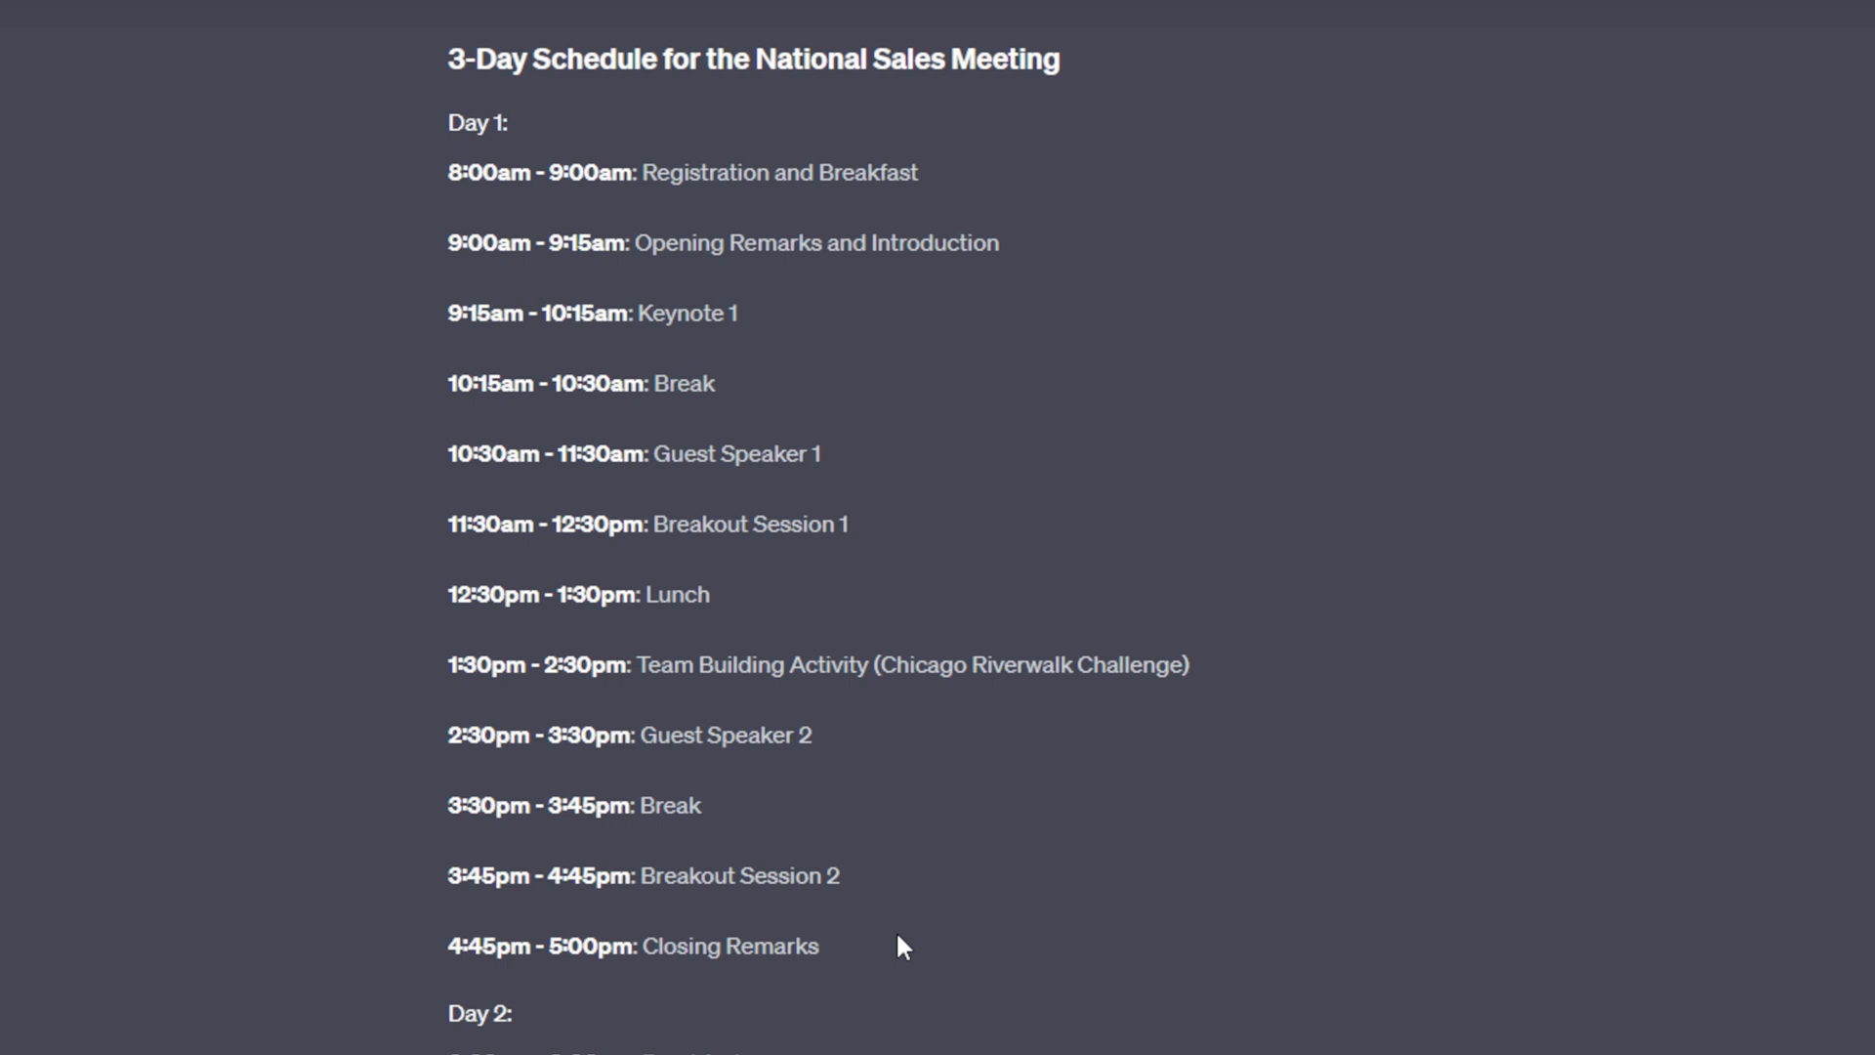